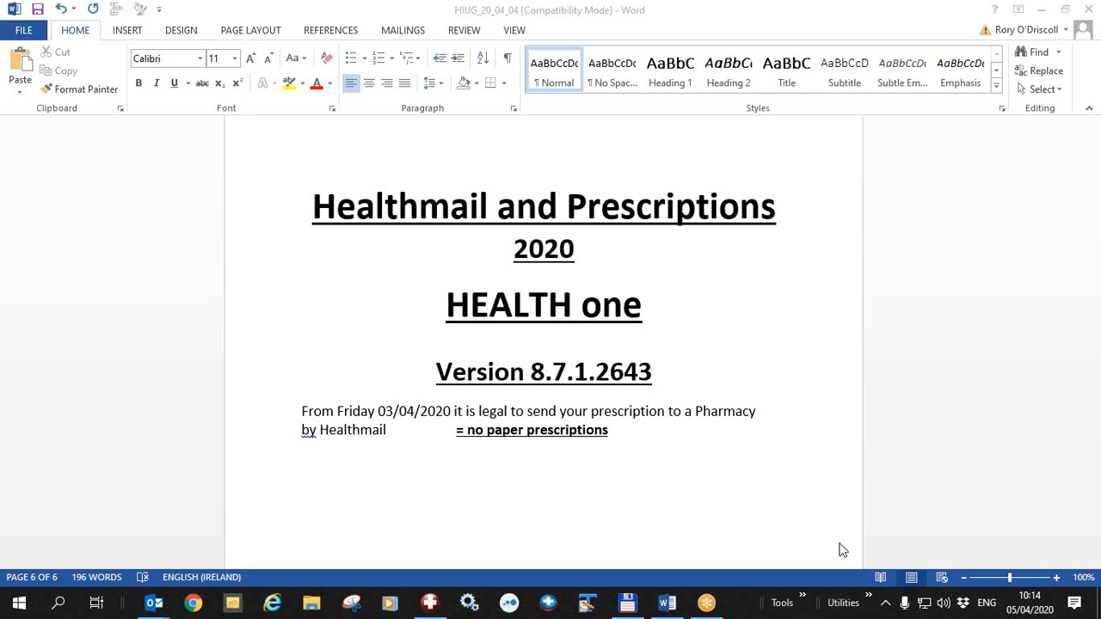
mouse_move(840, 536)
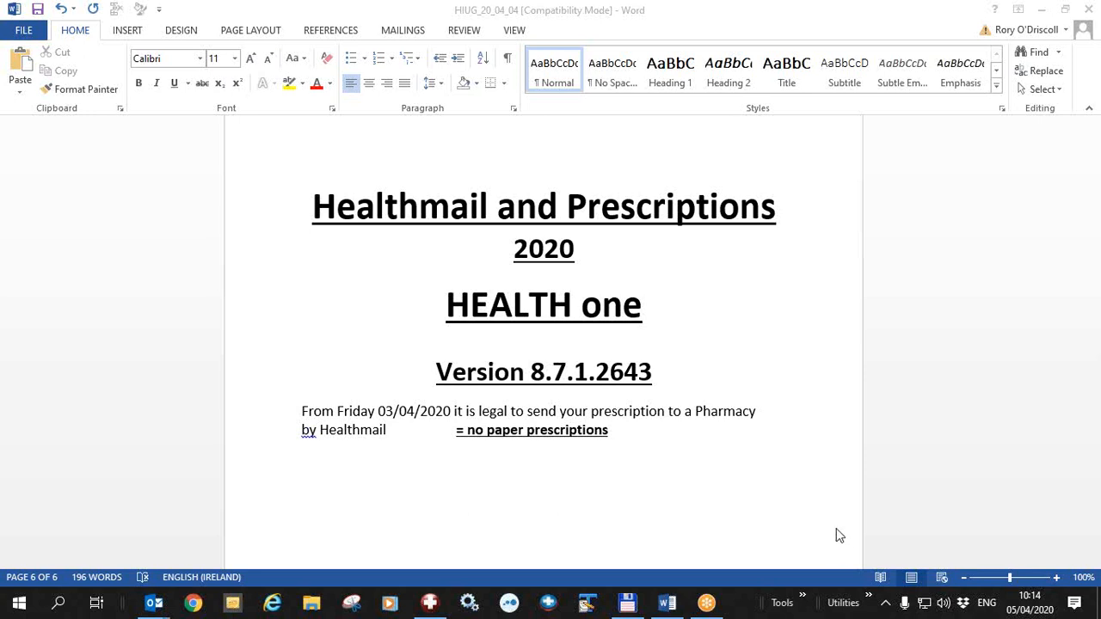
mouse_move(607, 387)
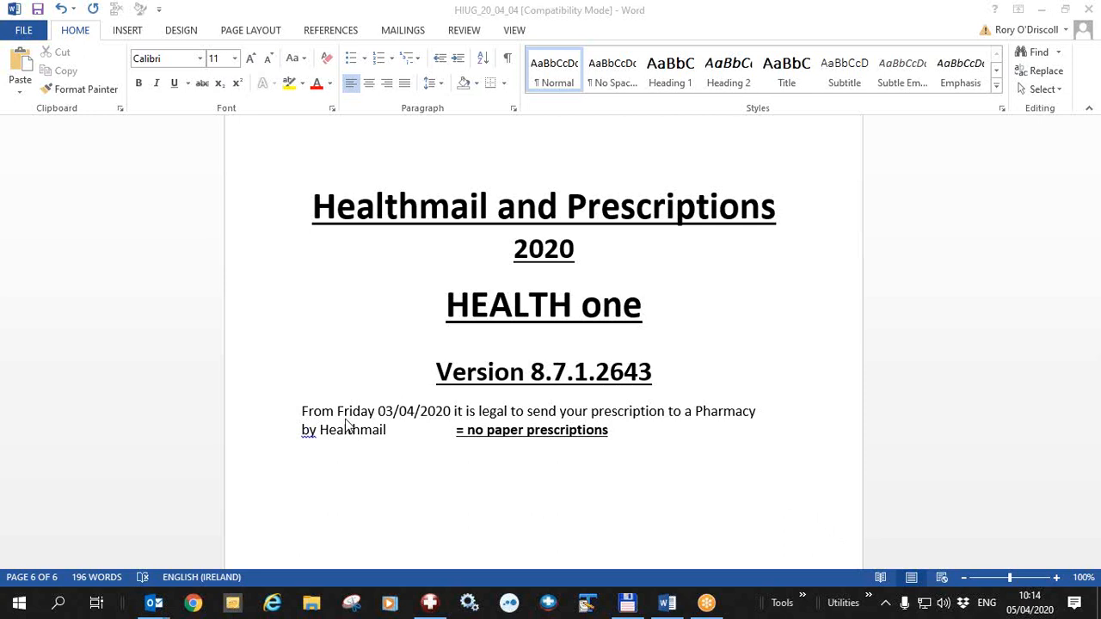
mouse_move(383, 428)
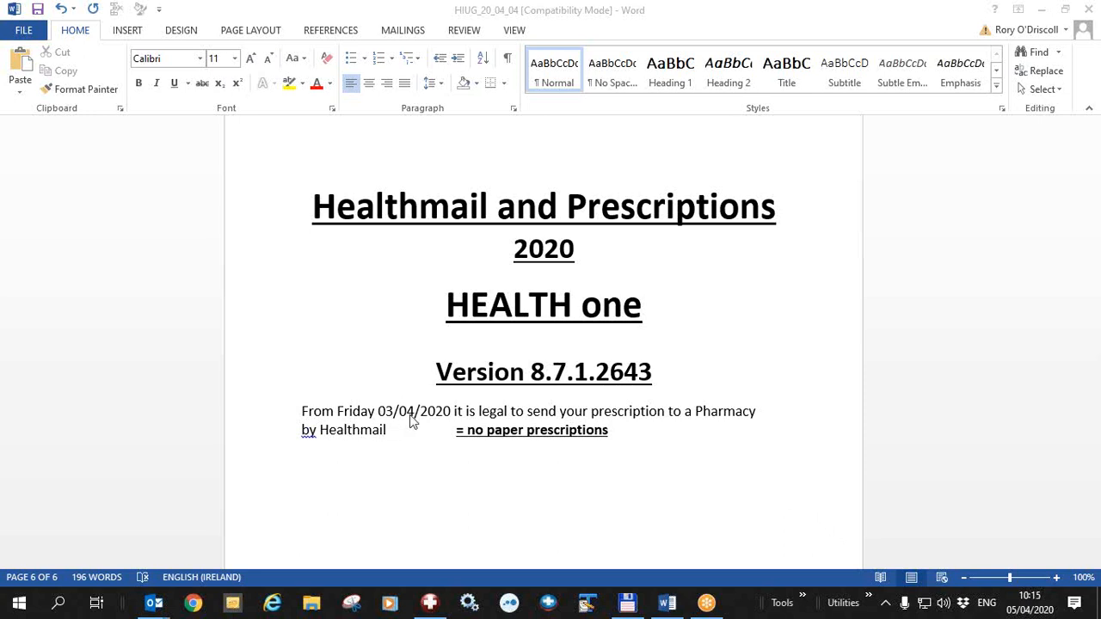
mouse_move(481, 424)
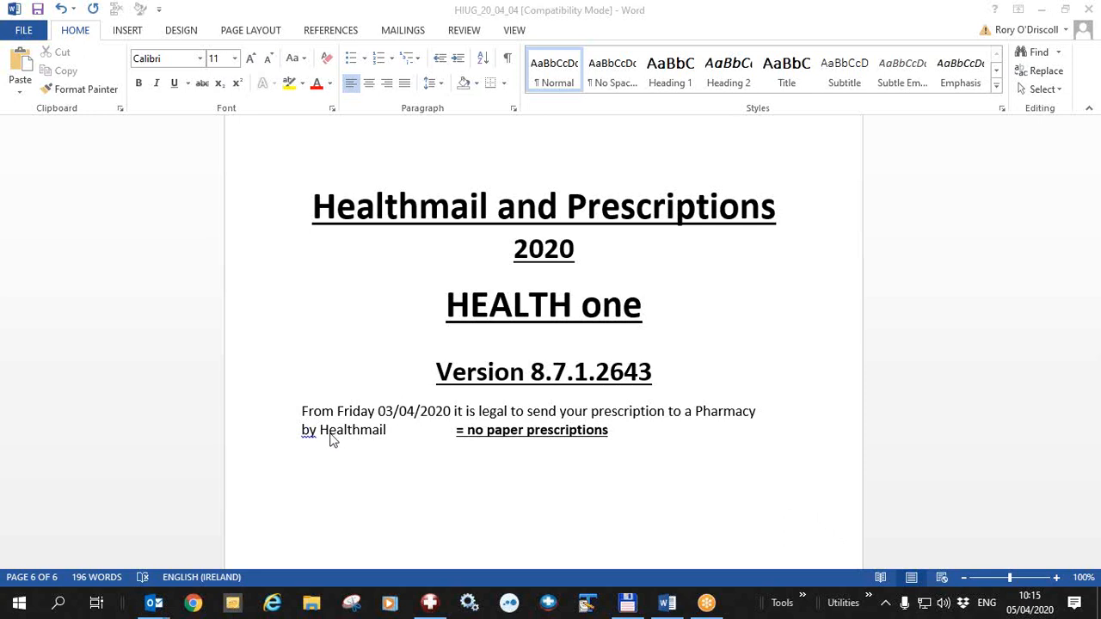
mouse_move(362, 443)
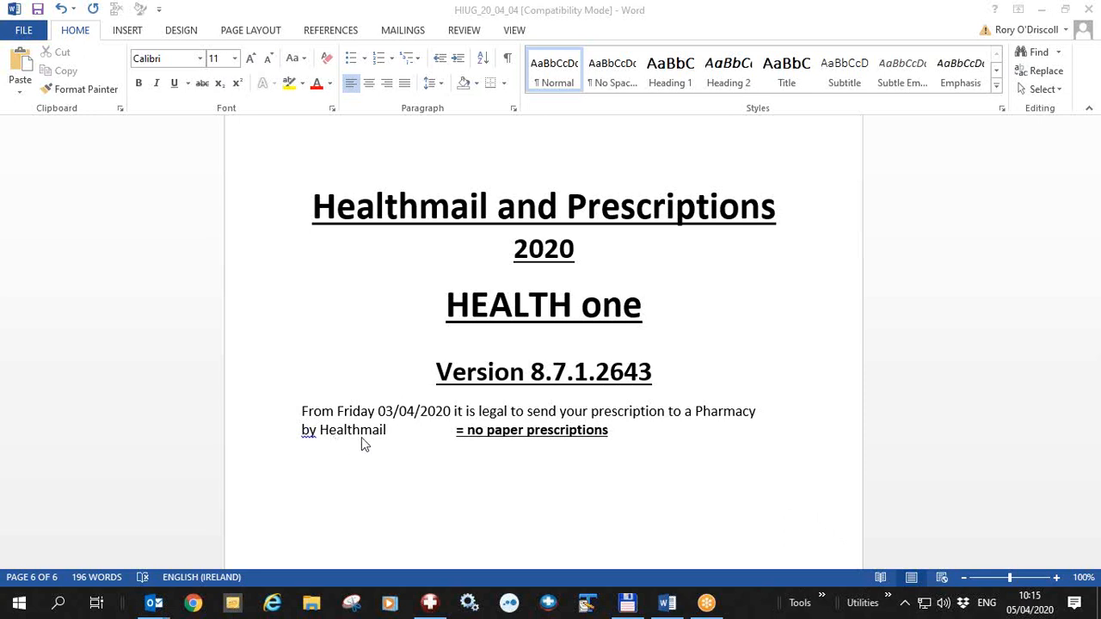
mouse_move(528, 458)
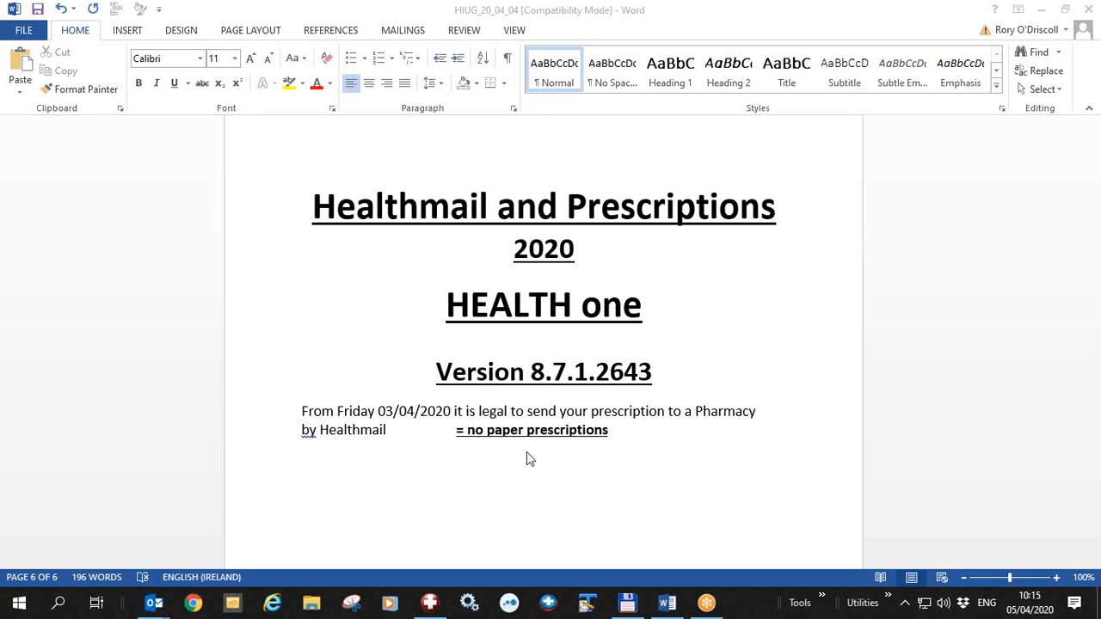
mouse_move(546, 451)
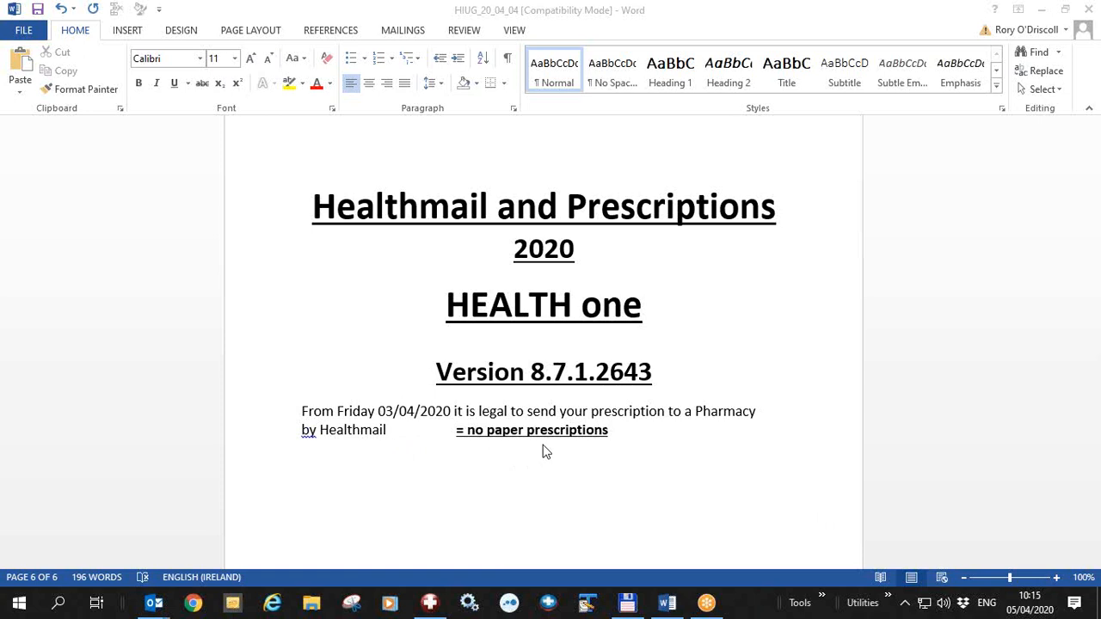
mouse_move(540, 447)
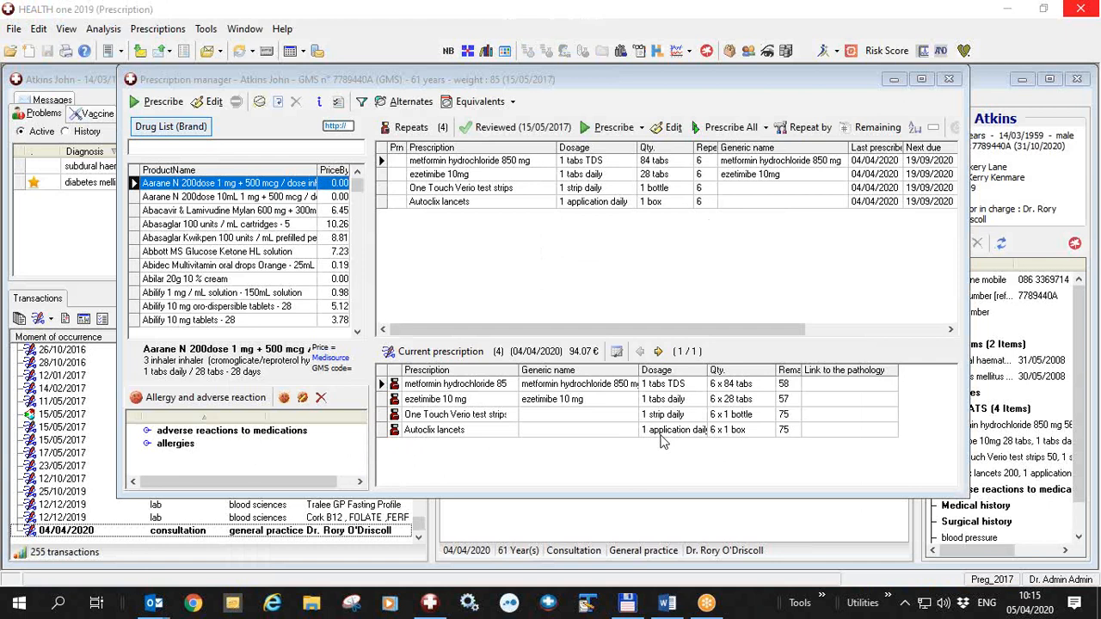
mouse_move(487, 396)
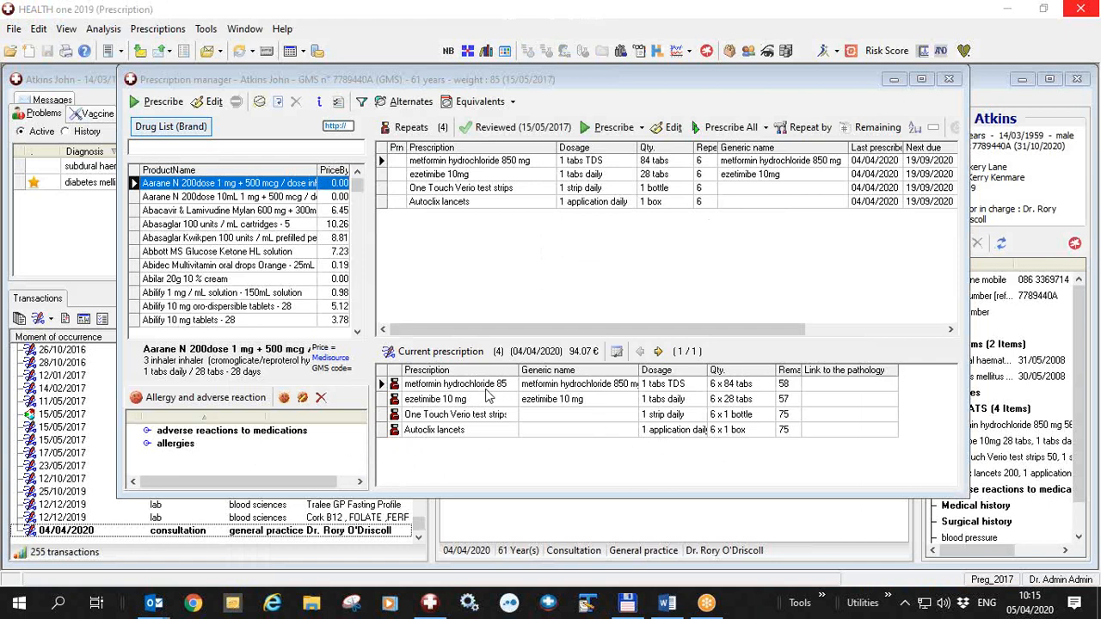
mouse_move(512, 388)
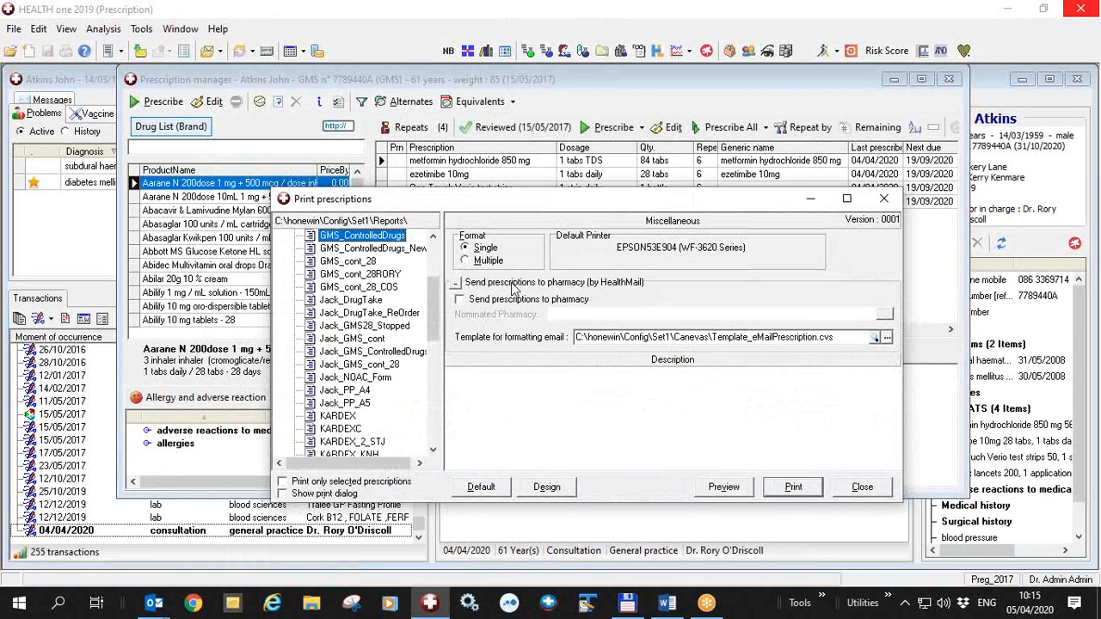
mouse_move(615, 295)
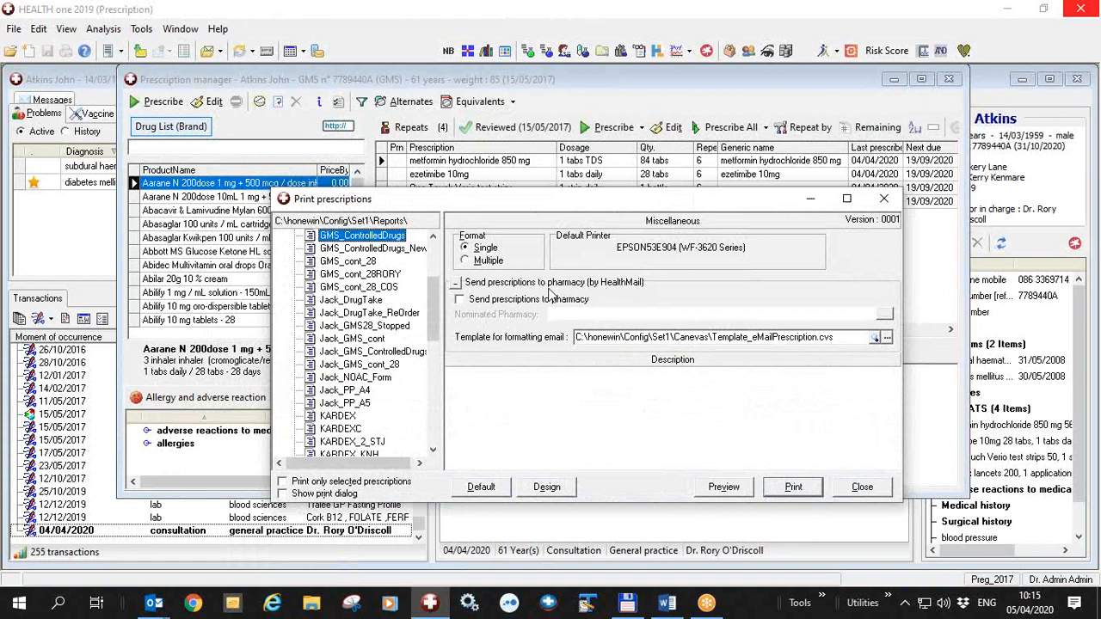
mouse_move(516, 310)
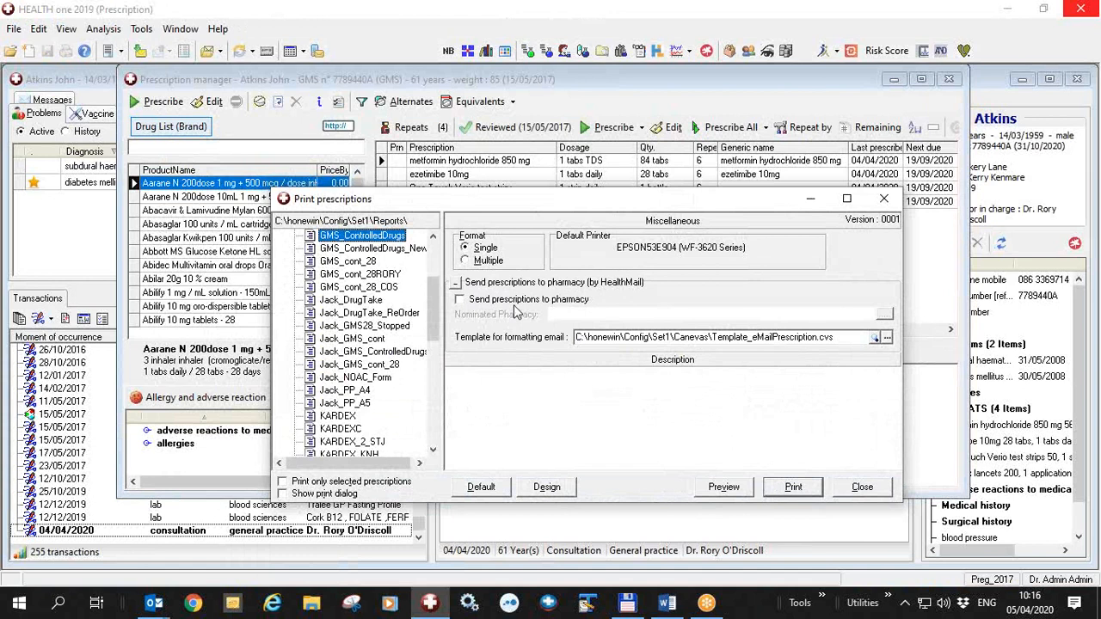
mouse_move(855, 497)
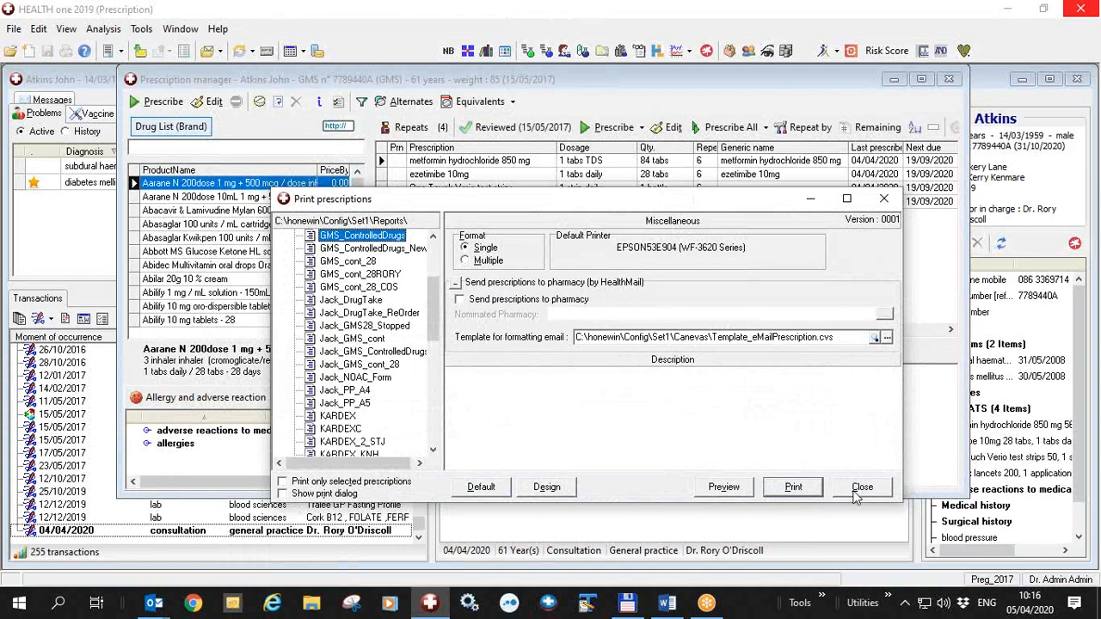
Close Print prescriptions and confirm 'eMail prescription to pharmacy' is enabled in Prescription module options.
click(861, 487)
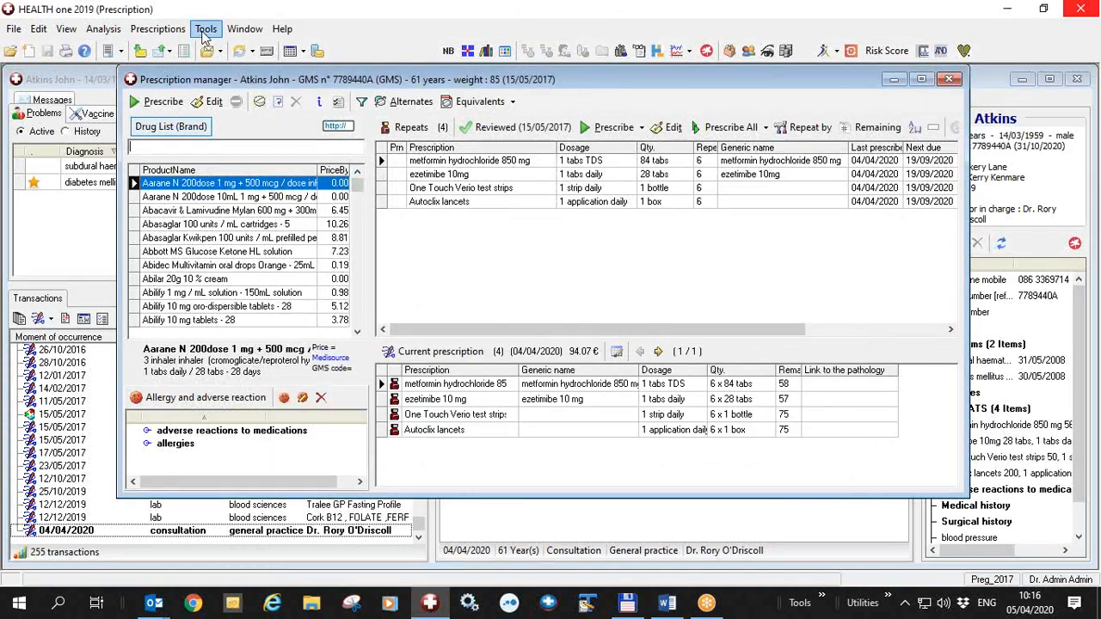
mouse_move(245, 102)
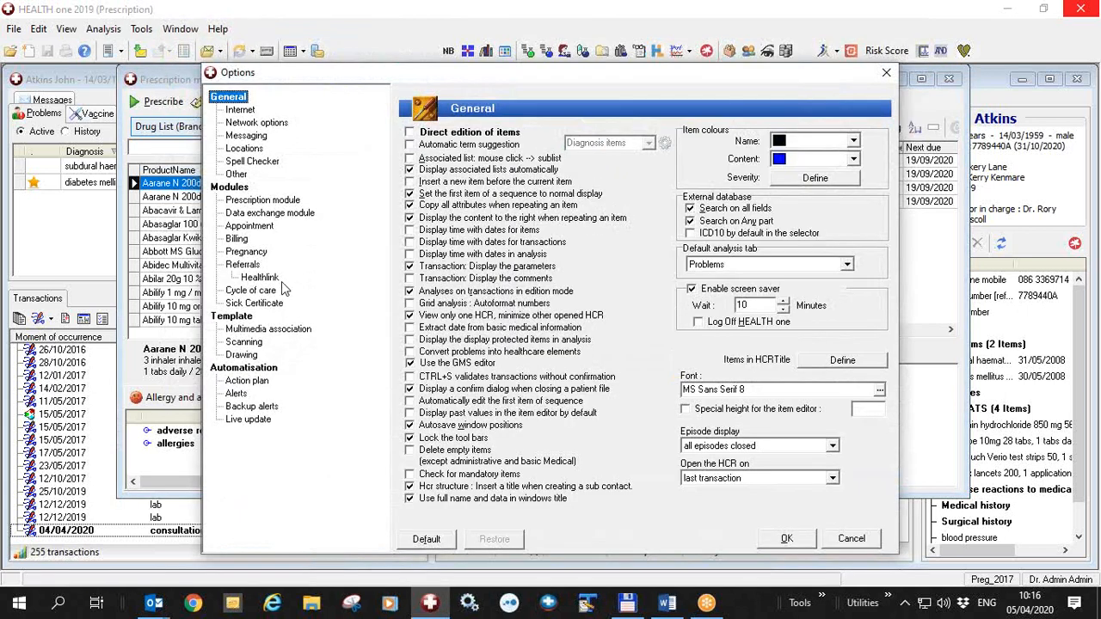
click(262, 199)
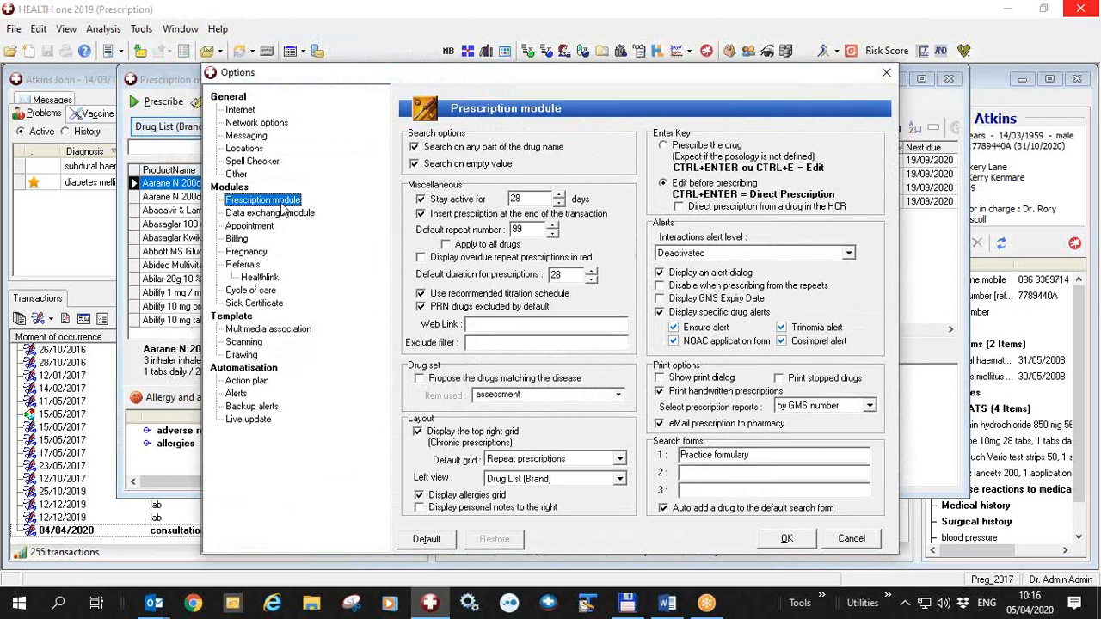
mouse_move(707, 434)
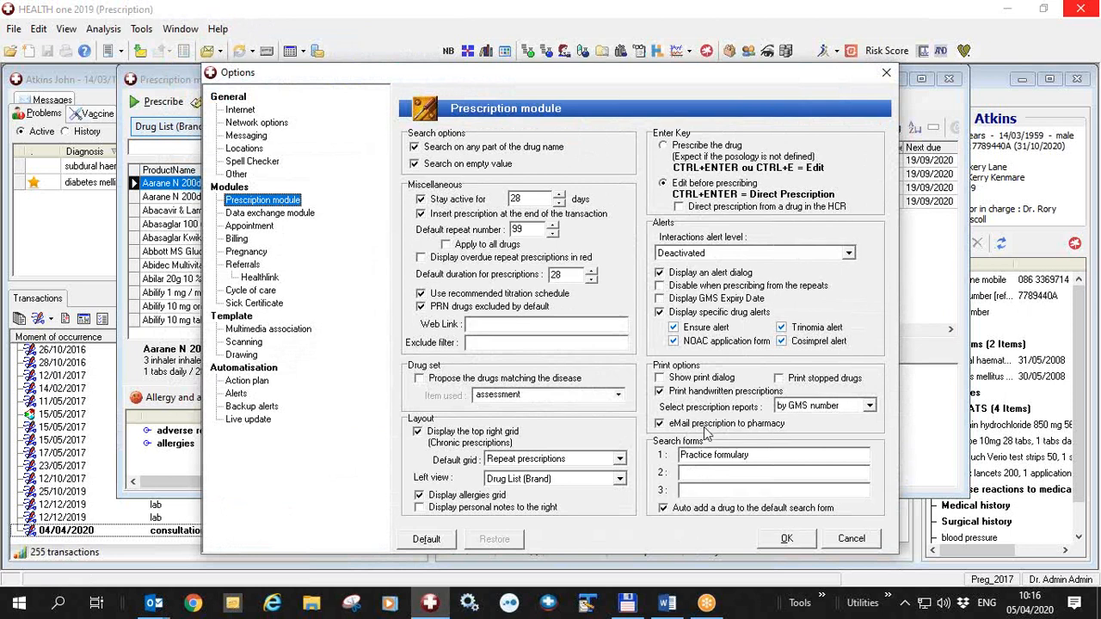
mouse_move(705, 435)
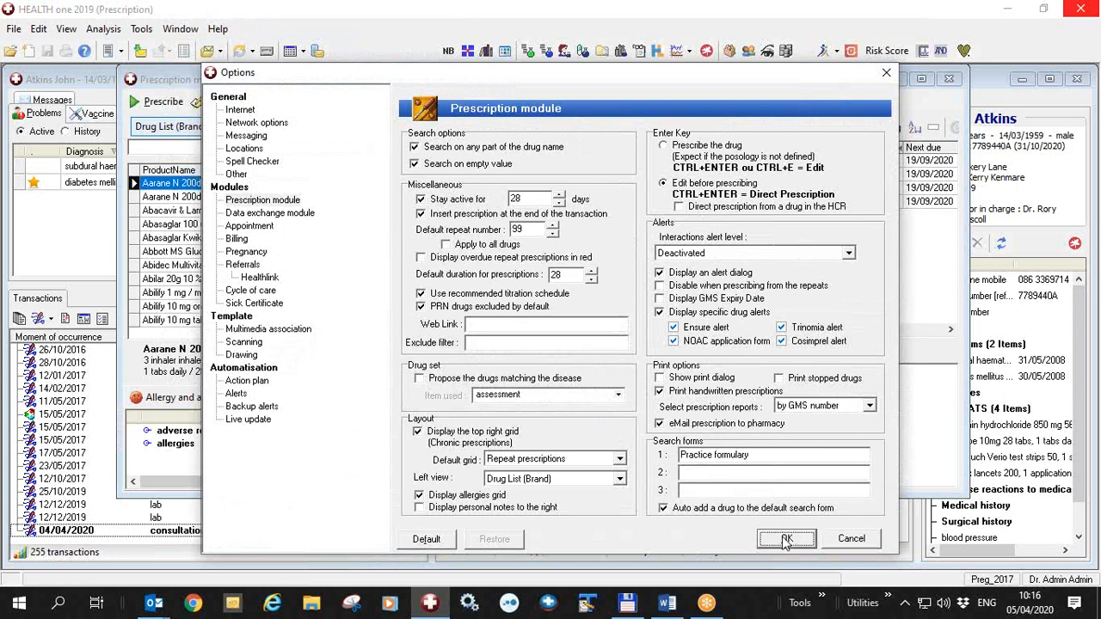
click(785, 539)
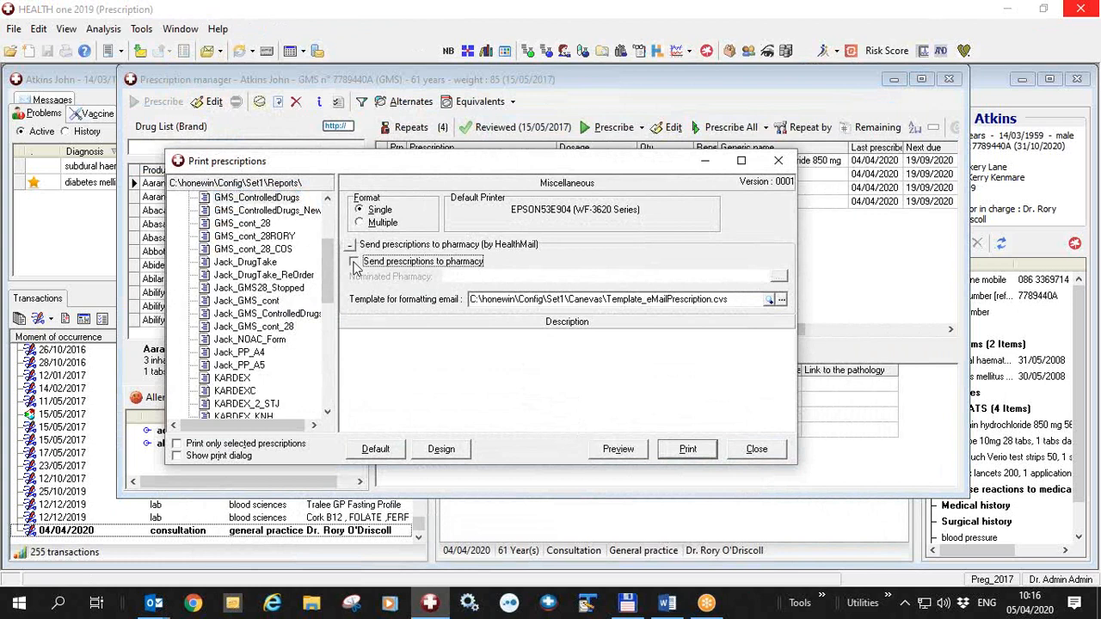
Tick 'Send prescriptions to pharmacy' in the reopened Print prescriptions options.
click(351, 261)
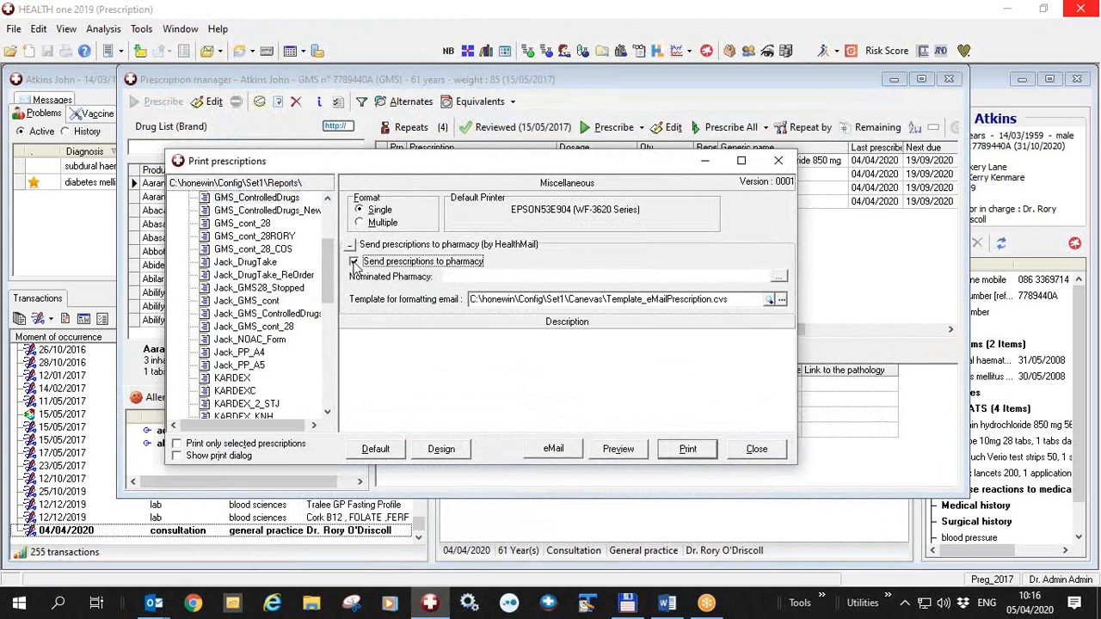
mouse_move(573, 278)
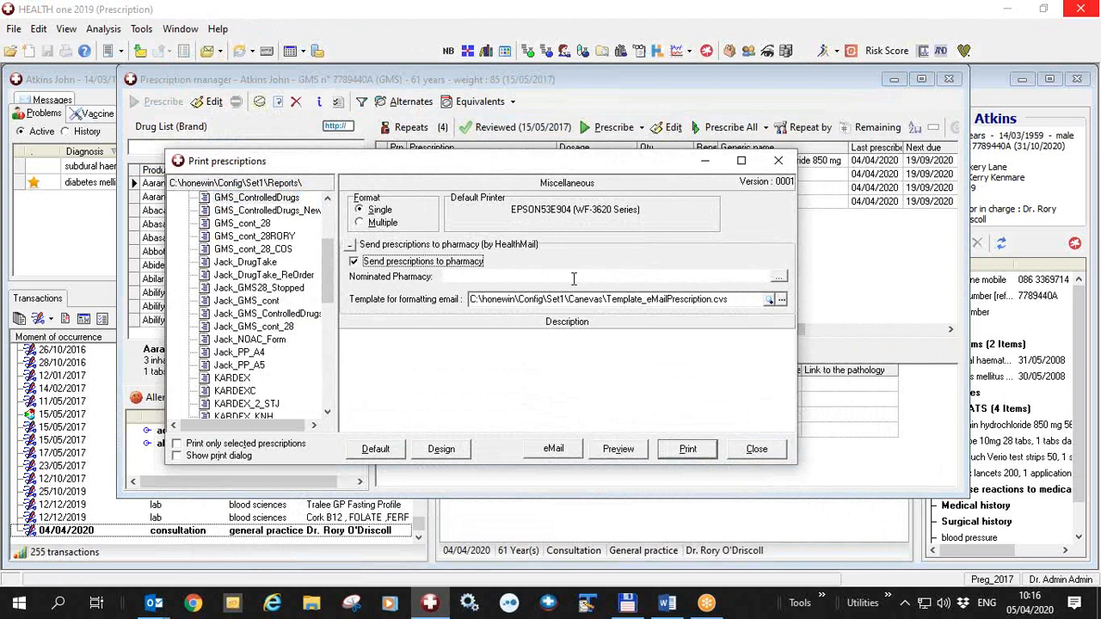
mouse_move(517, 460)
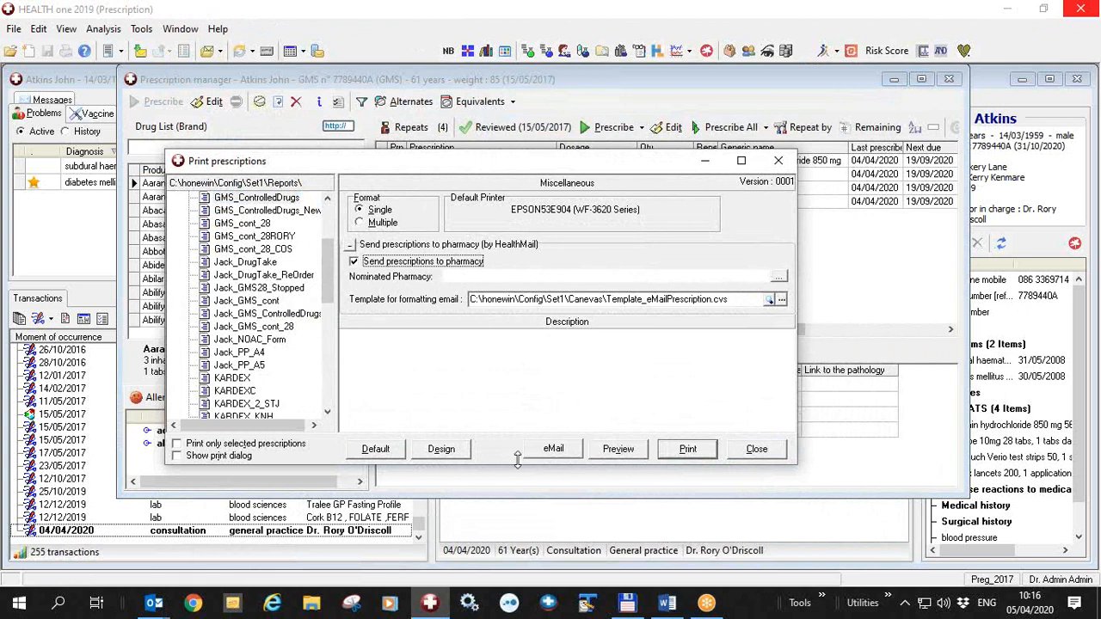
mouse_move(746, 345)
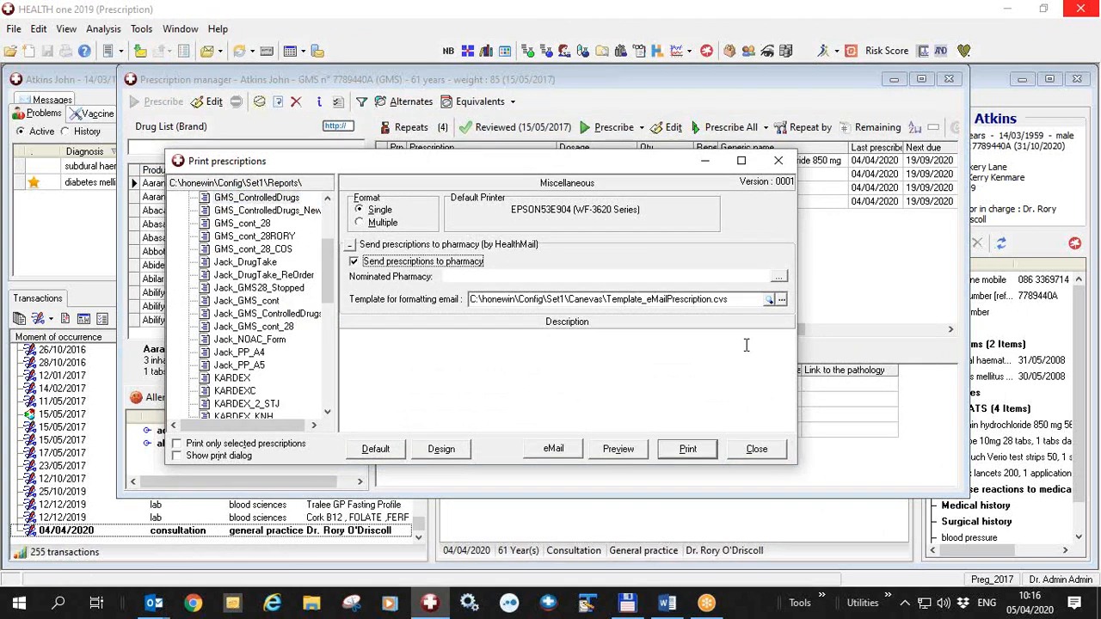
mouse_move(784, 284)
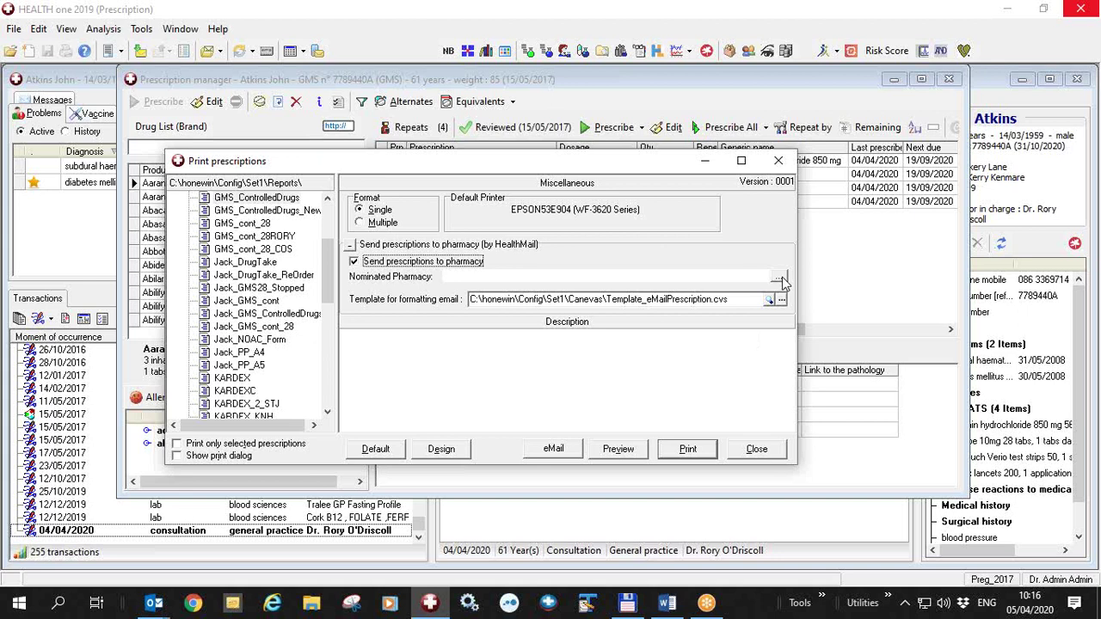
Open the address book, abandon a new entry, search 'rol' and pick the HealthMail contact.
click(781, 276)
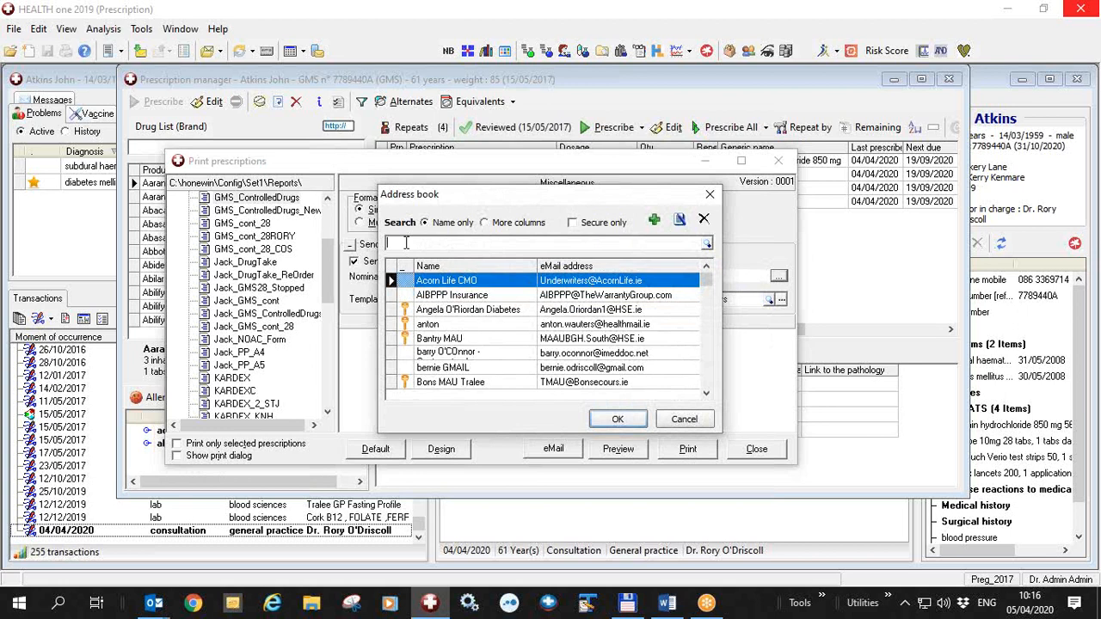
mouse_move(658, 238)
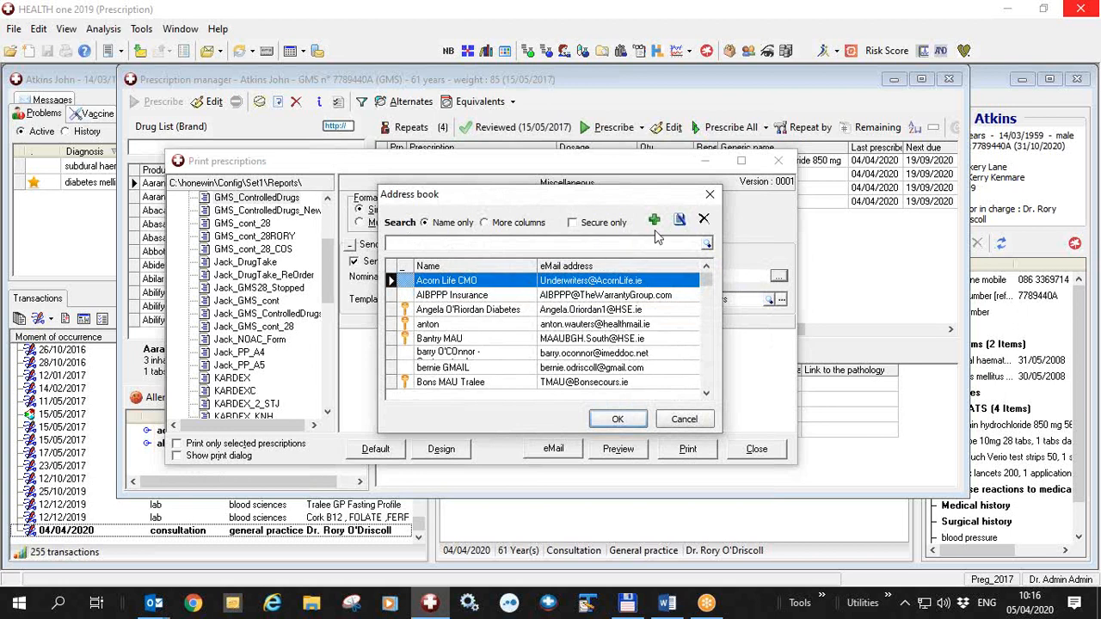
mouse_move(653, 221)
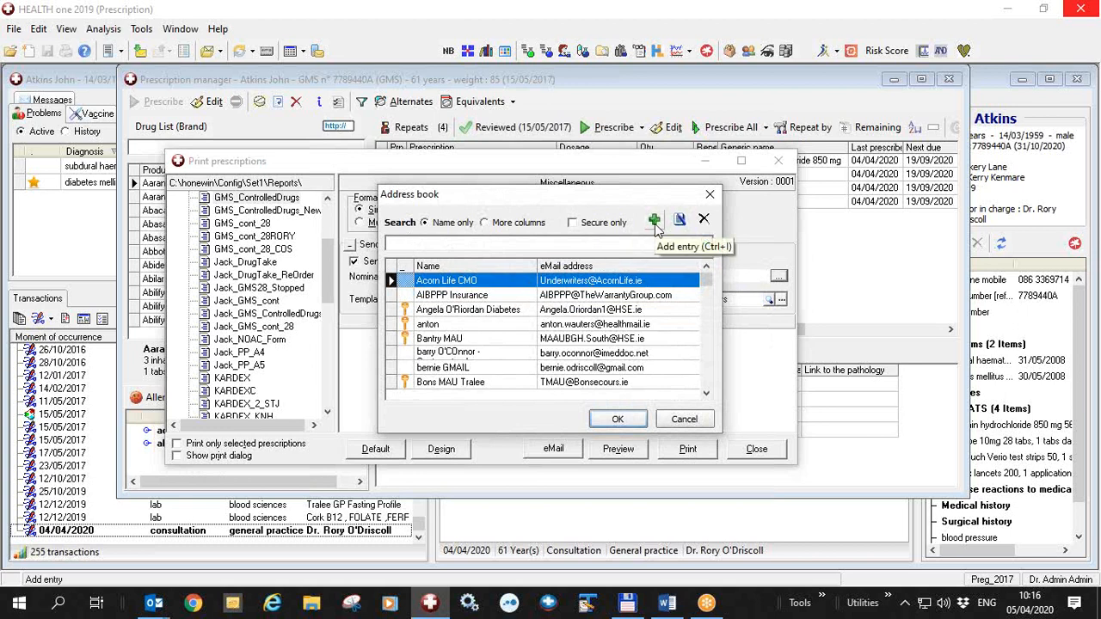
click(654, 220)
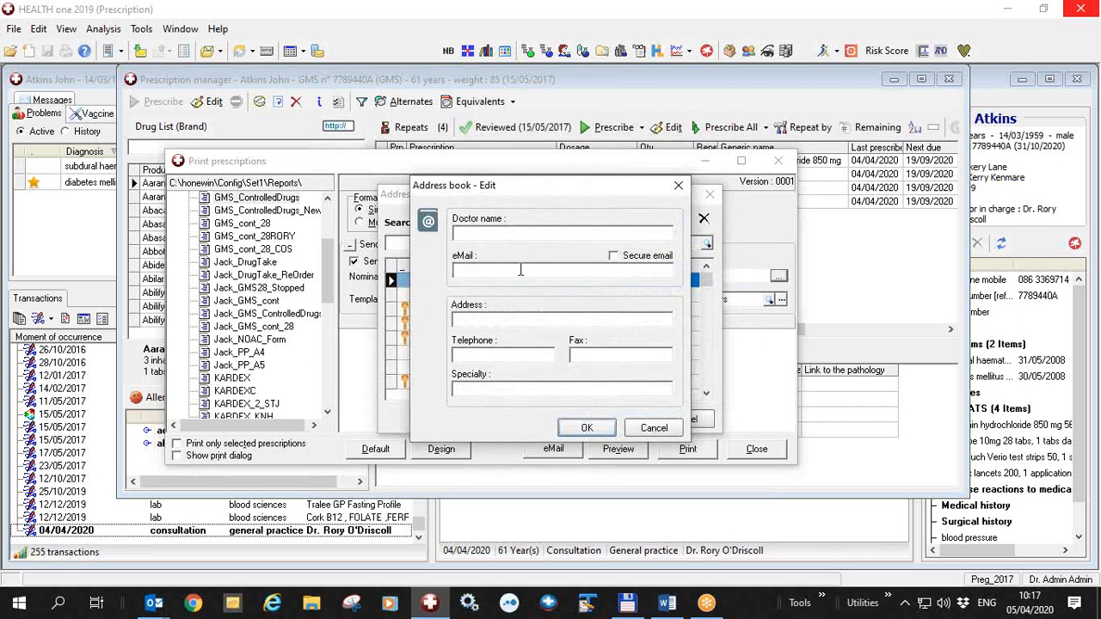
mouse_move(621, 375)
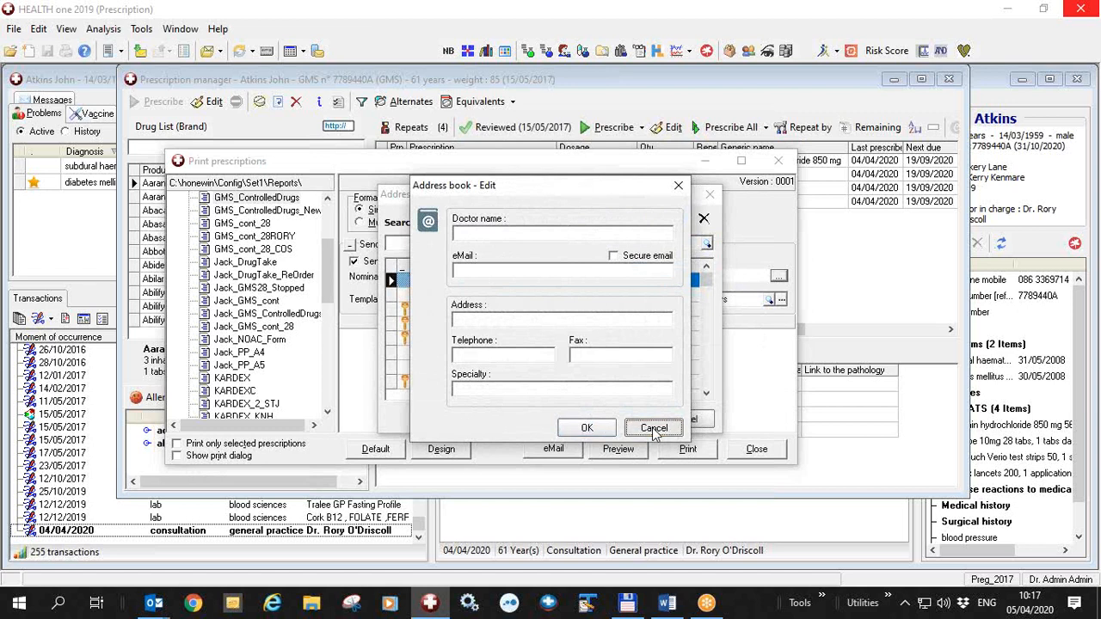
click(653, 427)
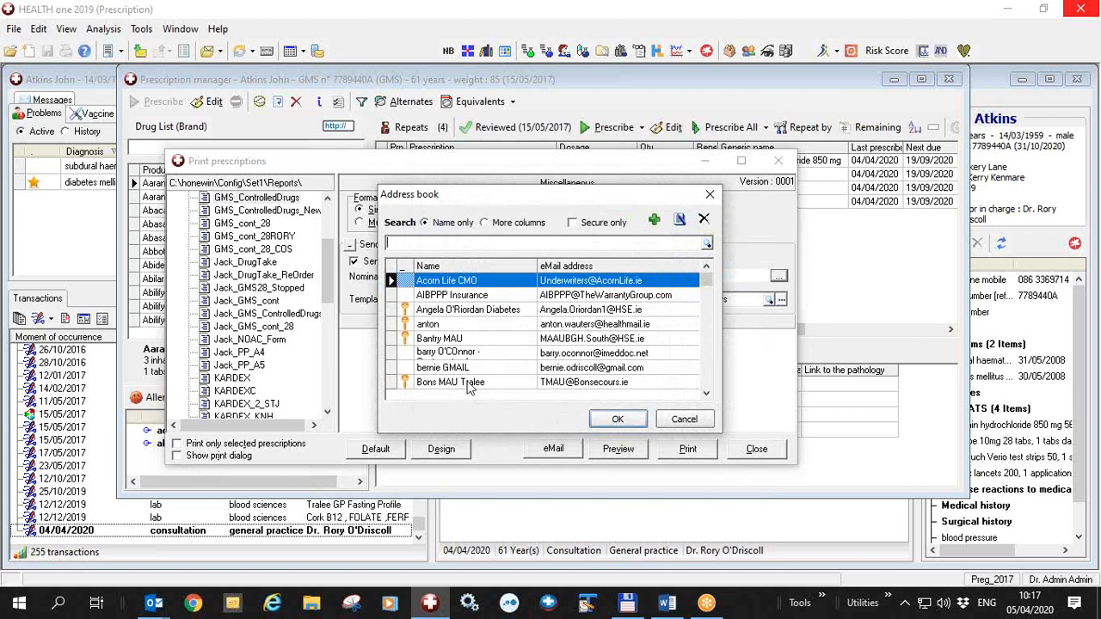
mouse_move(683, 419)
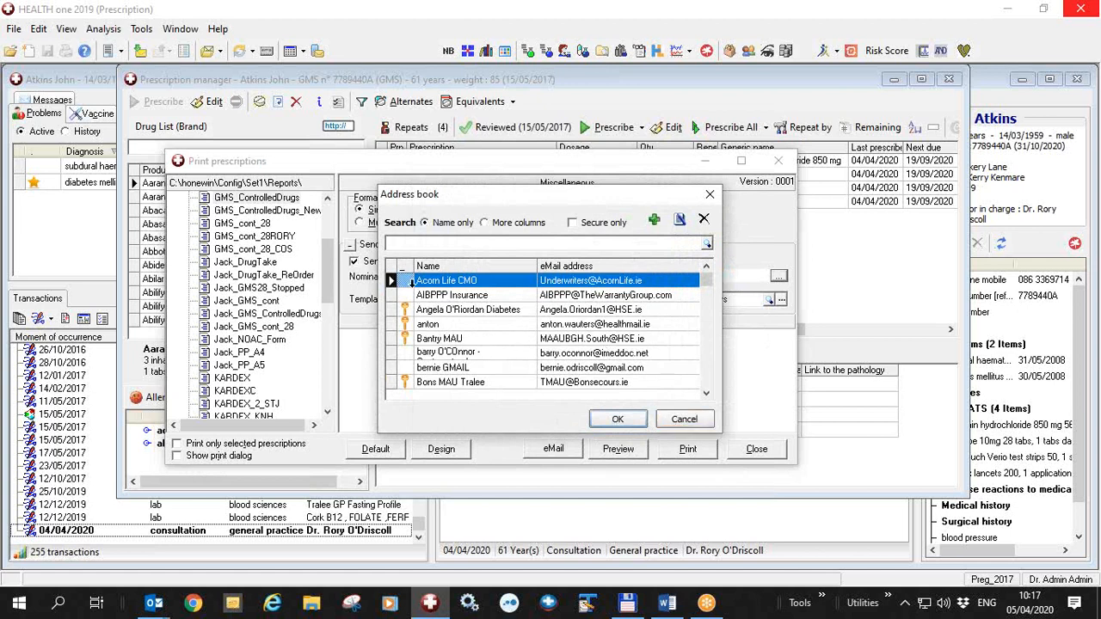
text(rol)
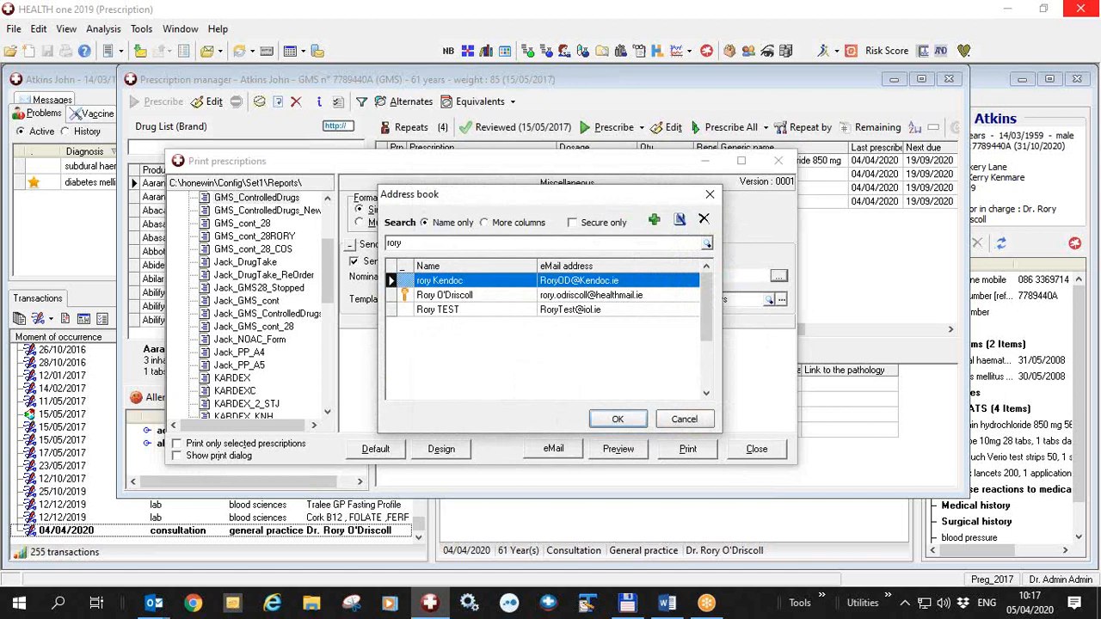
mouse_move(434, 263)
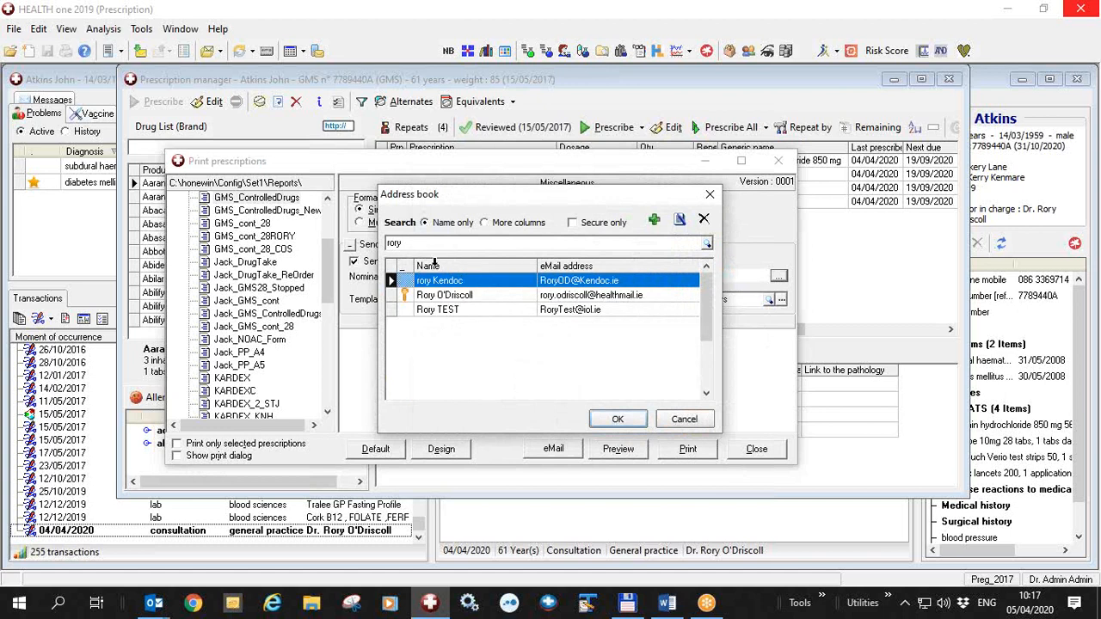
click(444, 294)
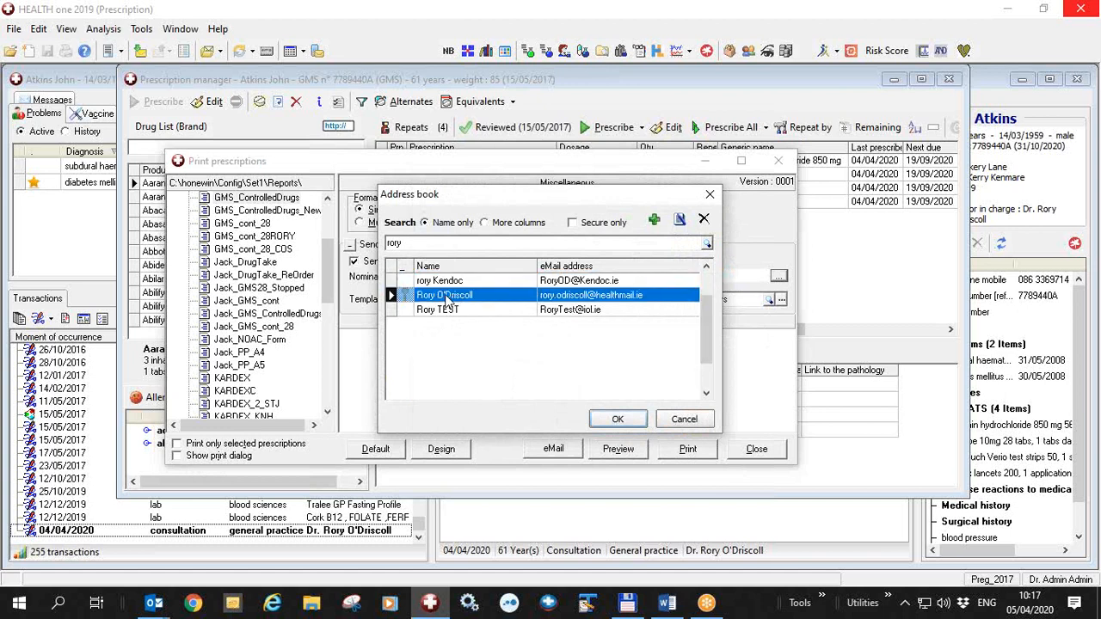
mouse_move(542, 381)
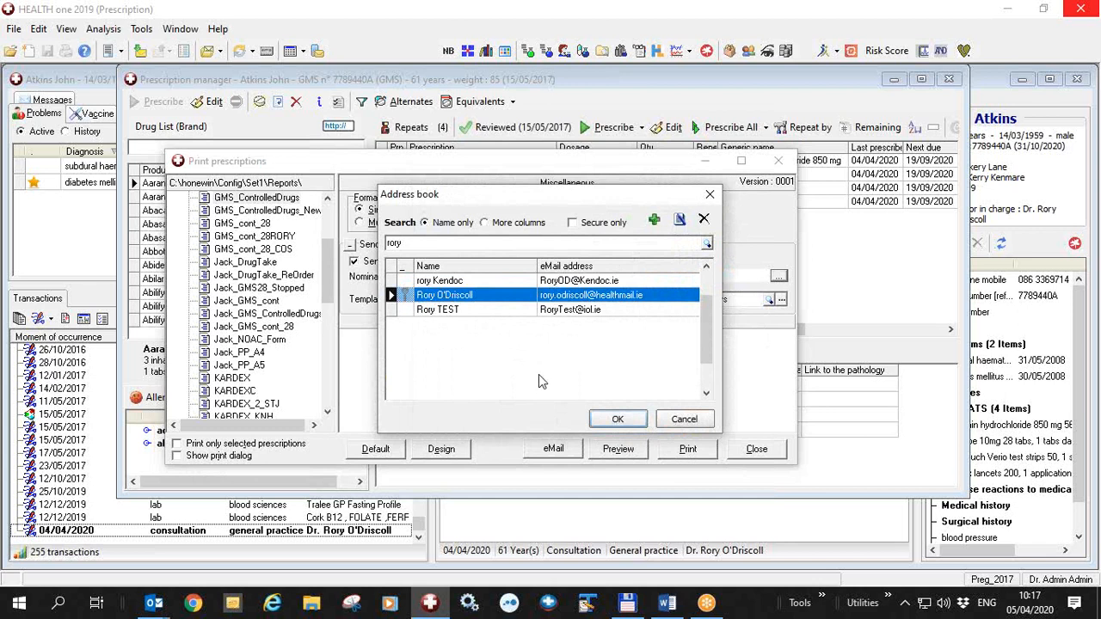
click(618, 419)
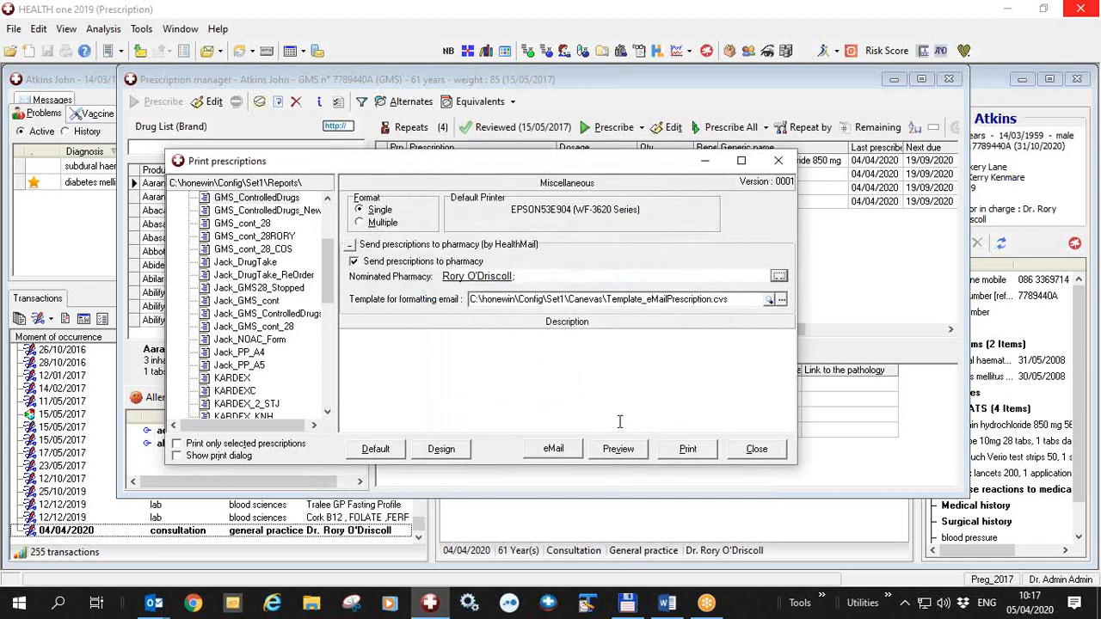
mouse_move(445, 297)
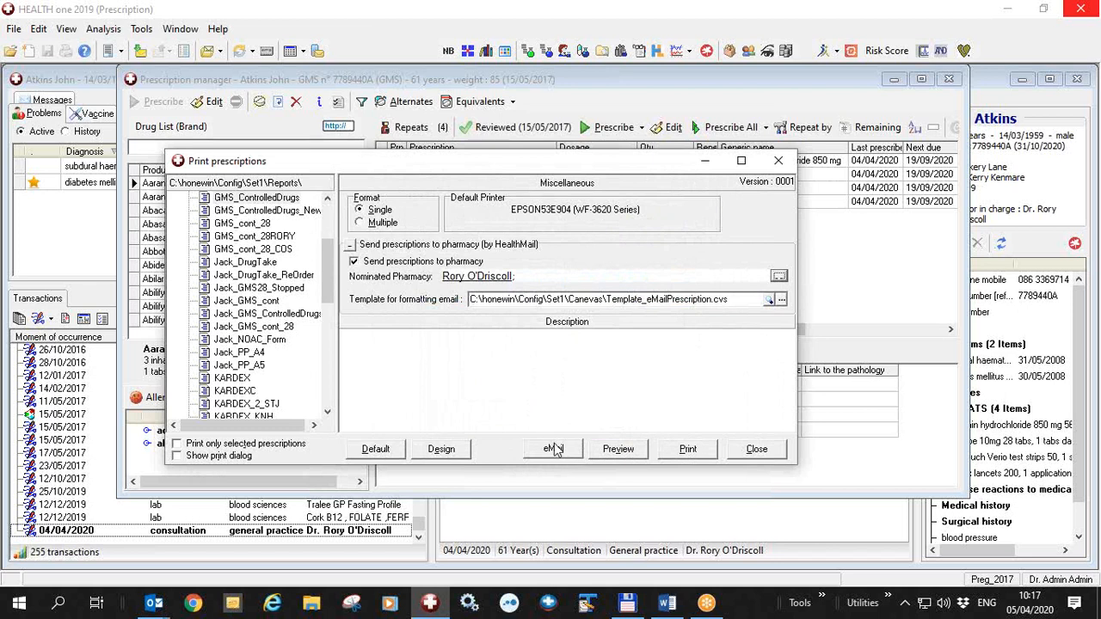
mouse_move(627, 454)
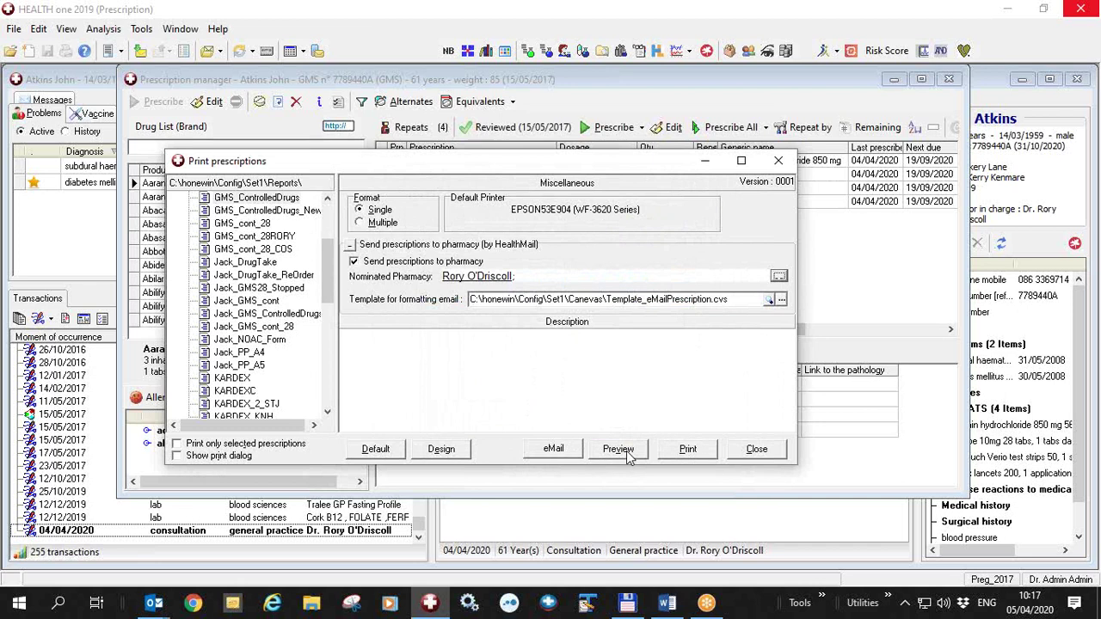
mouse_move(602, 457)
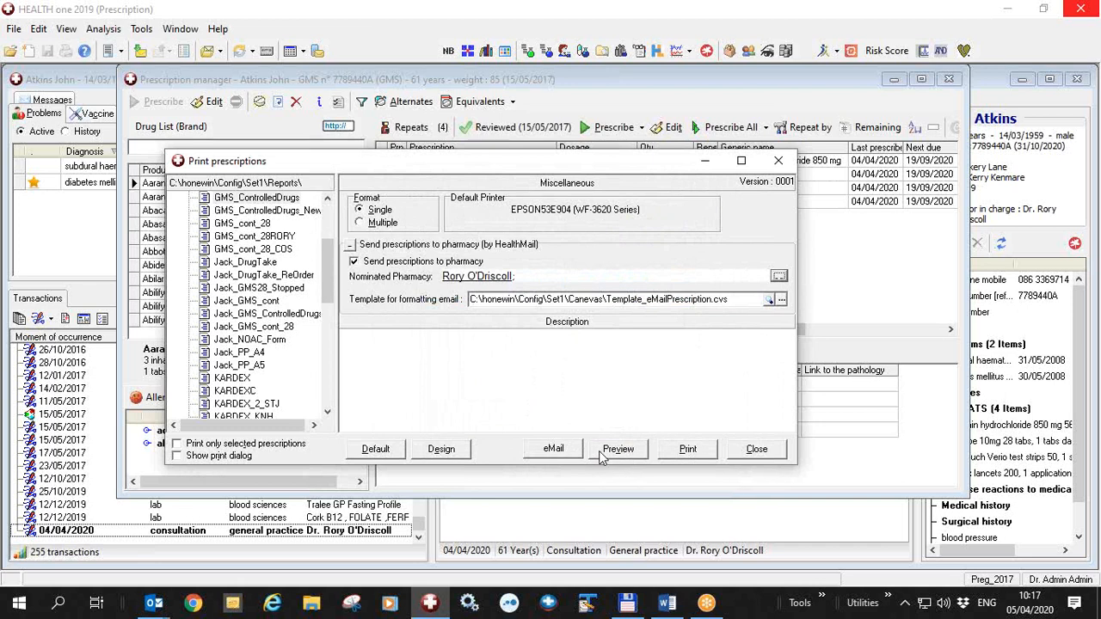
click(756, 449)
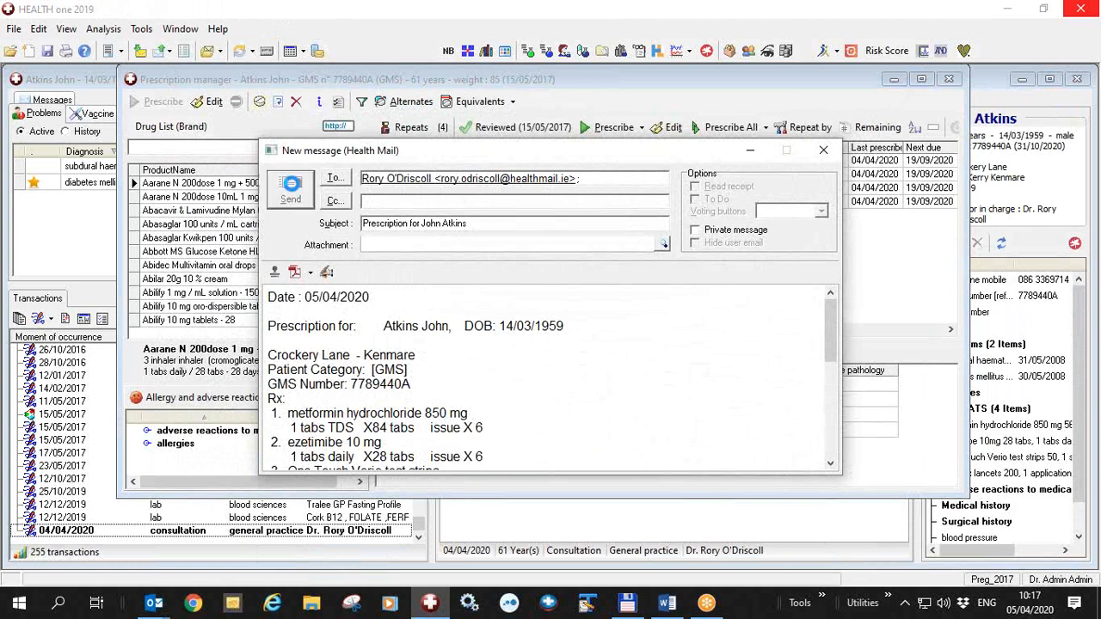
click(291, 189)
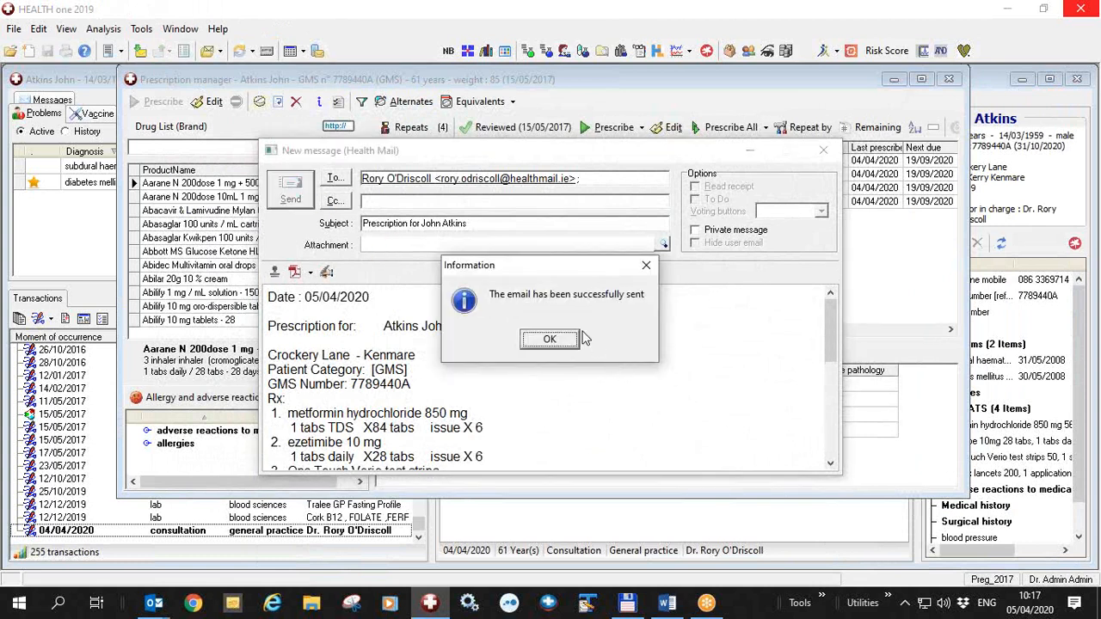
mouse_move(604, 305)
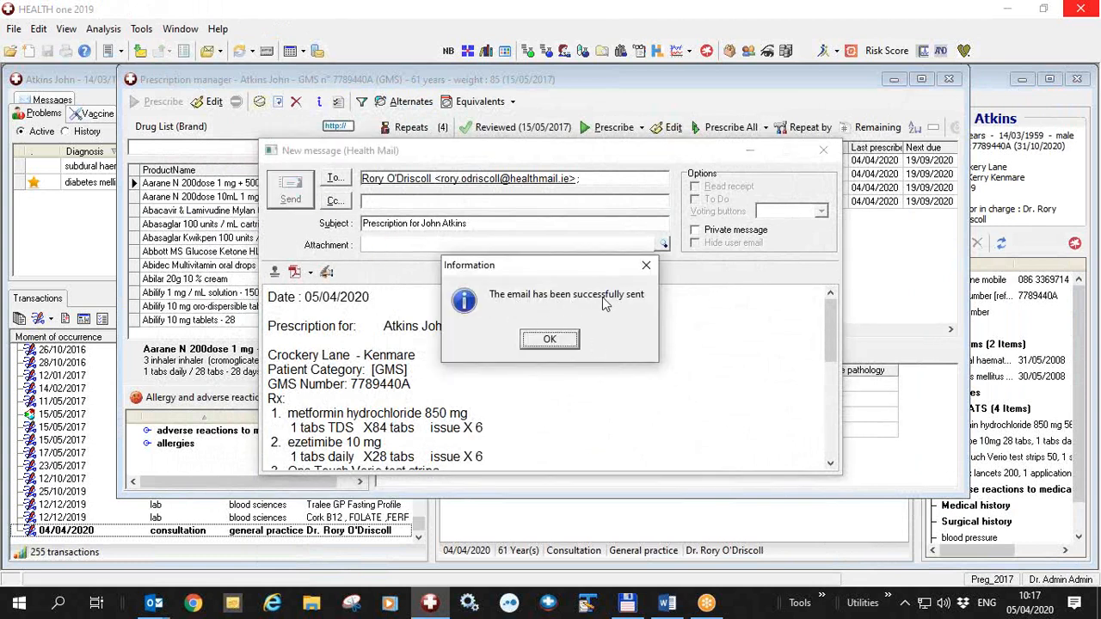
mouse_move(615, 305)
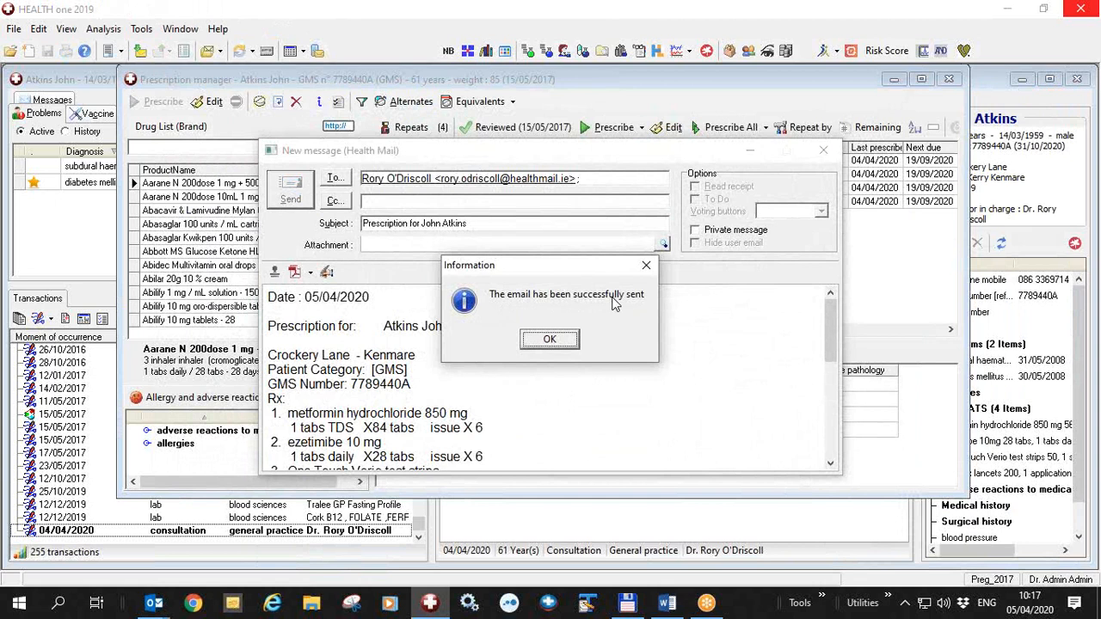
Acknowledge the 'email has been successfully sent' notice to return to the patient record.
click(549, 338)
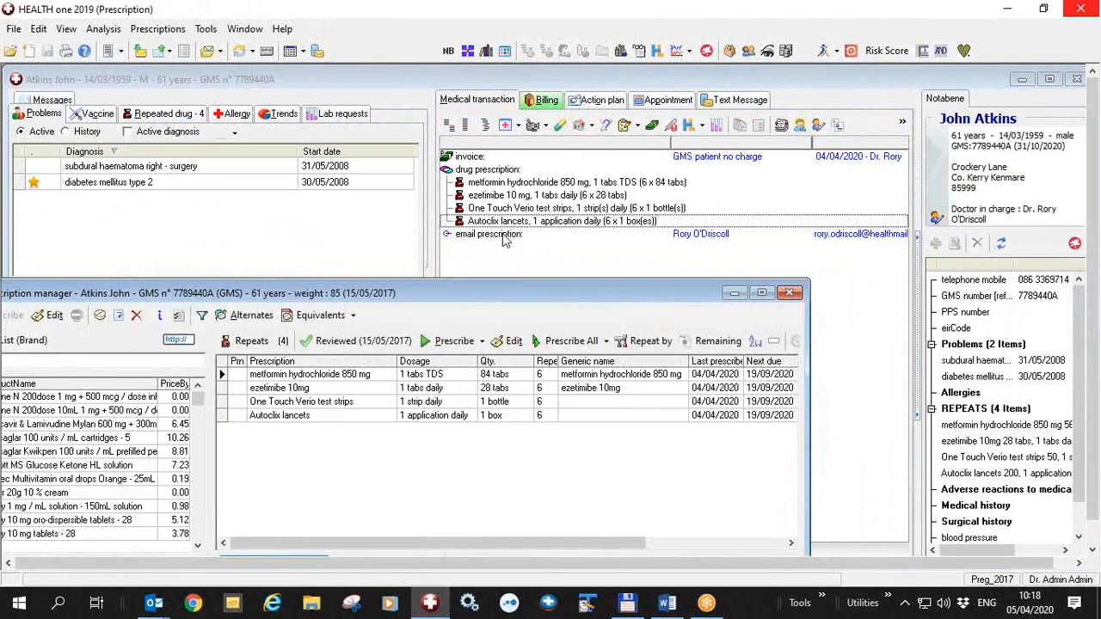
mouse_move(718, 241)
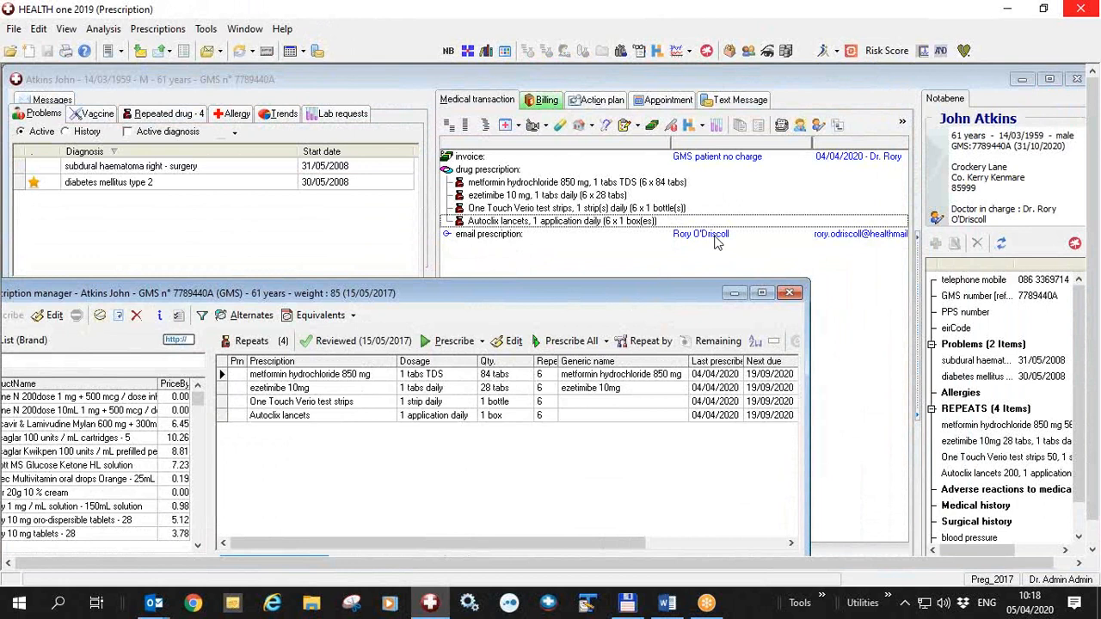
mouse_move(841, 239)
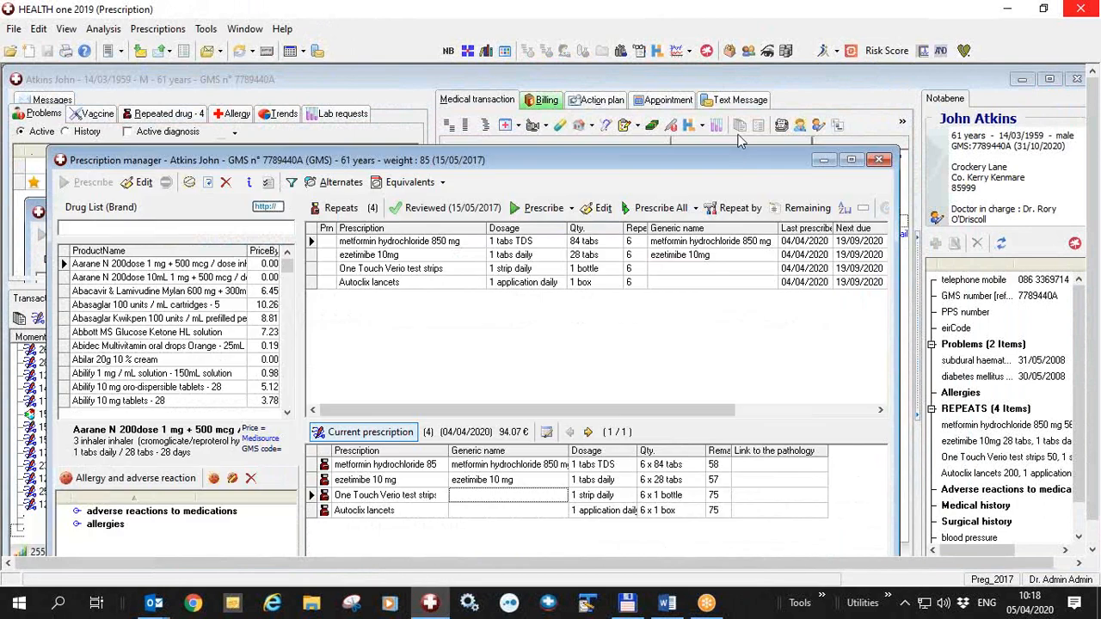
drag(473, 160, 473, 94)
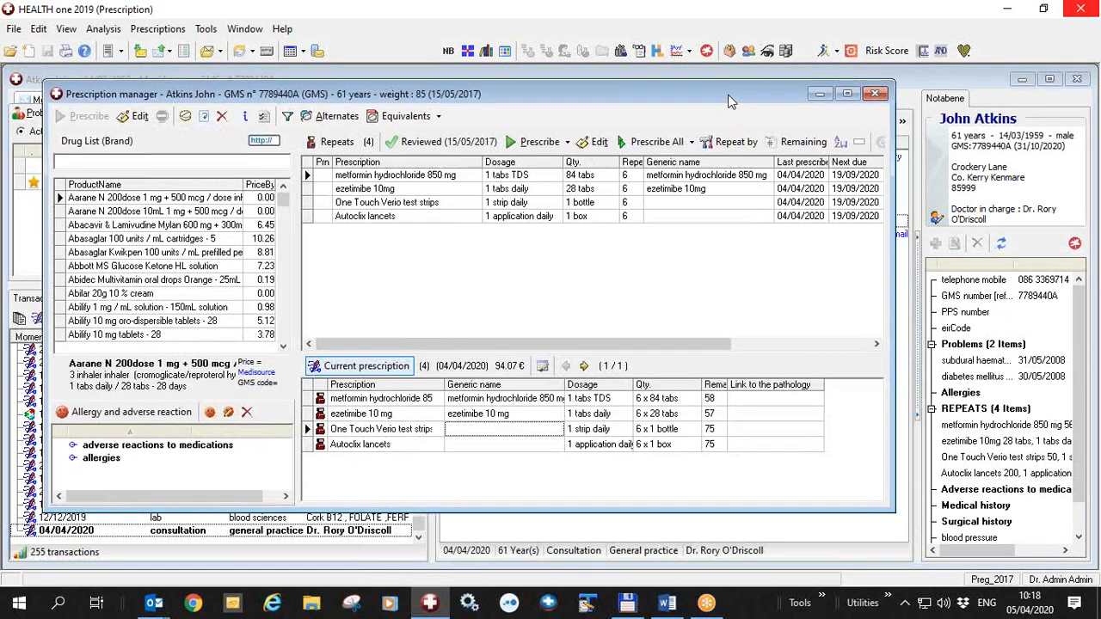
mouse_move(839, 130)
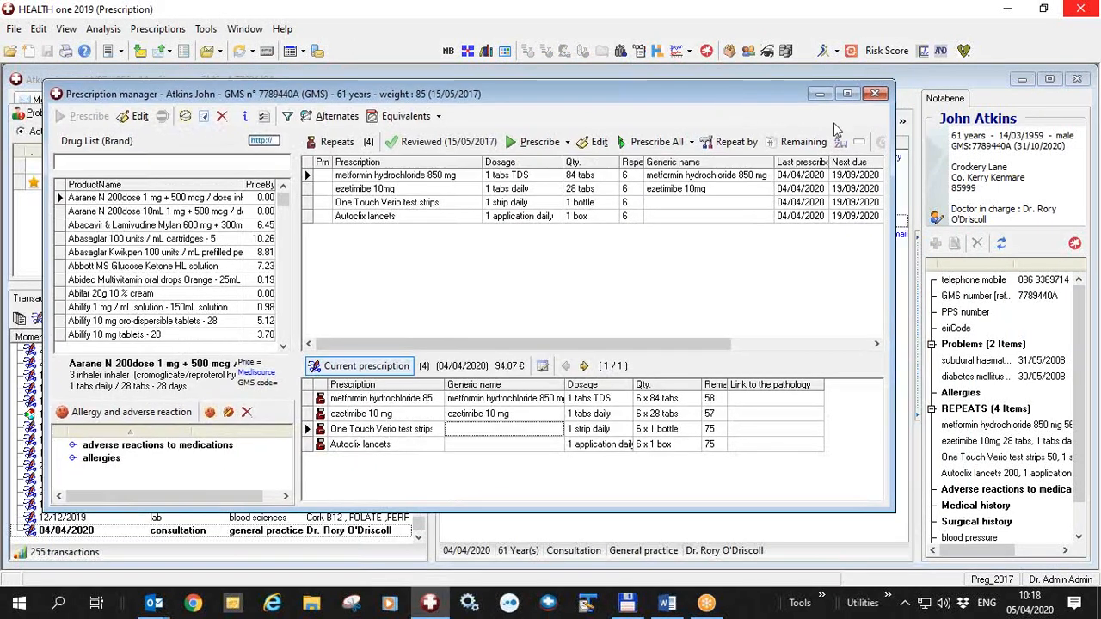
mouse_move(866, 109)
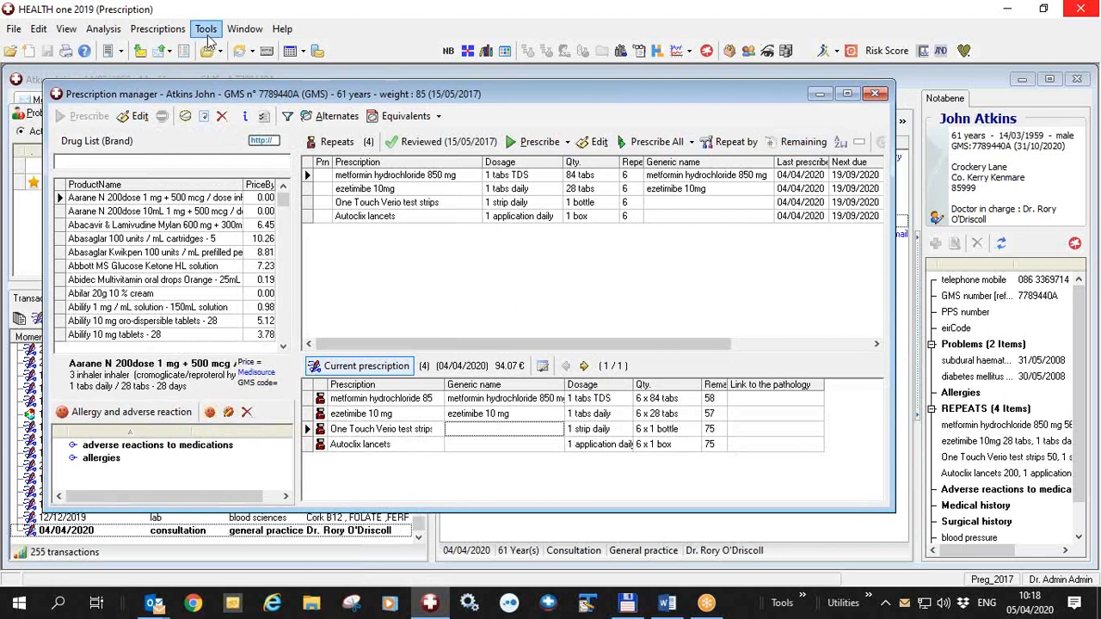
click(205, 28)
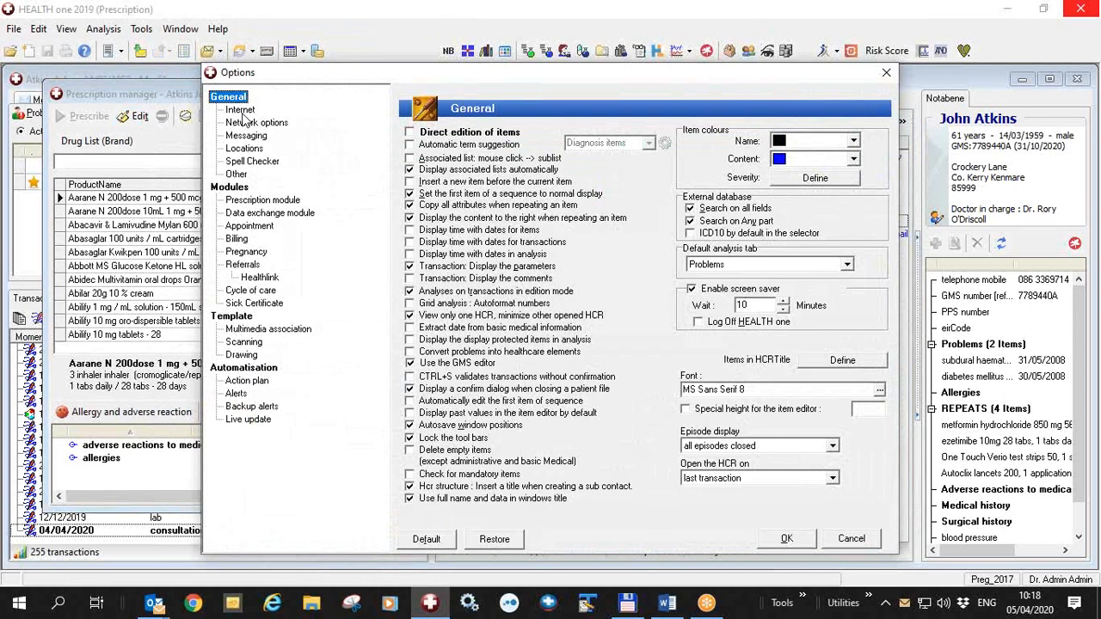
click(240, 109)
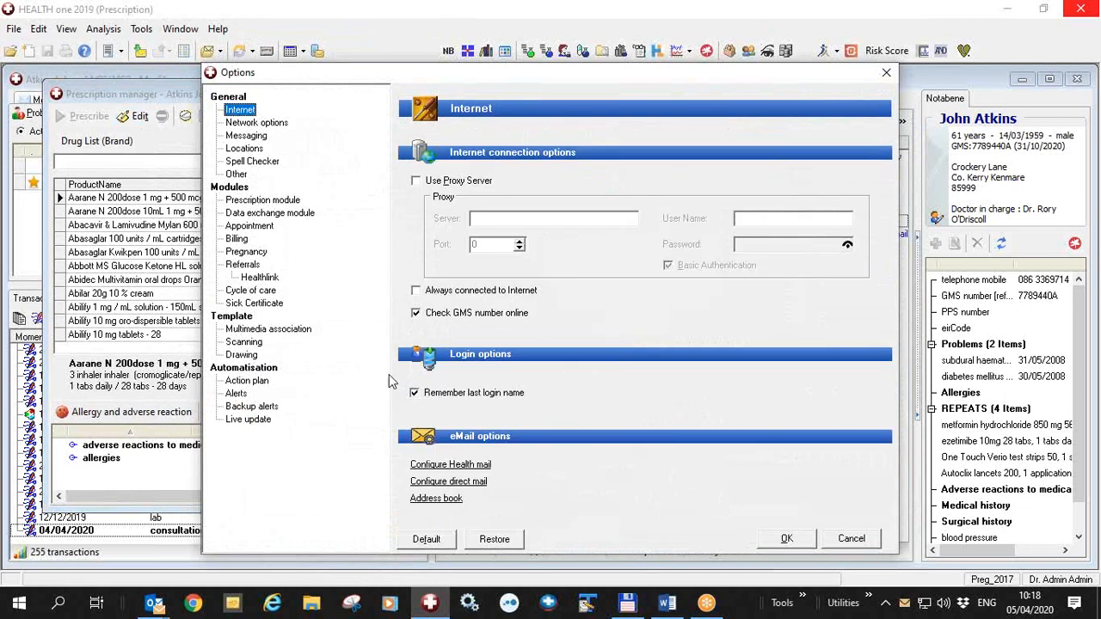
mouse_move(471, 476)
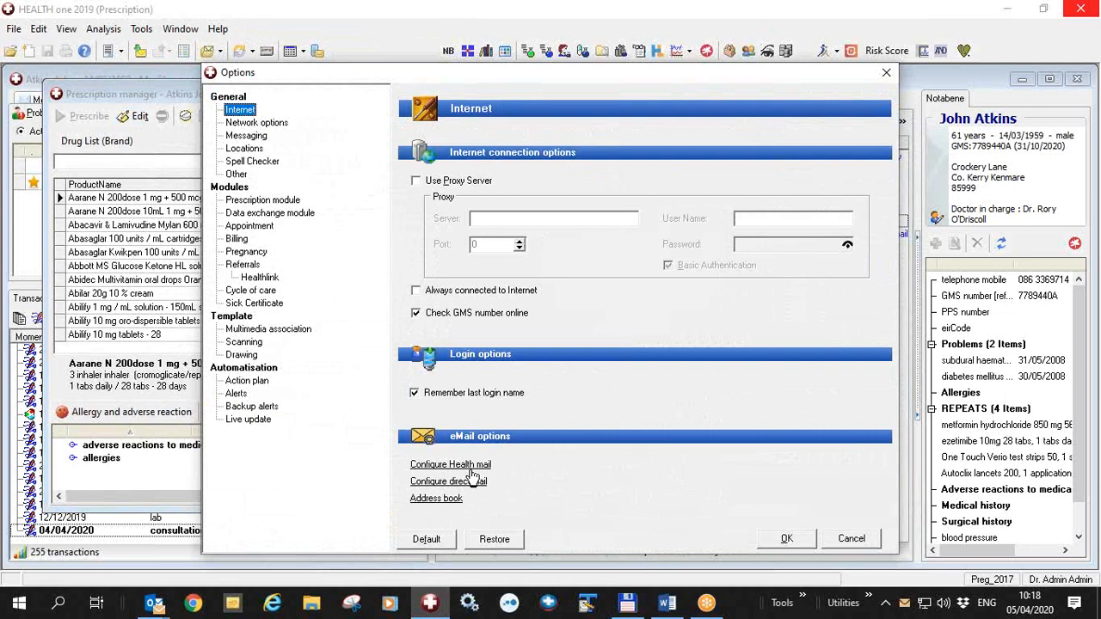
mouse_move(441, 468)
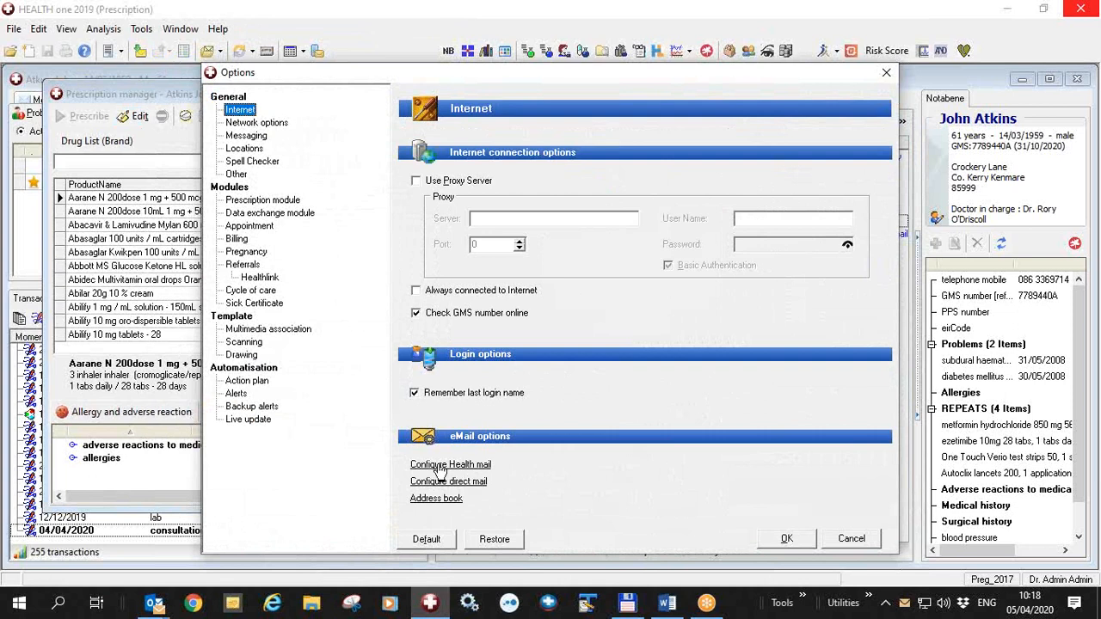
click(450, 464)
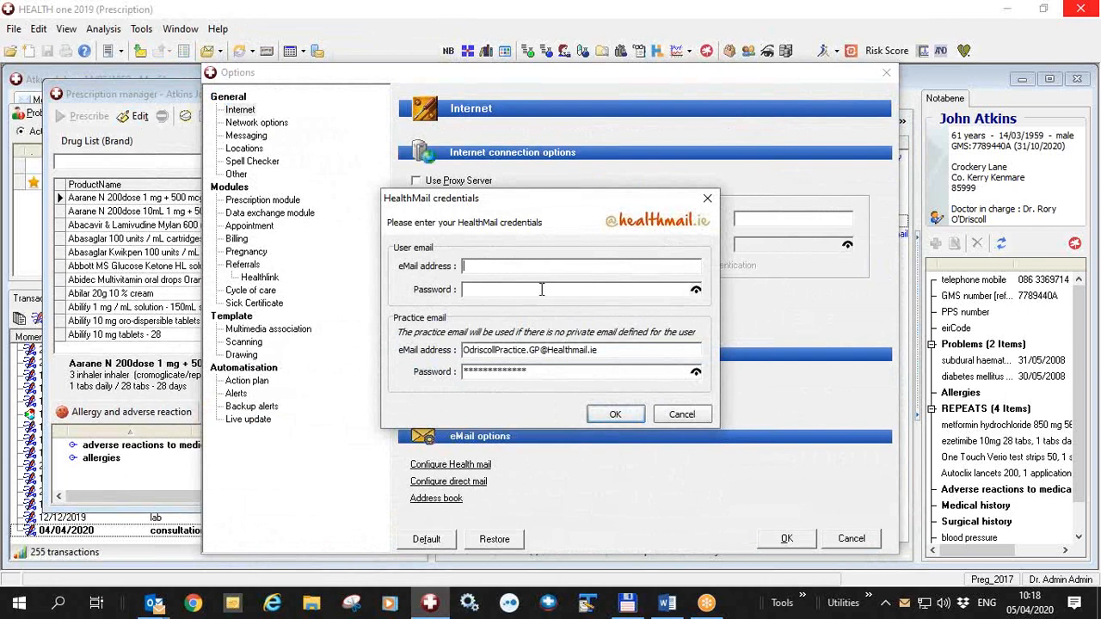
mouse_move(440, 265)
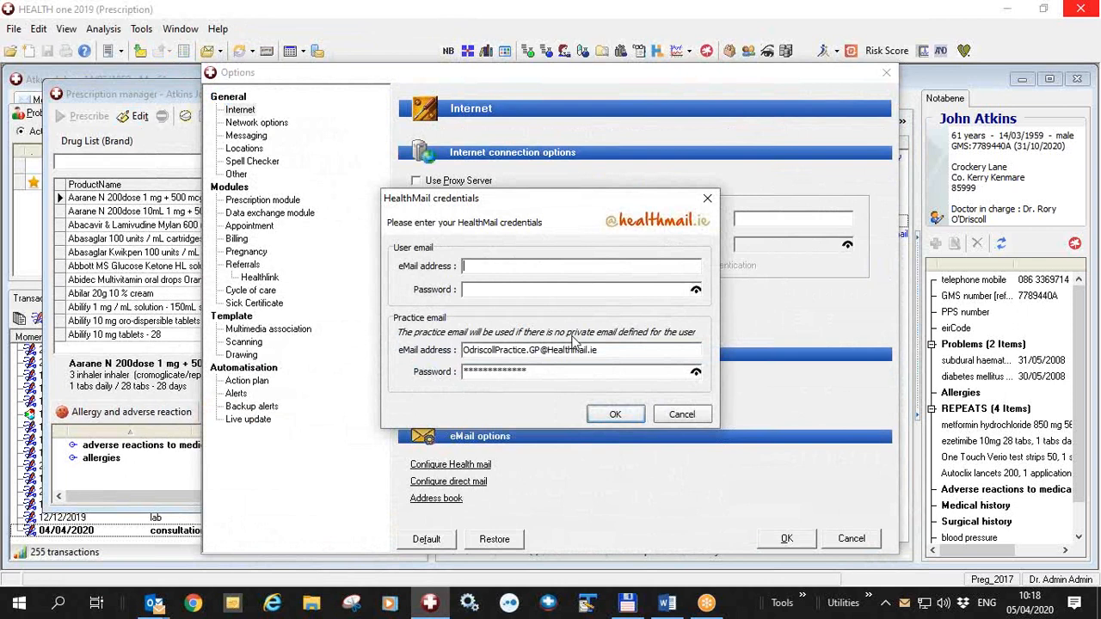
mouse_move(671, 341)
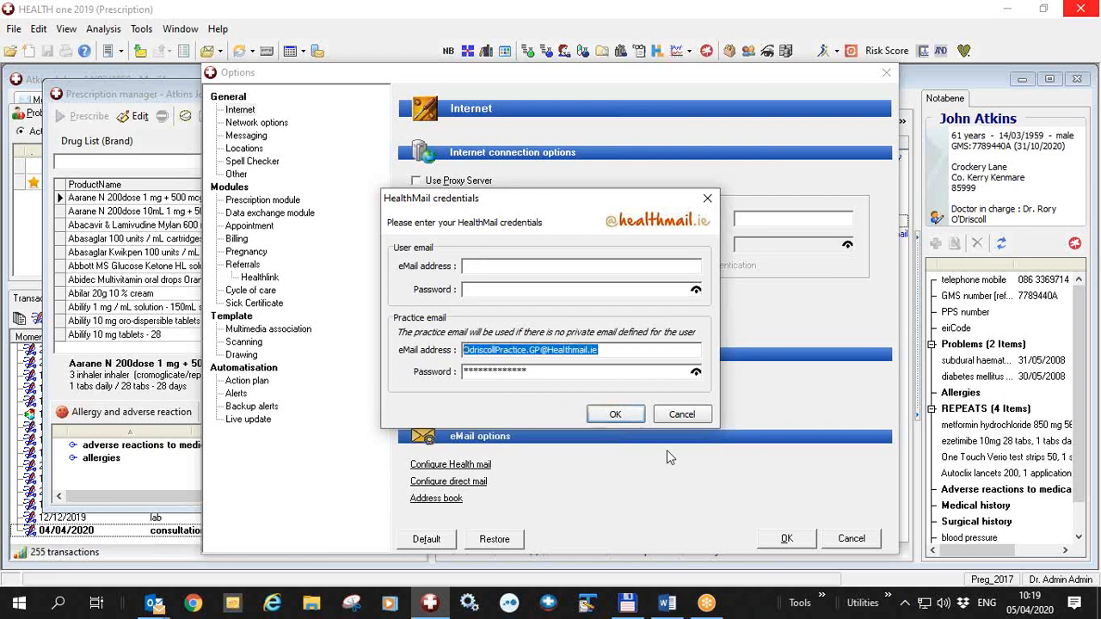
click(615, 414)
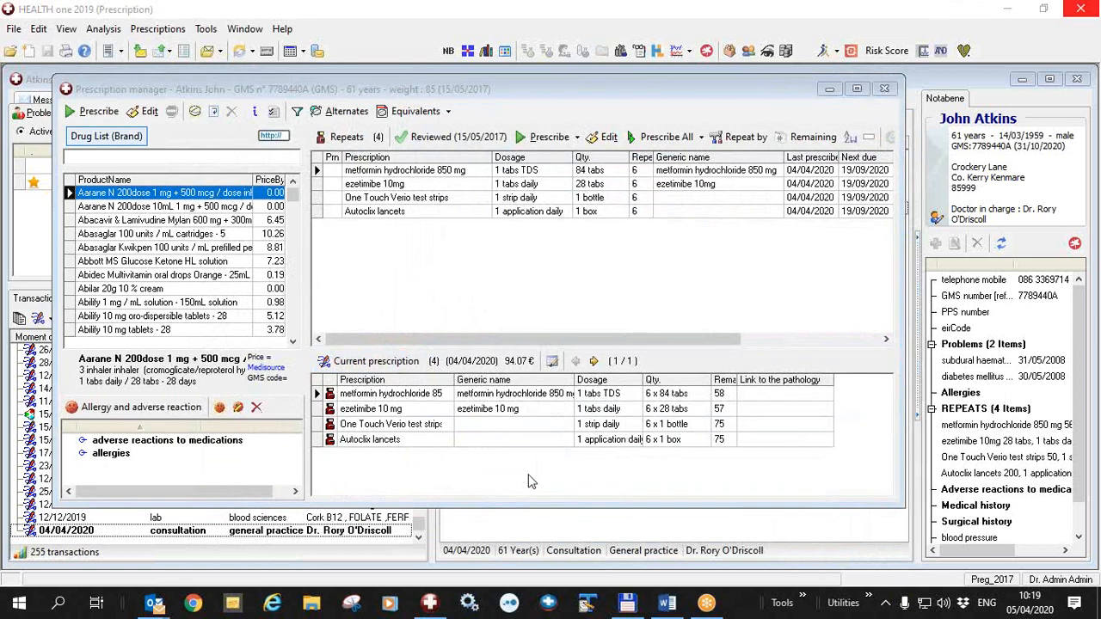
click(391, 423)
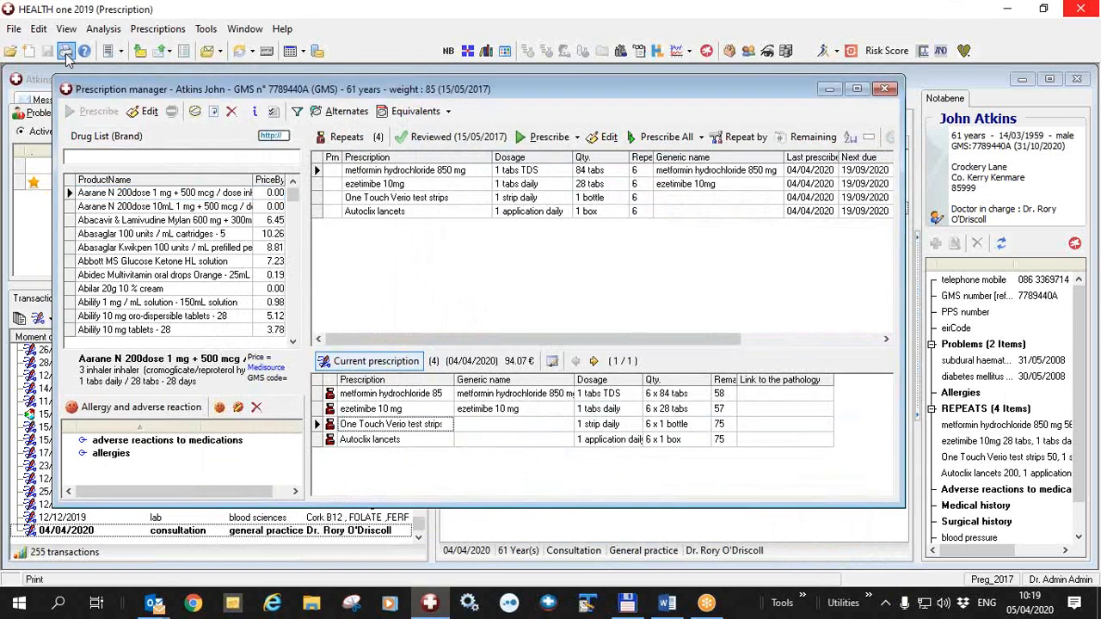
click(67, 51)
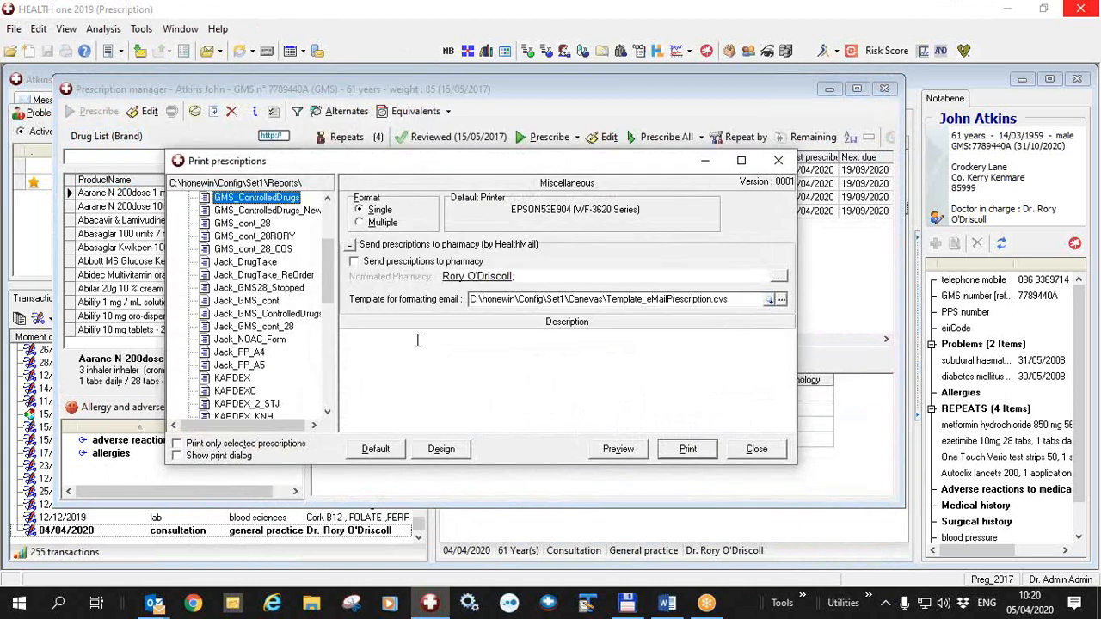
click(353, 262)
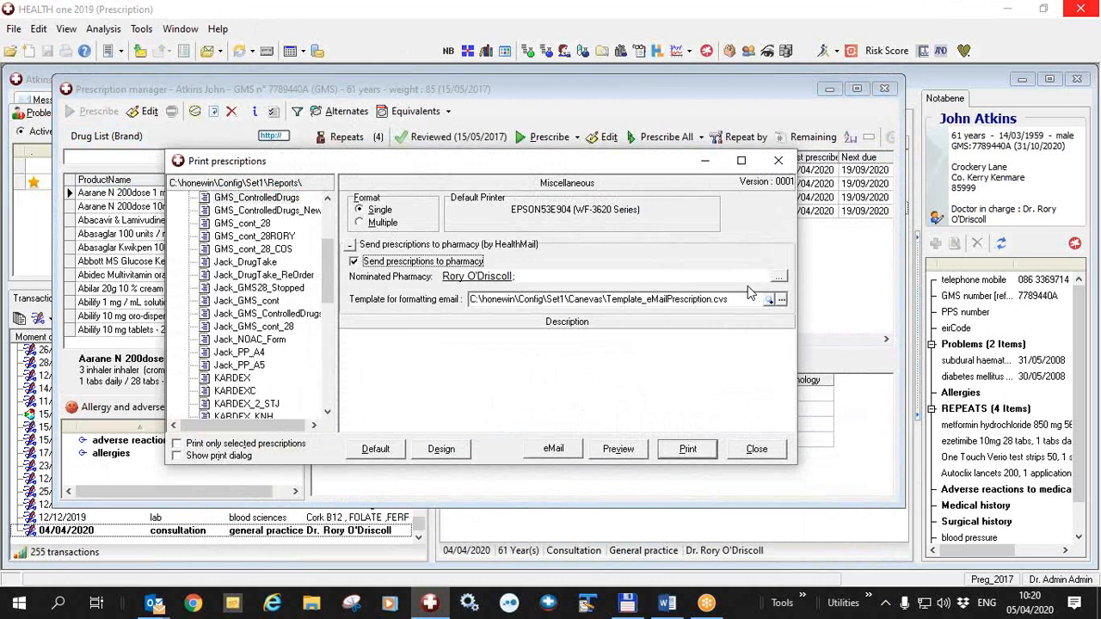
mouse_move(781, 284)
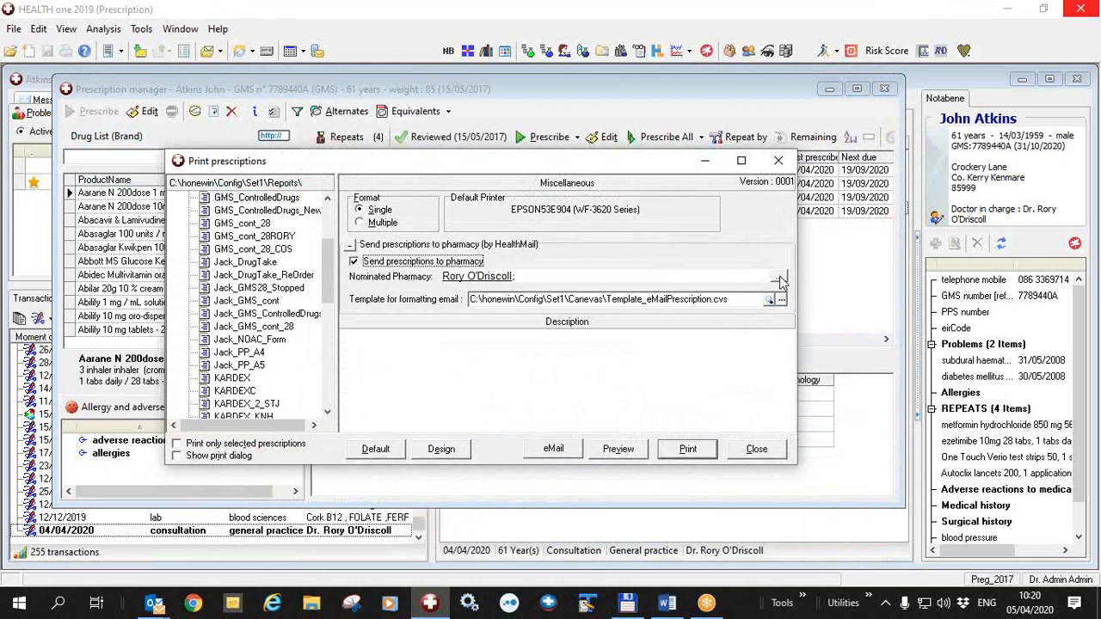
mouse_move(560, 451)
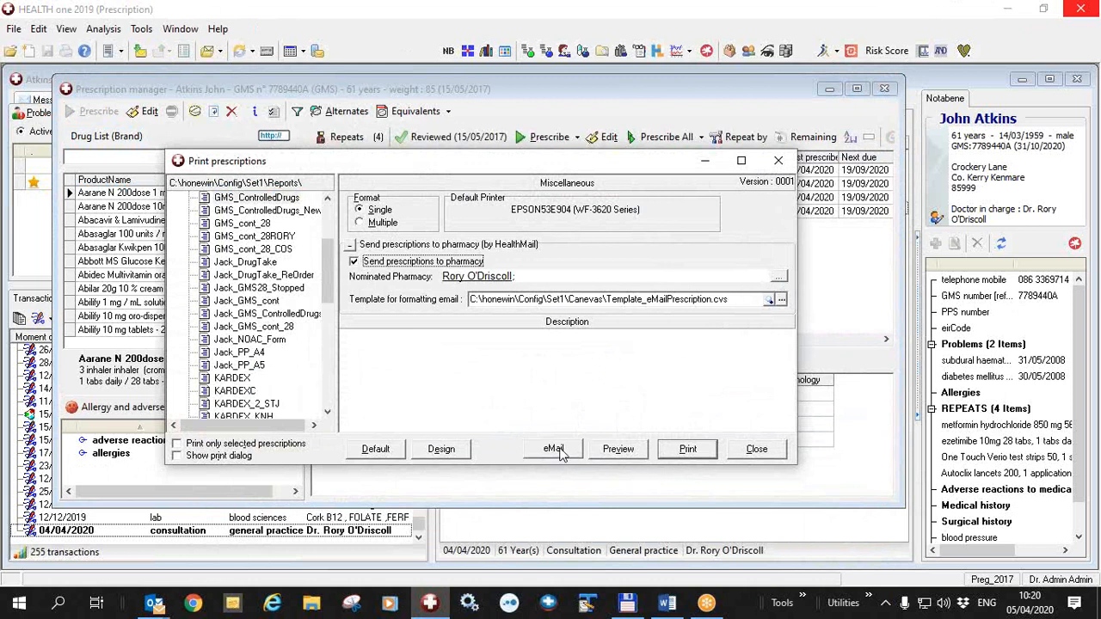
click(756, 448)
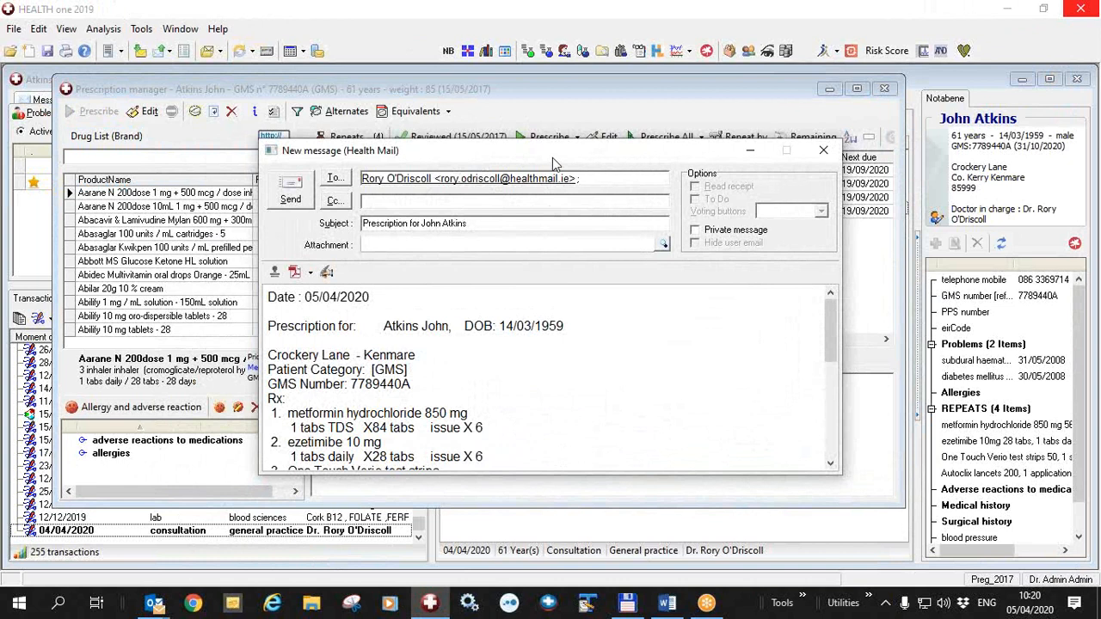
Move the message window up and scroll the email body to the GP stamp details.
drag(550, 150, 550, 85)
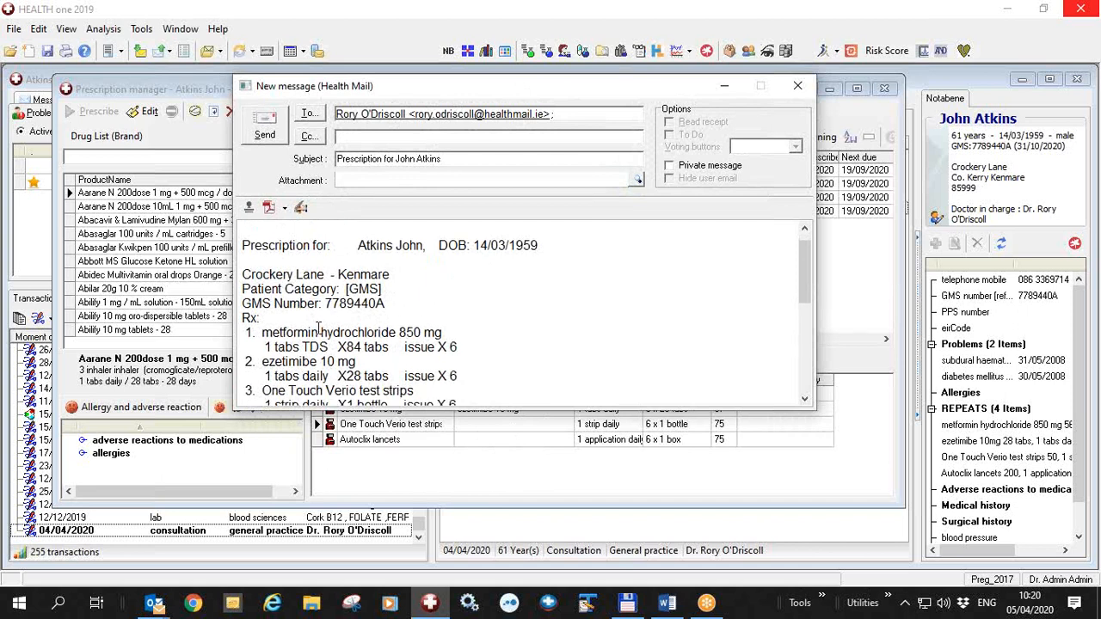
scroll(down, 3)
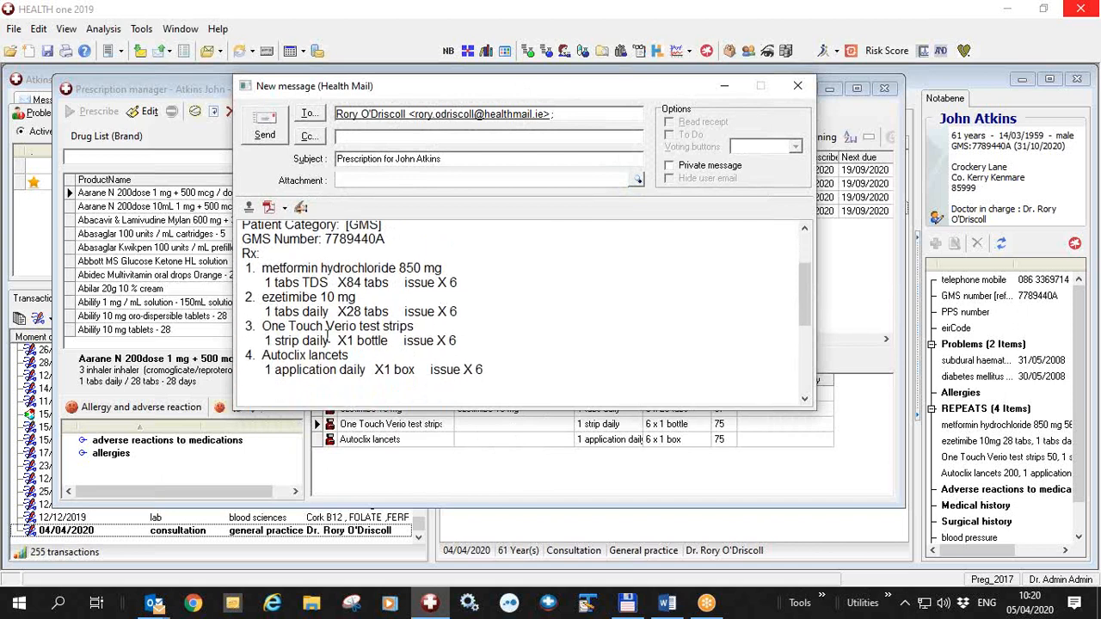
scroll(down, 3)
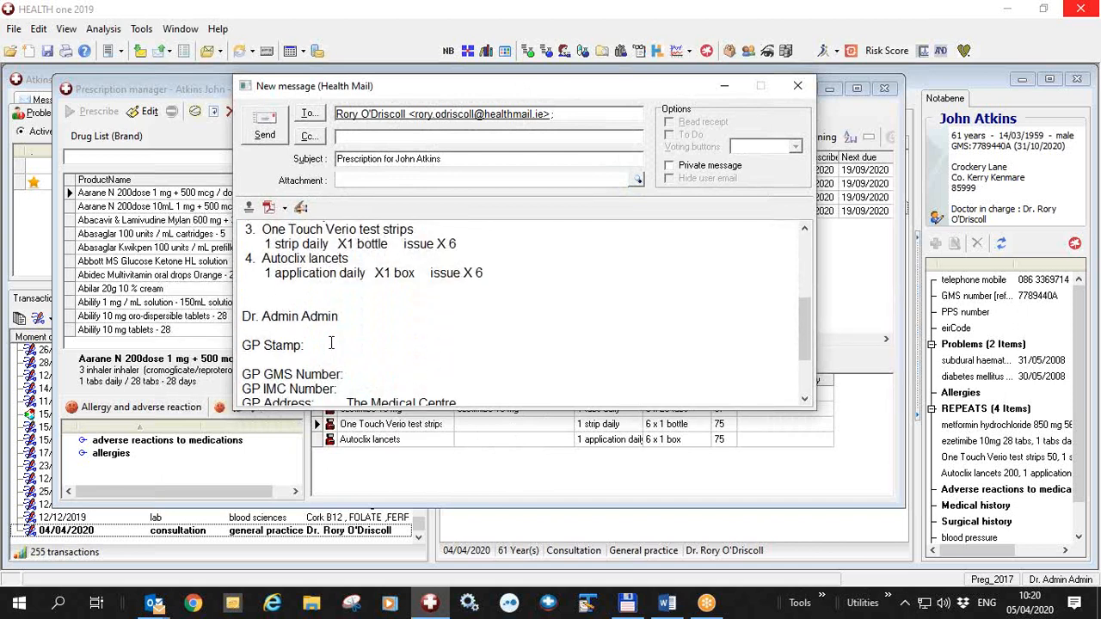
scroll(down, 3)
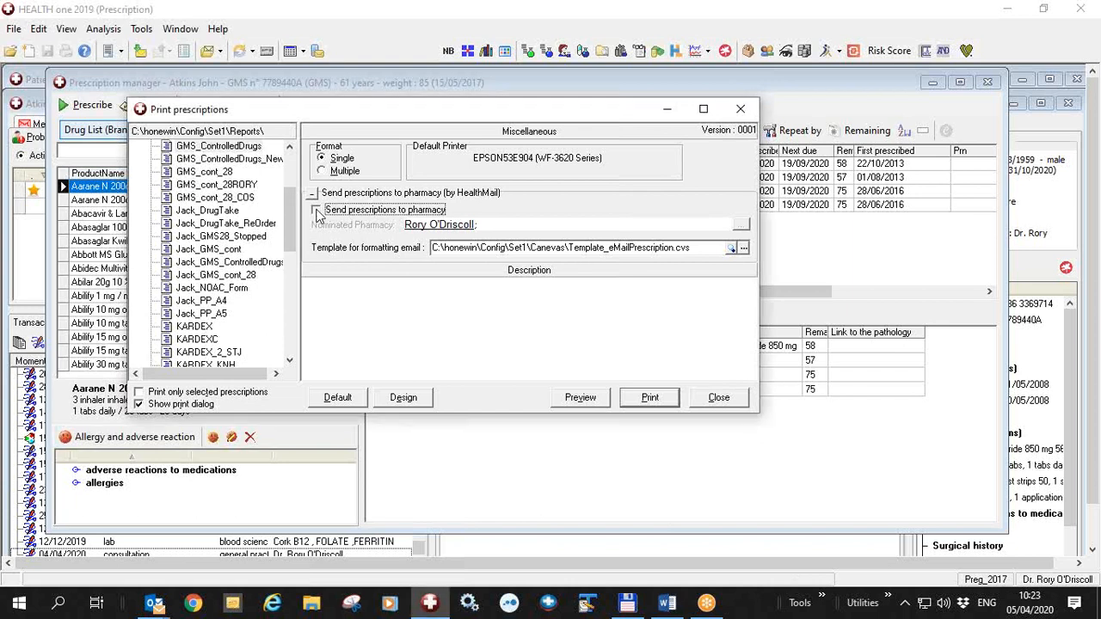
Re-enable sending to pharmacy and reopen the prescription email showing GMS and IMC numbers.
click(317, 210)
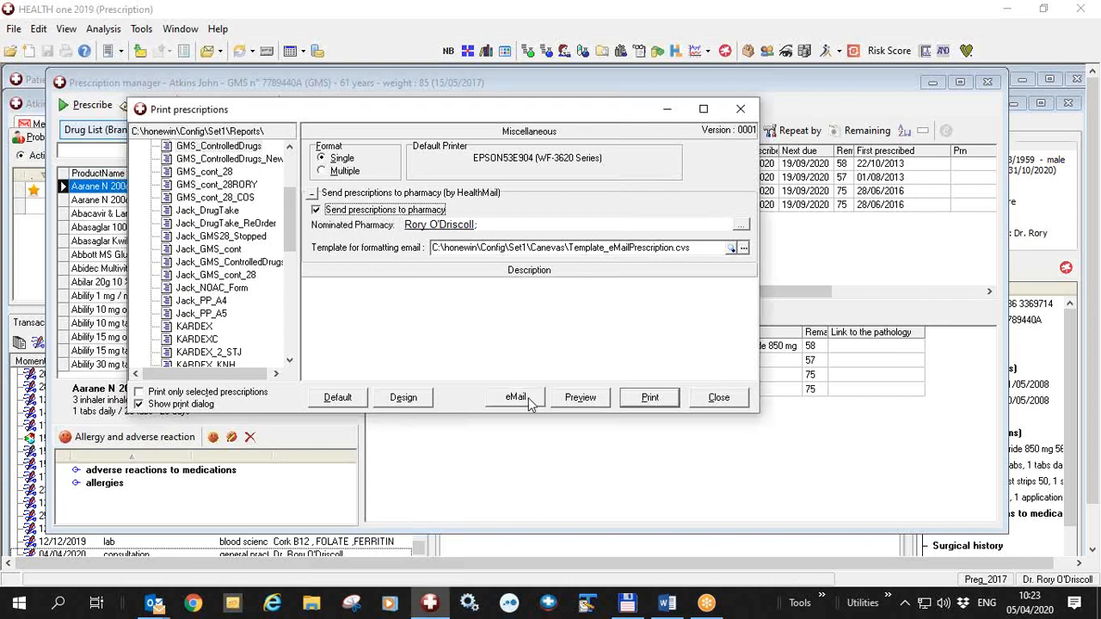
click(718, 397)
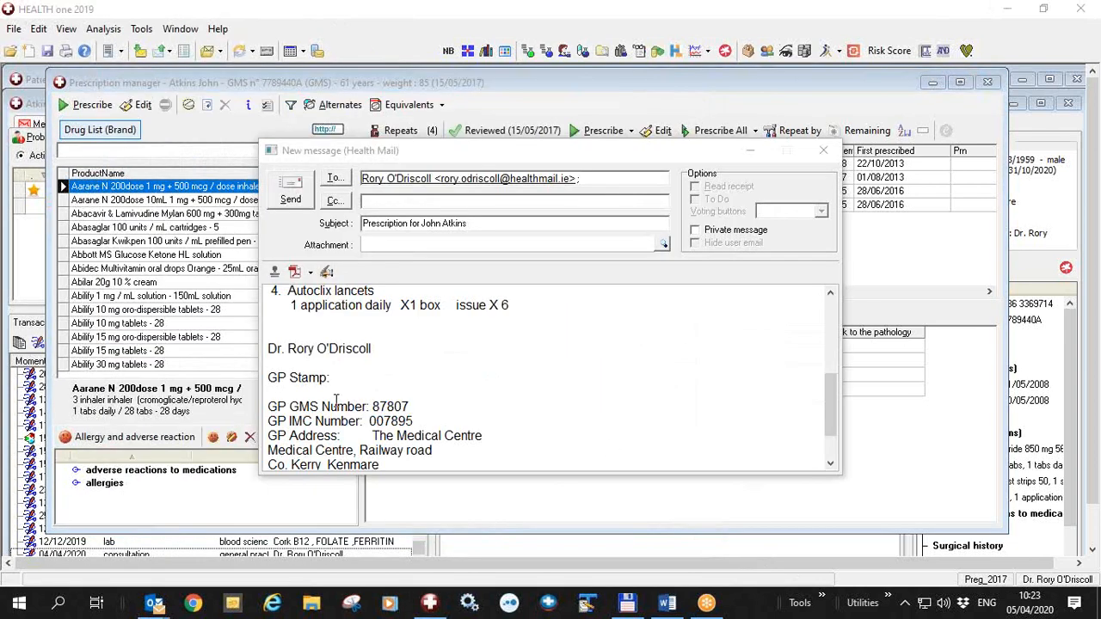
mouse_move(380, 405)
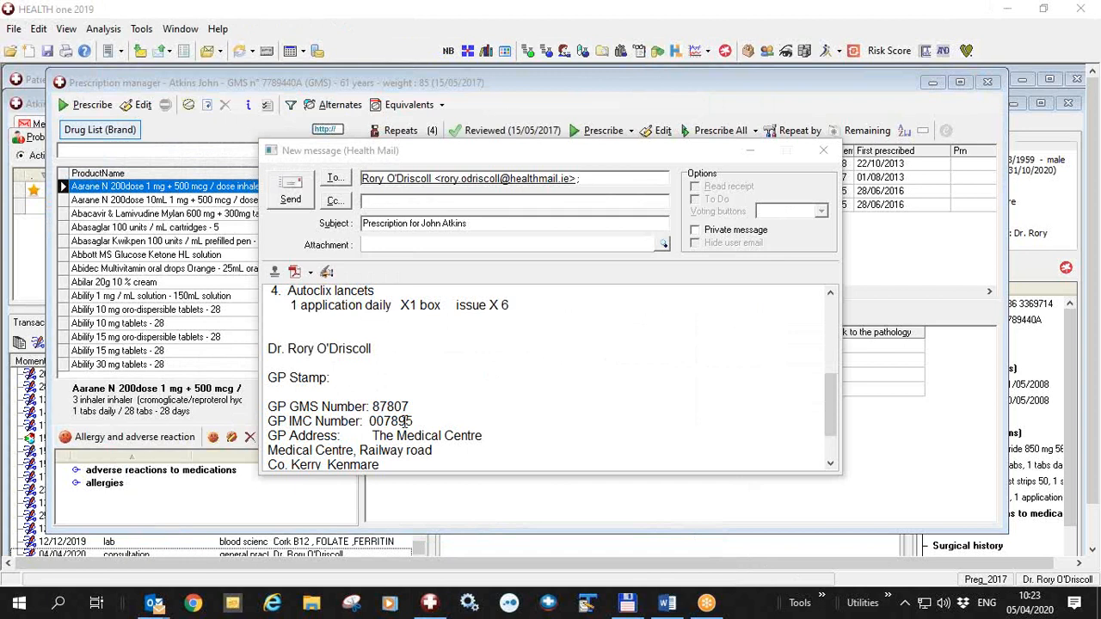
mouse_move(481, 224)
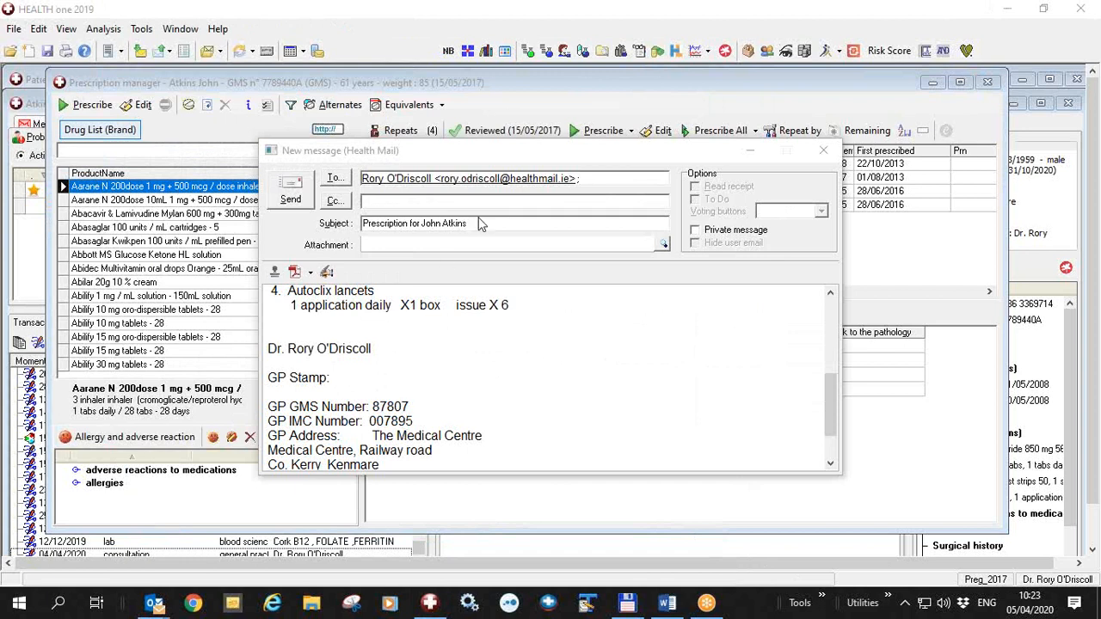
mouse_move(608, 164)
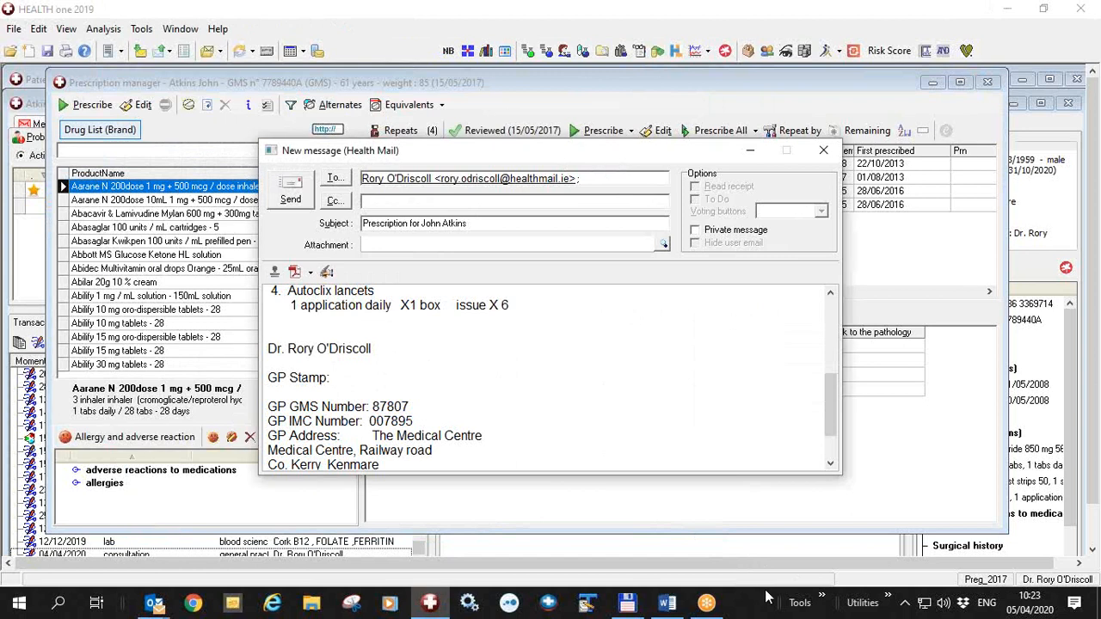
Close the email and add Oxycontin 20 mg to the prescription, flagged handwritten.
click(823, 150)
text(oxycont)
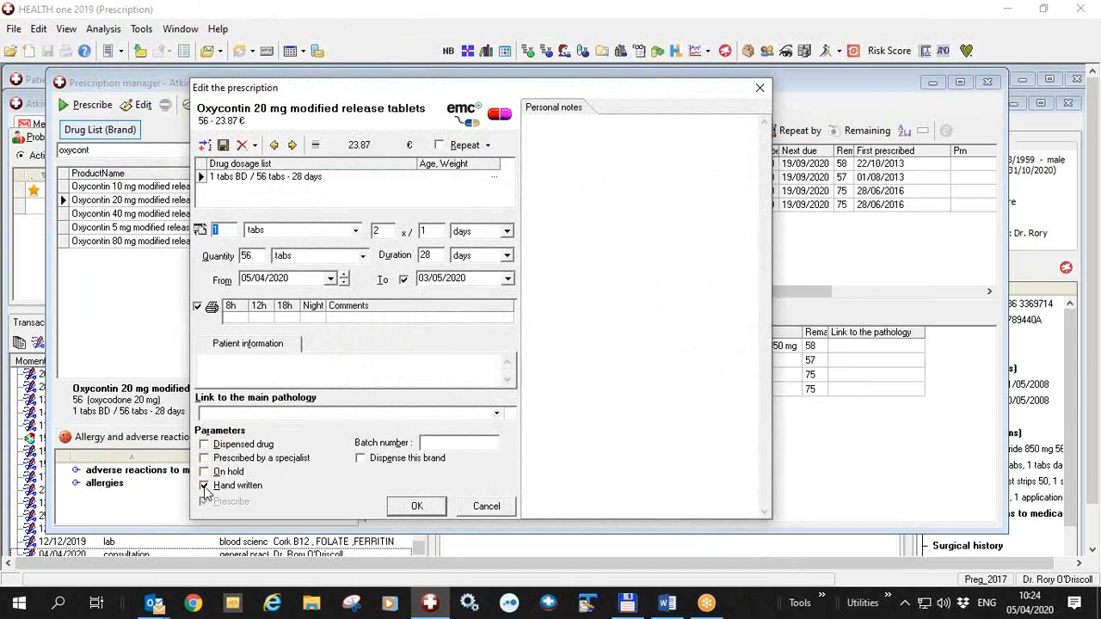
click(205, 485)
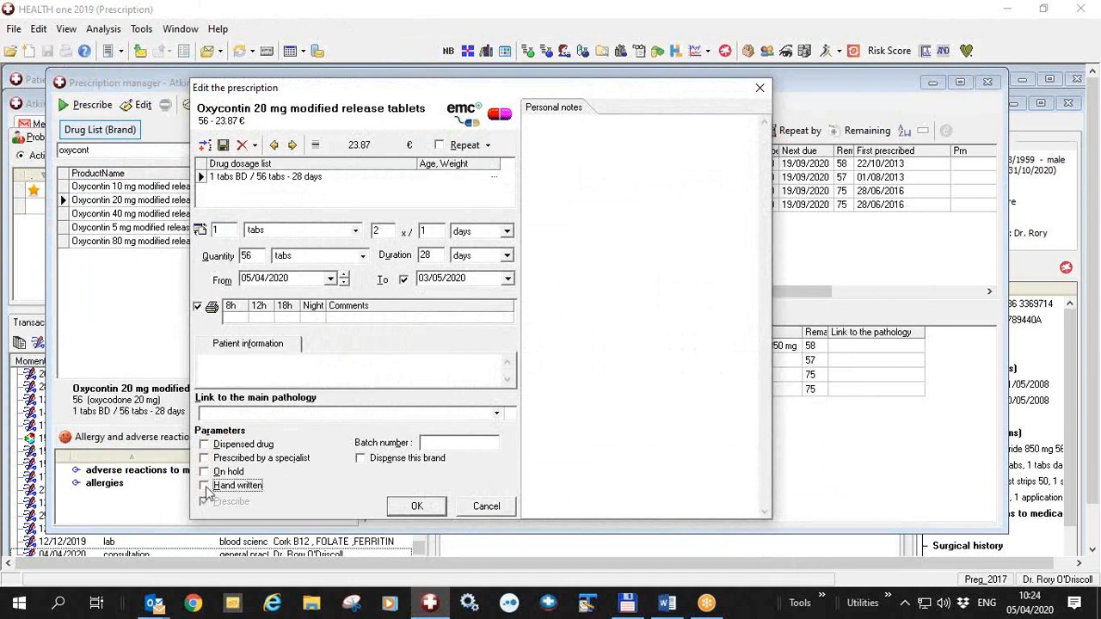
click(204, 485)
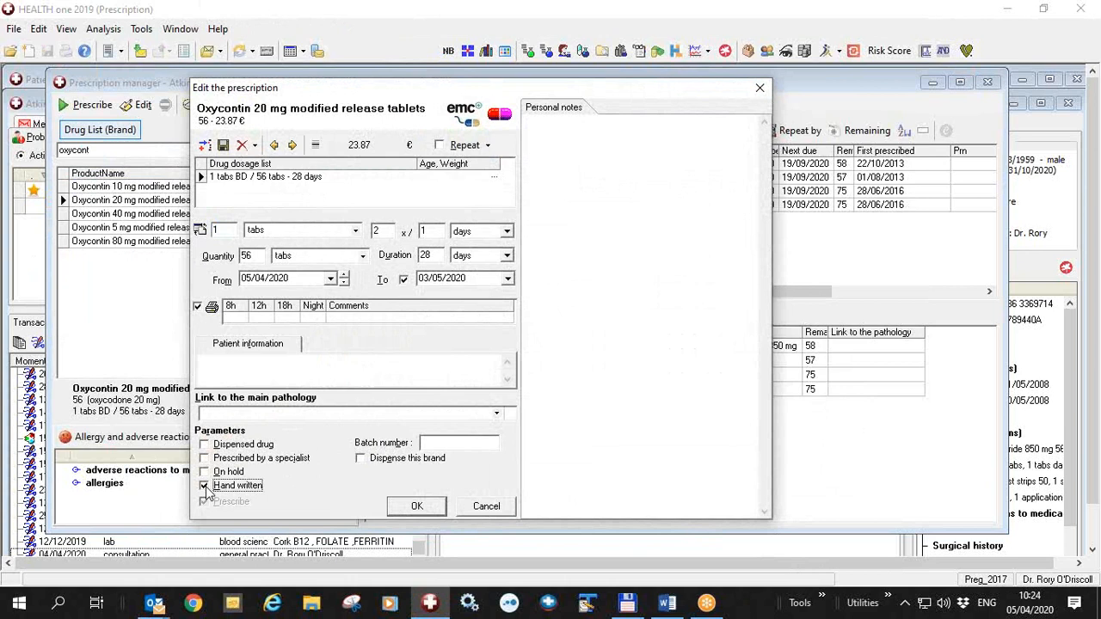
mouse_move(380, 519)
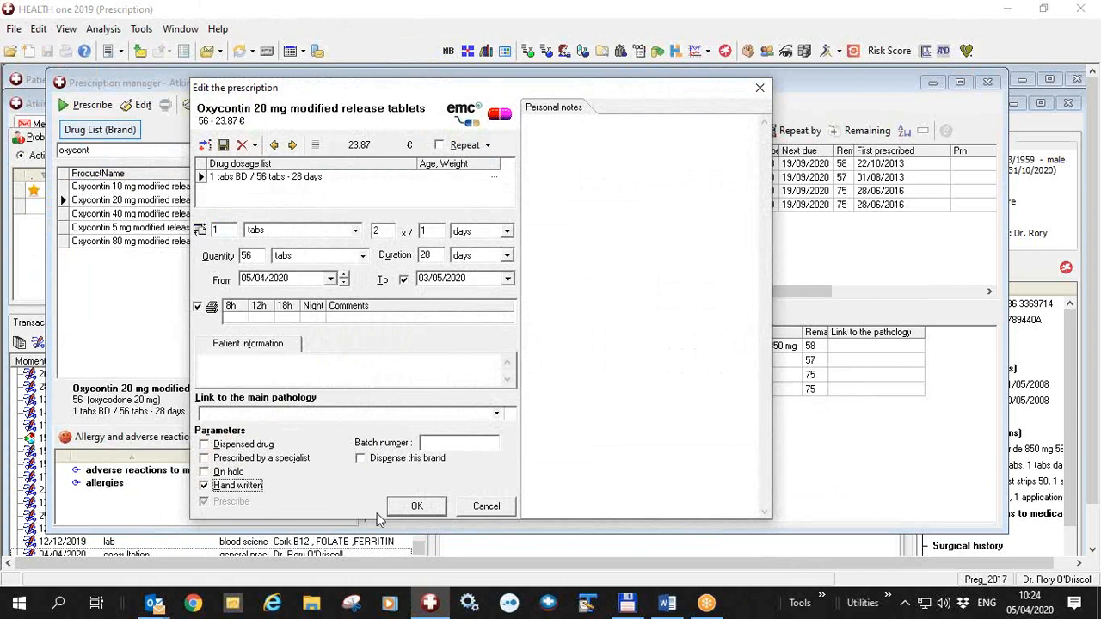
mouse_move(421, 512)
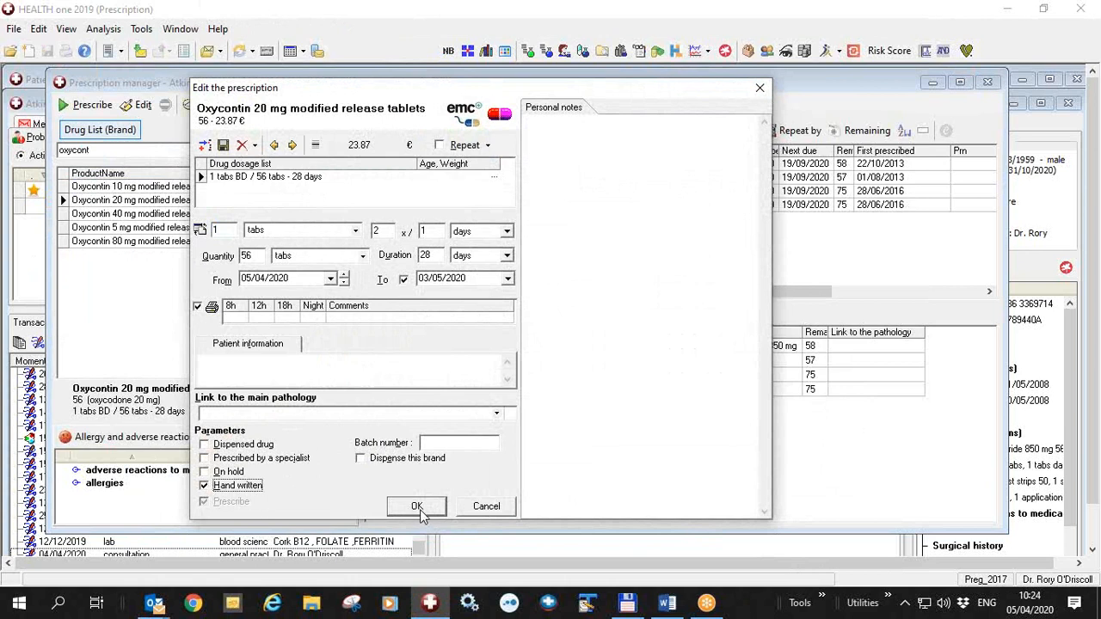
click(416, 505)
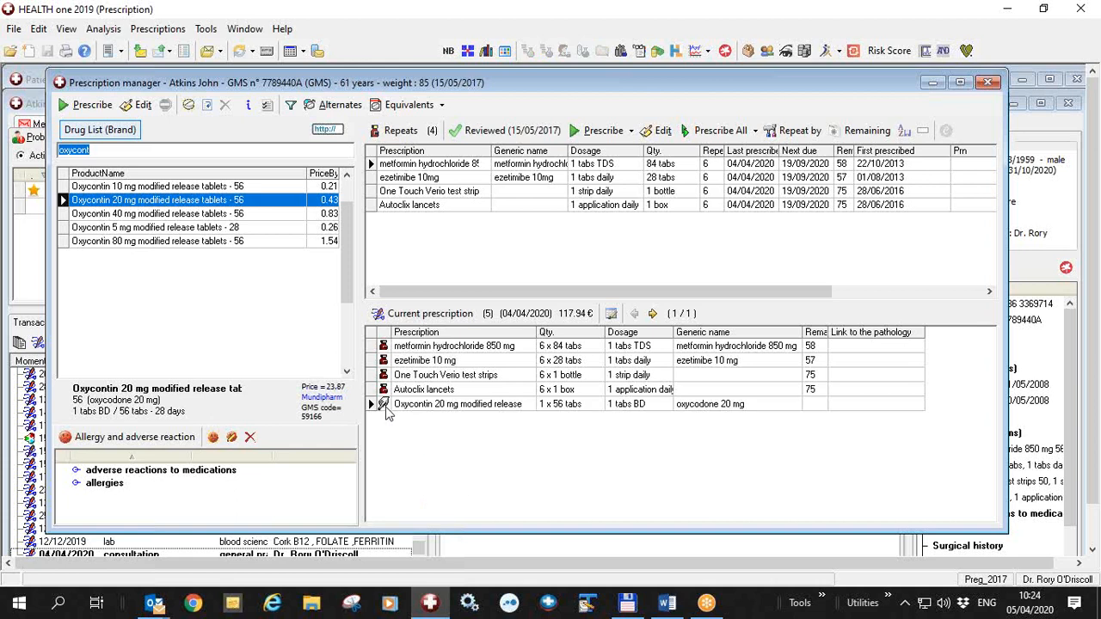
mouse_move(67, 52)
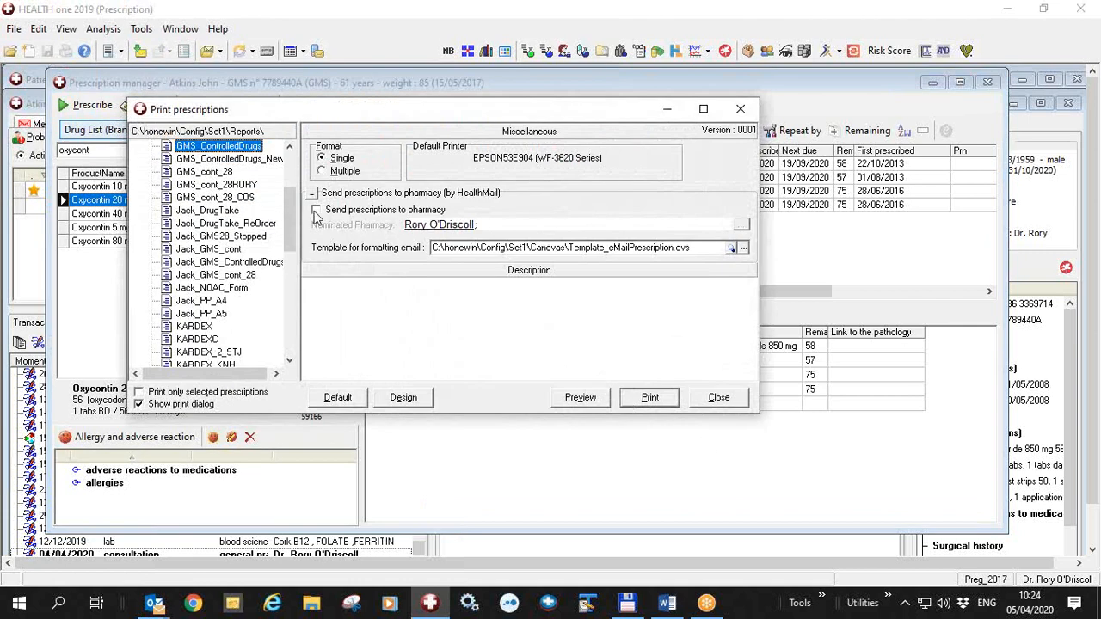
Enable sending to pharmacy and select Oxycontin's quantity 'fifty six' in the email draft.
click(718, 396)
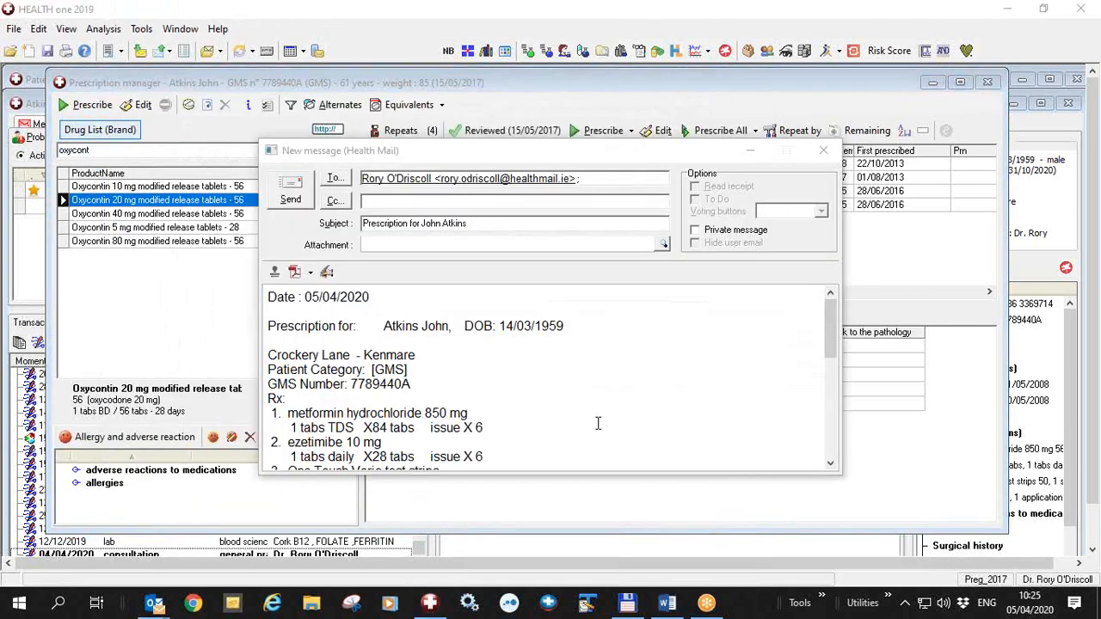
scroll(down, 3)
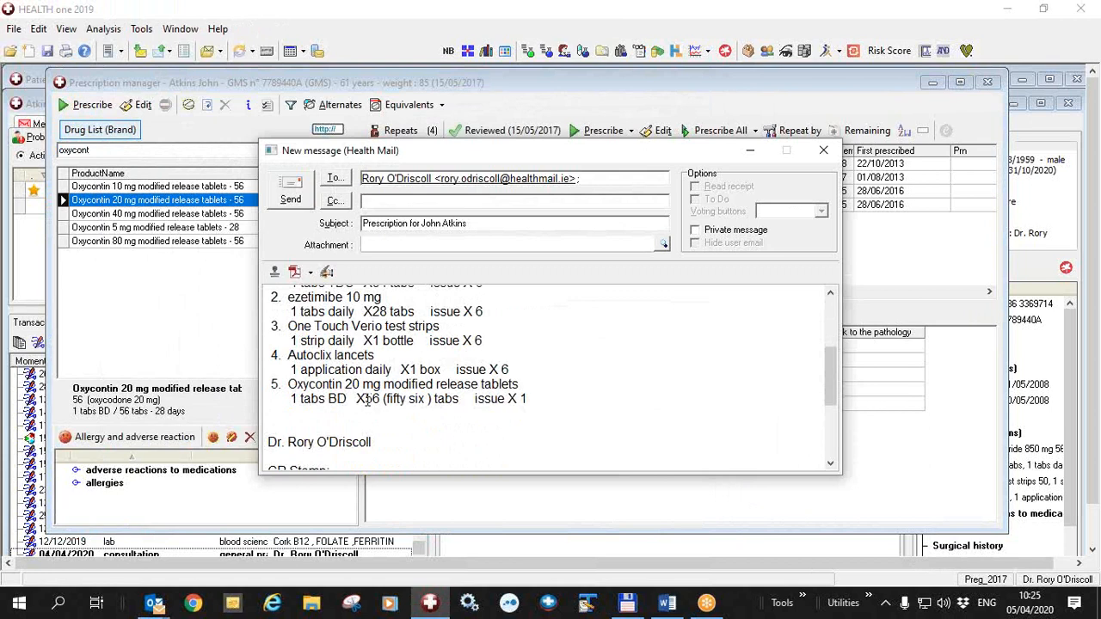
double_click(370, 399)
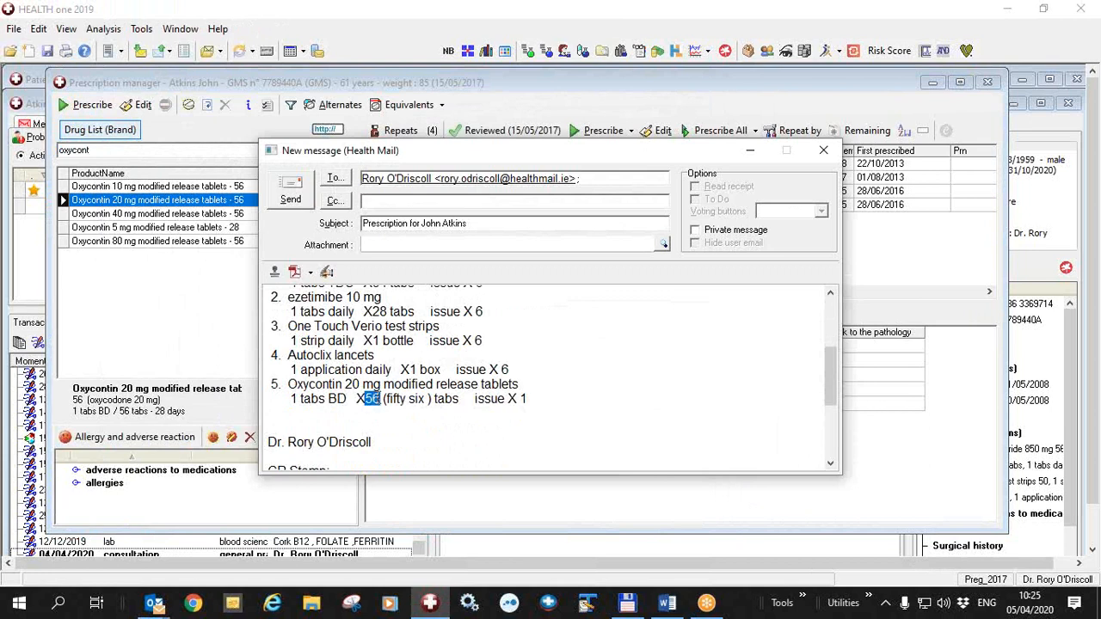
drag(378, 398, 426, 398)
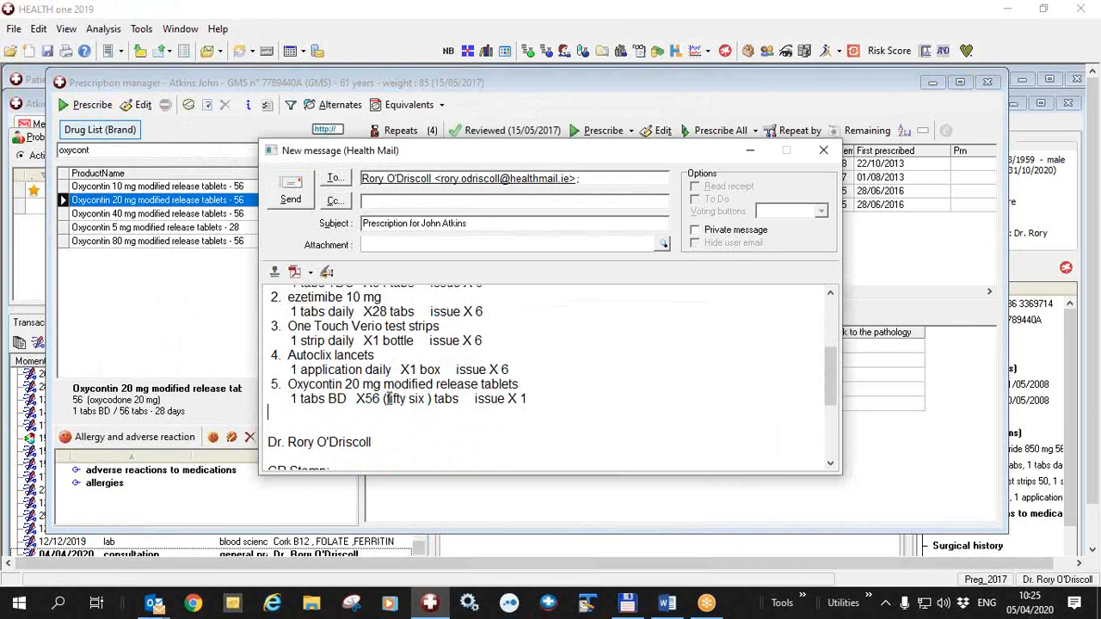
double_click(404, 398)
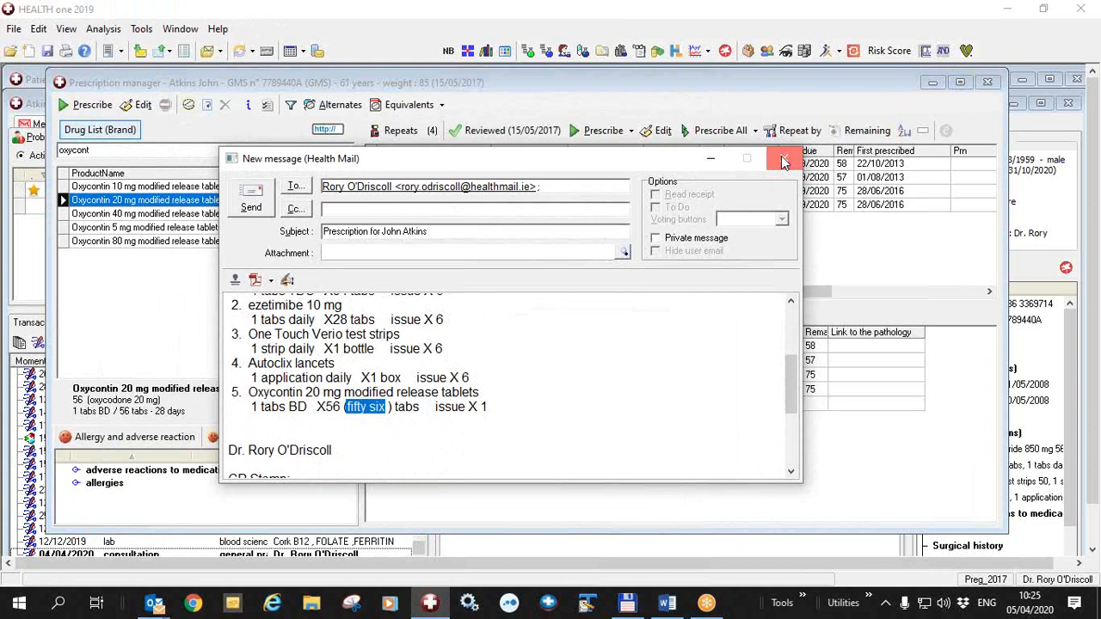
Close the Oxycontin email draft and show the Default options for GMS, private and DVC patients.
click(782, 158)
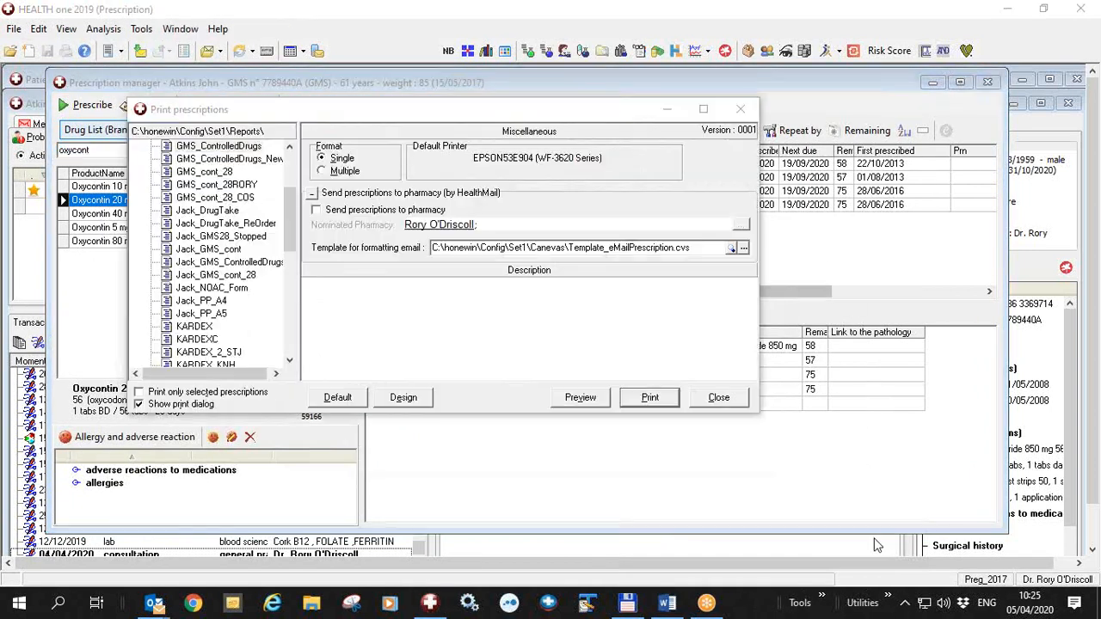
mouse_move(234, 152)
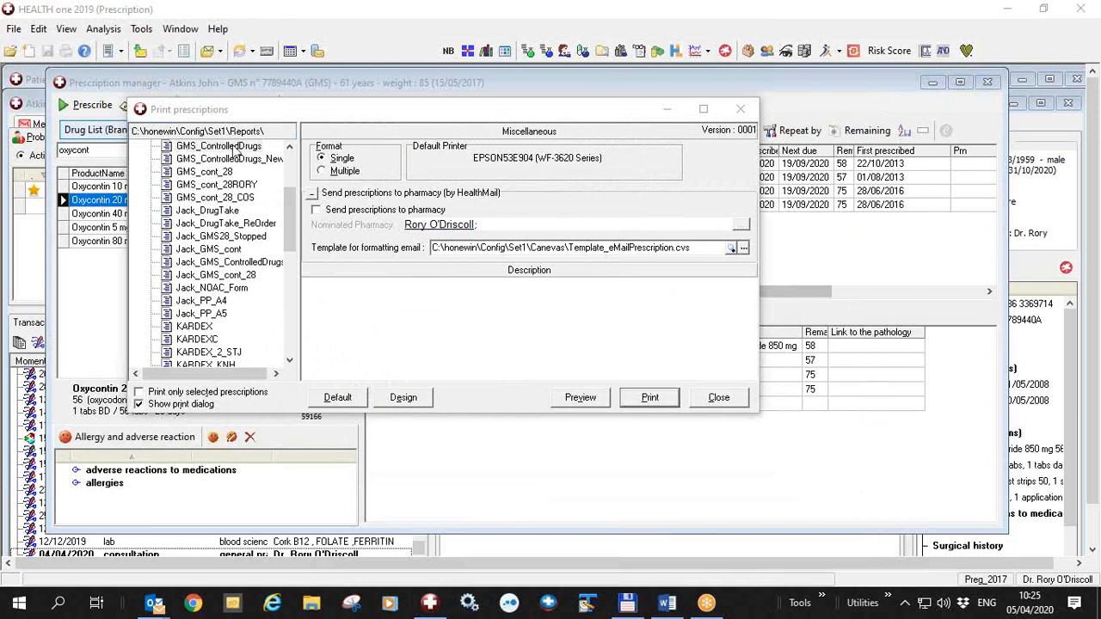
mouse_move(365, 455)
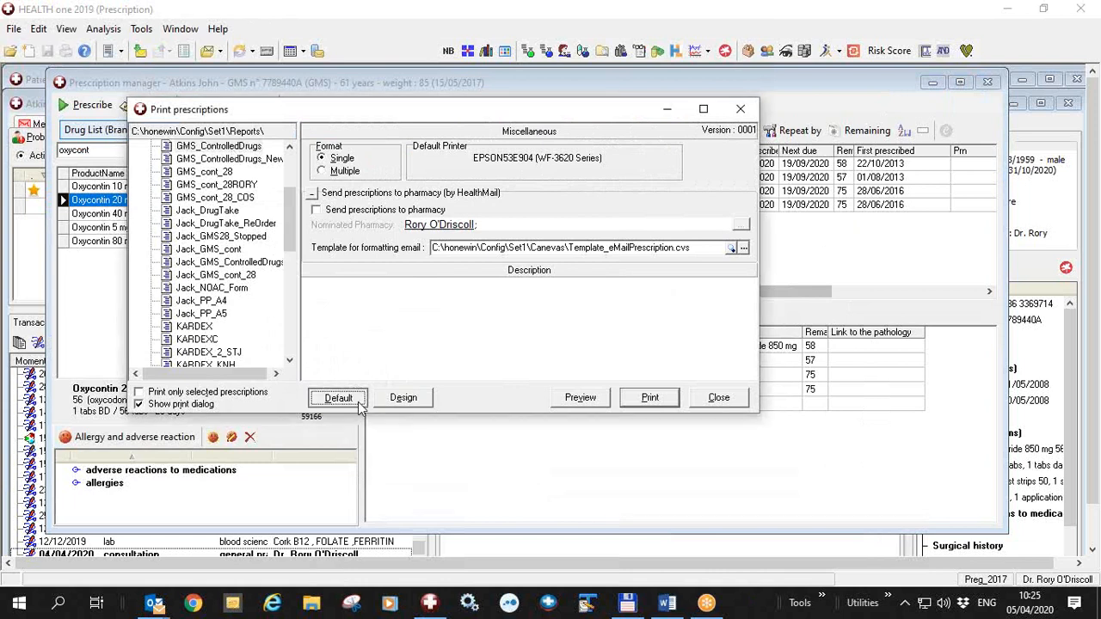
click(338, 397)
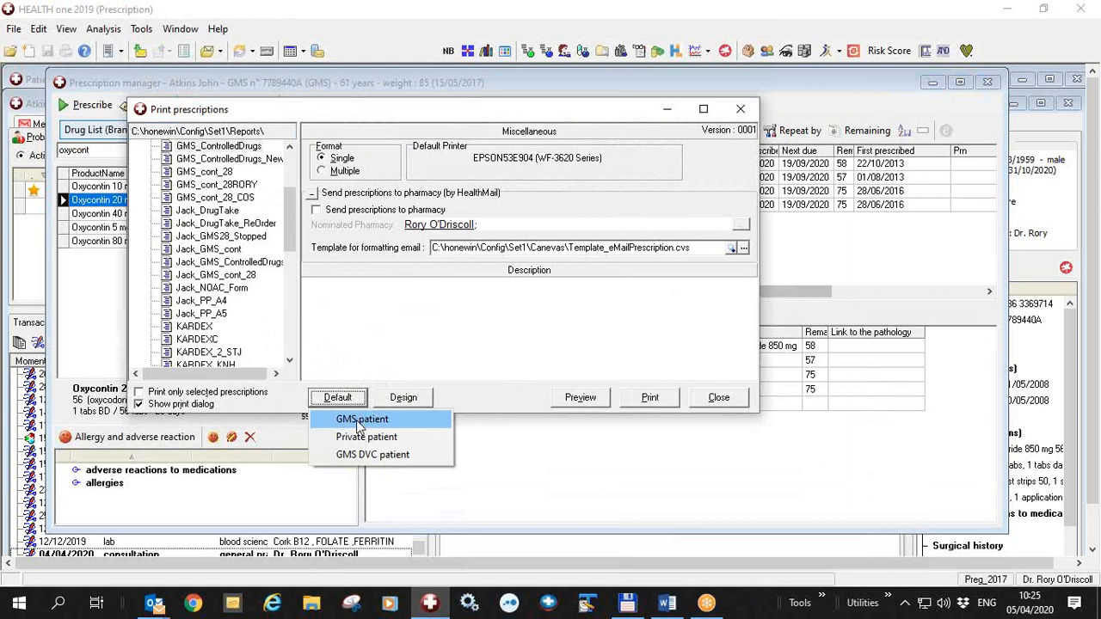
mouse_move(372, 454)
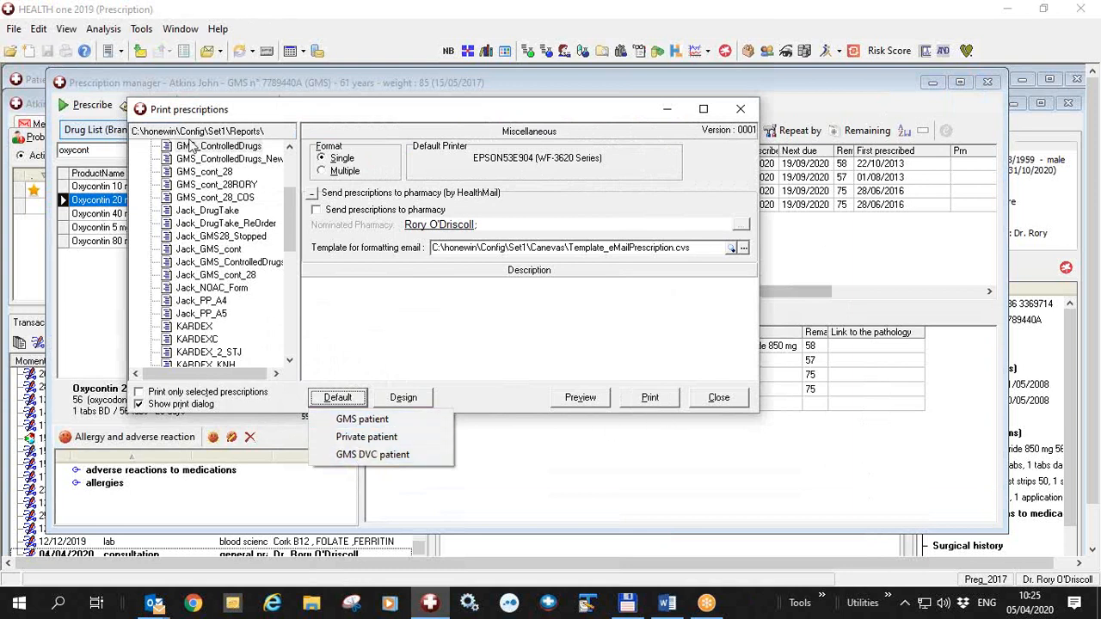
mouse_move(881, 540)
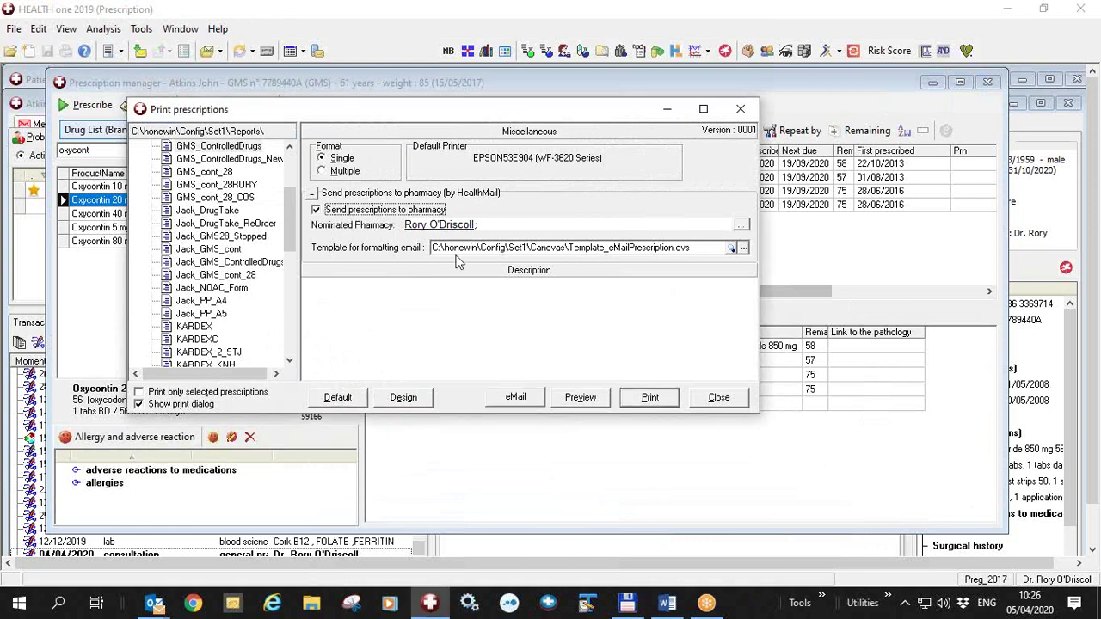
mouse_move(656, 244)
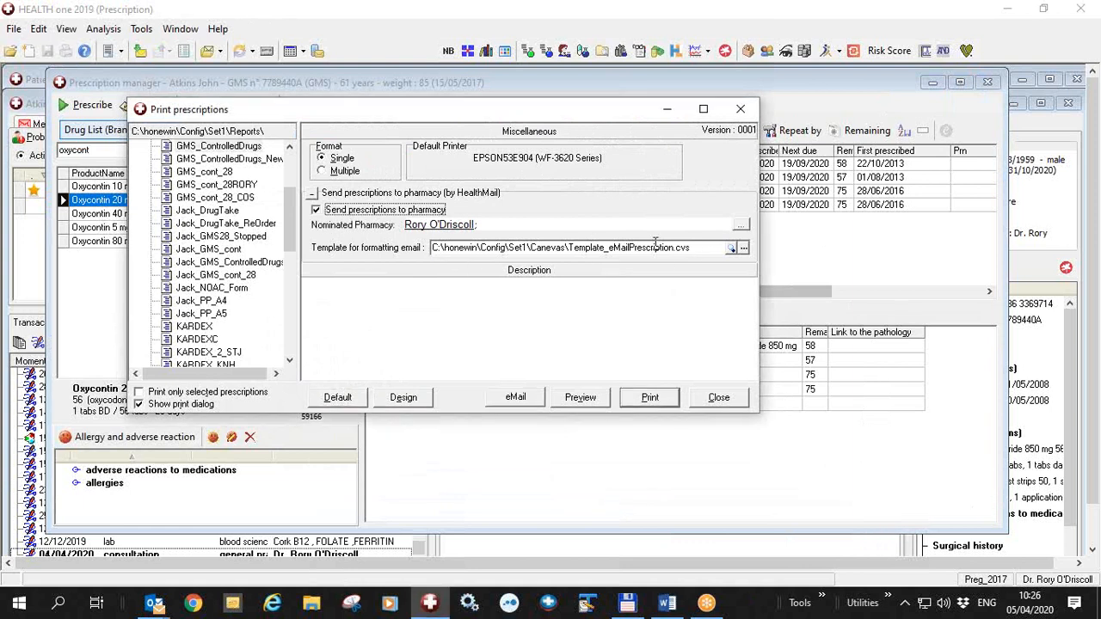
triple_click(567, 248)
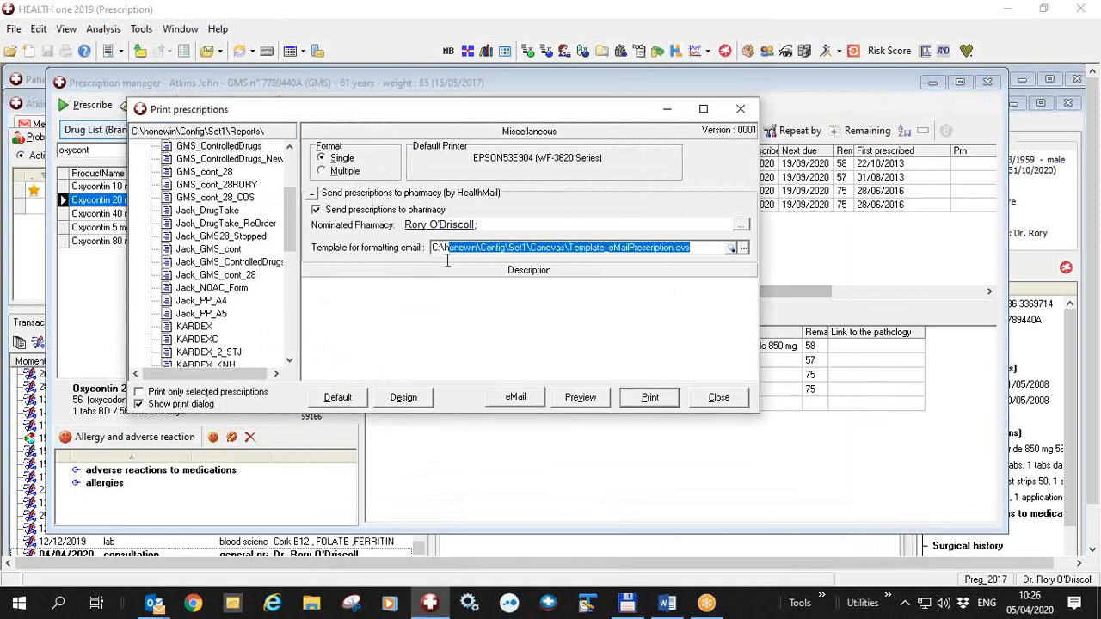
mouse_move(743, 248)
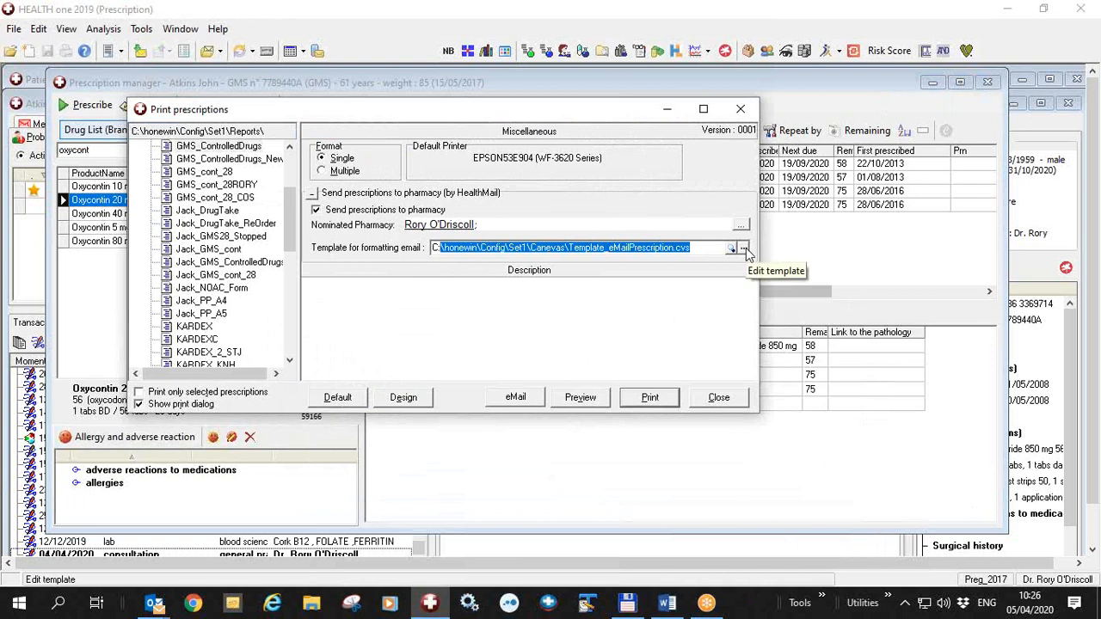
click(718, 396)
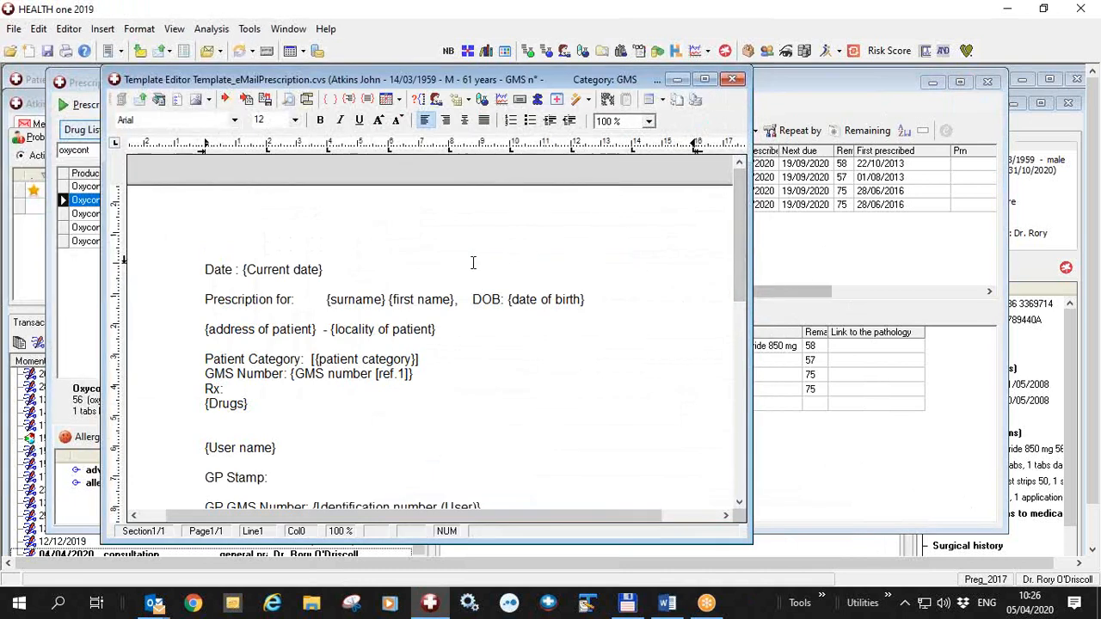
scroll(up, 3)
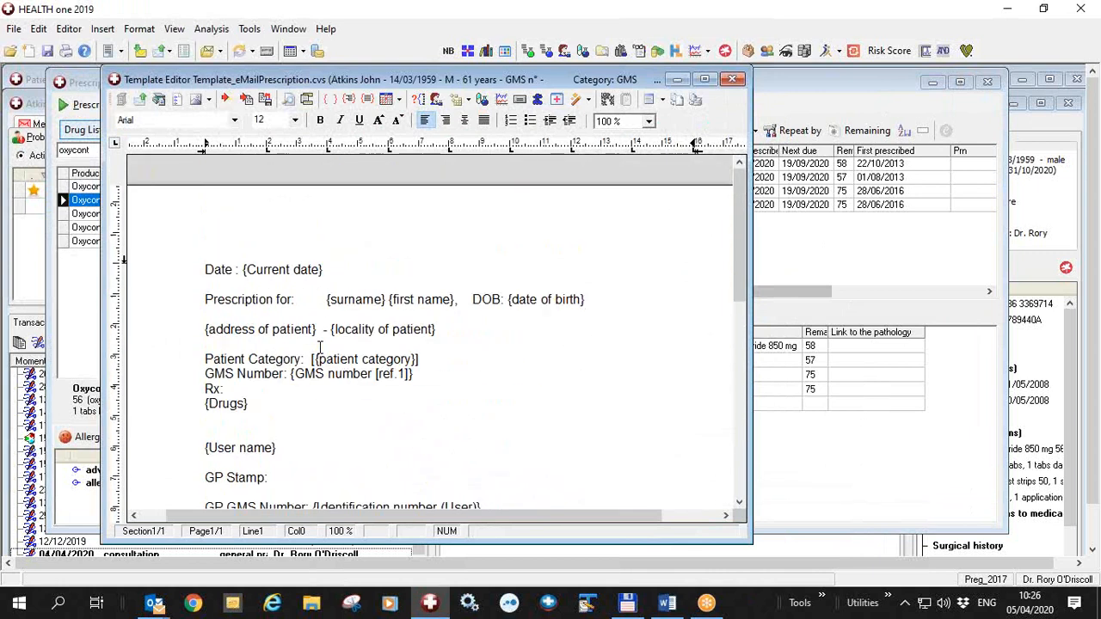
scroll(down, 3)
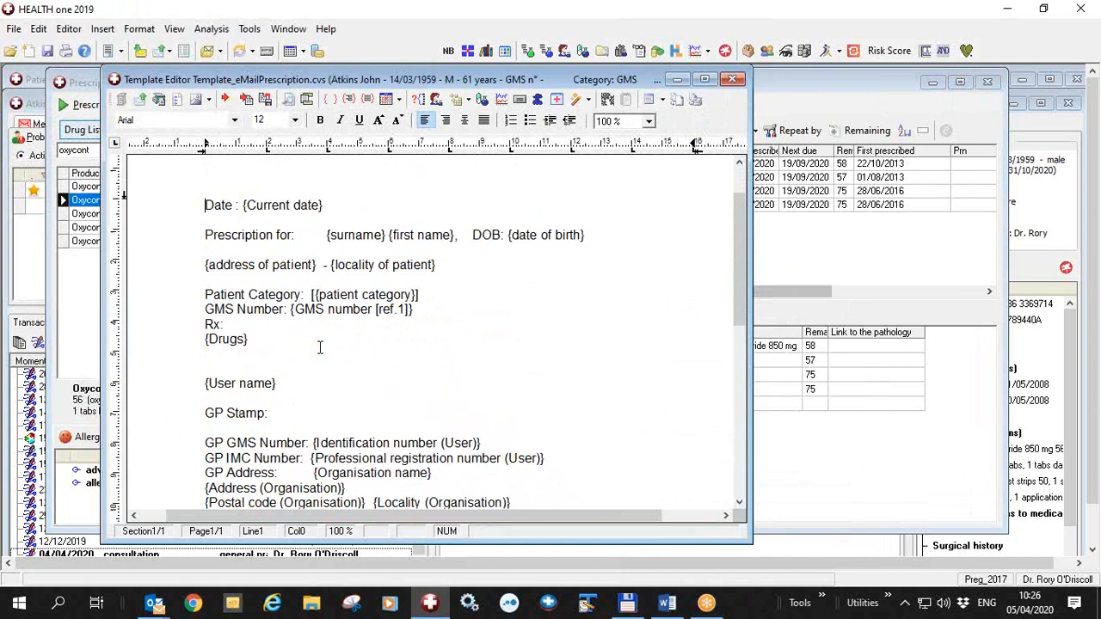
scroll(down, 3)
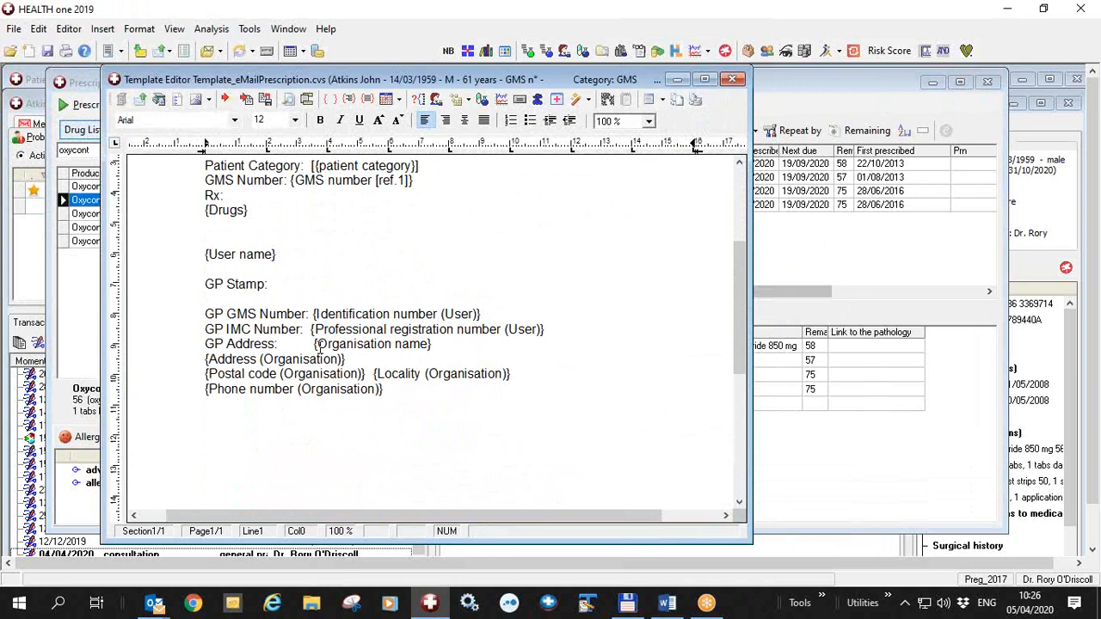
mouse_move(777, 478)
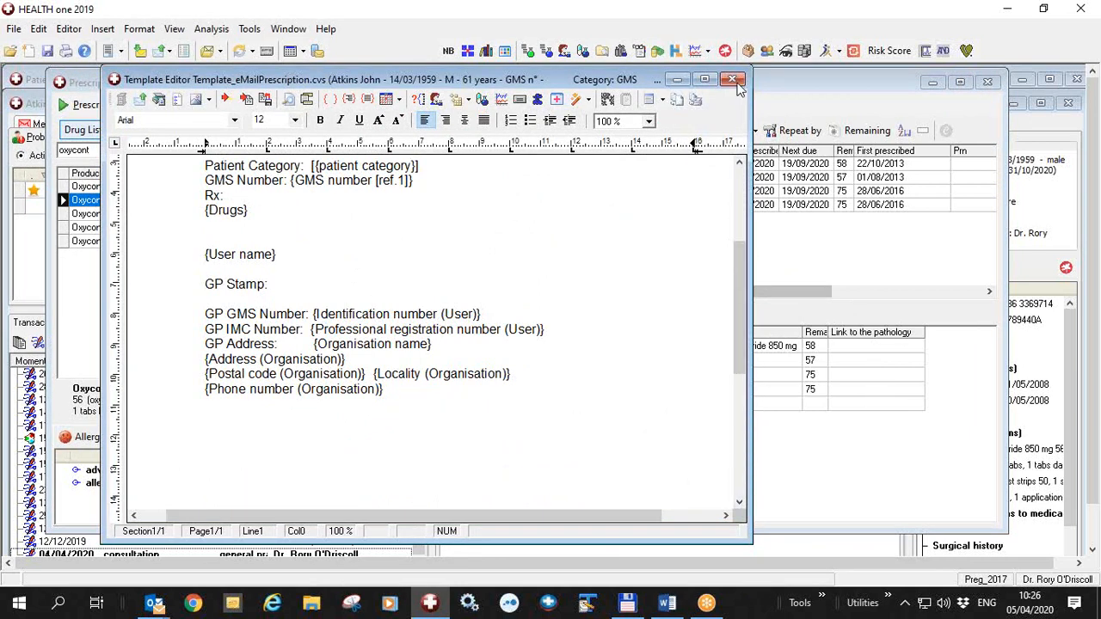
click(732, 79)
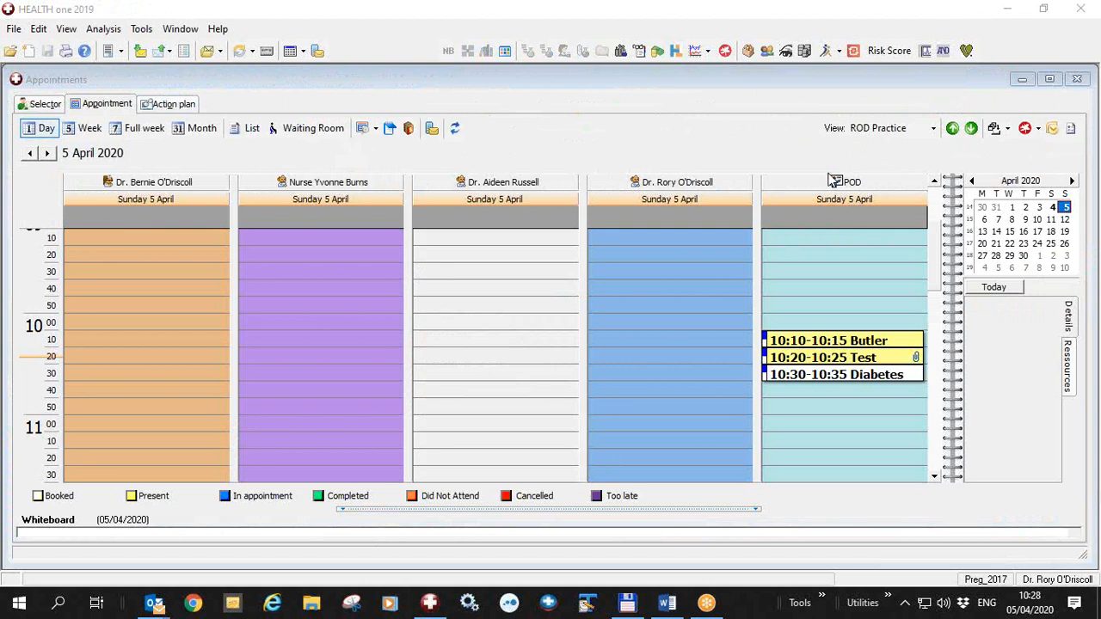
mouse_move(858, 194)
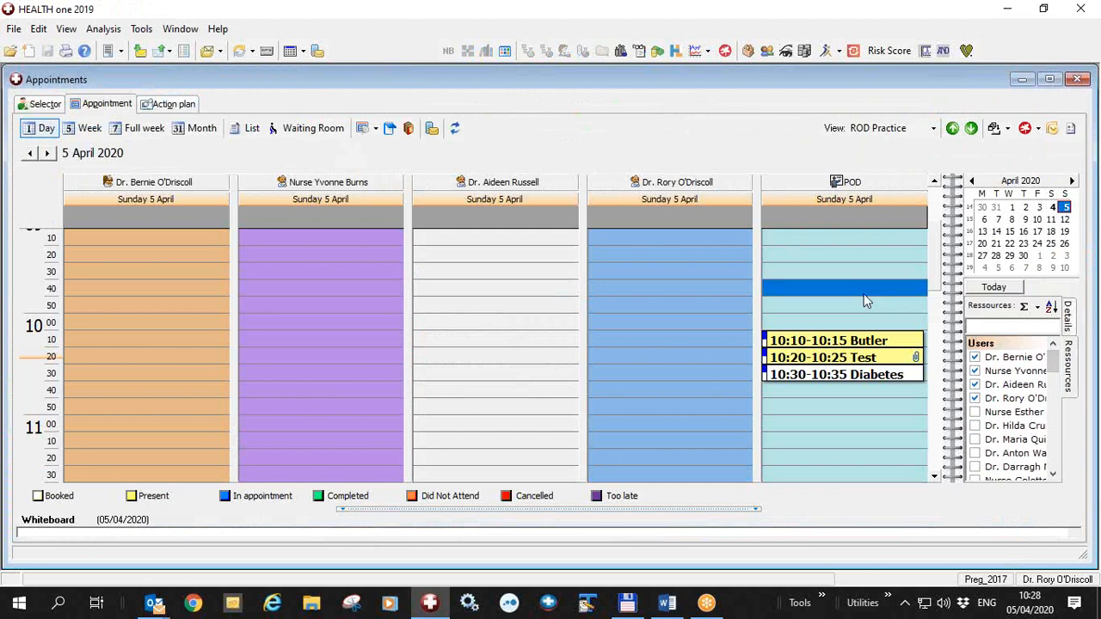
mouse_move(843, 288)
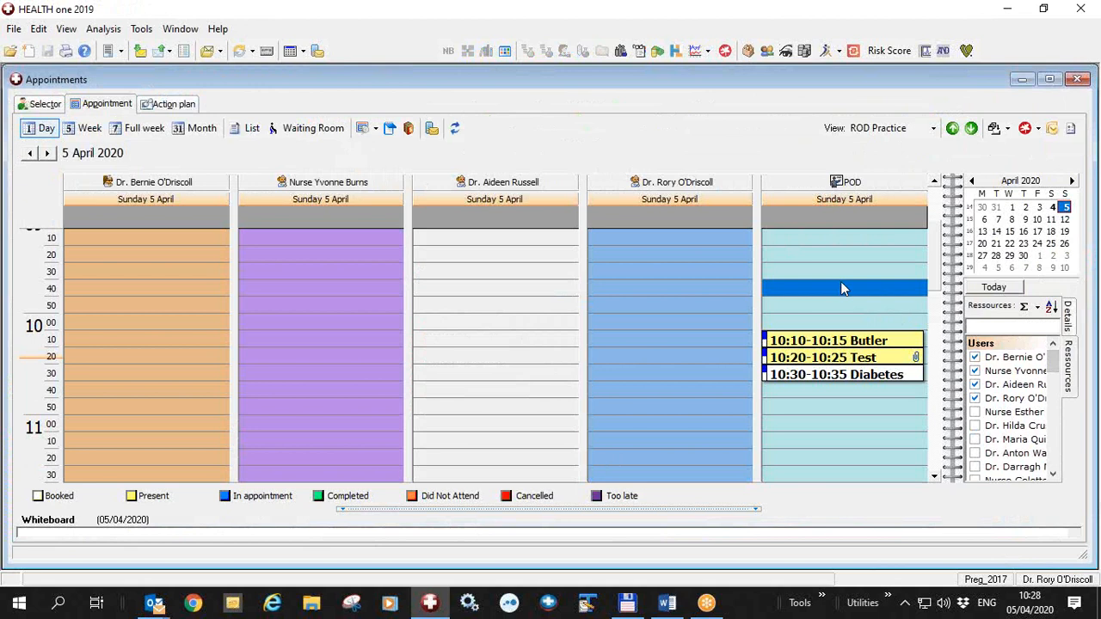
mouse_move(829, 352)
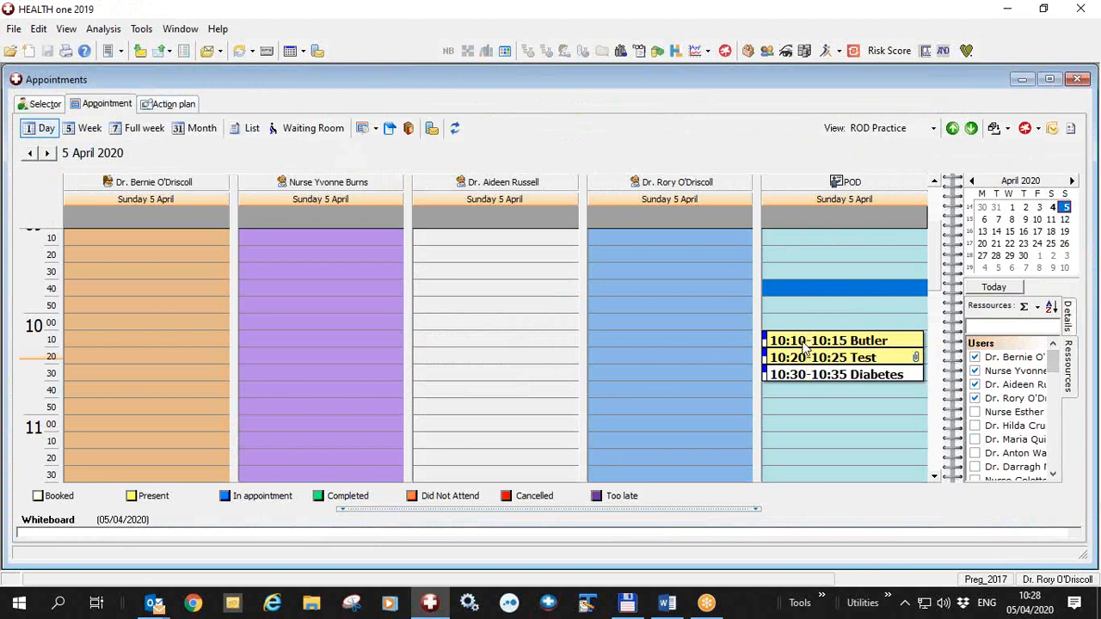
mouse_move(813, 450)
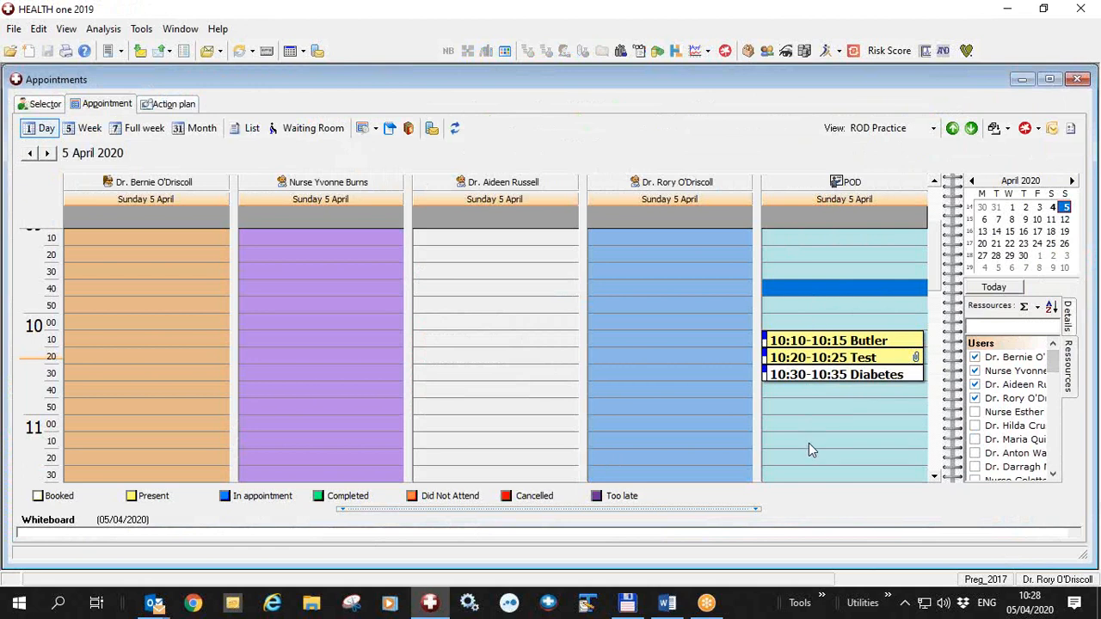
mouse_move(828, 341)
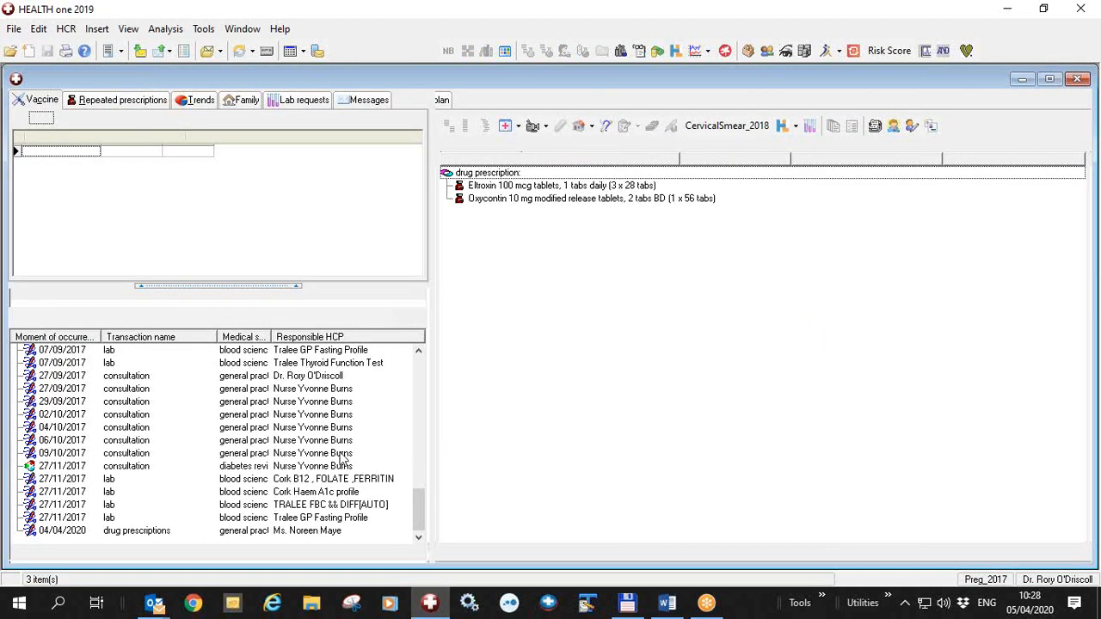
mouse_move(145, 539)
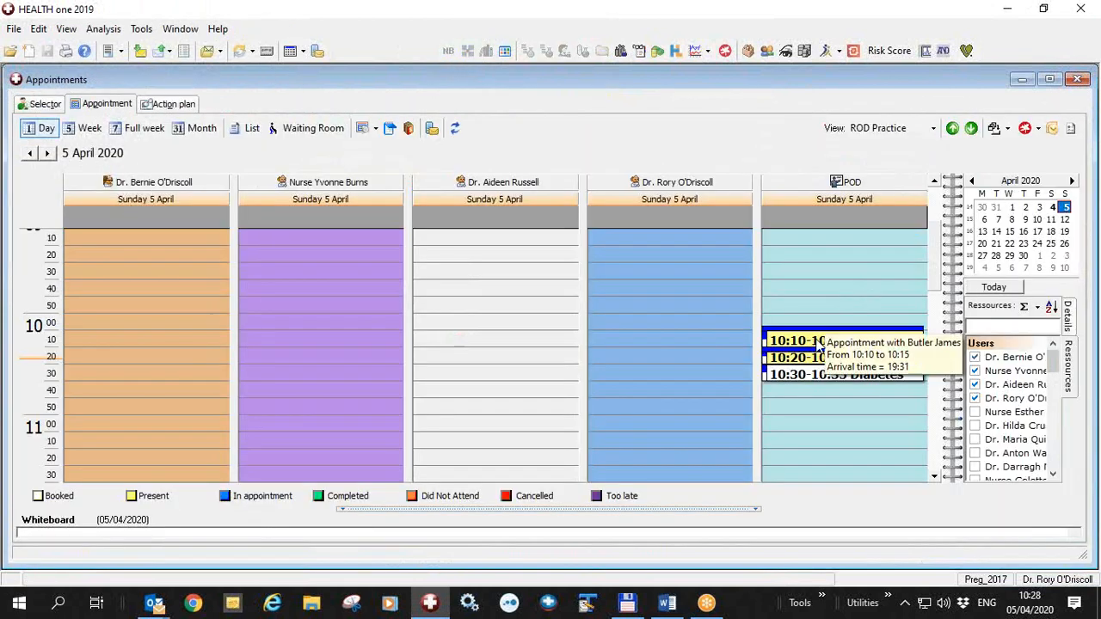
mouse_move(813, 345)
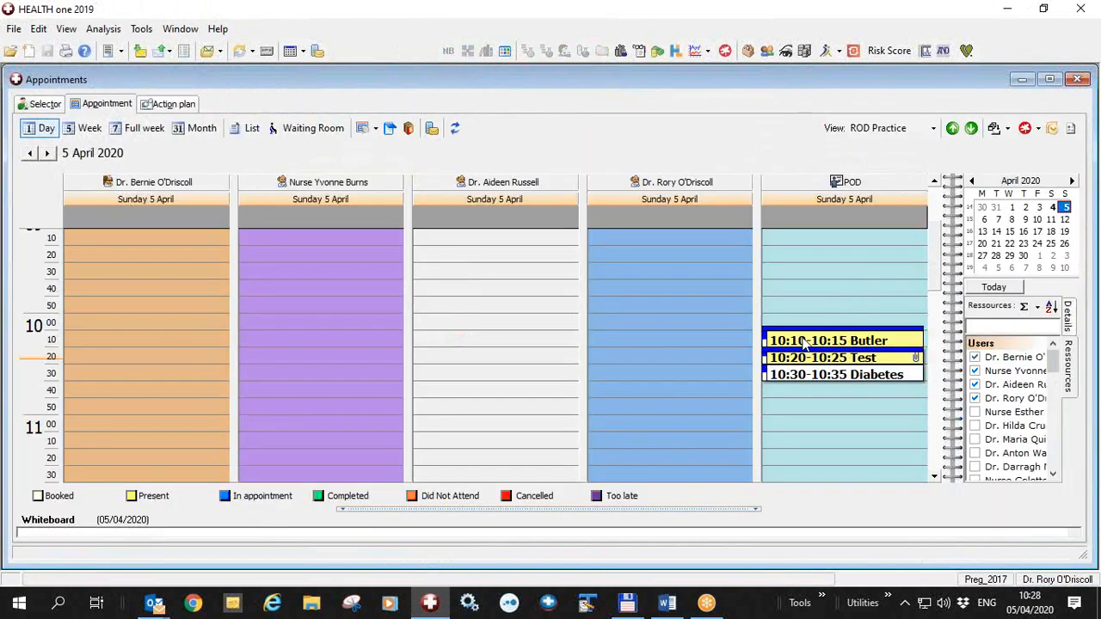
mouse_move(836, 374)
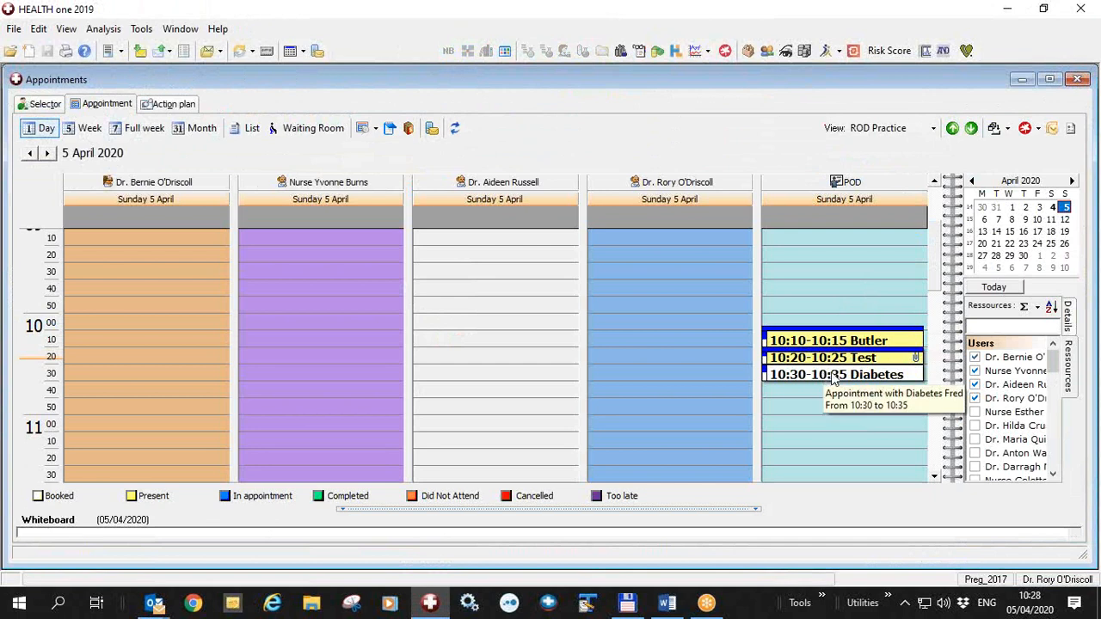
mouse_move(833, 378)
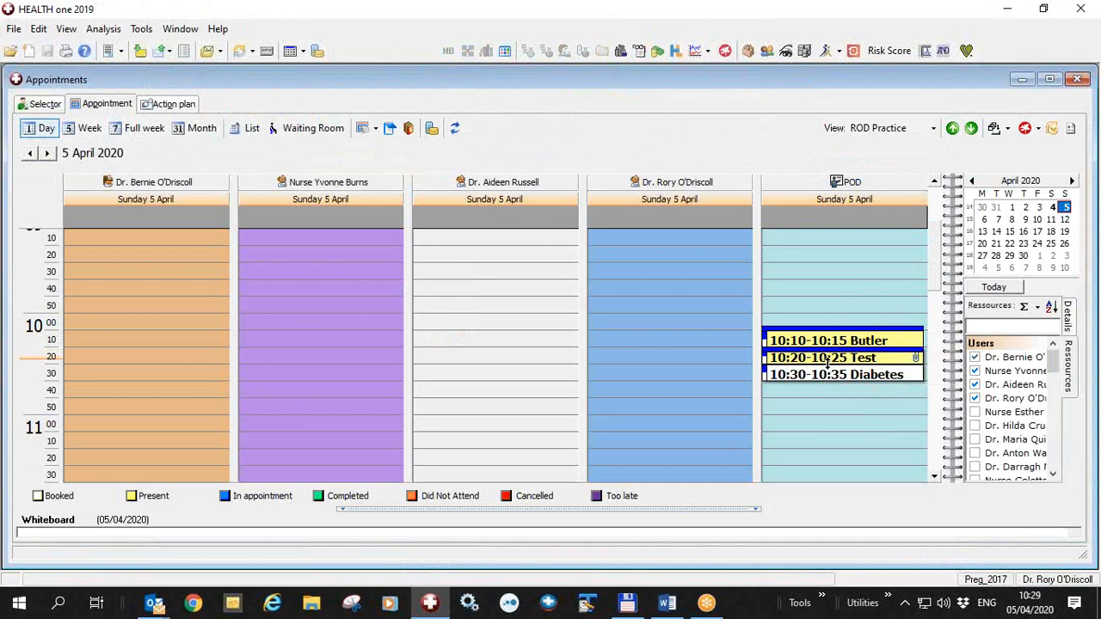
mouse_move(828, 340)
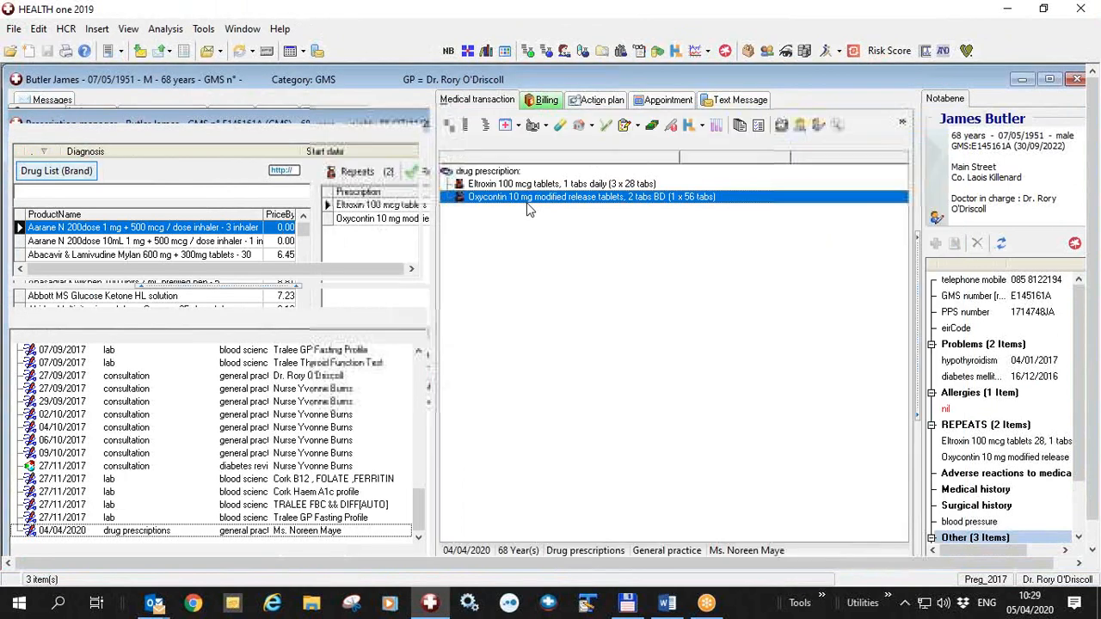
Tick Send prescriptions to pharmacy for the Eltroxin and Oxycontin prescription and start an email.
click(242, 29)
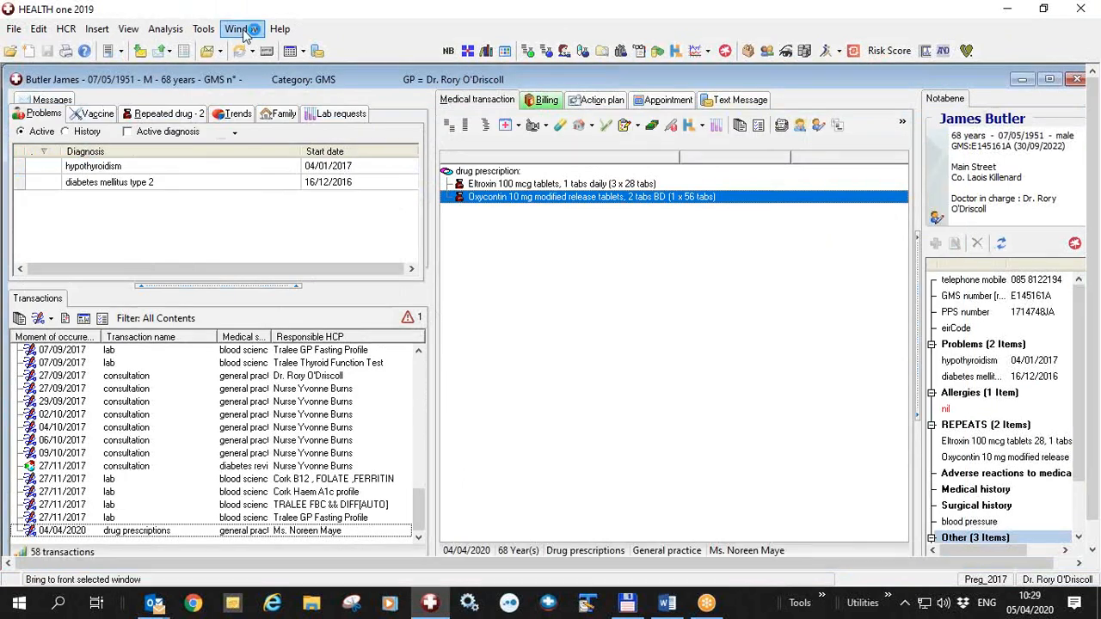
click(241, 28)
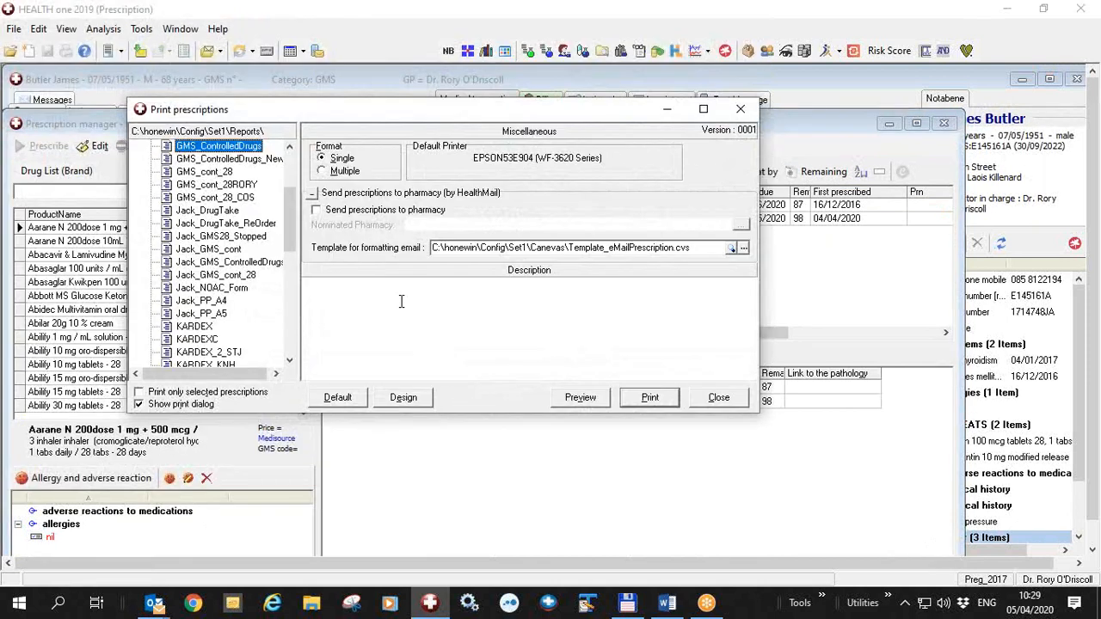
click(316, 209)
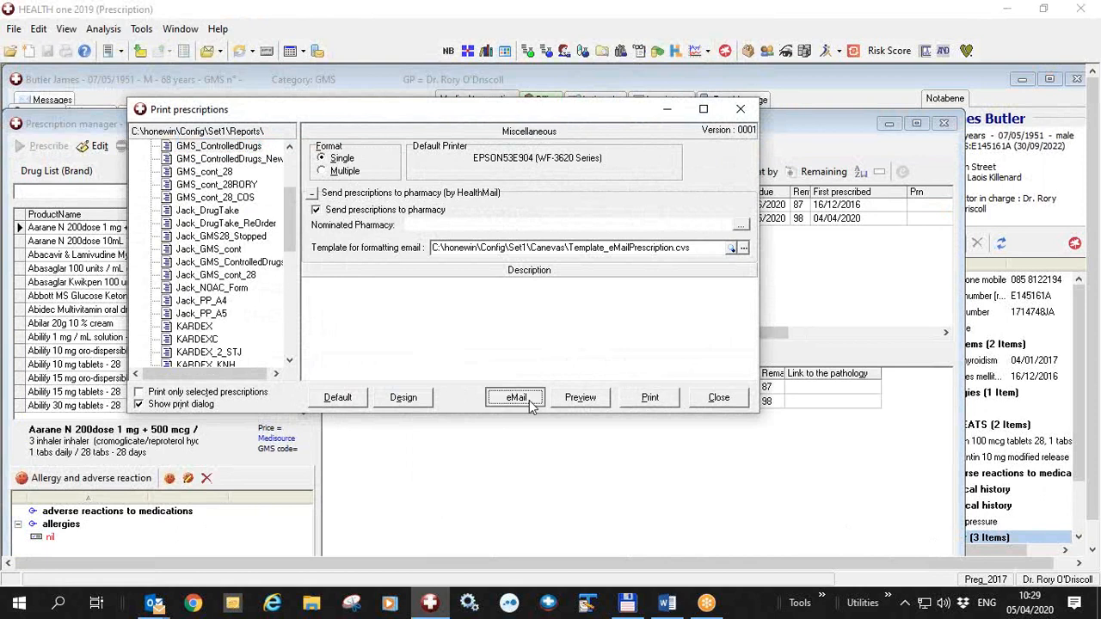
click(515, 396)
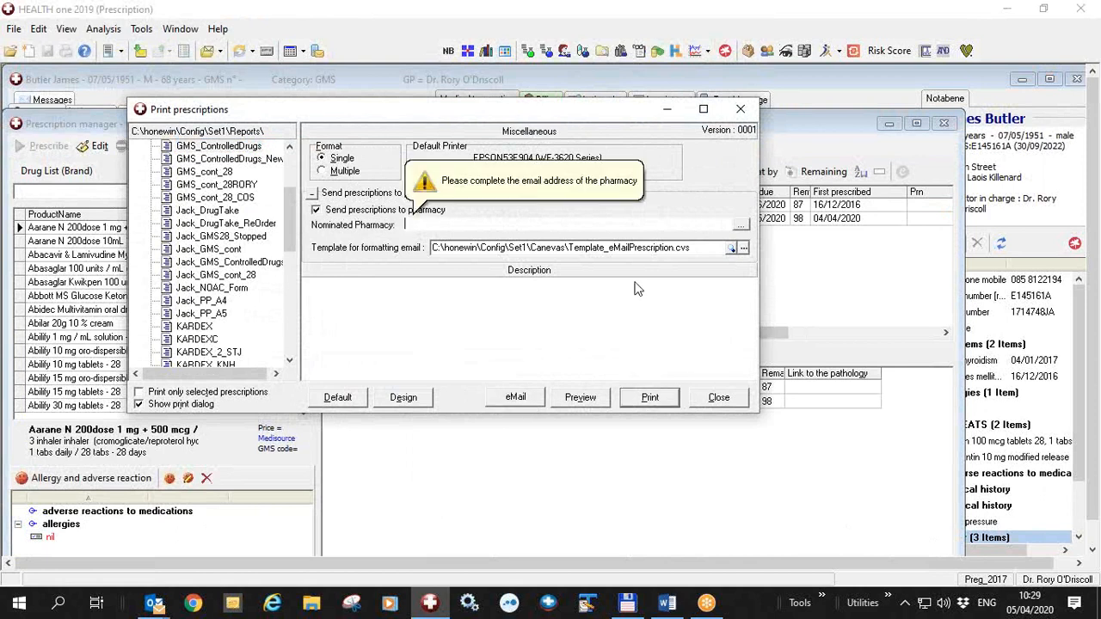
click(739, 224)
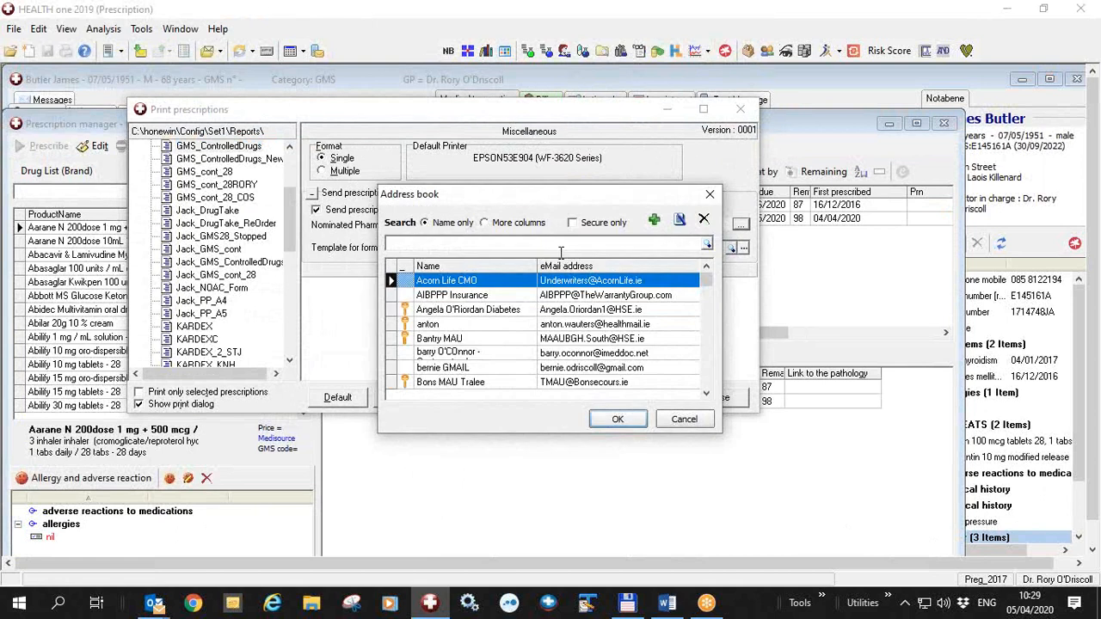
text(l)
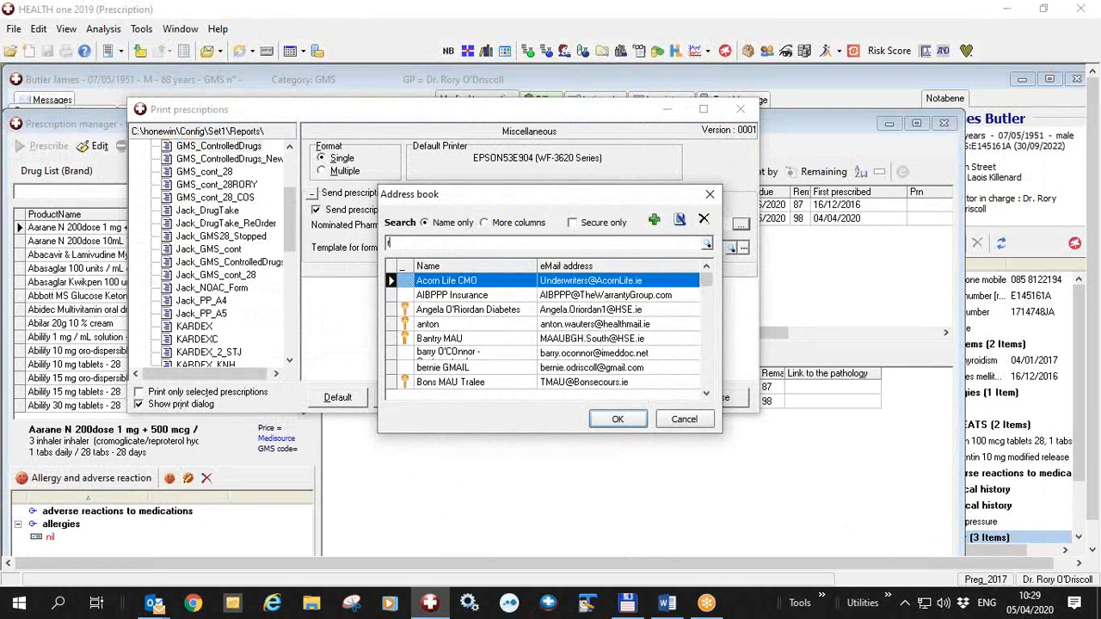
text(rory)
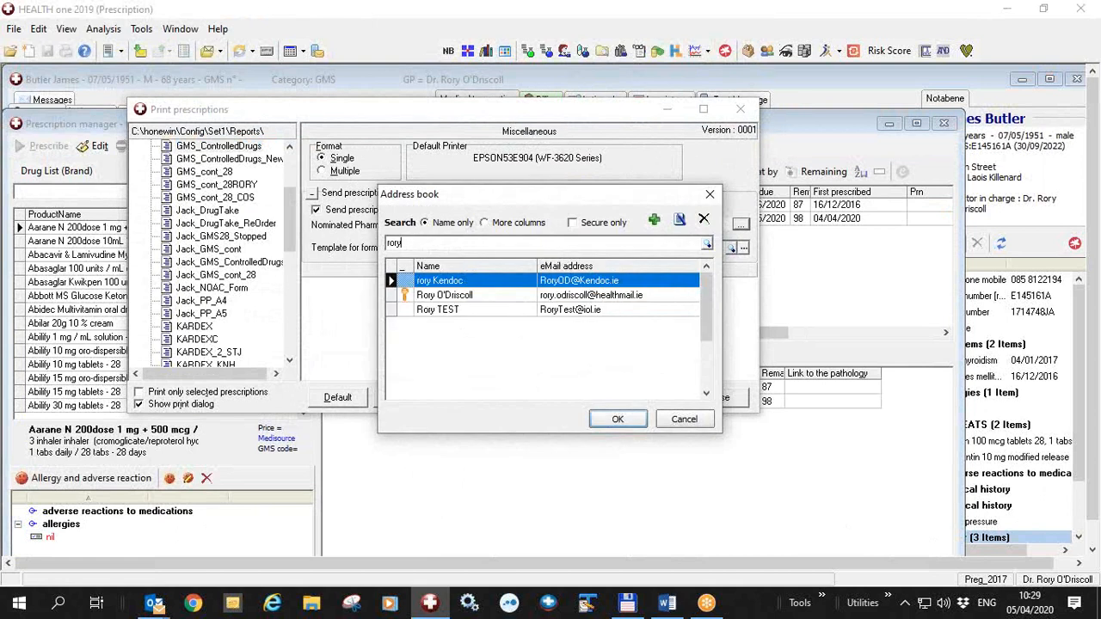
click(618, 419)
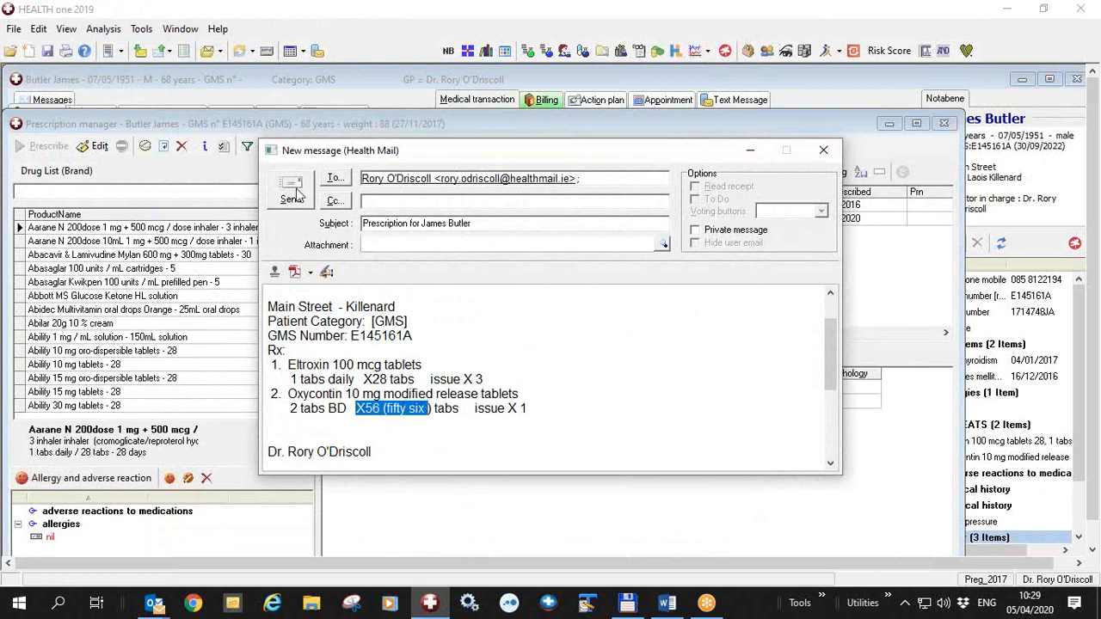
click(291, 191)
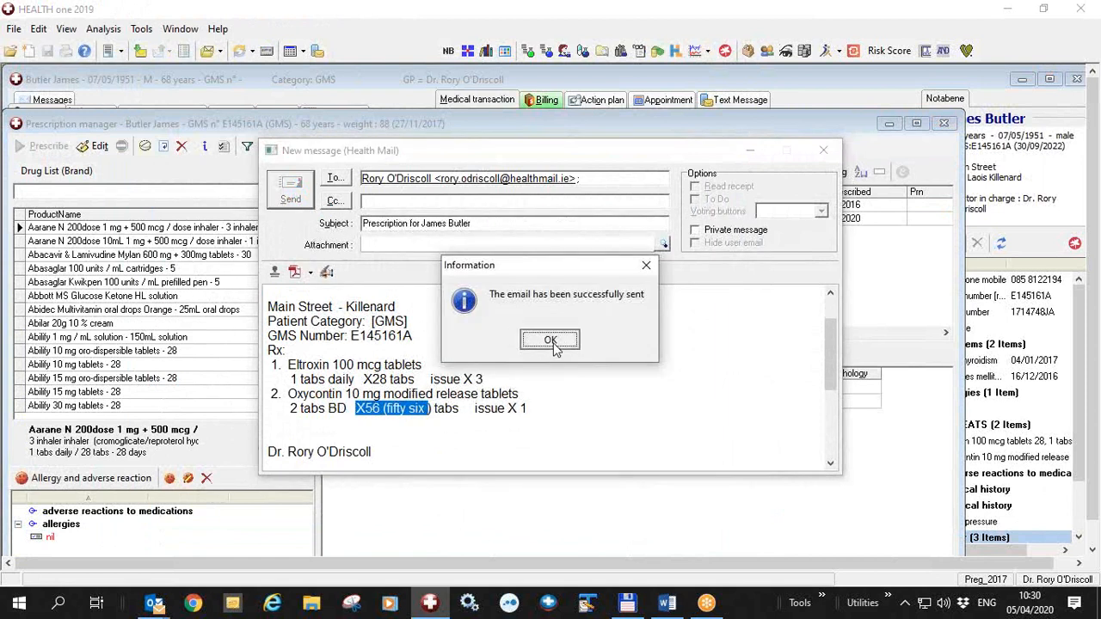
click(549, 339)
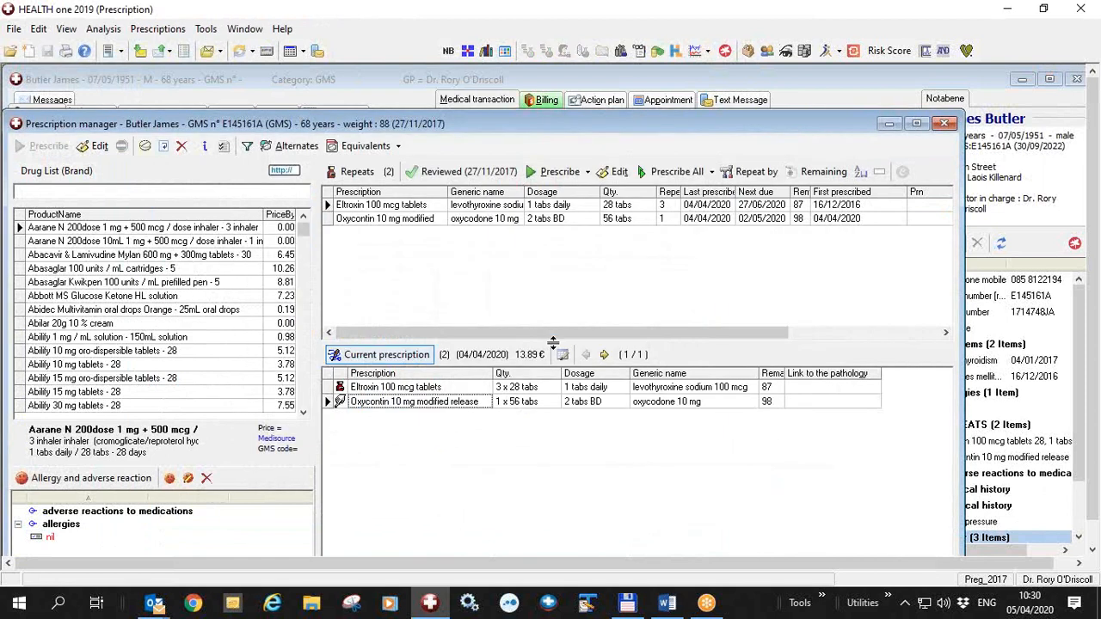
click(462, 172)
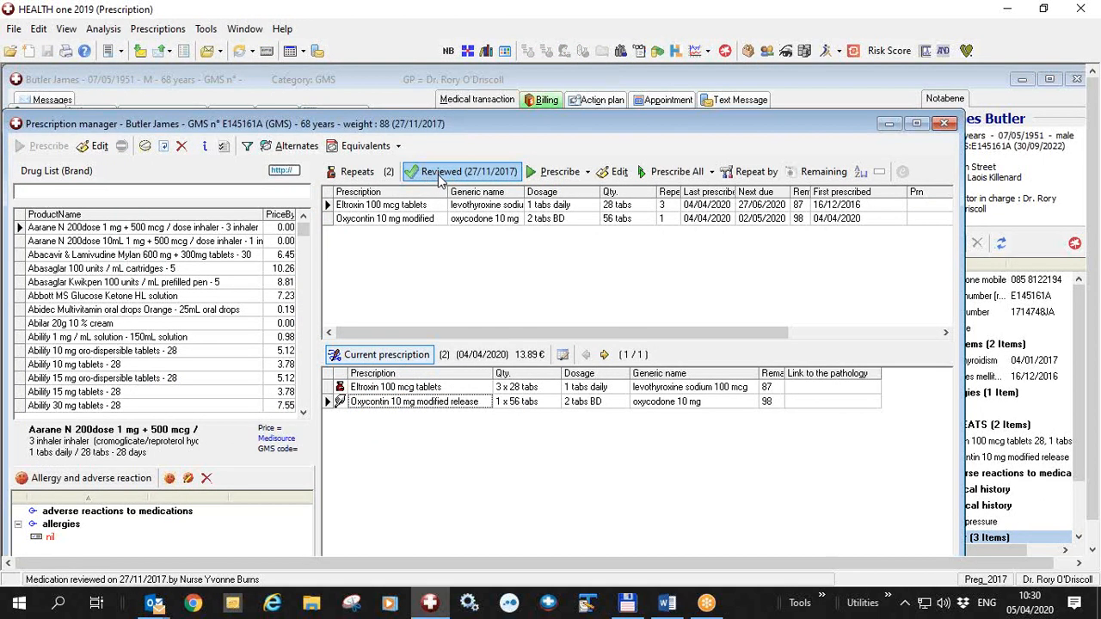
mouse_move(469, 181)
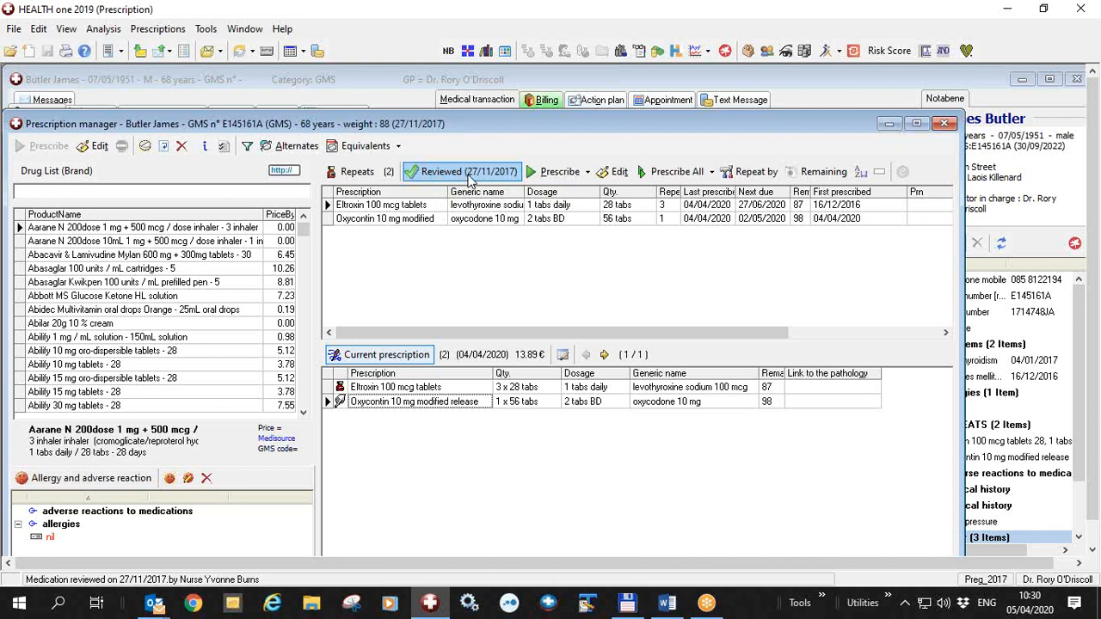
click(469, 172)
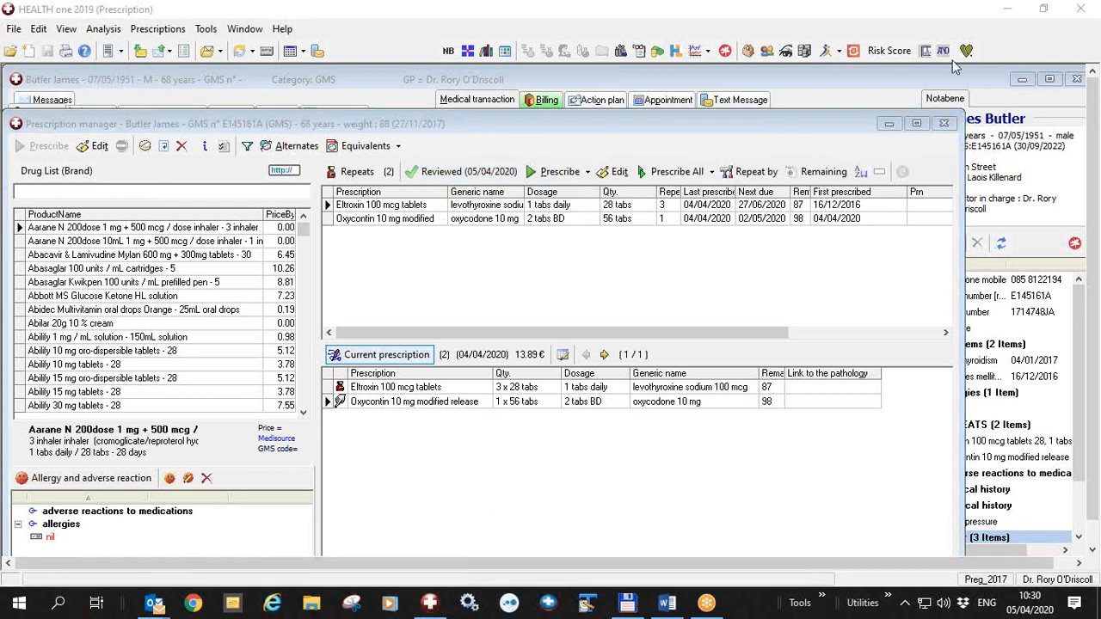
mouse_move(812, 592)
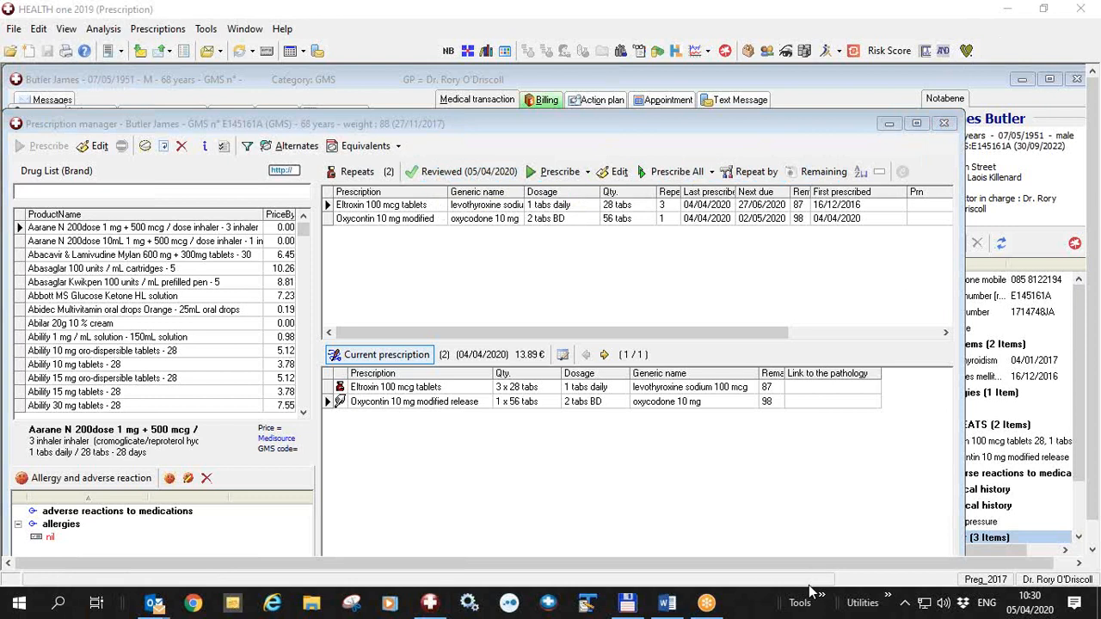
click(943, 123)
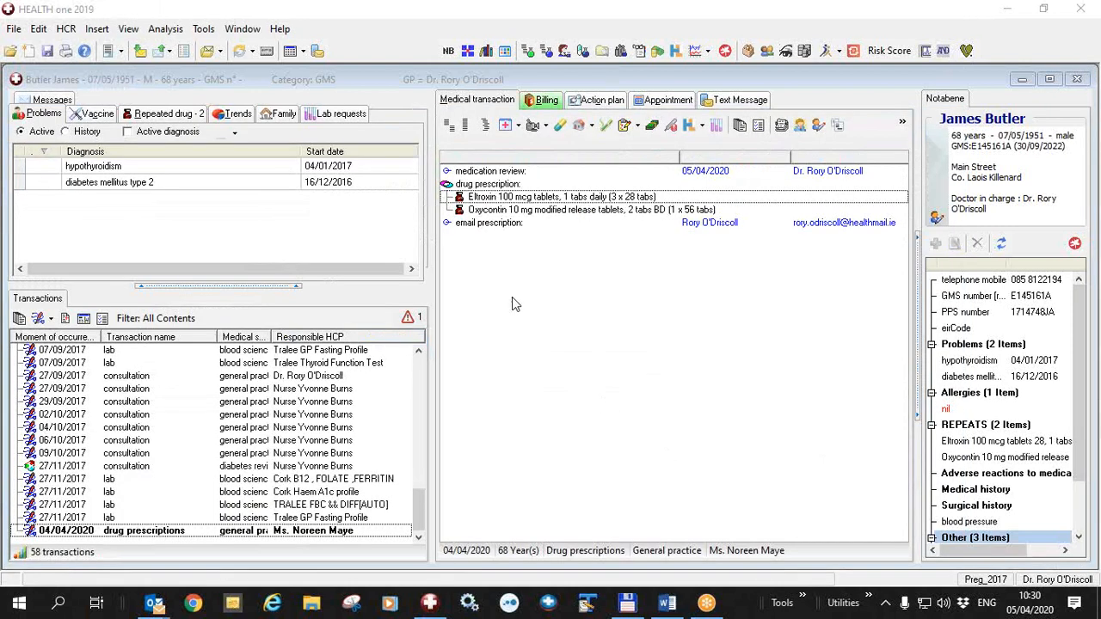
mouse_move(486, 237)
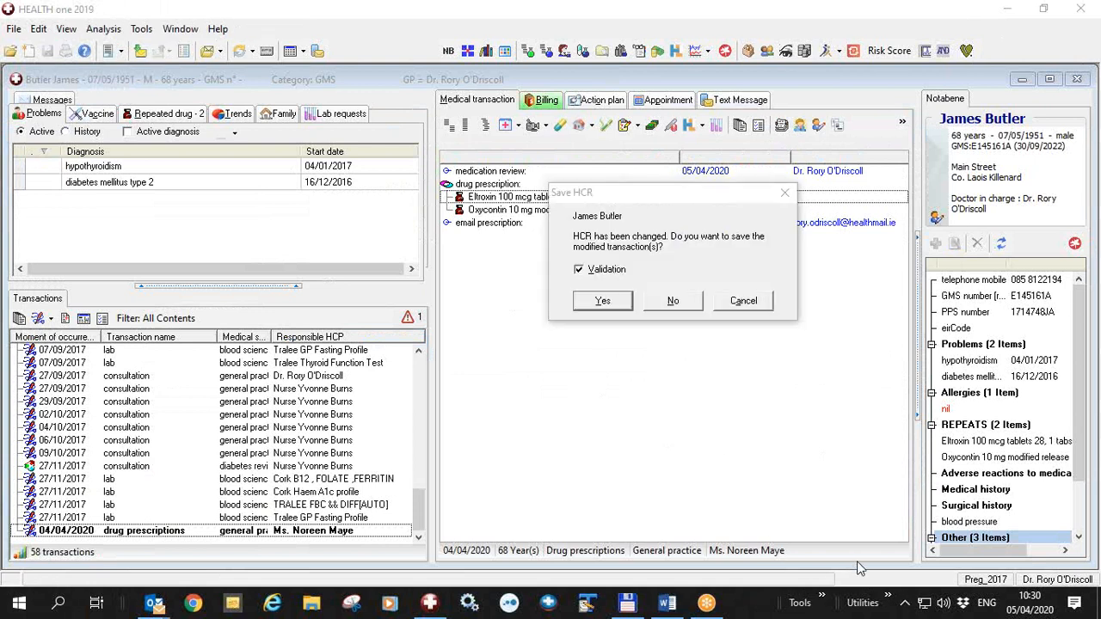
click(602, 300)
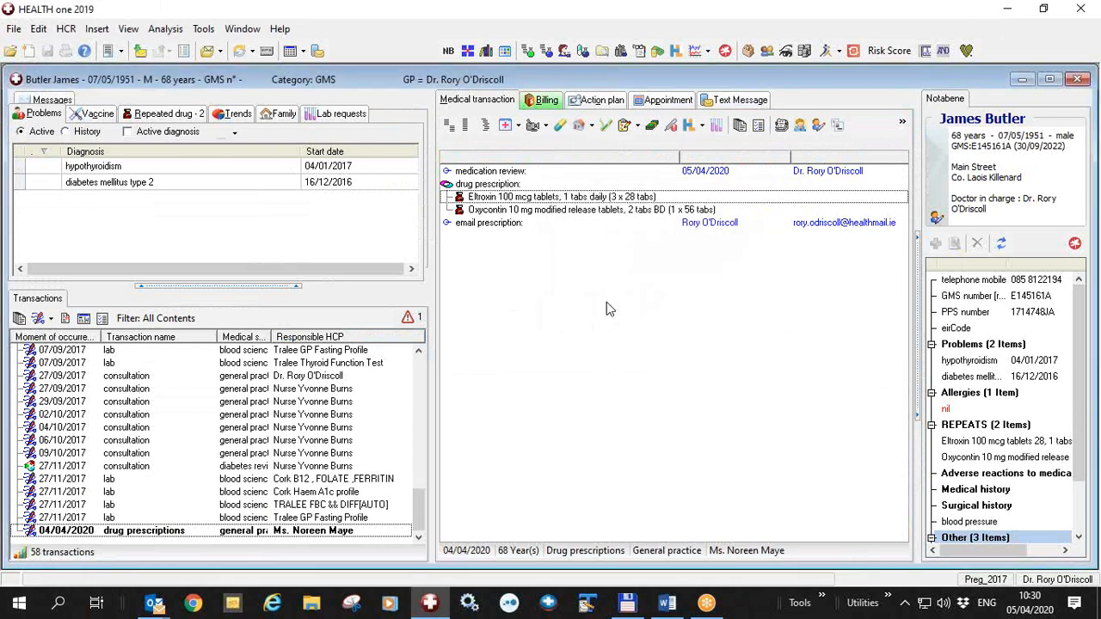
Open the appointment book day view for 5 April 2020.
click(666, 99)
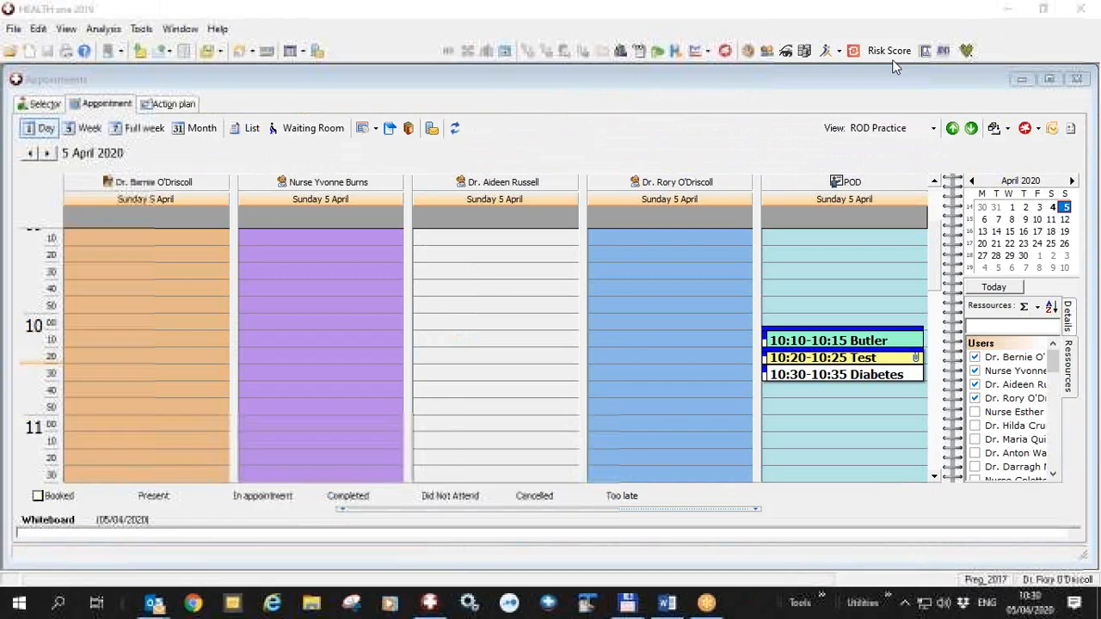
mouse_move(828, 340)
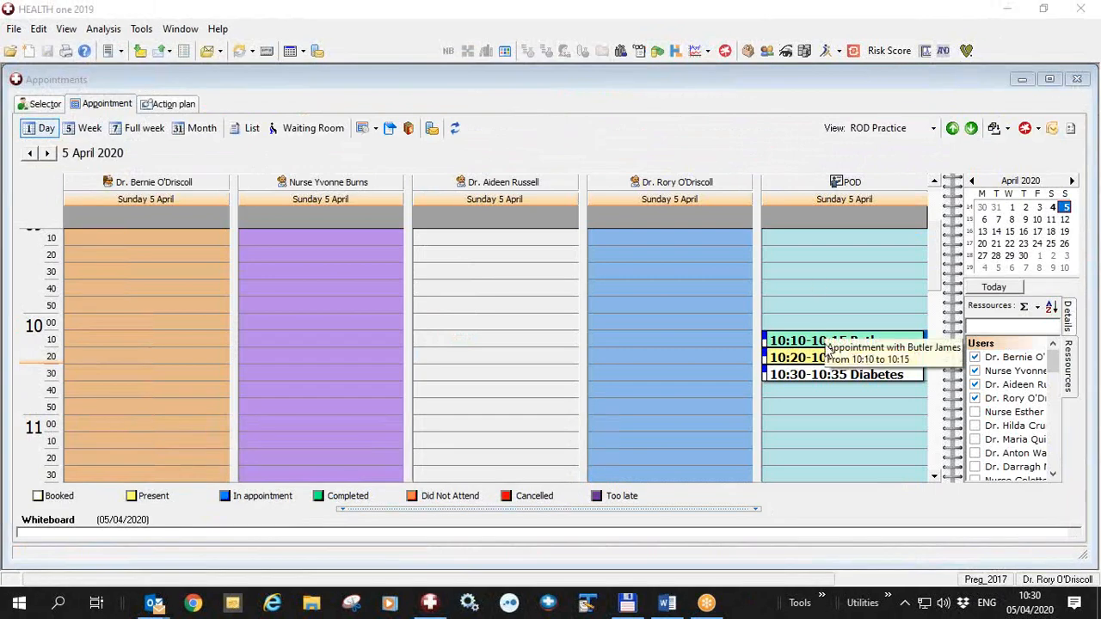
mouse_move(852, 441)
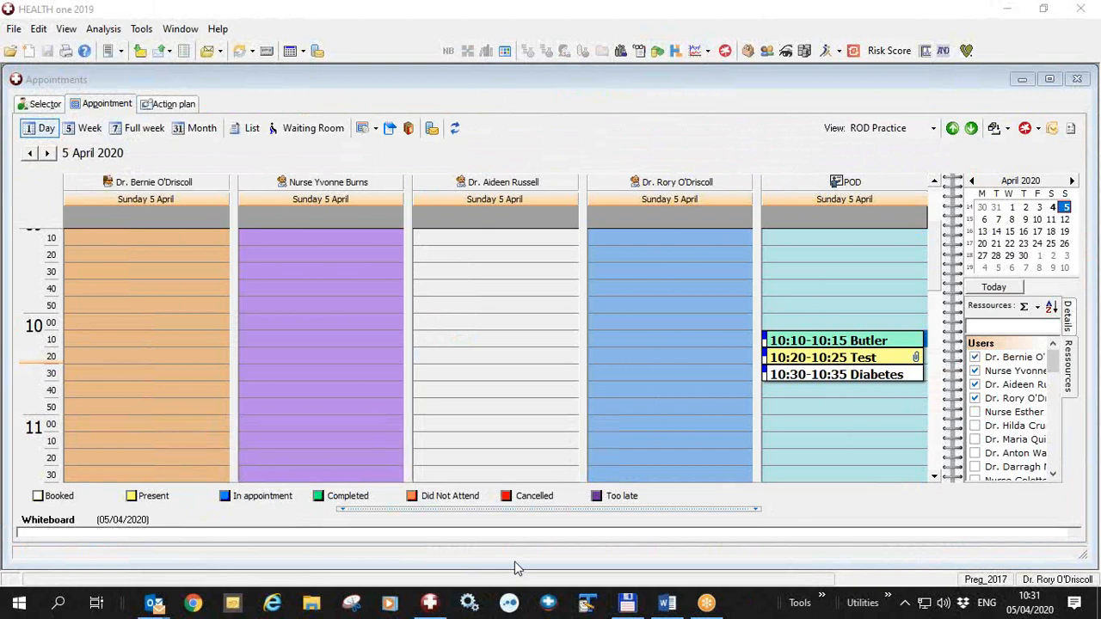
mouse_move(808, 453)
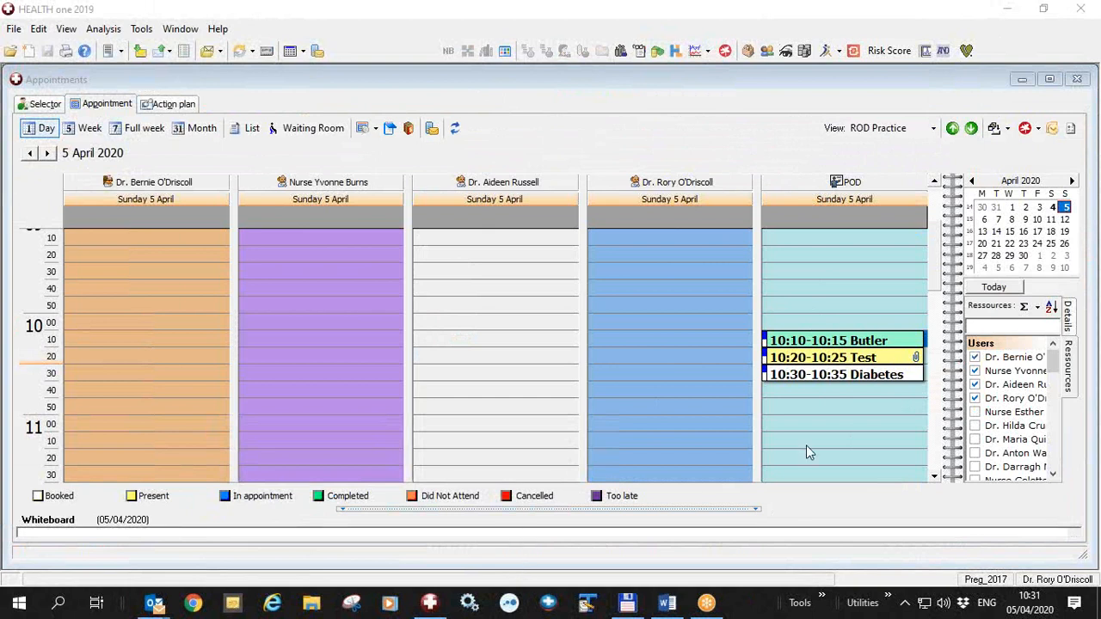
mouse_move(824, 193)
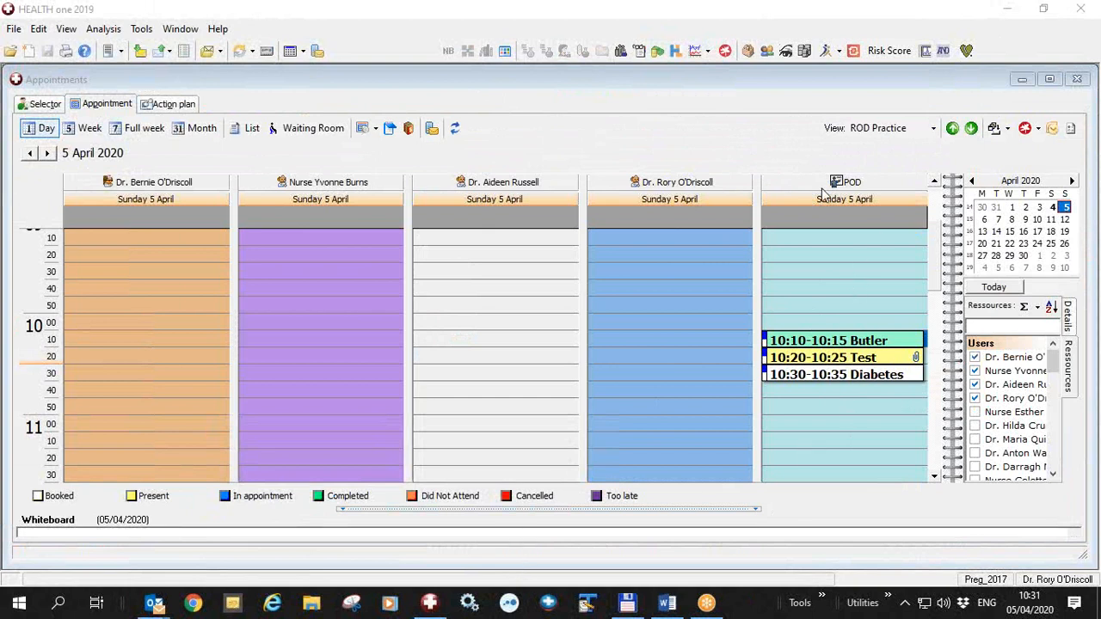
mouse_move(928, 233)
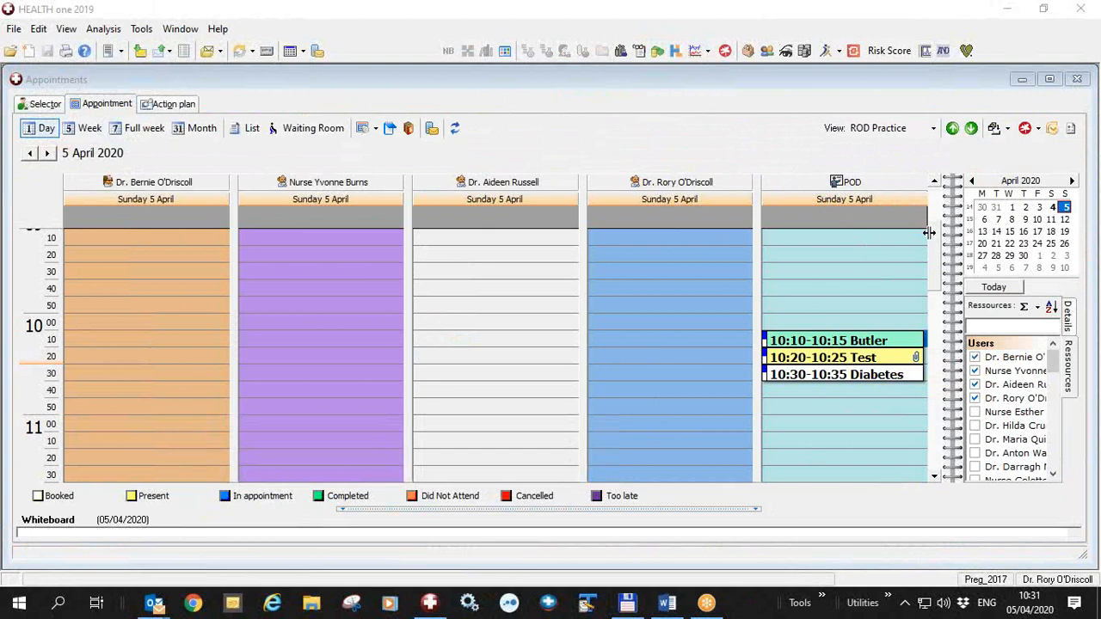
mouse_move(1025, 128)
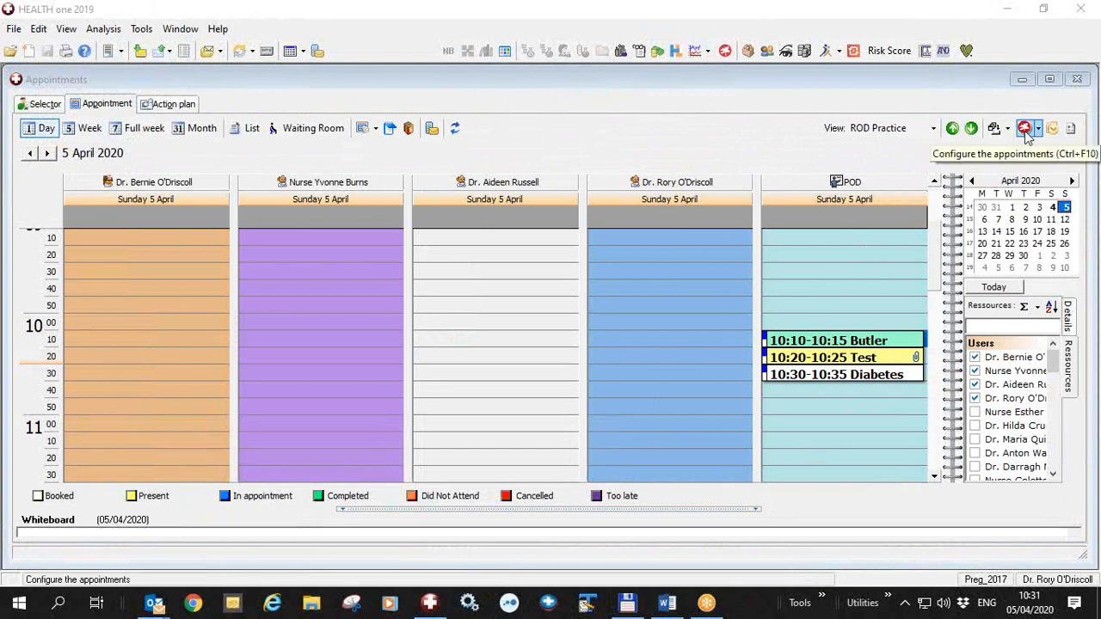
mouse_move(1029, 133)
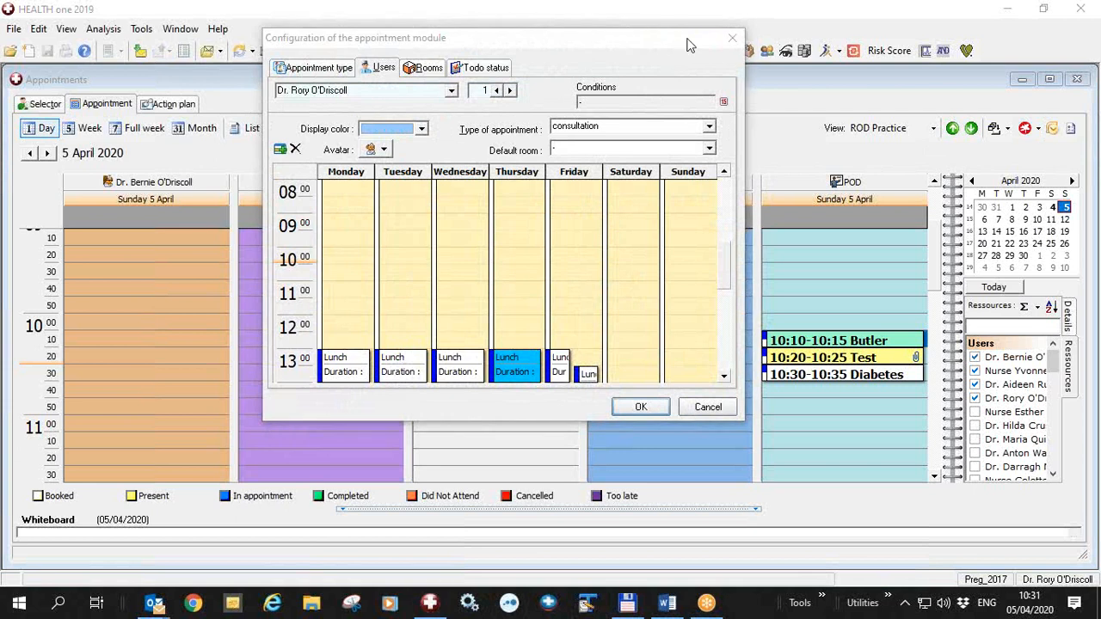
mouse_move(336, 71)
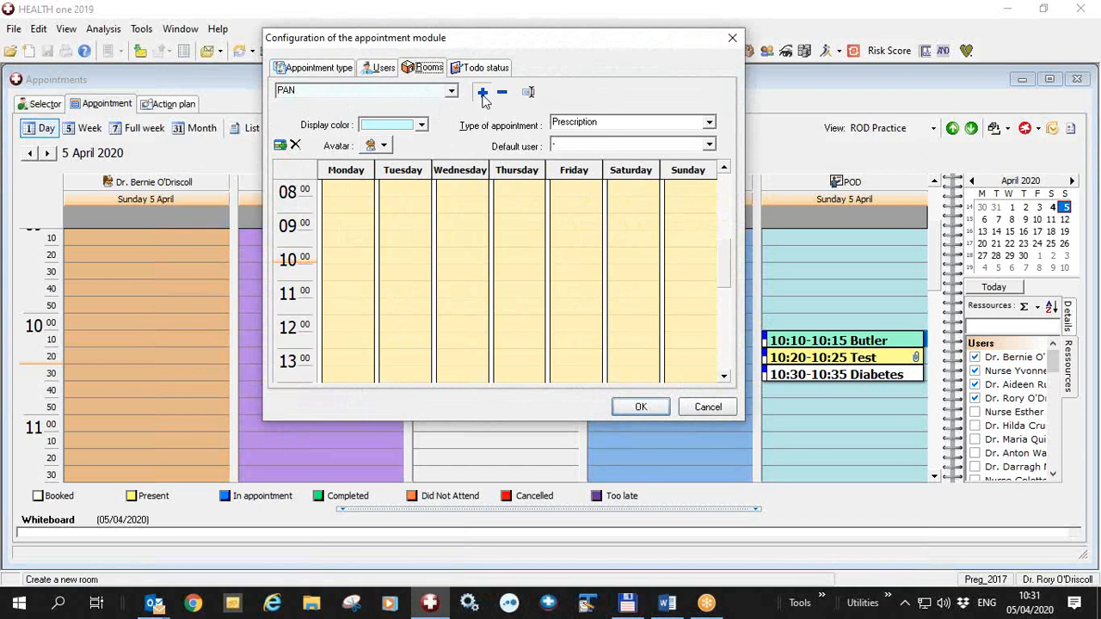
Create room 'Prescriptions' with turquoise colour, Prescription appointment type and an avatar.
click(482, 92)
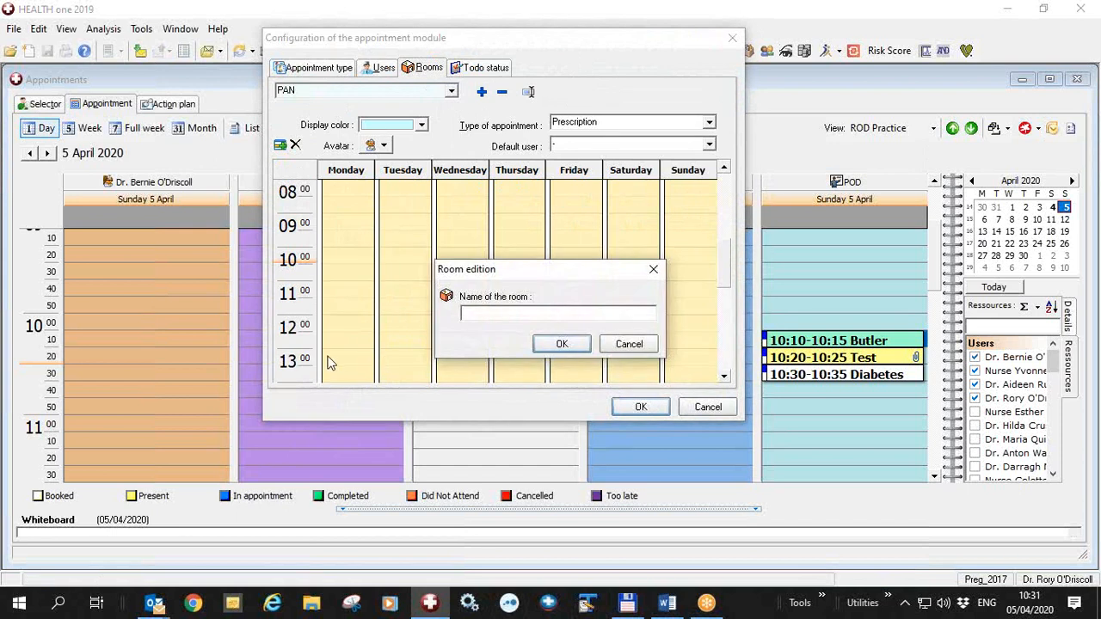
text(Prescriptions)
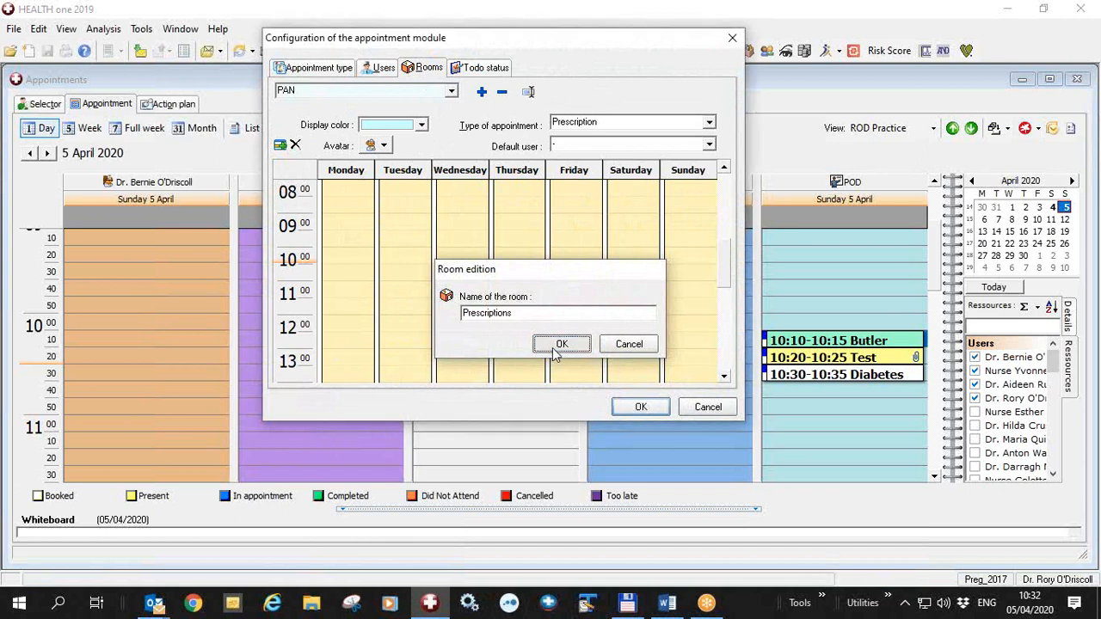
click(562, 344)
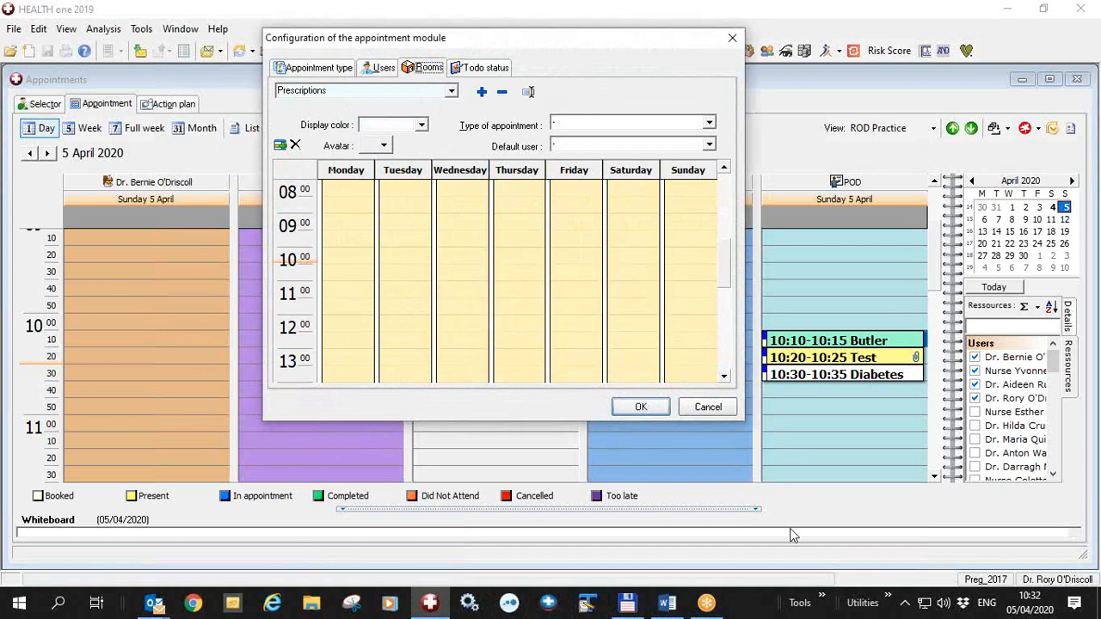
click(421, 125)
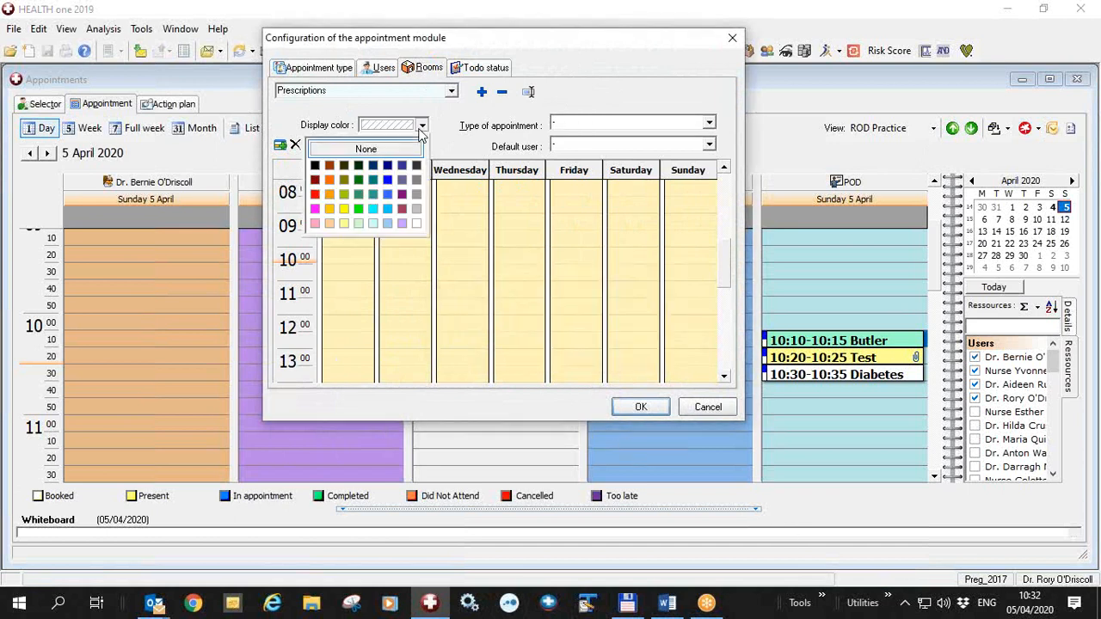
mouse_move(357, 209)
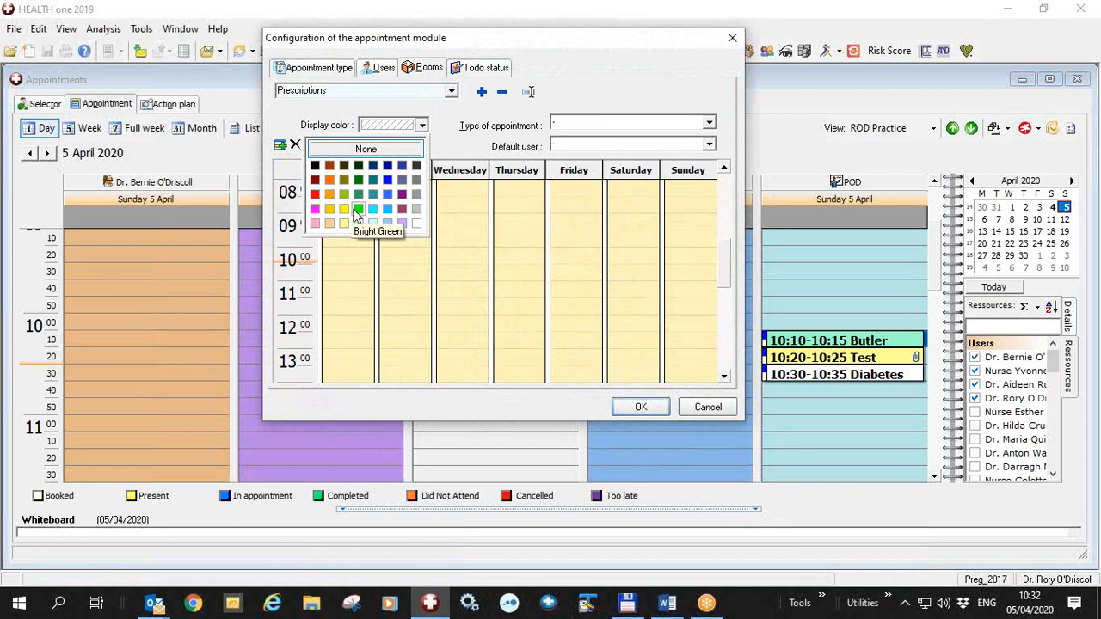
mouse_move(372, 209)
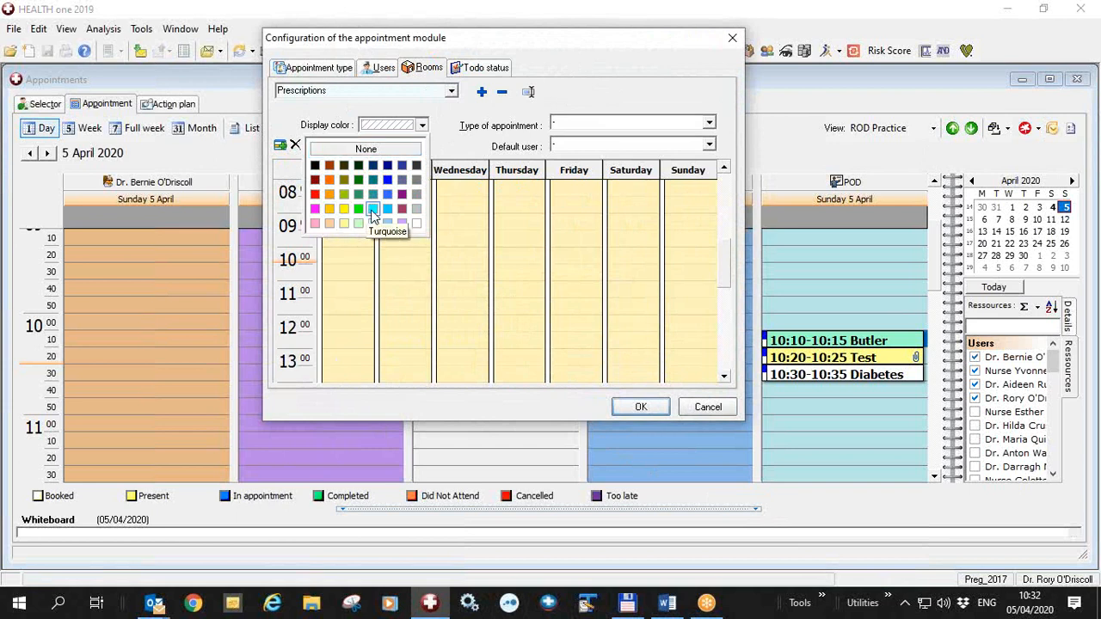
click(372, 209)
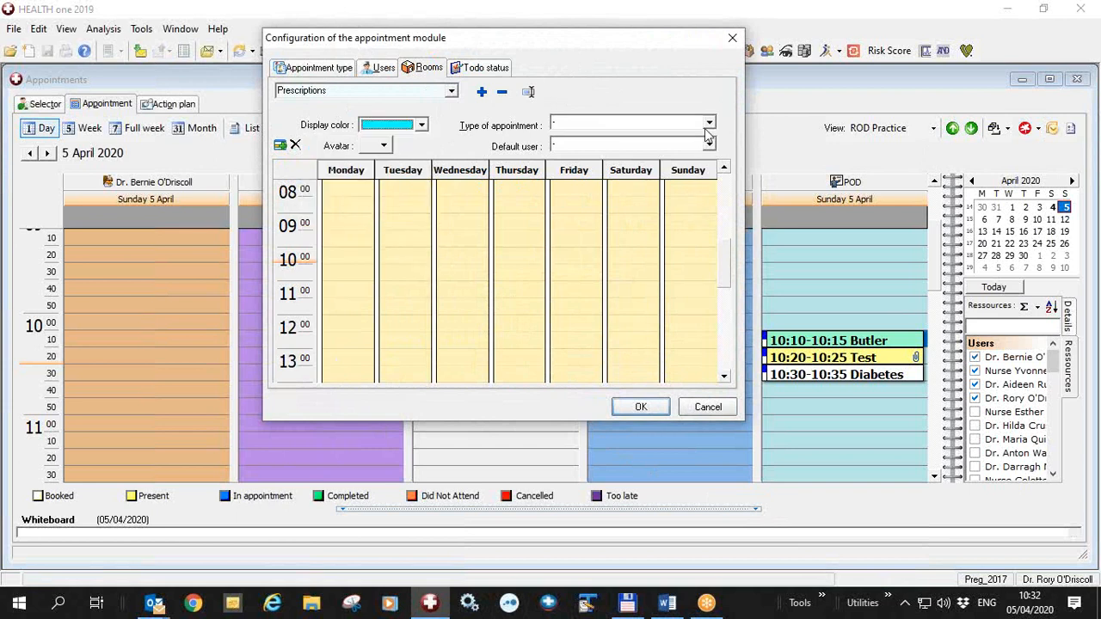
click(709, 122)
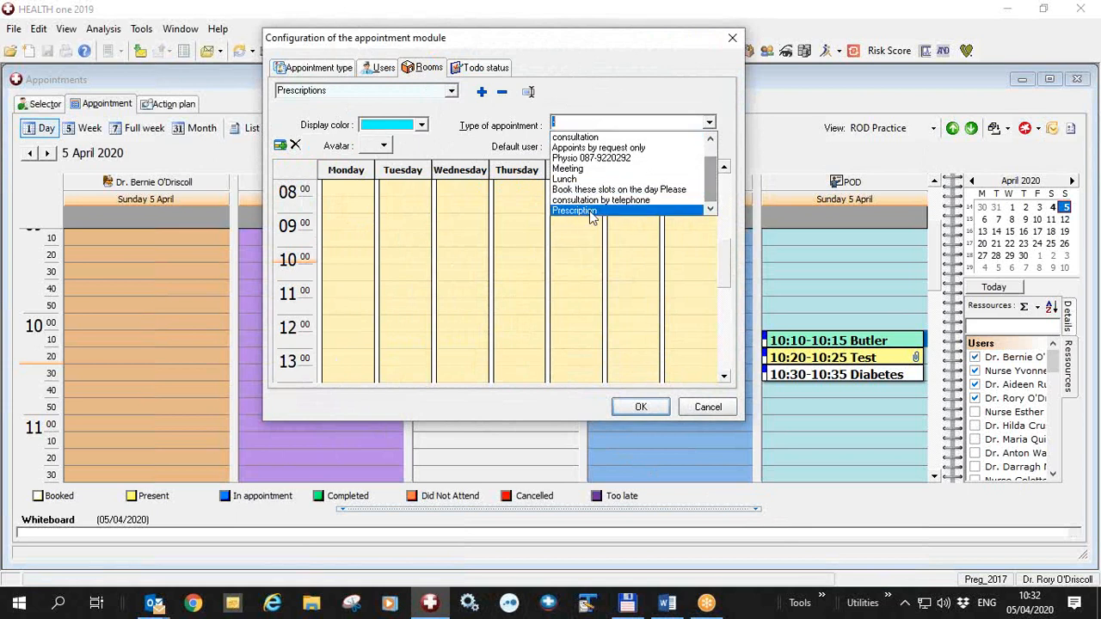
click(574, 211)
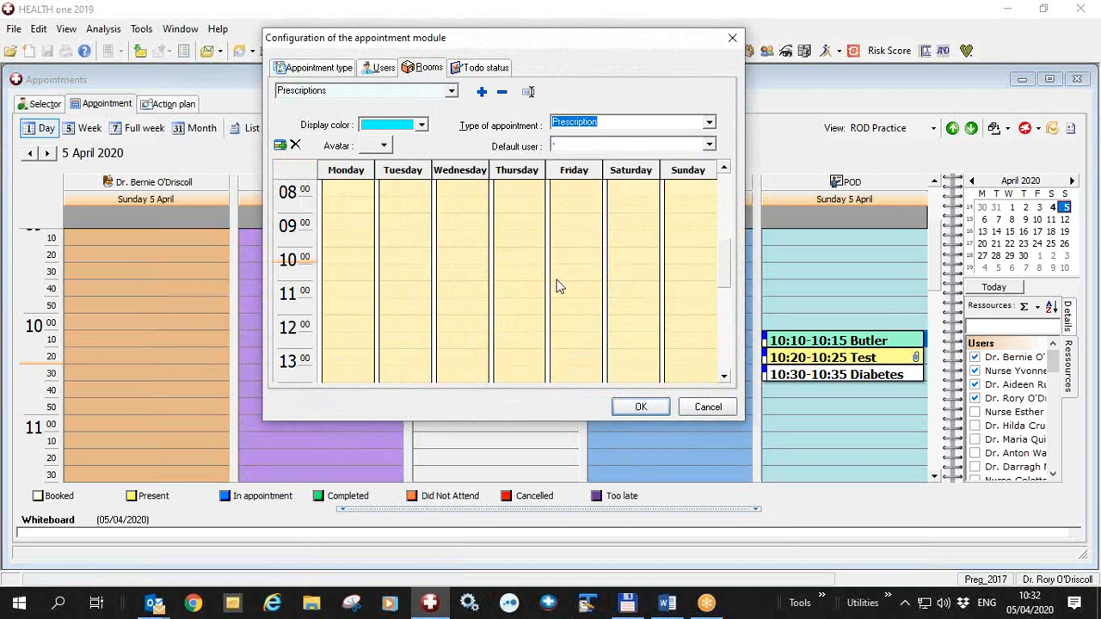
mouse_move(800, 480)
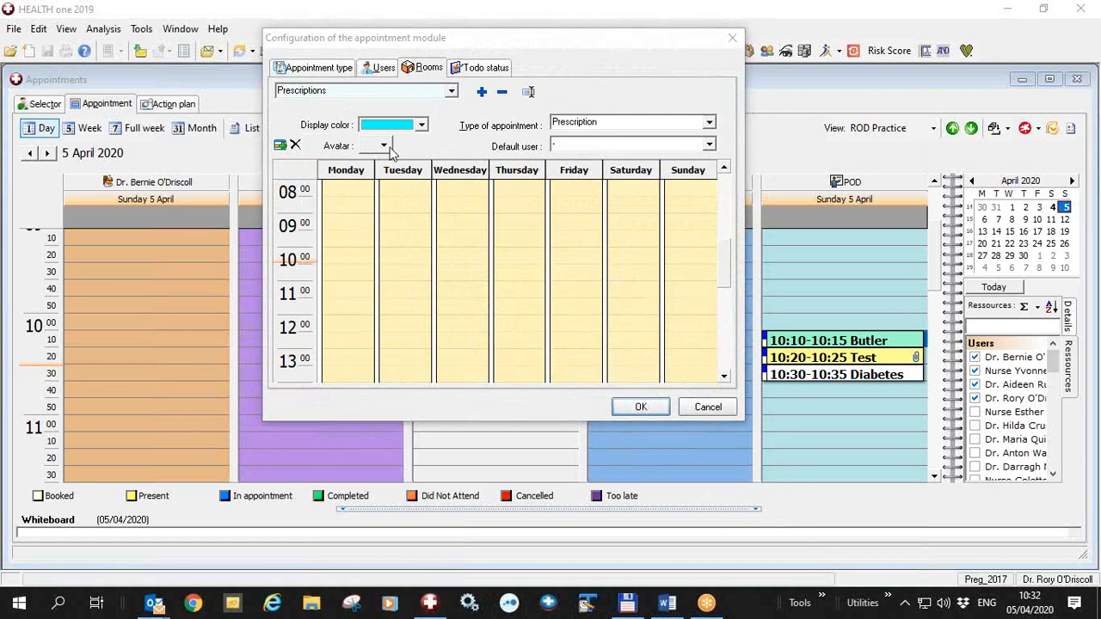
click(383, 145)
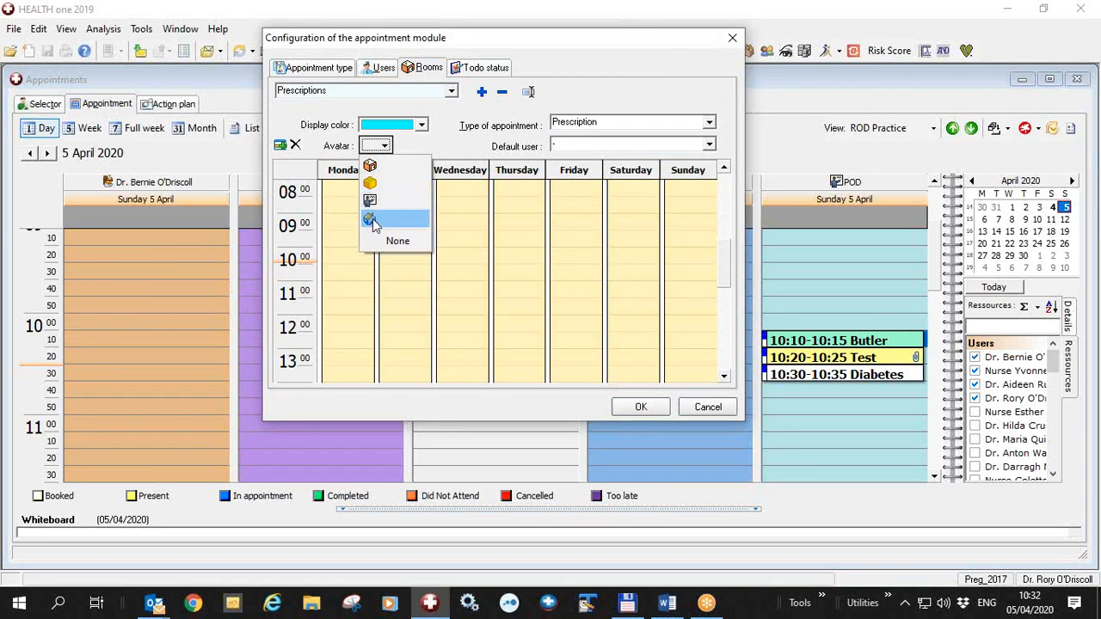
click(374, 219)
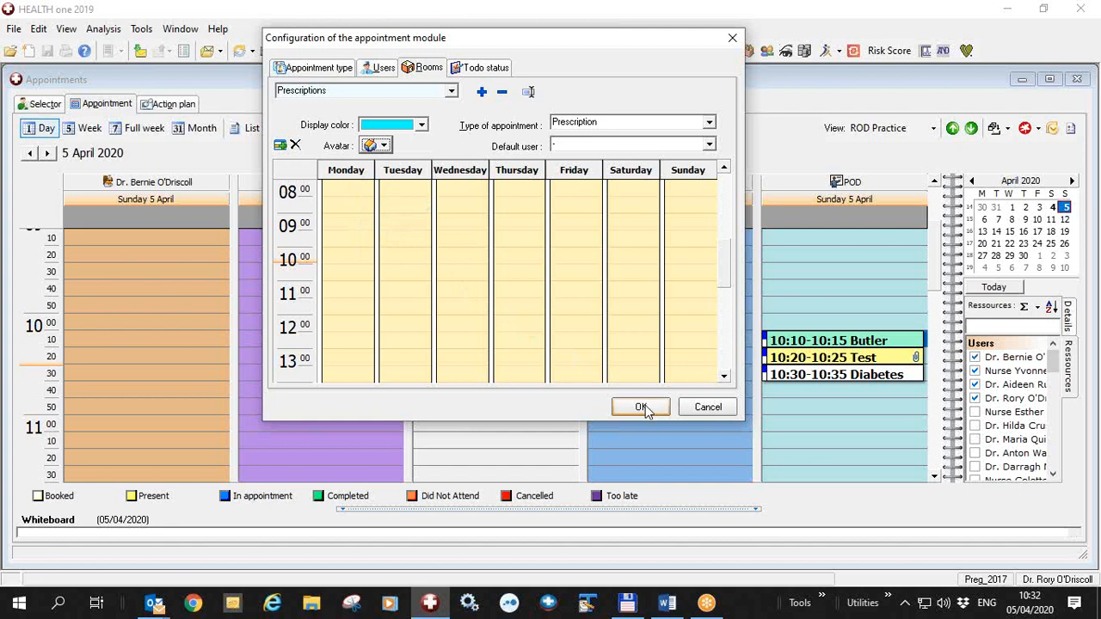
click(641, 407)
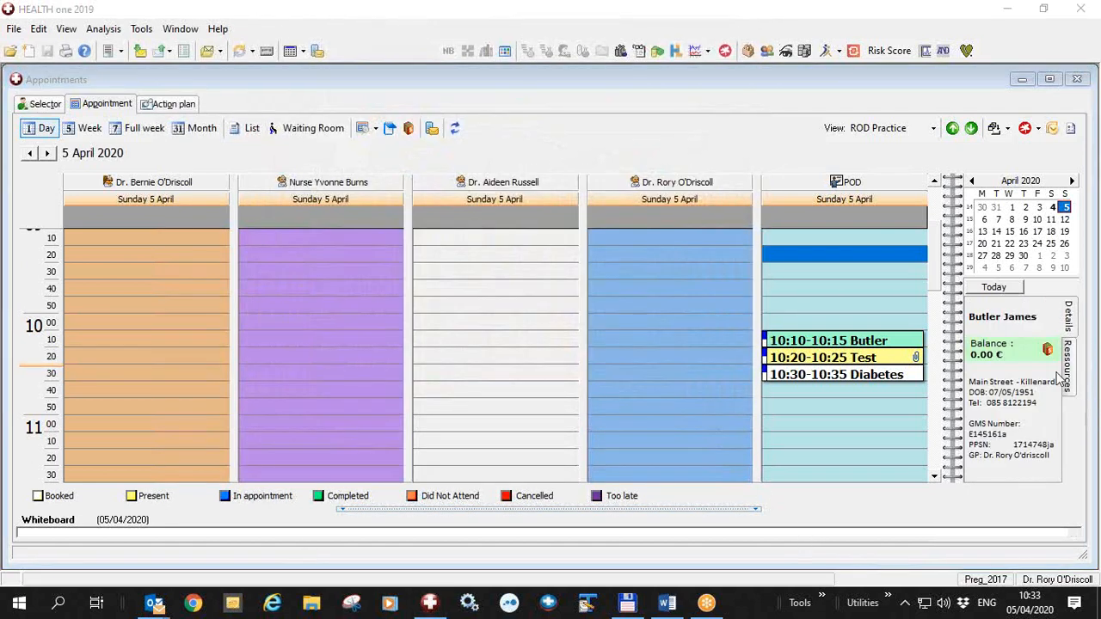
Show the Prescriptions room column, save the current view, and return to the schedule.
click(1066, 365)
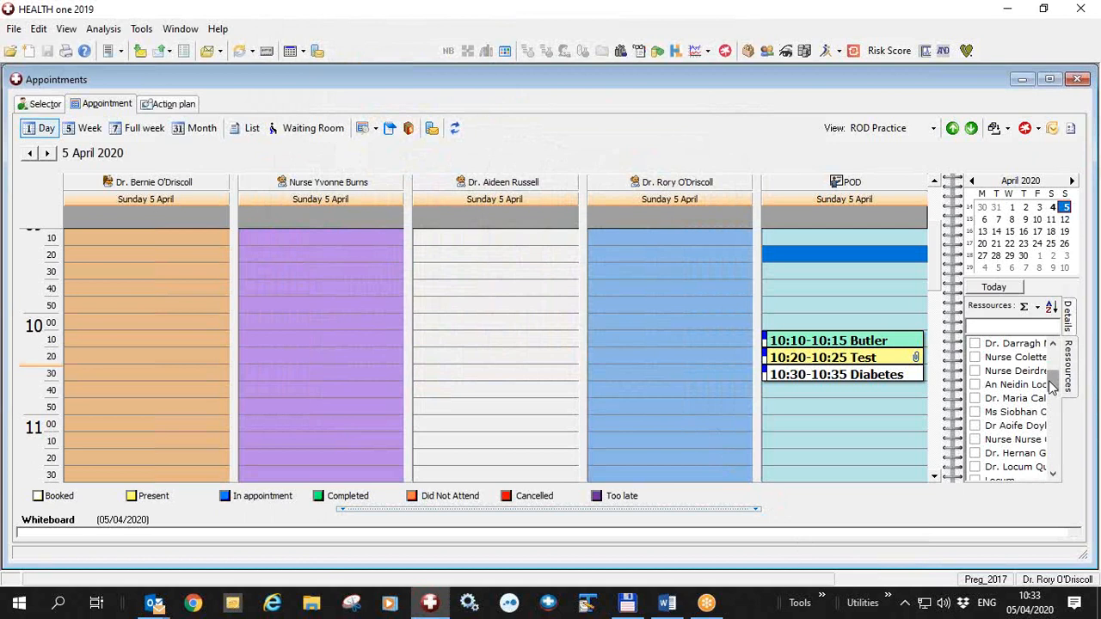
scroll(down, 3)
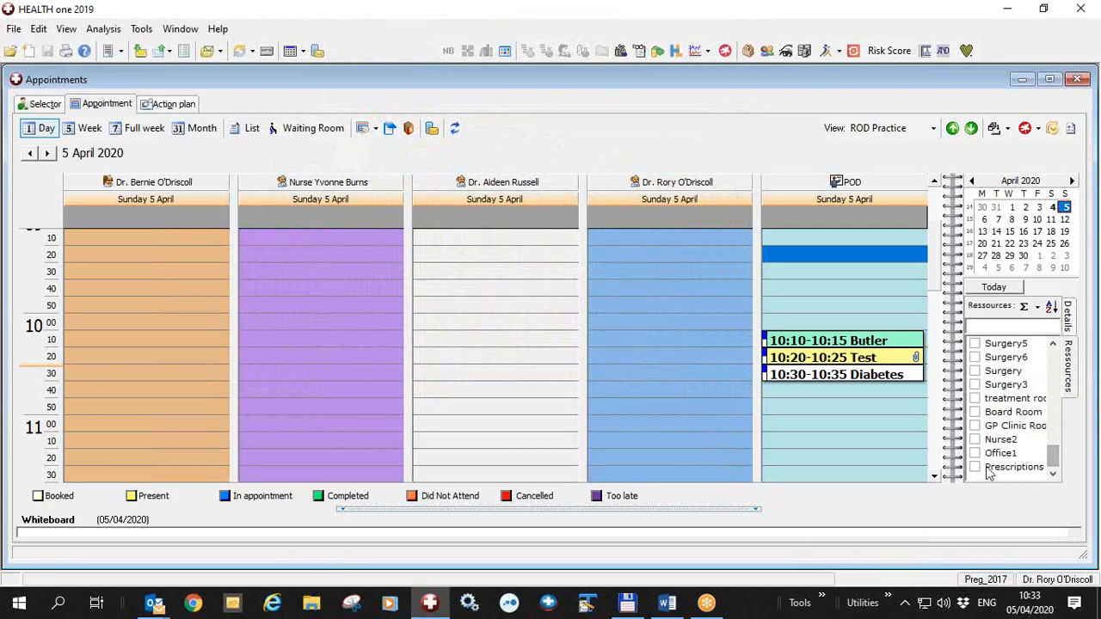
click(976, 466)
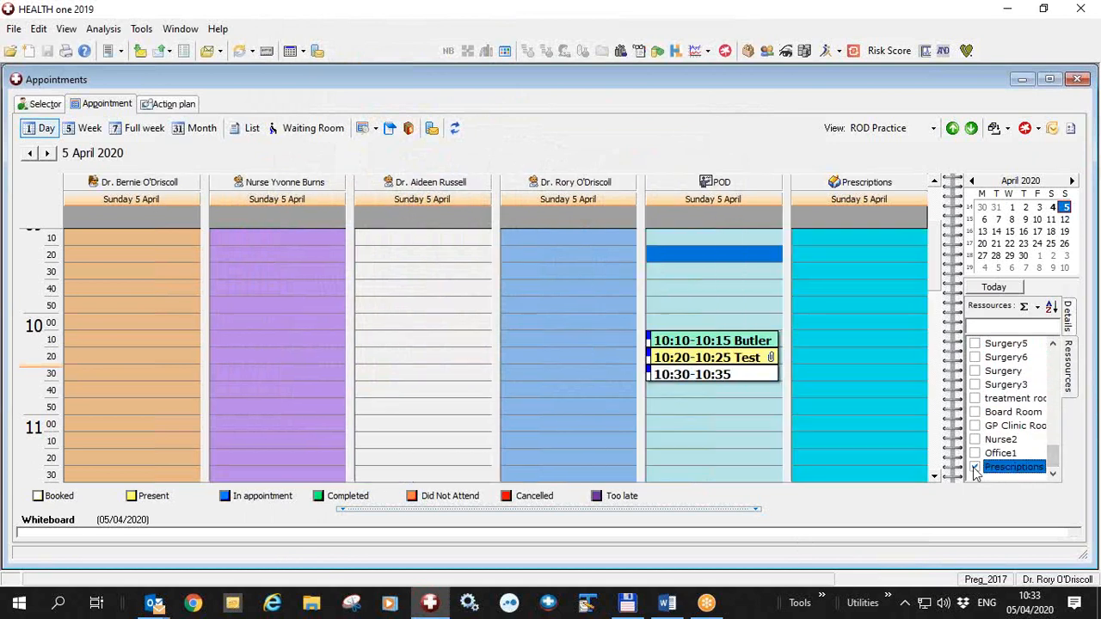
mouse_move(871, 361)
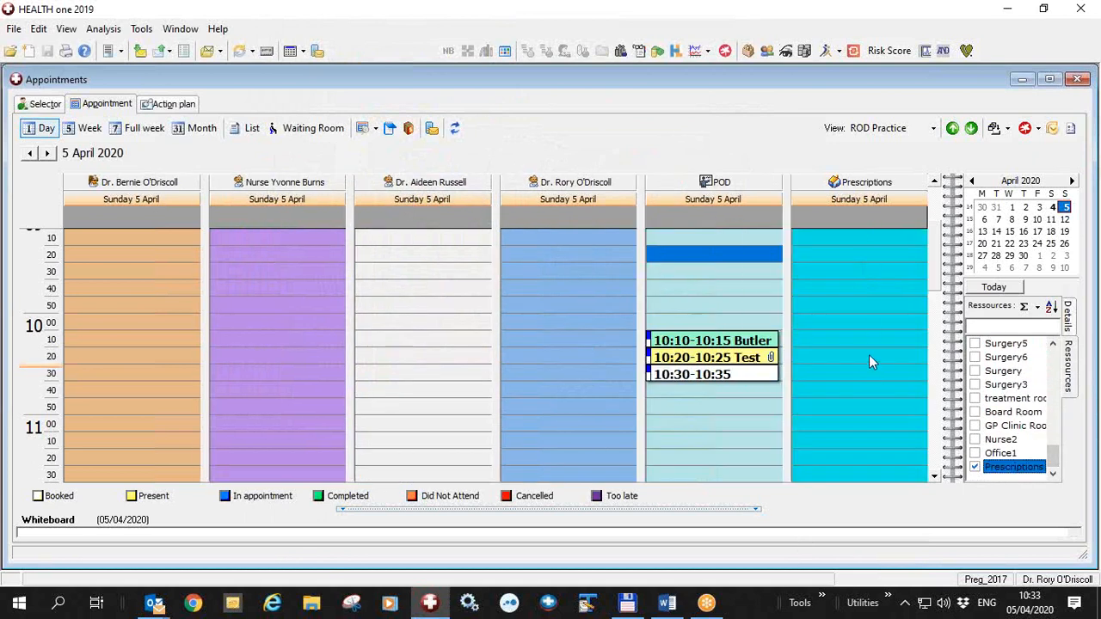
mouse_move(1006, 144)
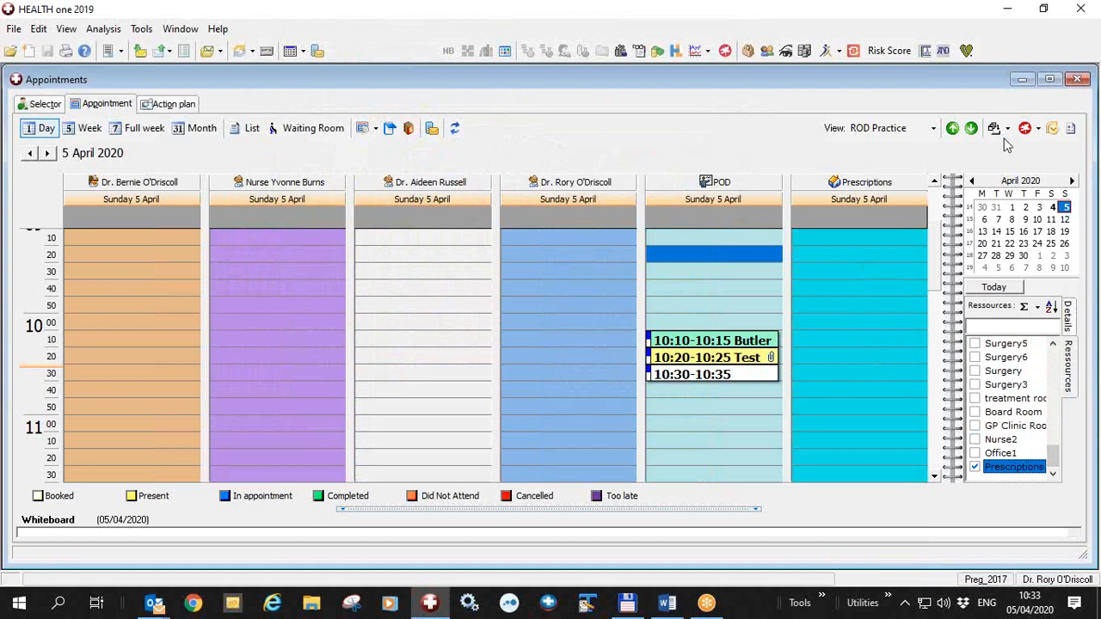
click(1000, 128)
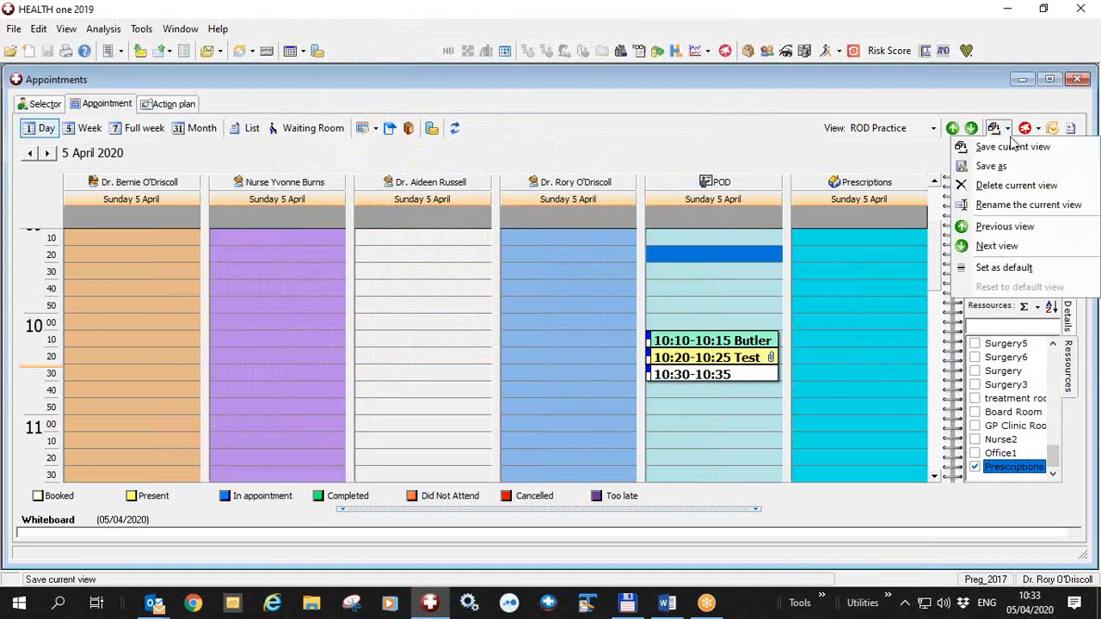
click(952, 128)
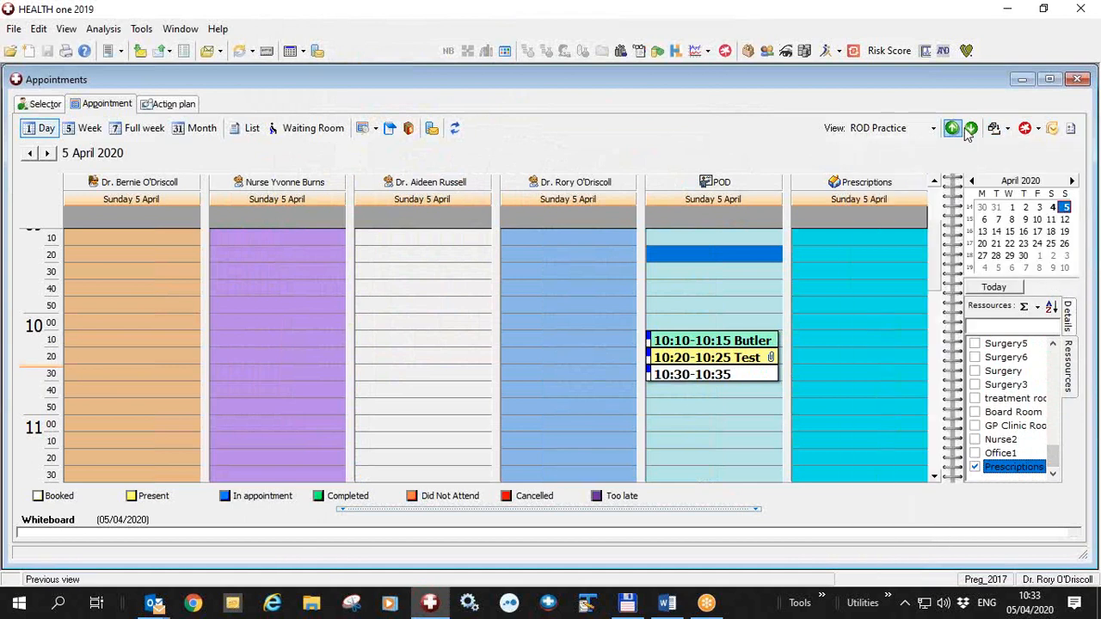
mouse_move(993, 128)
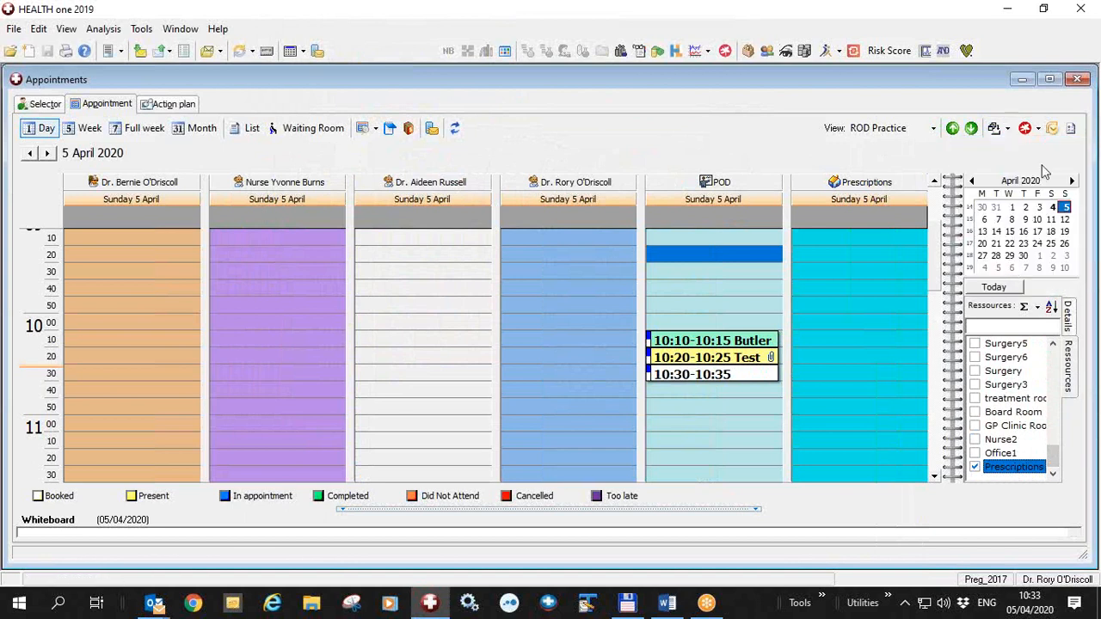
click(1076, 79)
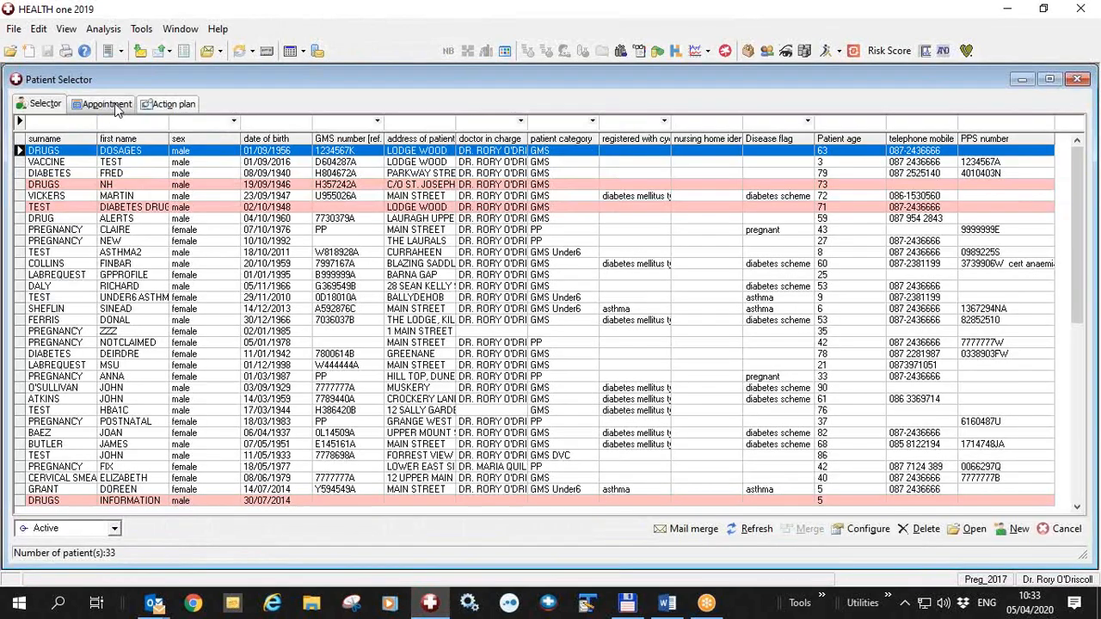
click(107, 103)
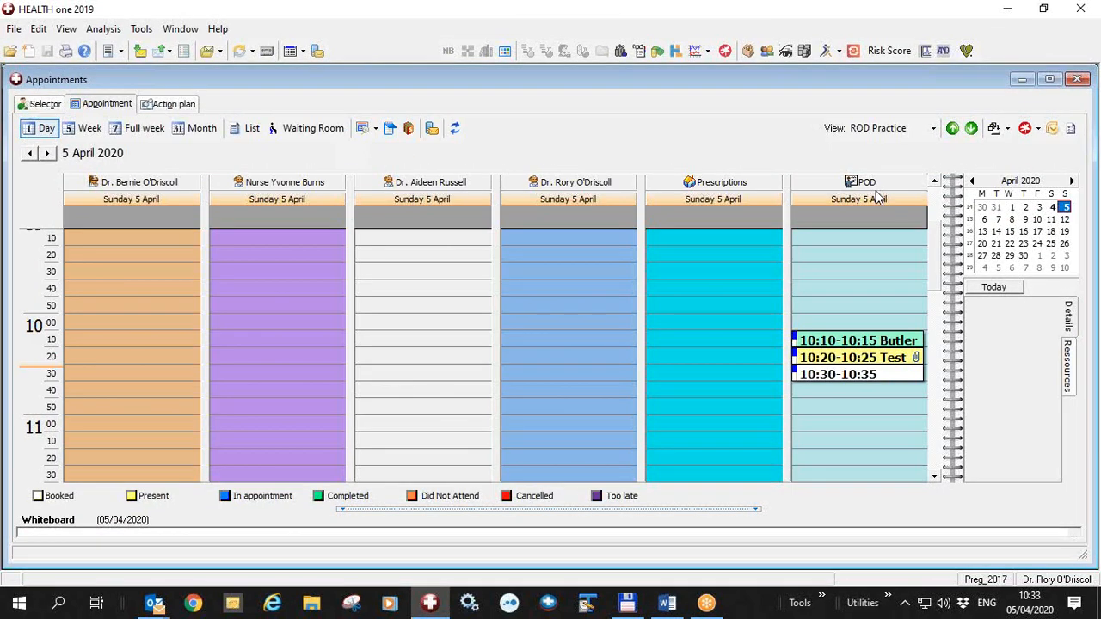
mouse_move(222, 556)
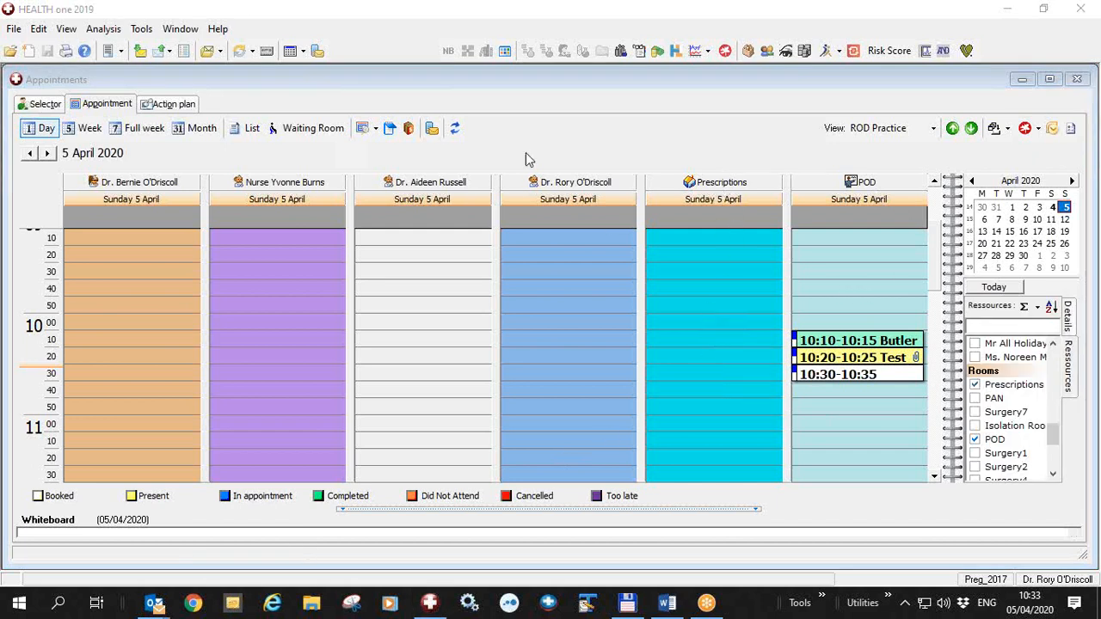
mouse_move(536, 62)
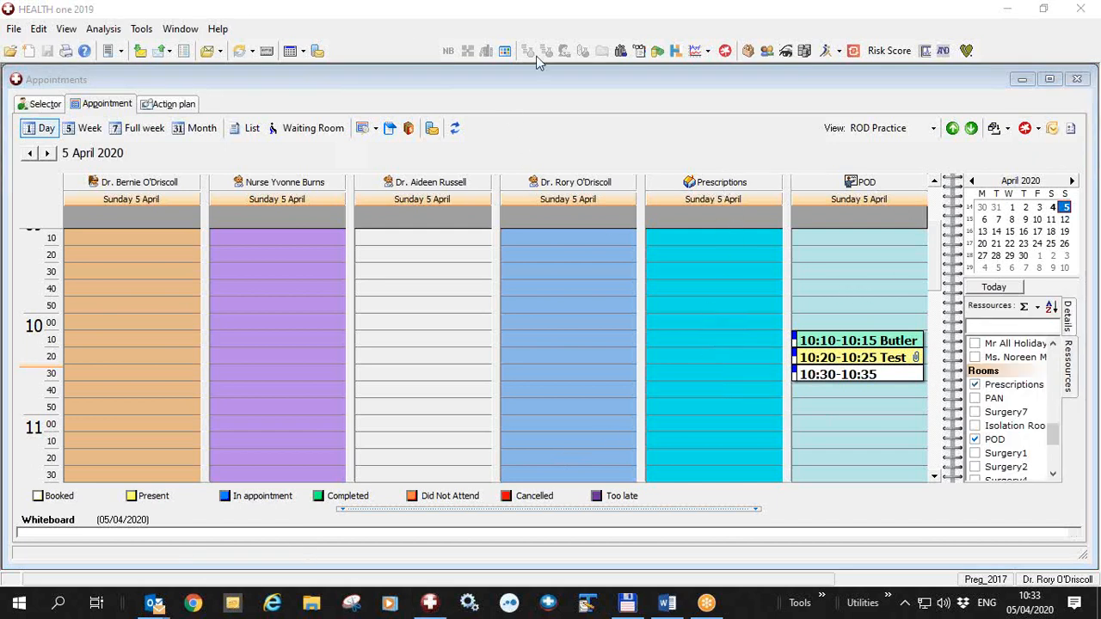
mouse_move(826, 481)
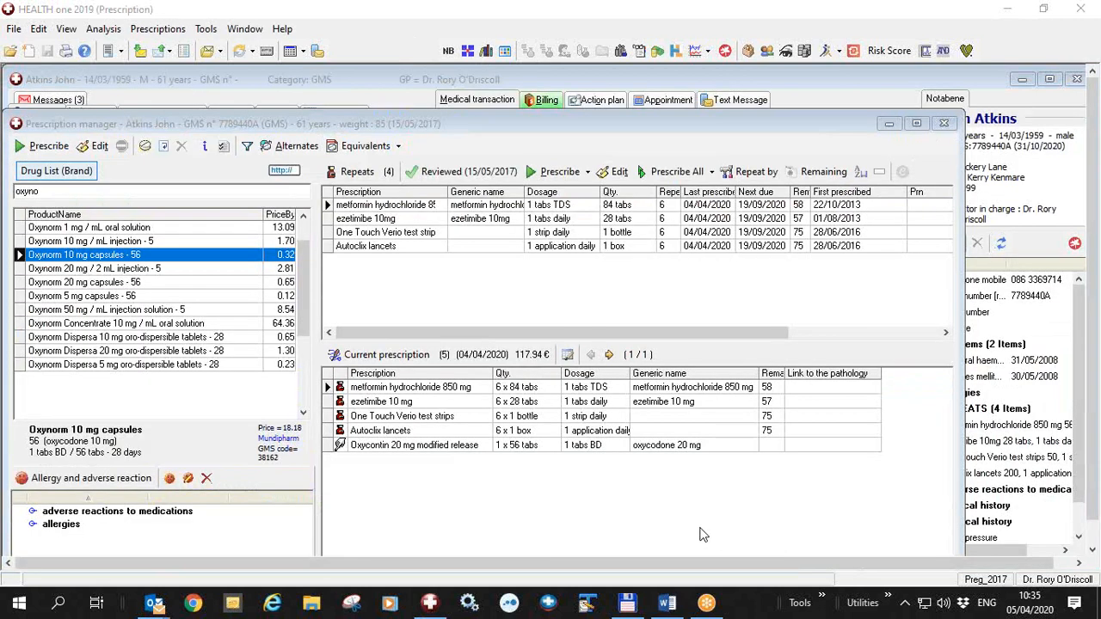
mouse_move(592, 497)
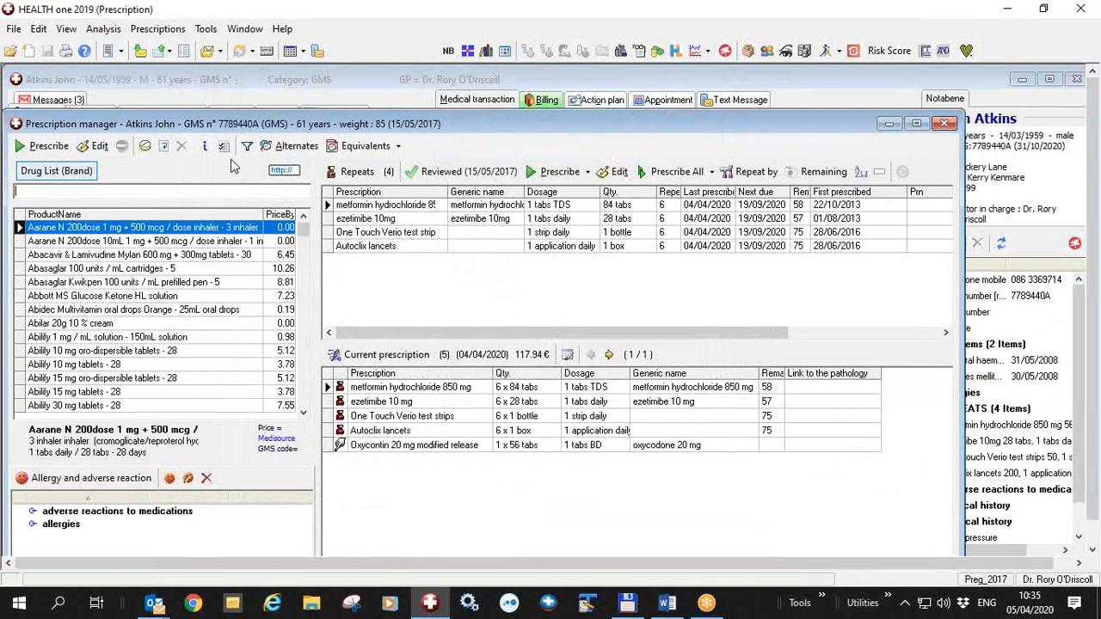
mouse_move(247, 145)
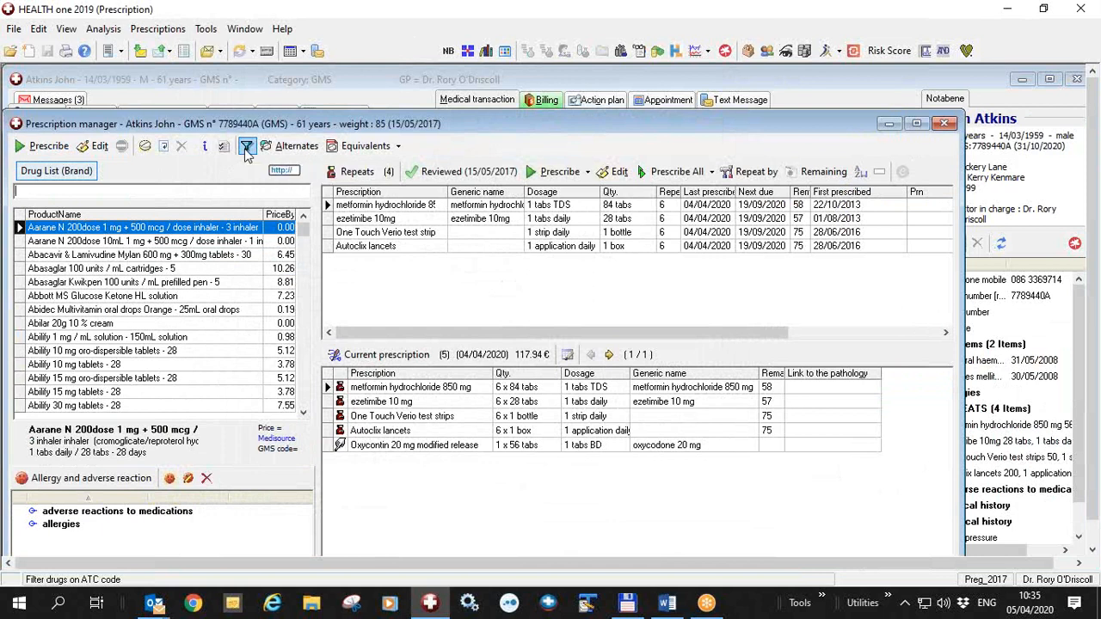
Open the ATC code classification picker to filter the drug list.
click(247, 145)
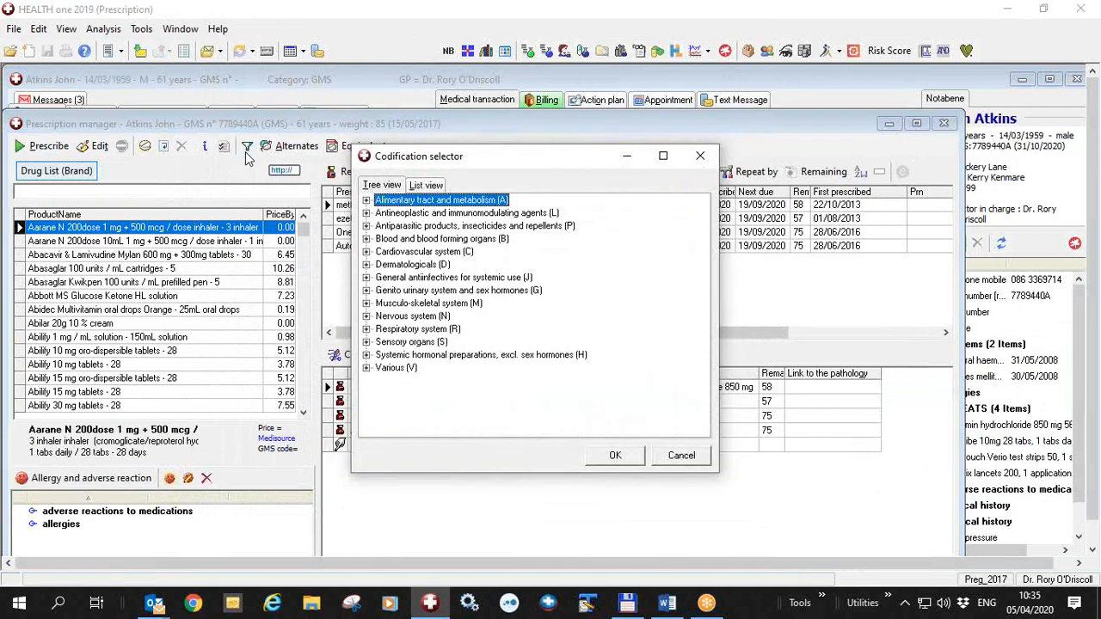
mouse_move(358, 265)
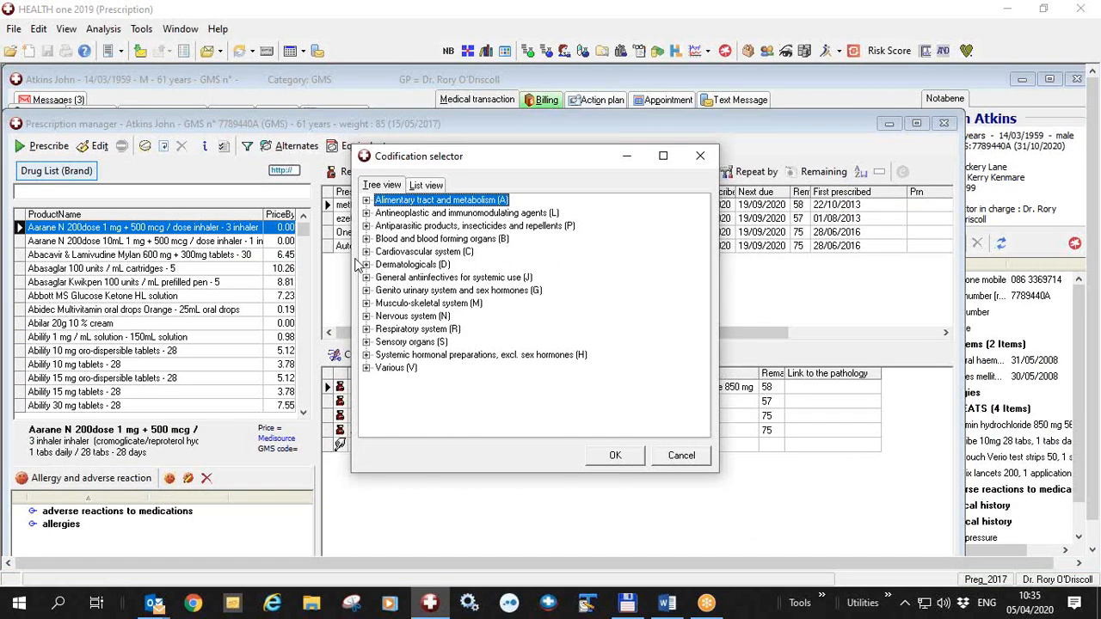
mouse_move(441, 316)
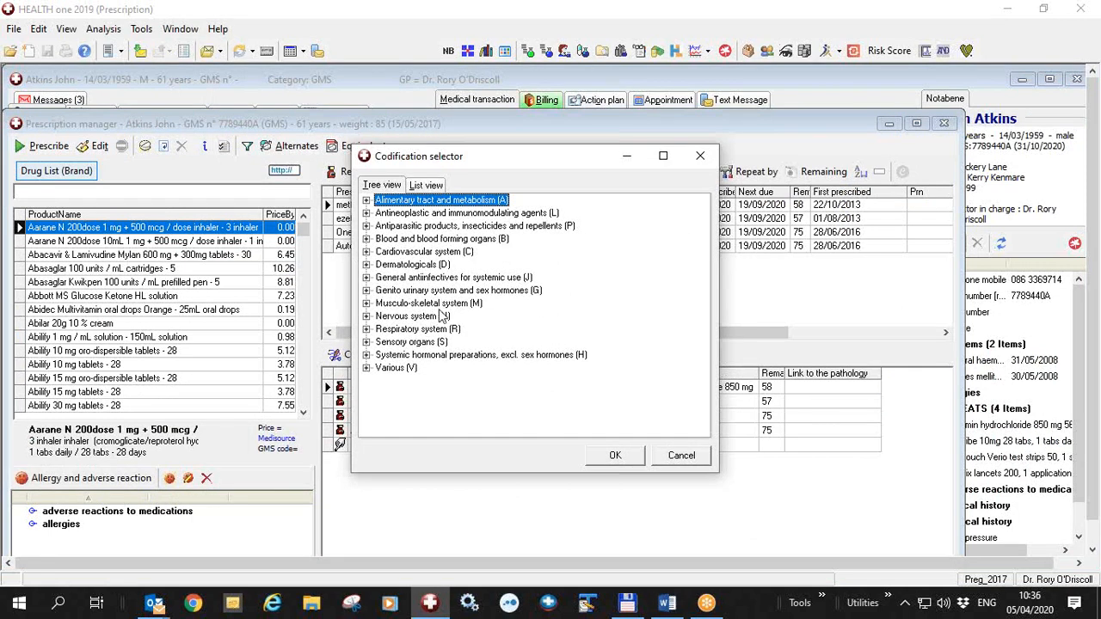
Filter the drug list to Nervous system > Analgesics > Opioids (N02A).
click(367, 315)
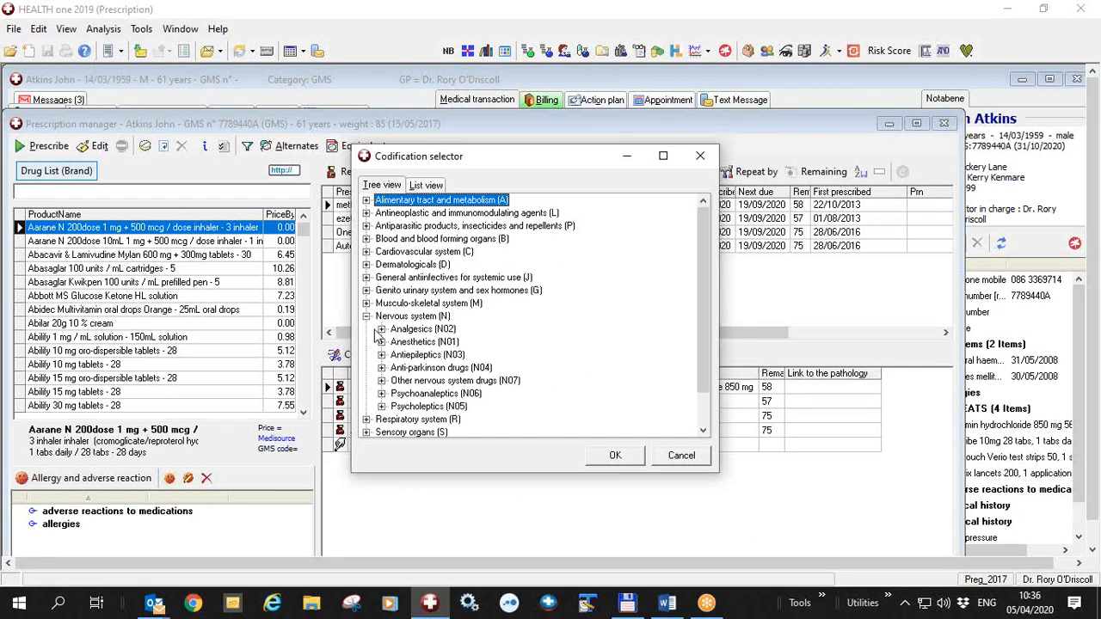
click(381, 328)
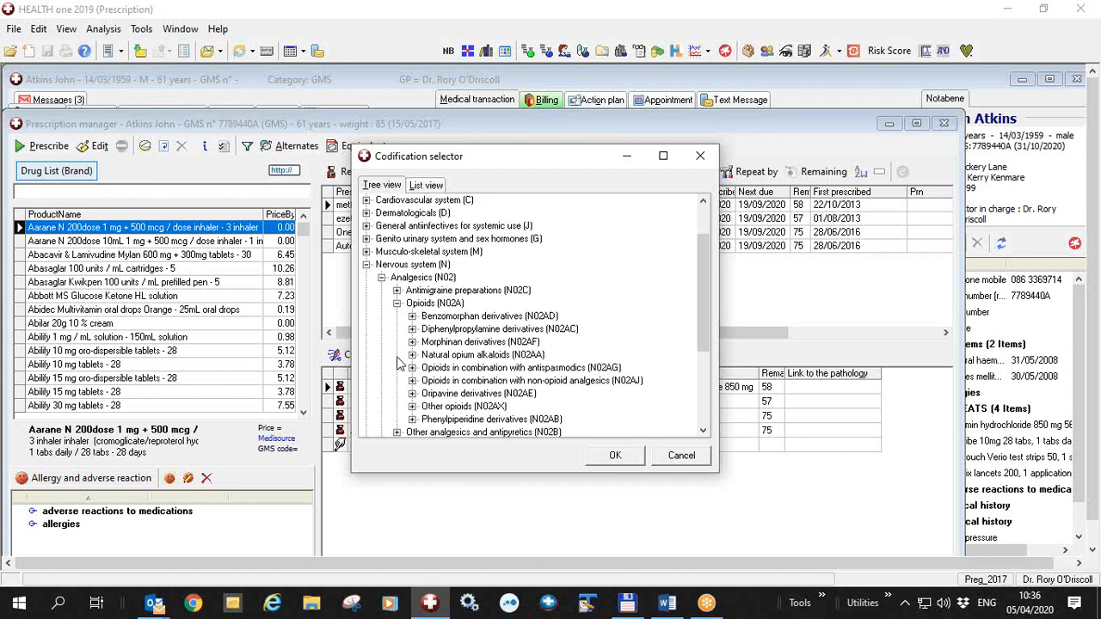
click(434, 303)
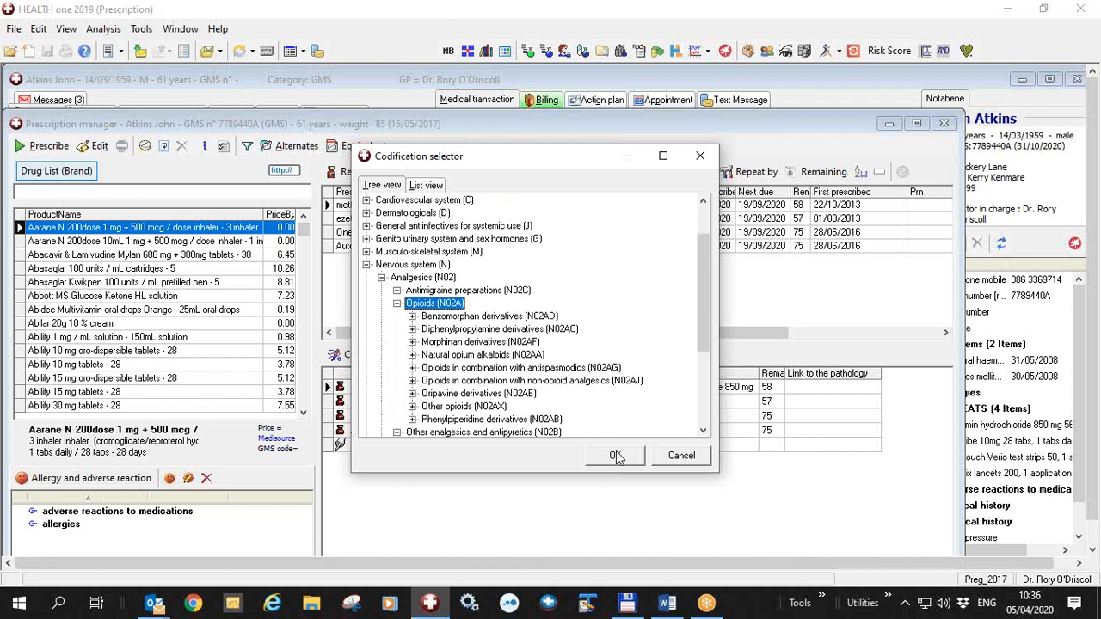
click(614, 455)
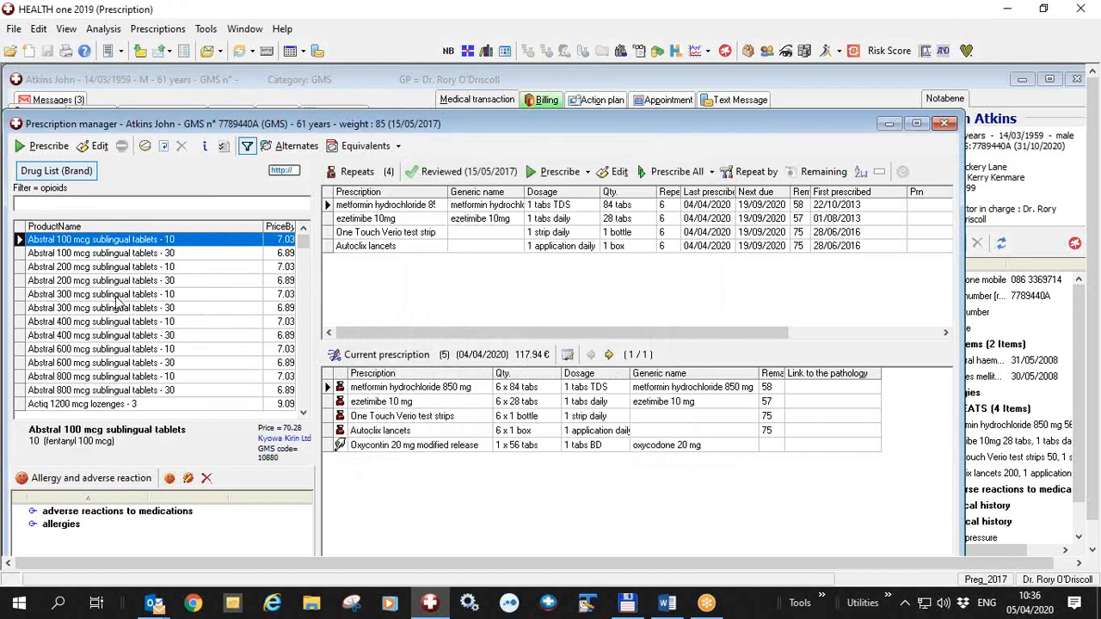
mouse_move(112, 390)
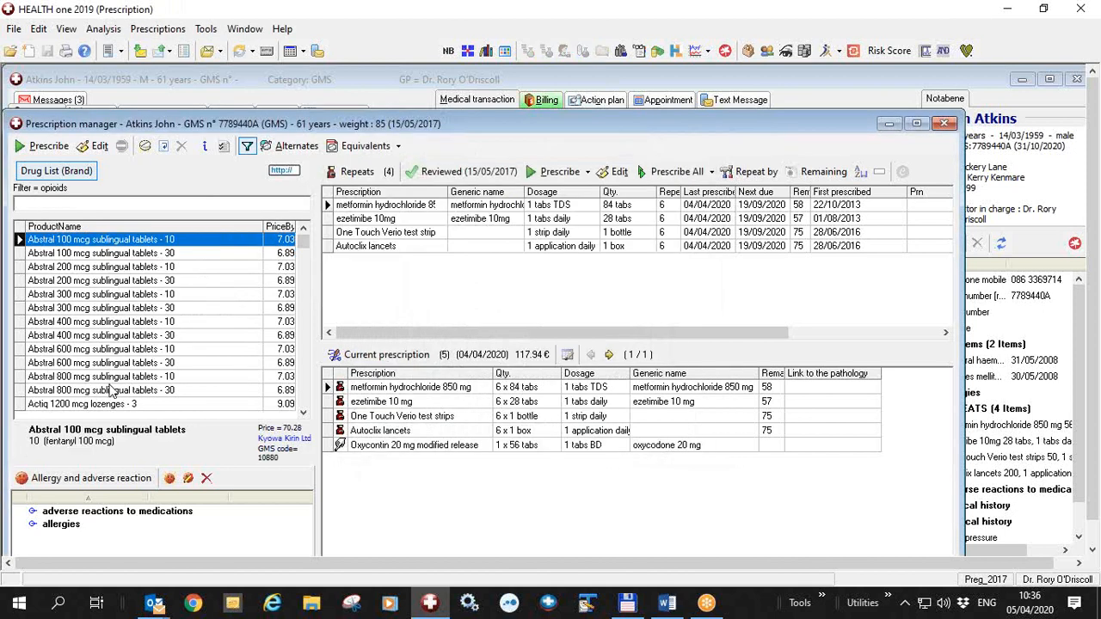
mouse_move(73, 189)
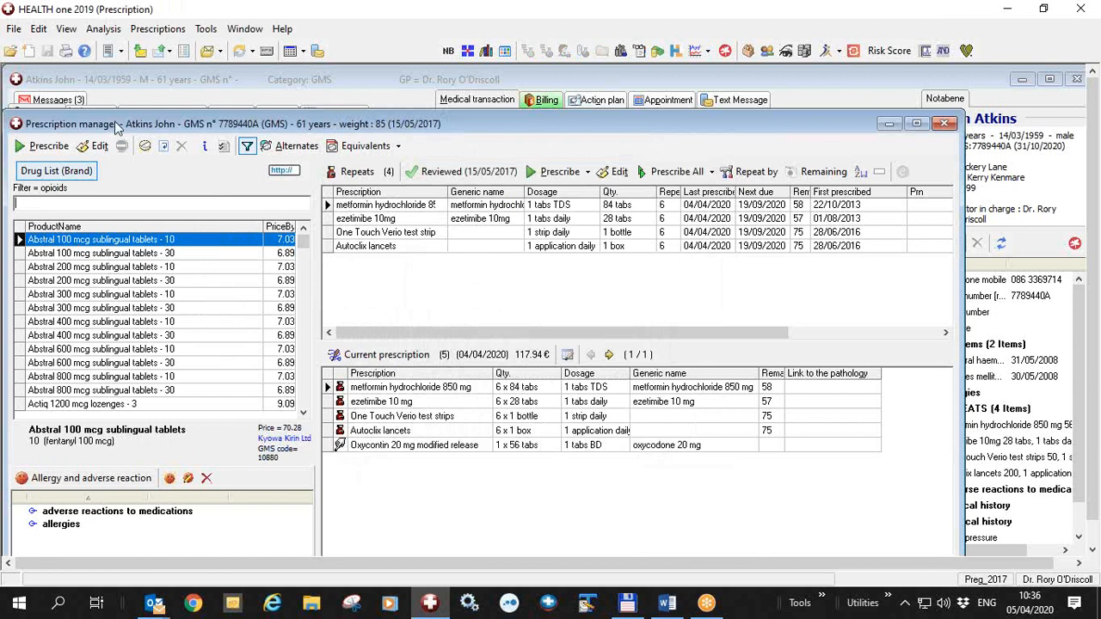
Set the hand-written attribute on all 207 filtered opioid drugs and confirm.
click(157, 29)
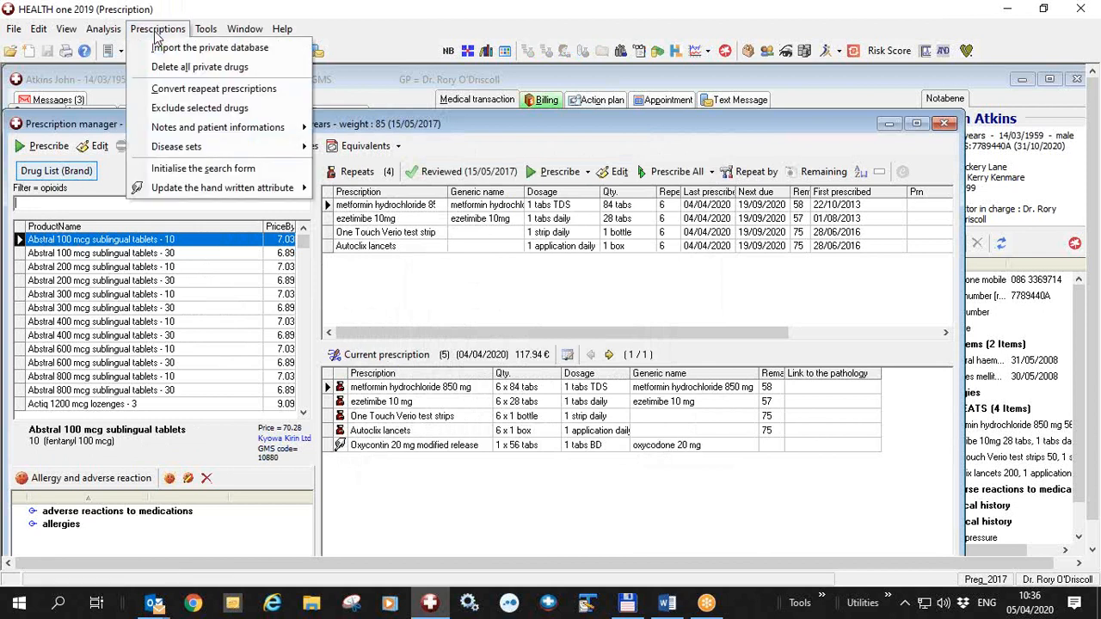
mouse_move(222, 187)
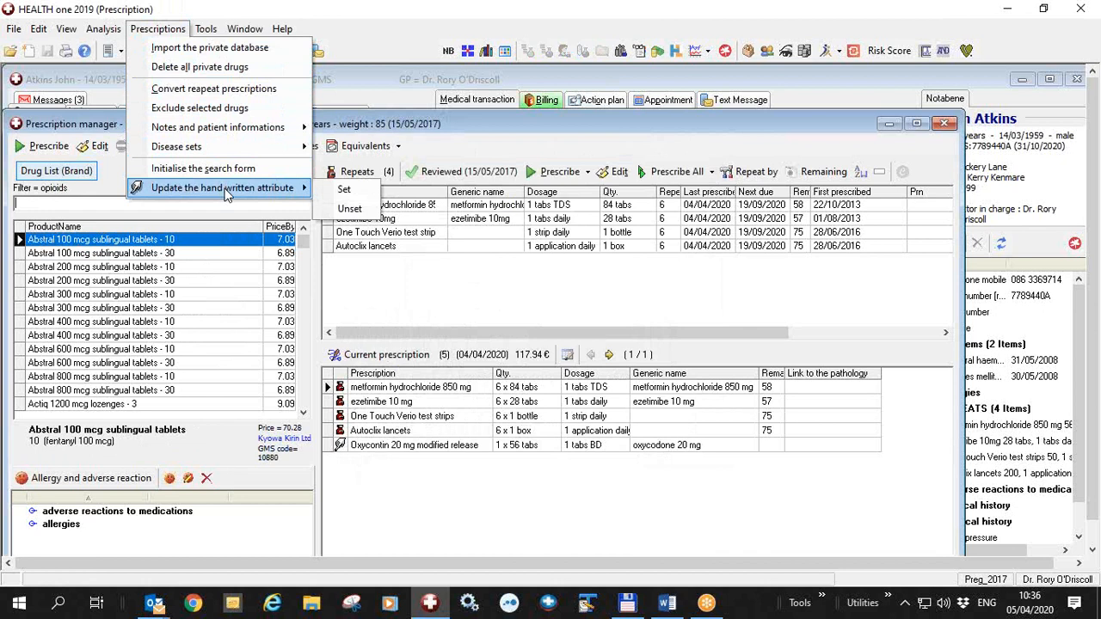
mouse_move(344, 190)
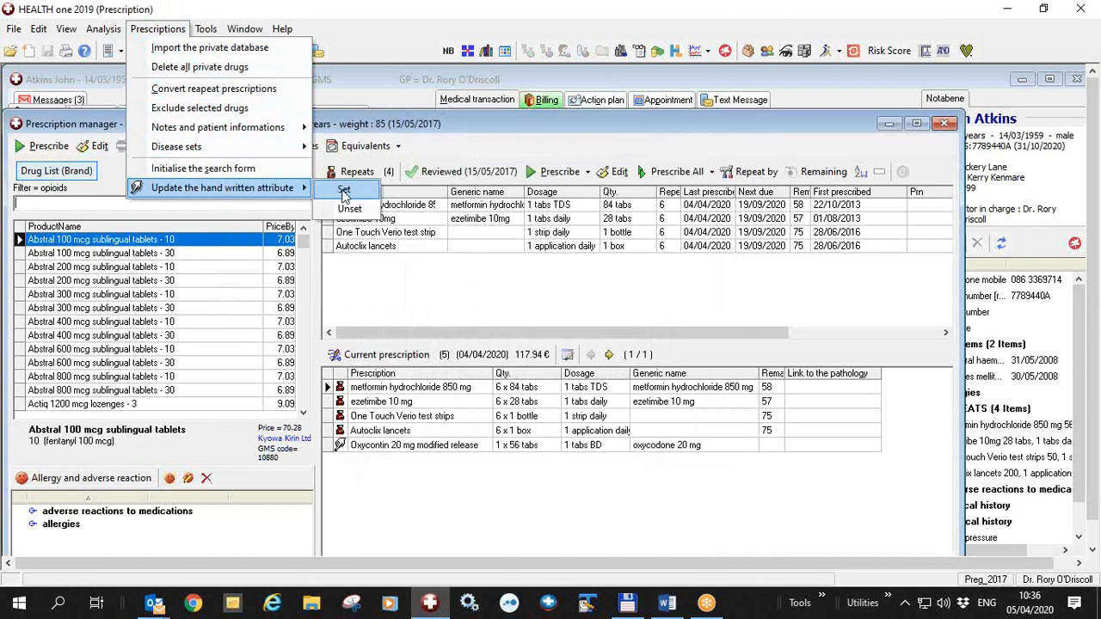
click(344, 190)
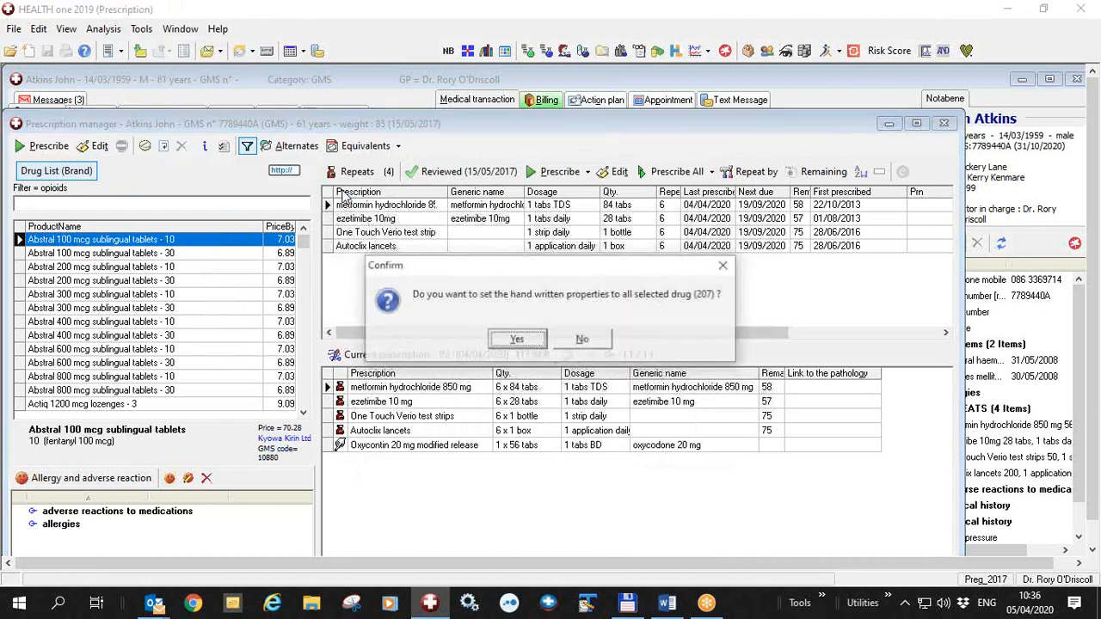
mouse_move(697, 295)
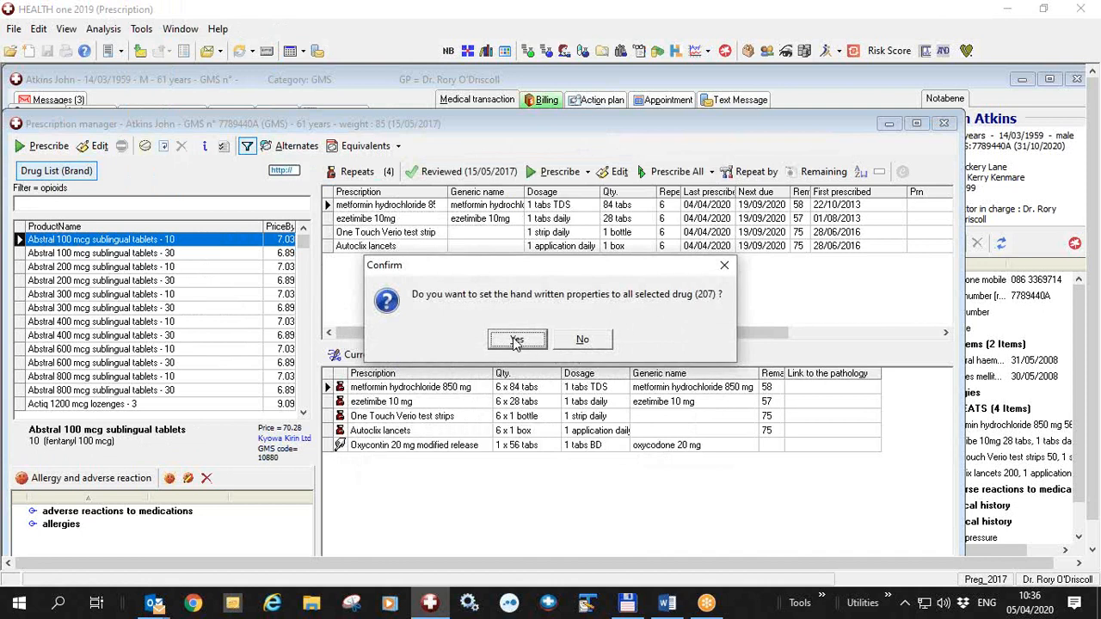
click(517, 338)
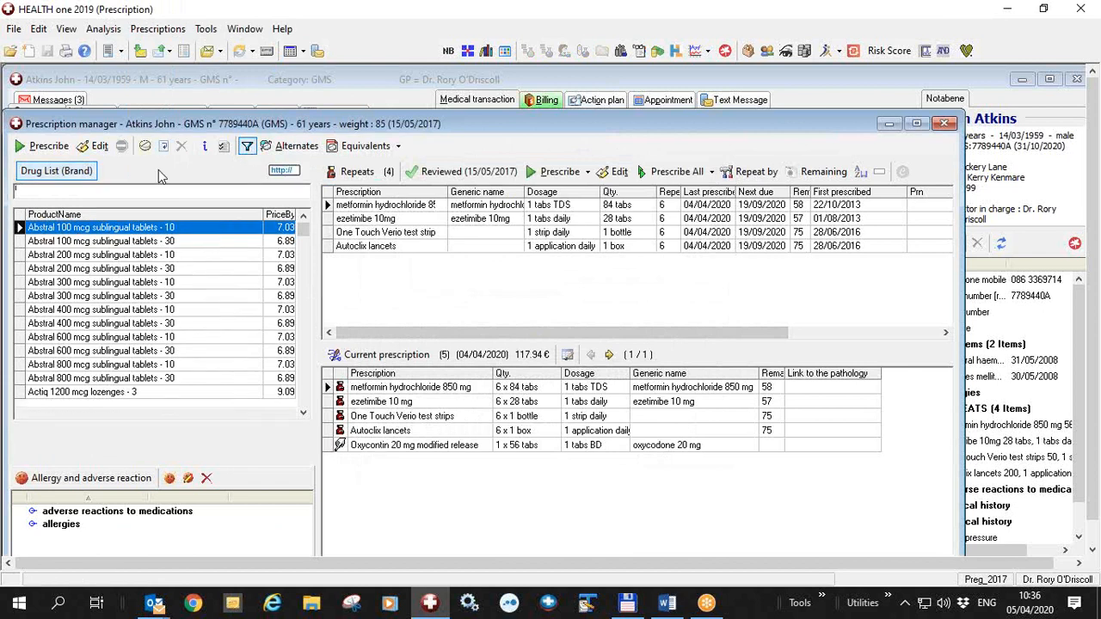
Switch the drug list to generic names and search for tramadol.
click(56, 170)
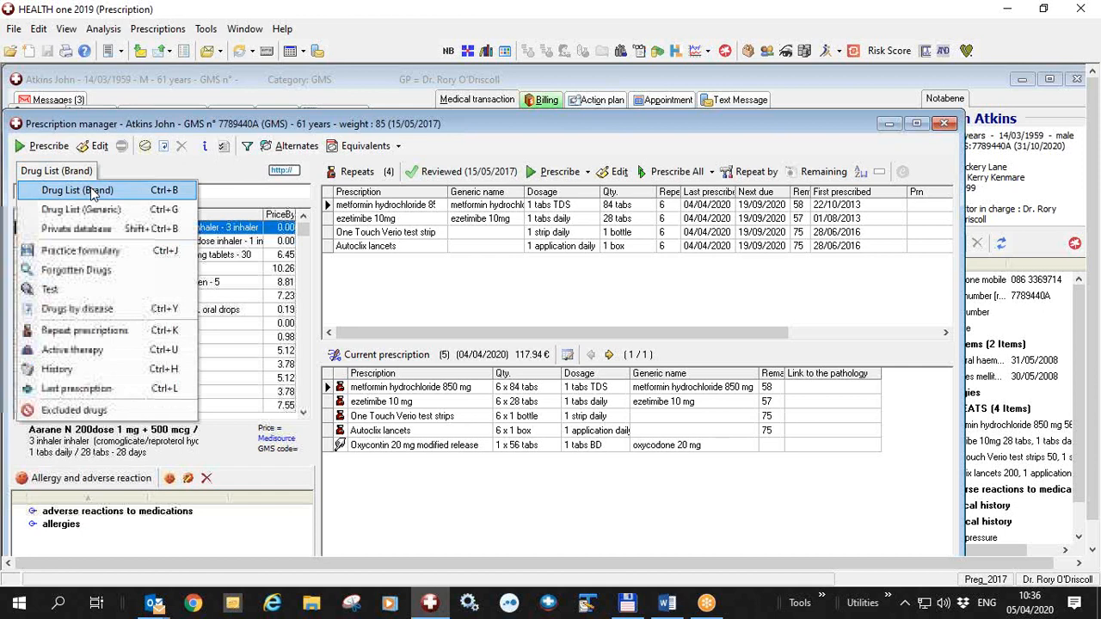
click(78, 190)
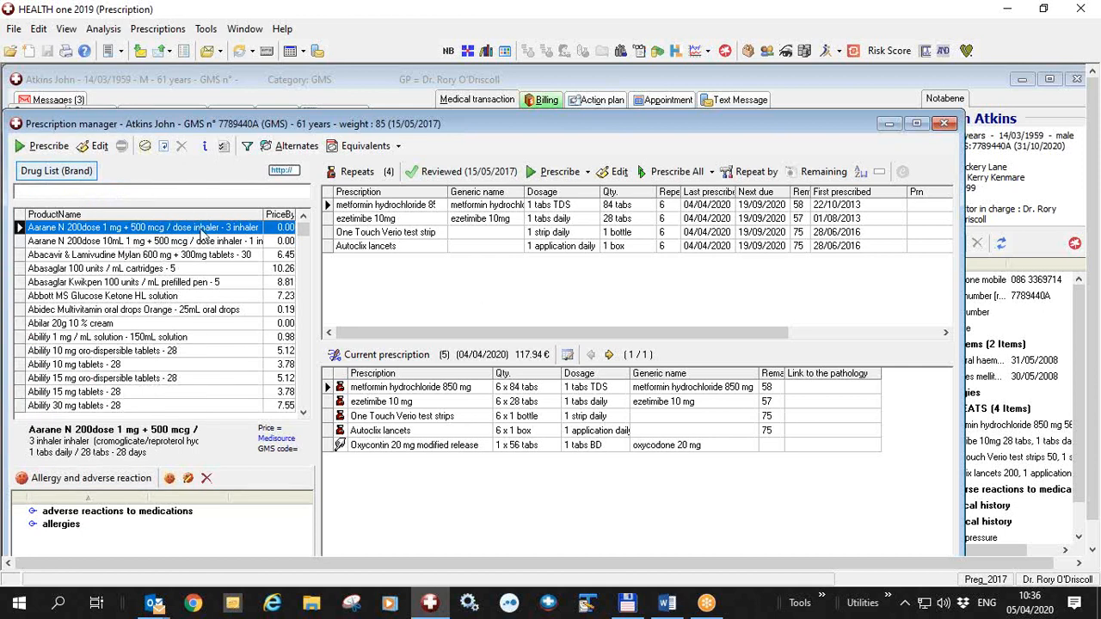
click(56, 170)
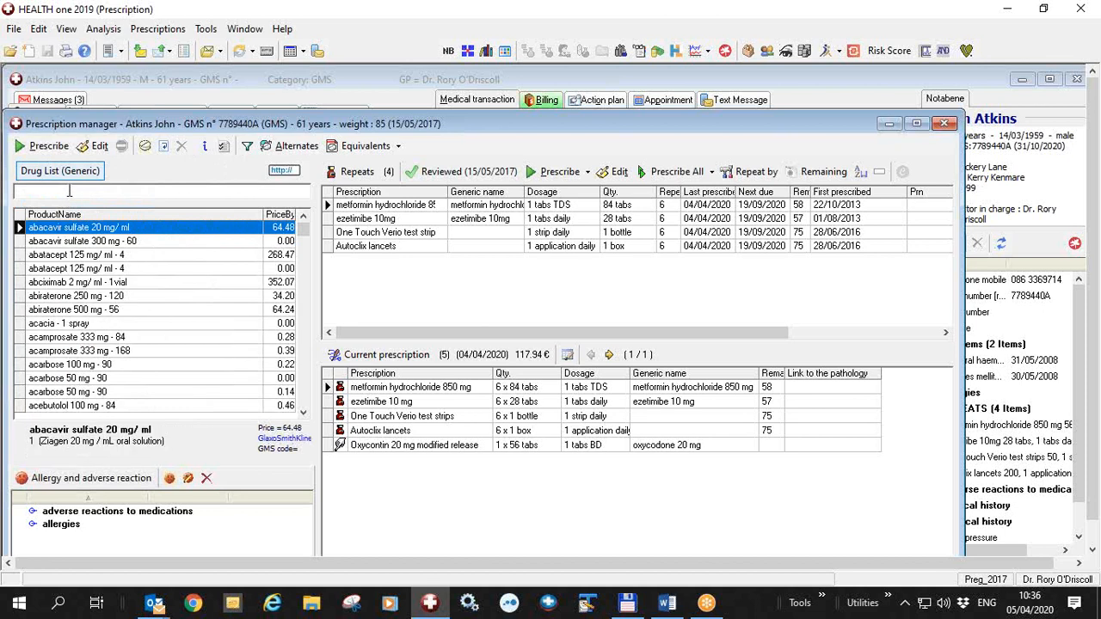
text(tramadol)
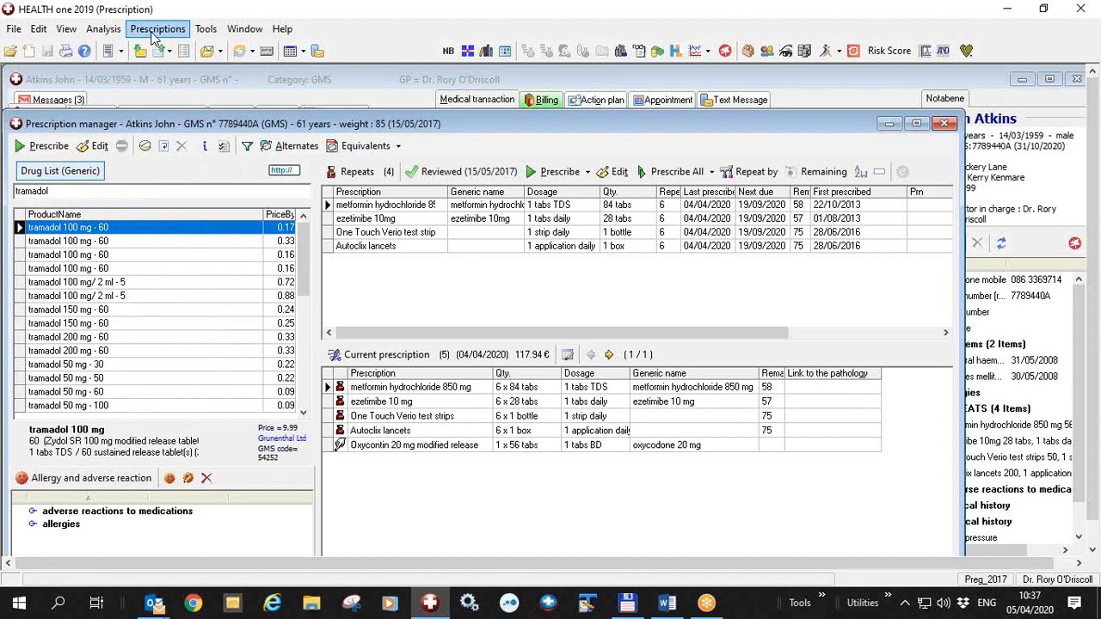
Unset the hand-written attribute for the 22 listed tramadol drugs and confirm.
click(158, 29)
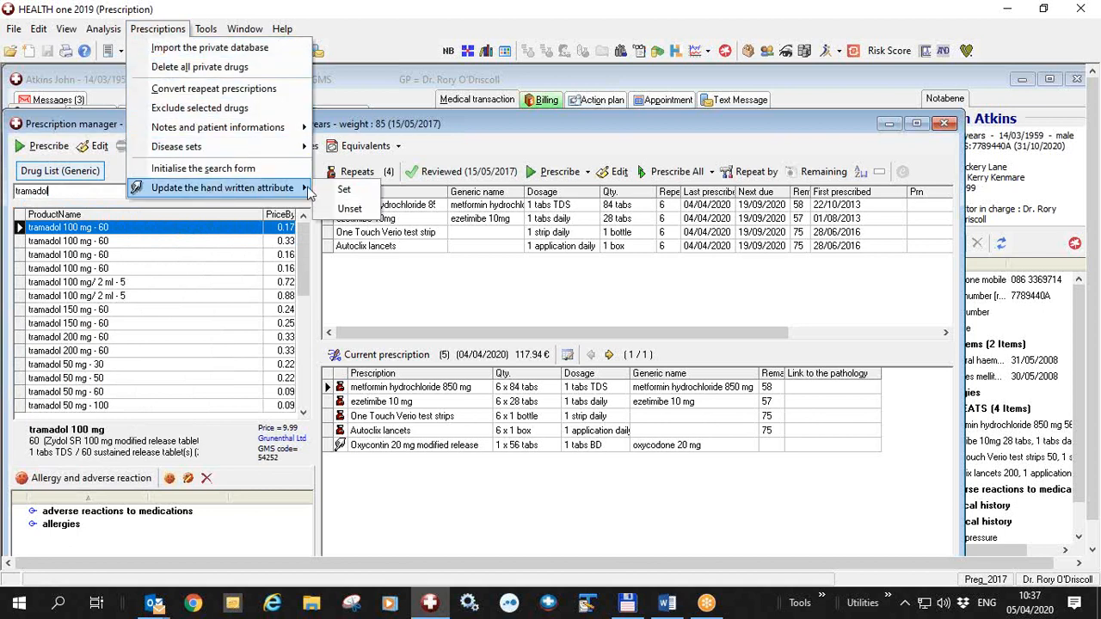
mouse_move(349, 208)
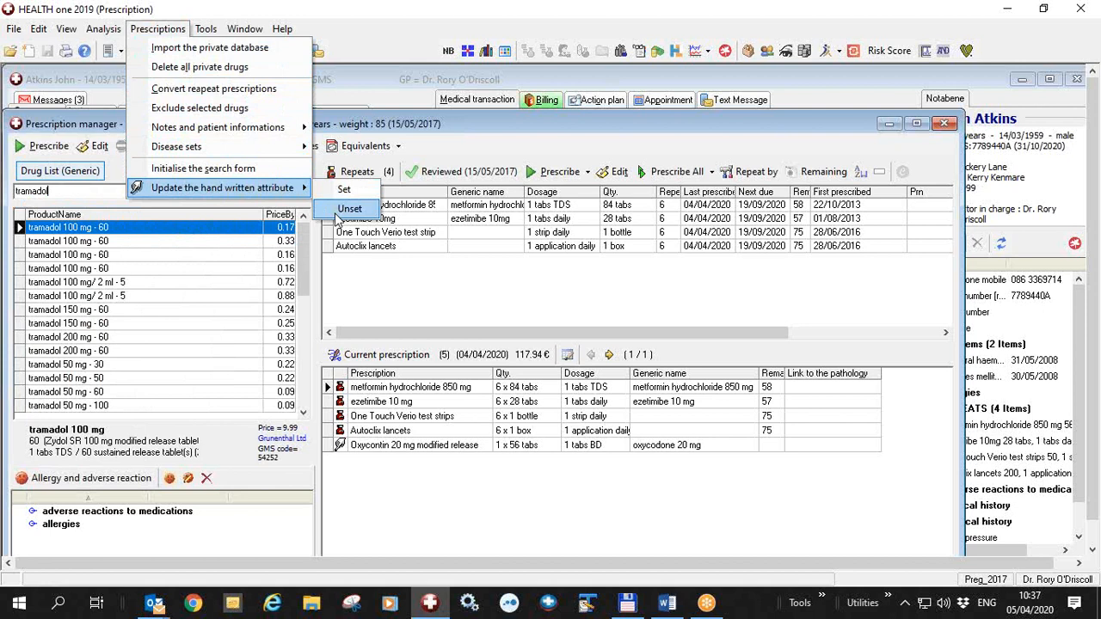
click(350, 208)
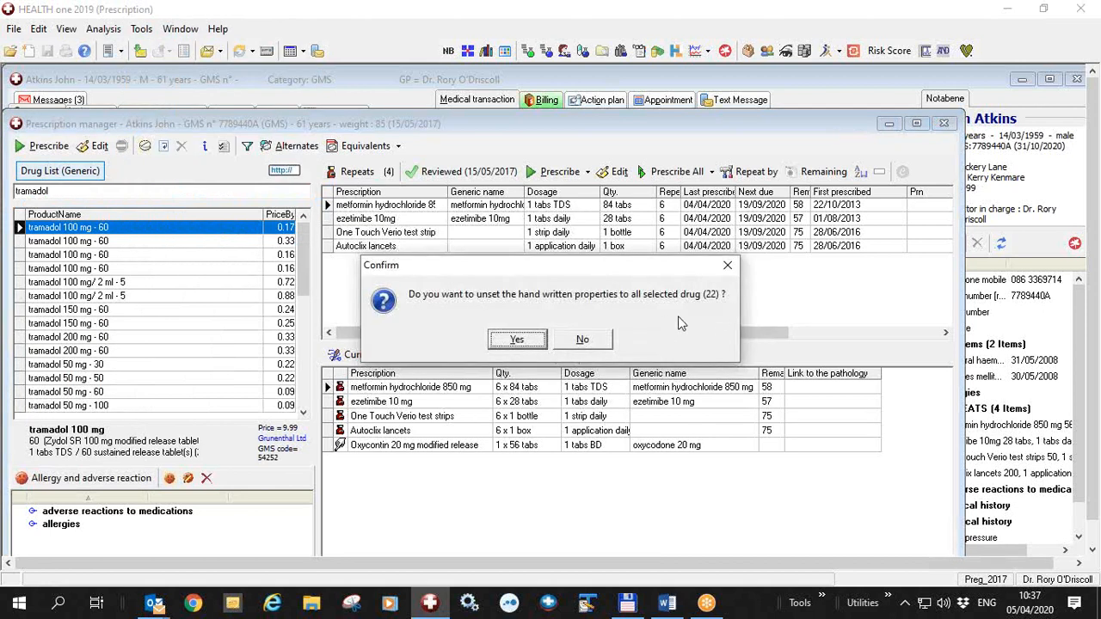
click(517, 339)
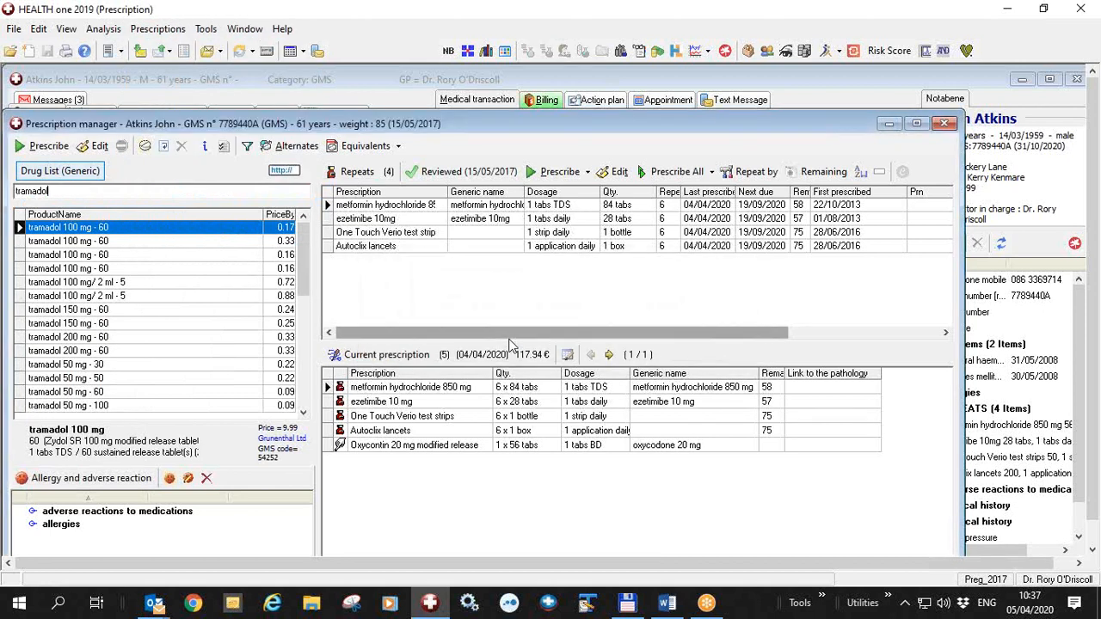
triple_click(56, 190)
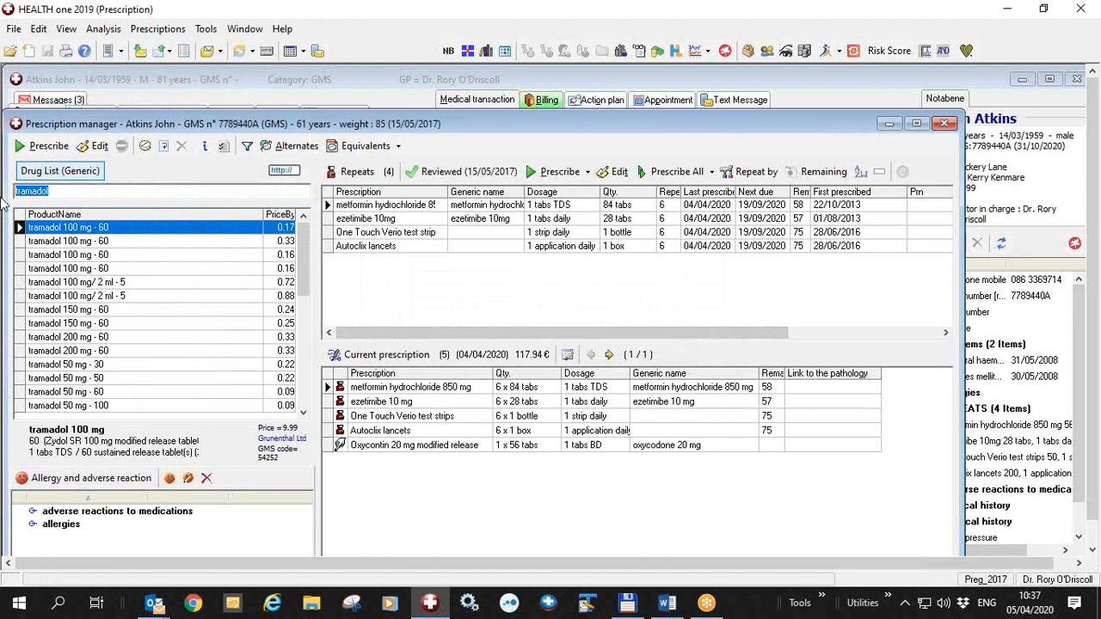
Switch to brand names and confirm Palexia 50 mg and 75 mg prescriptions show Hand written ticked.
click(60, 170)
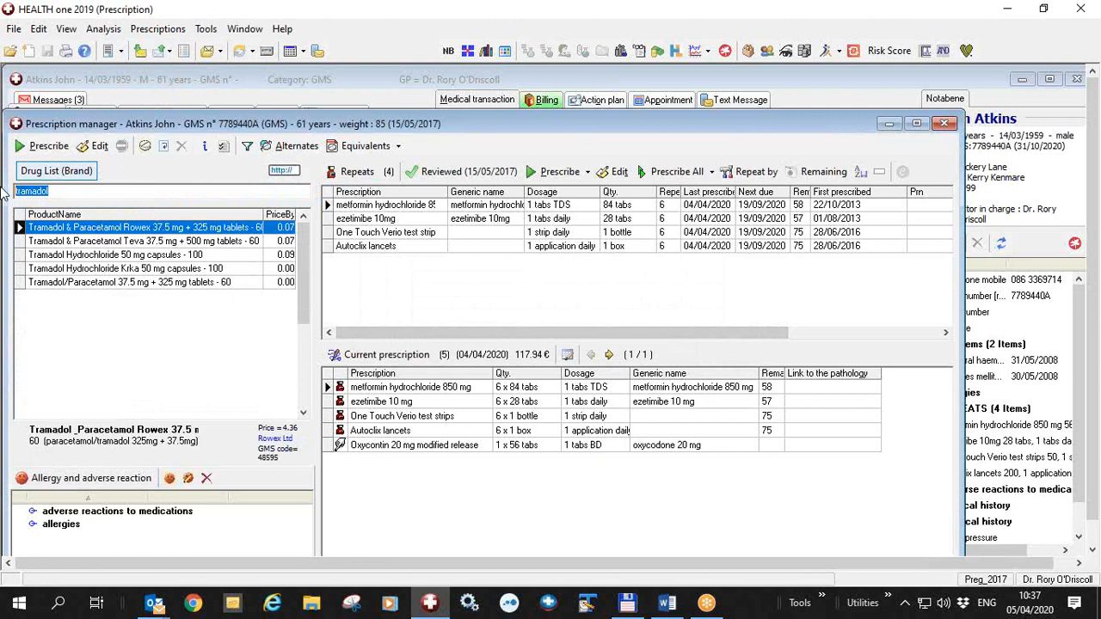
mouse_move(783, 523)
text(palex)
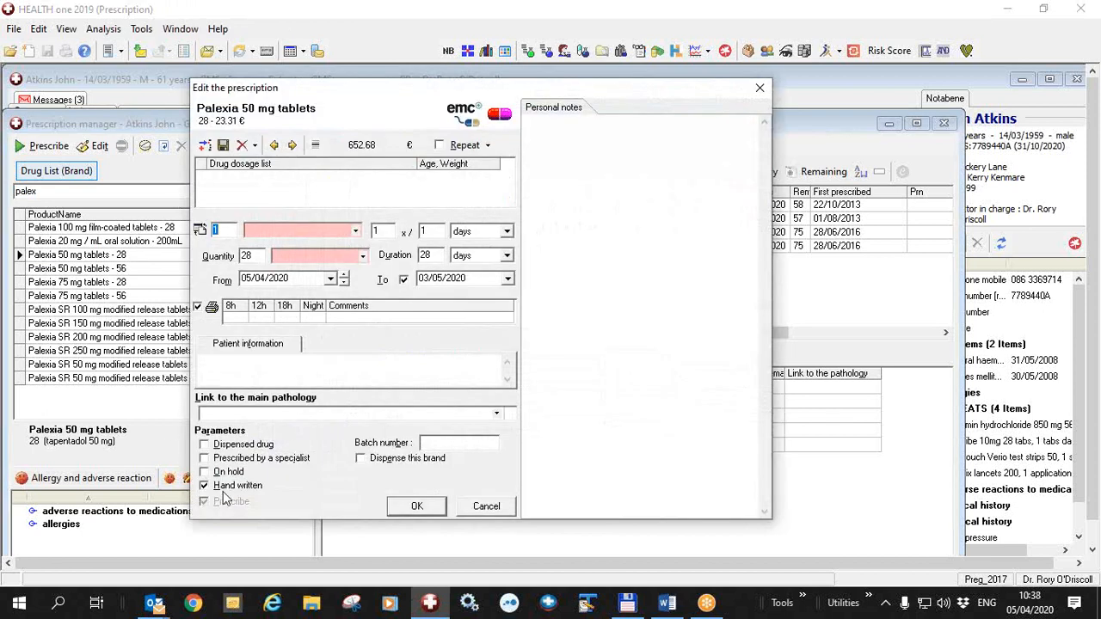
click(417, 506)
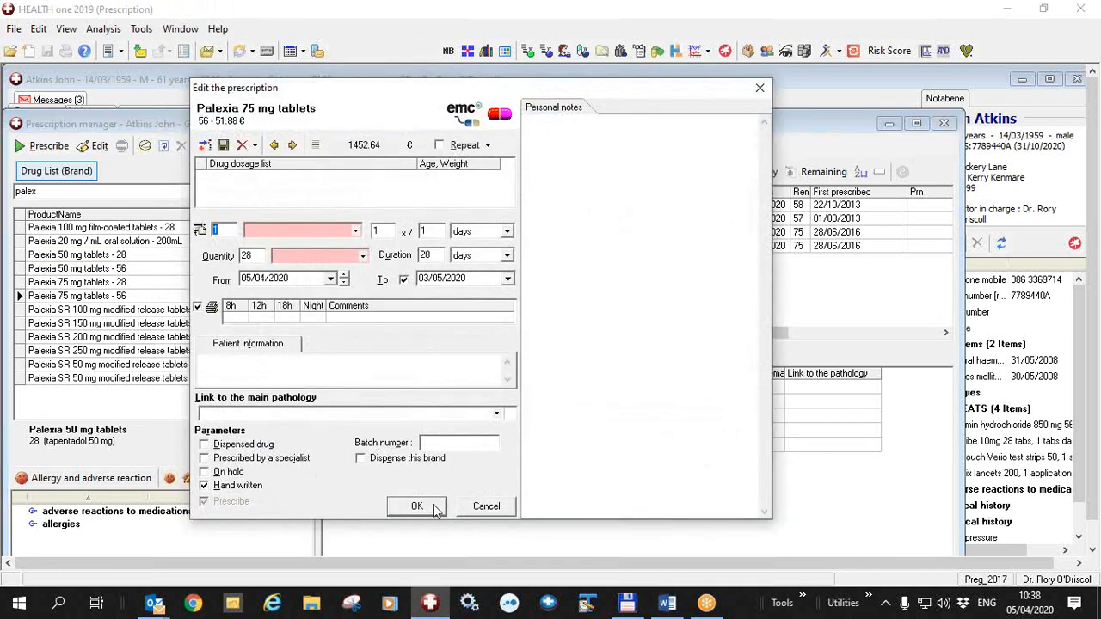
click(416, 506)
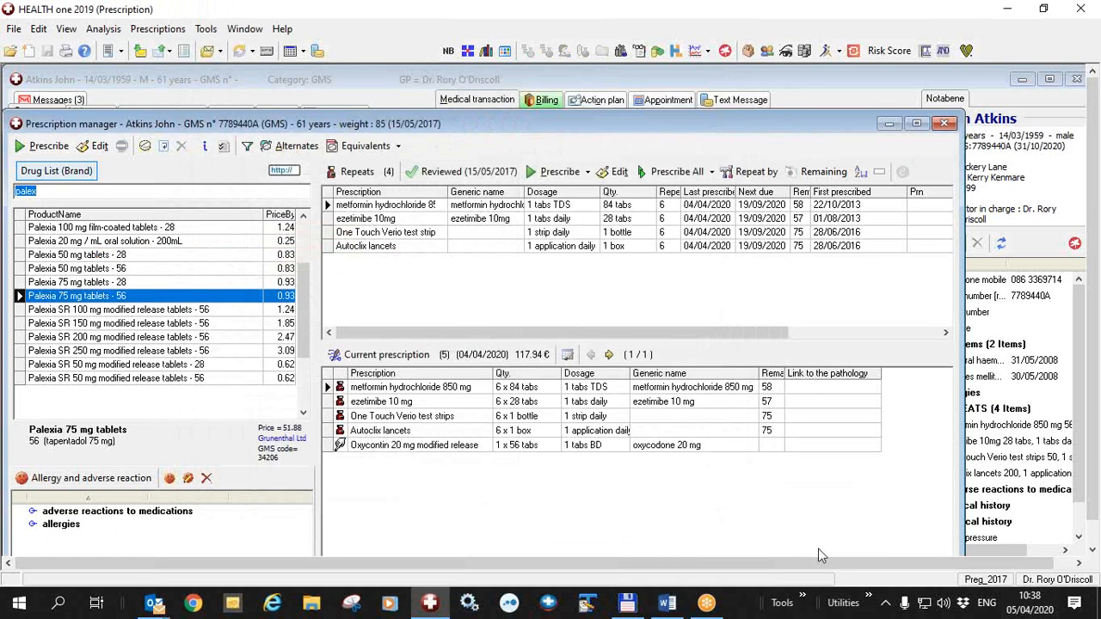
Show the Healthmail and Prescriptions page of Word document HIUG_20_04_04.
click(666, 602)
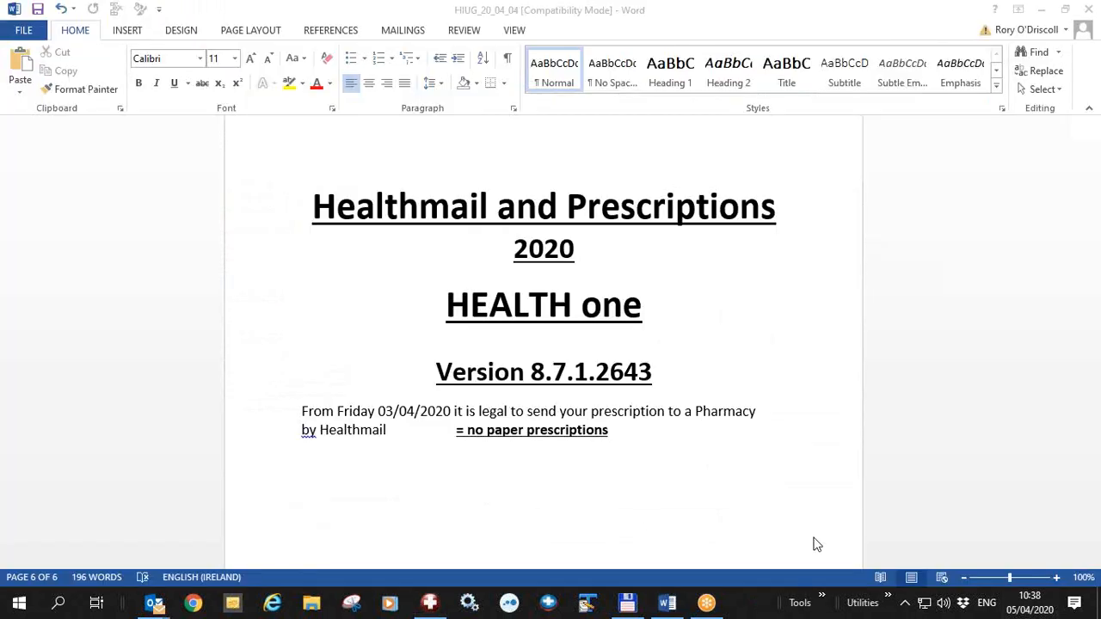
mouse_move(564, 397)
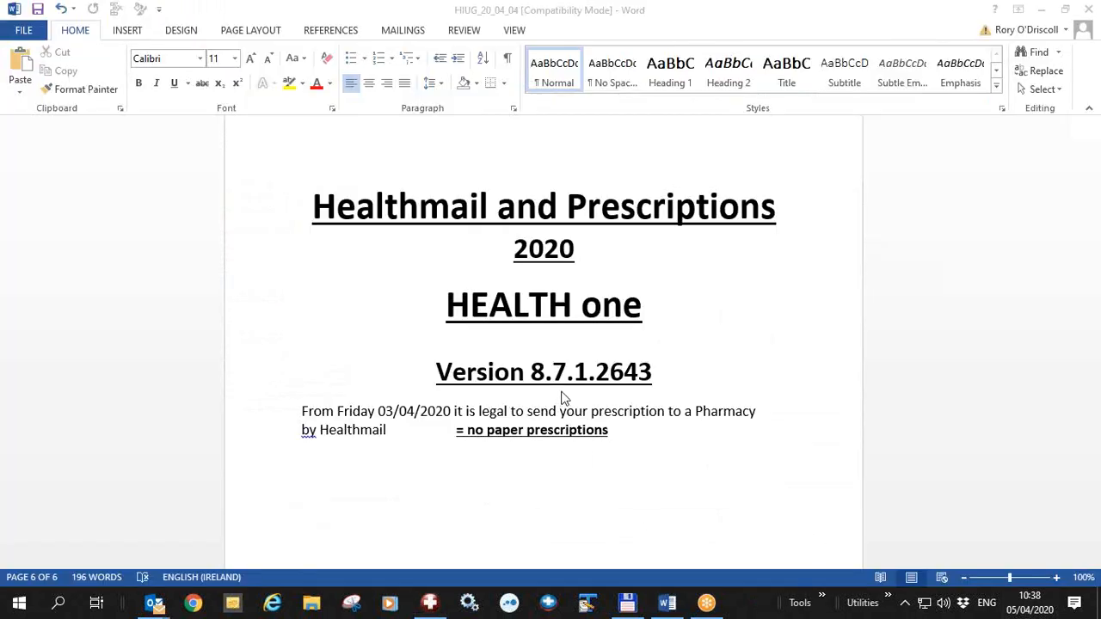
mouse_move(592, 384)
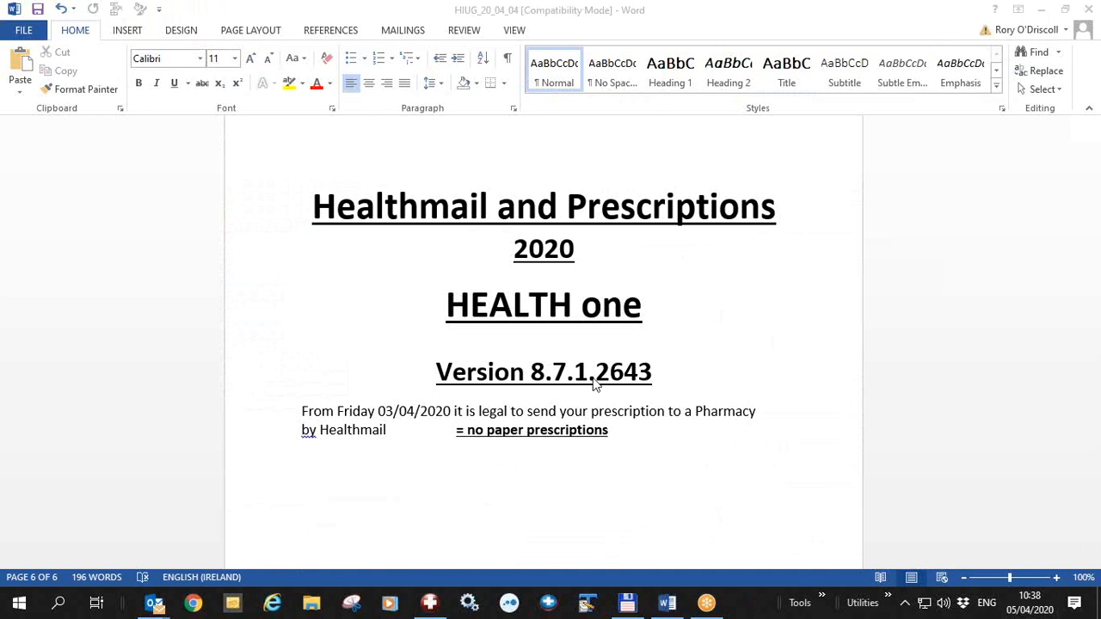
mouse_move(652, 384)
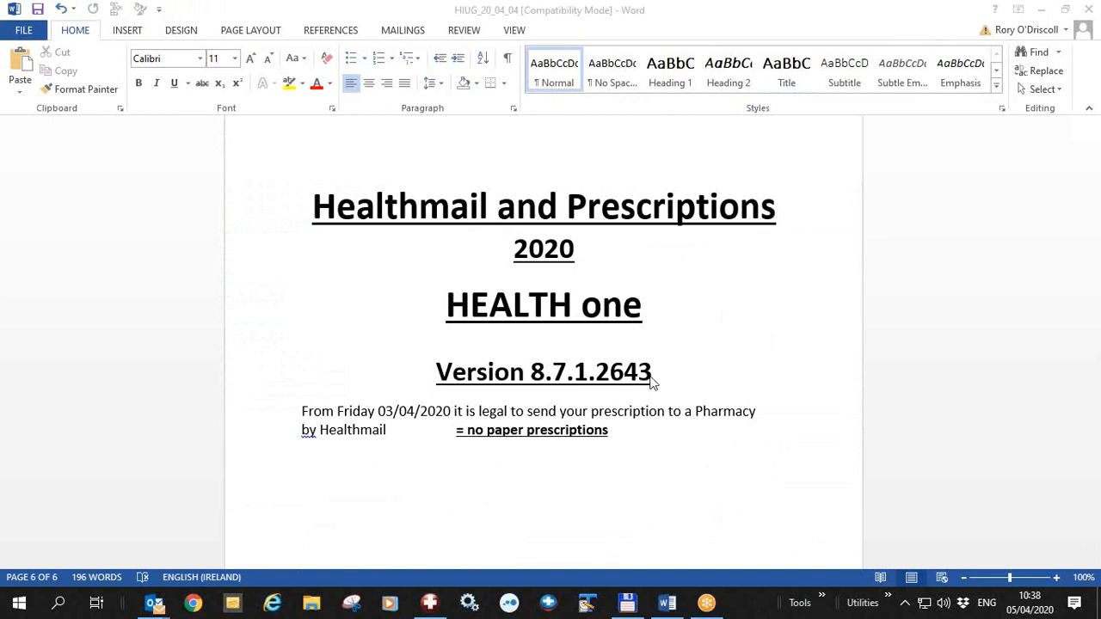
mouse_move(542, 413)
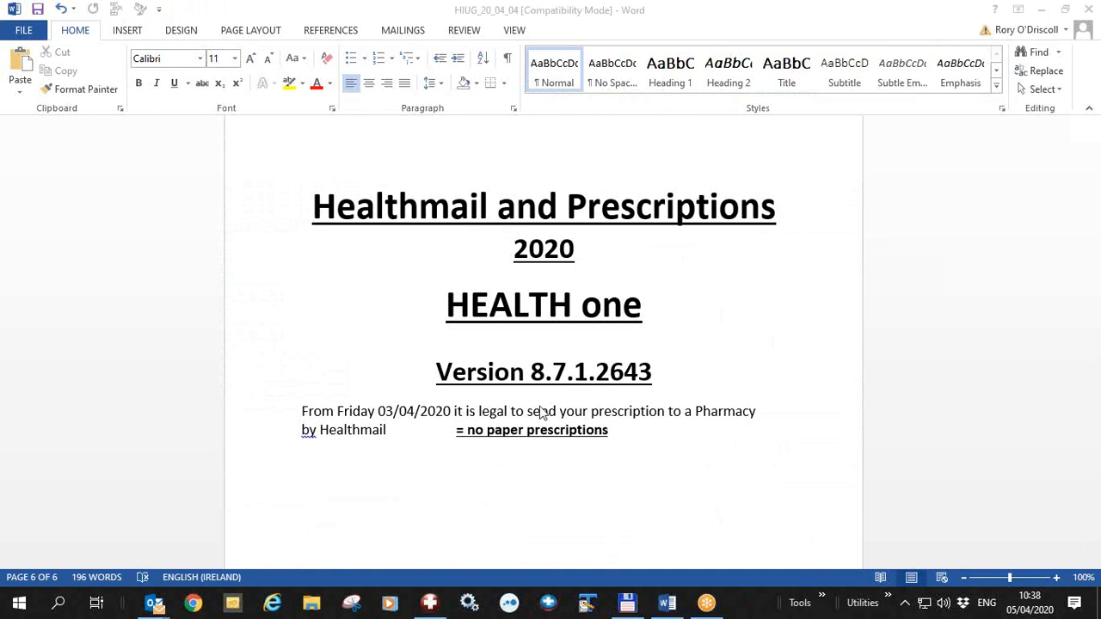
mouse_move(431, 435)
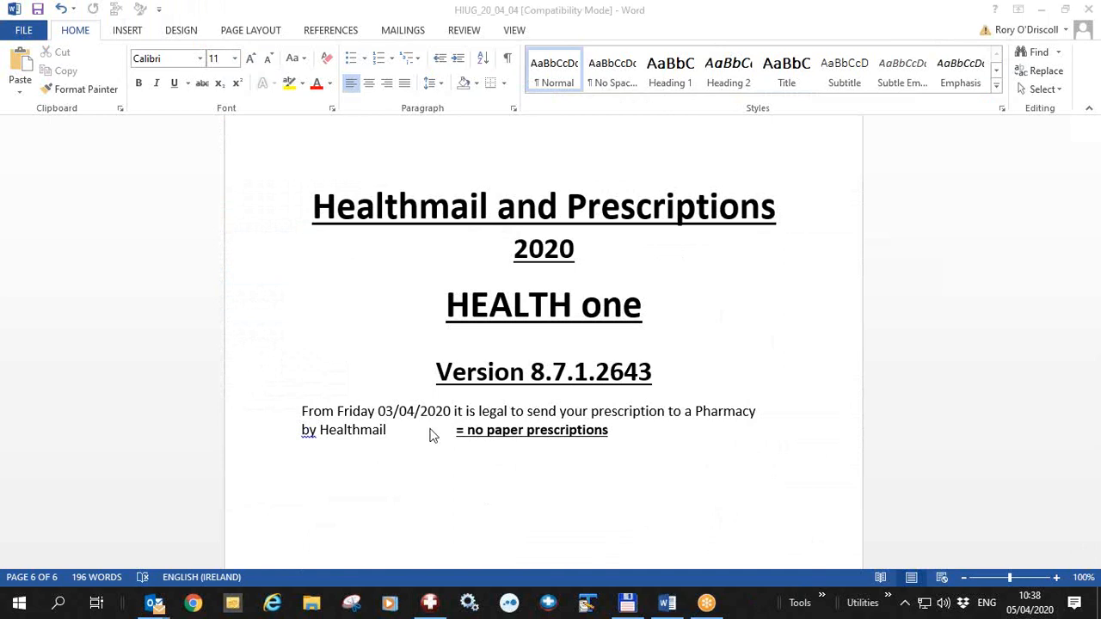
mouse_move(376, 450)
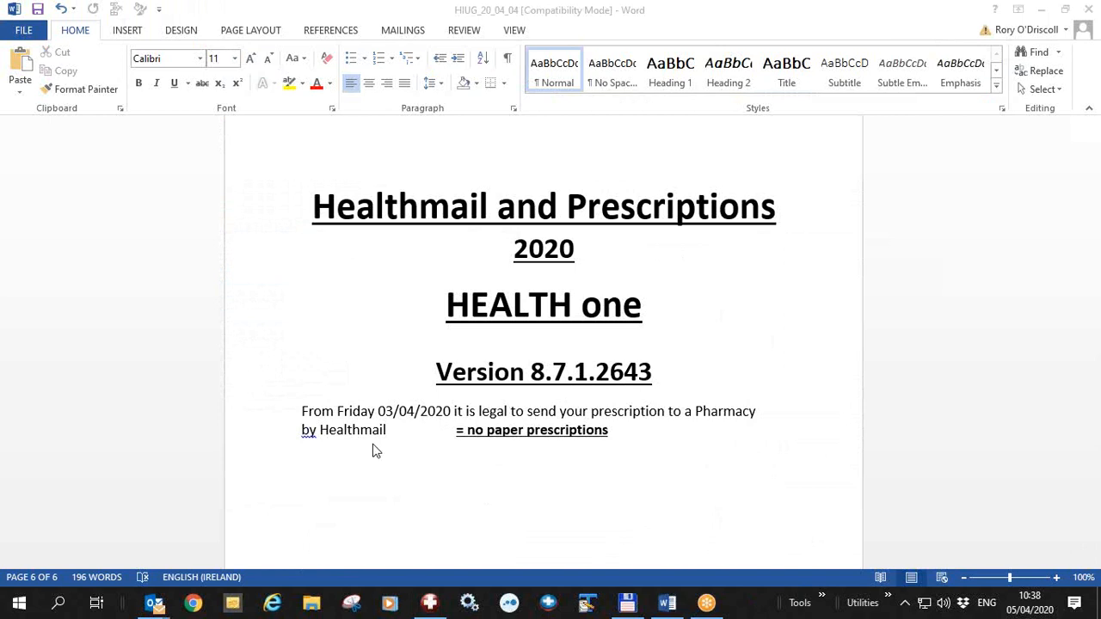
mouse_move(419, 451)
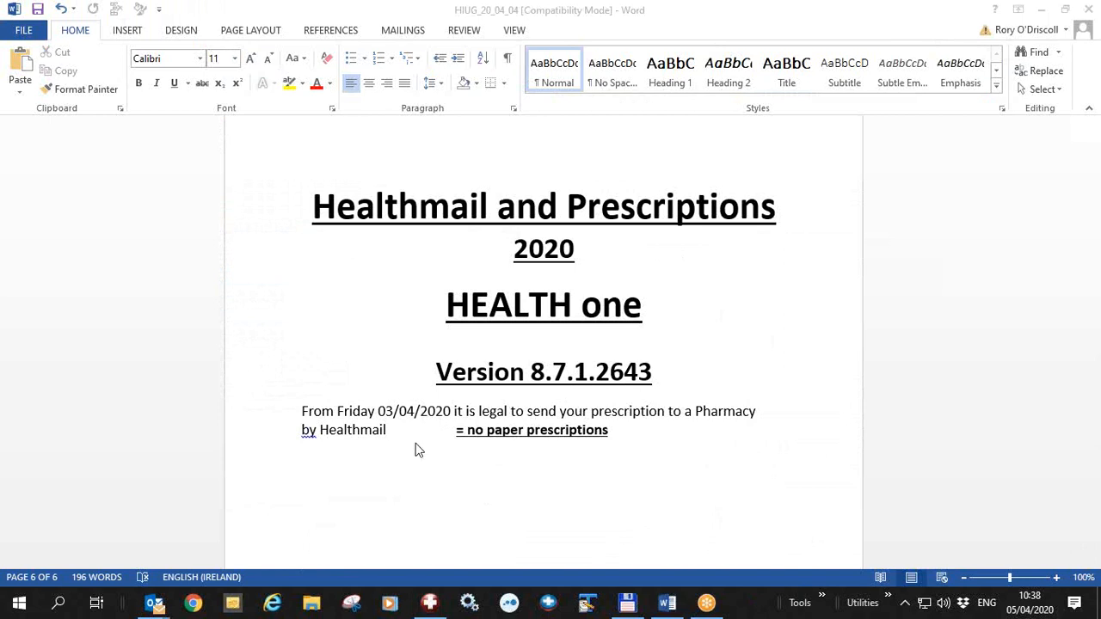
mouse_move(557, 376)
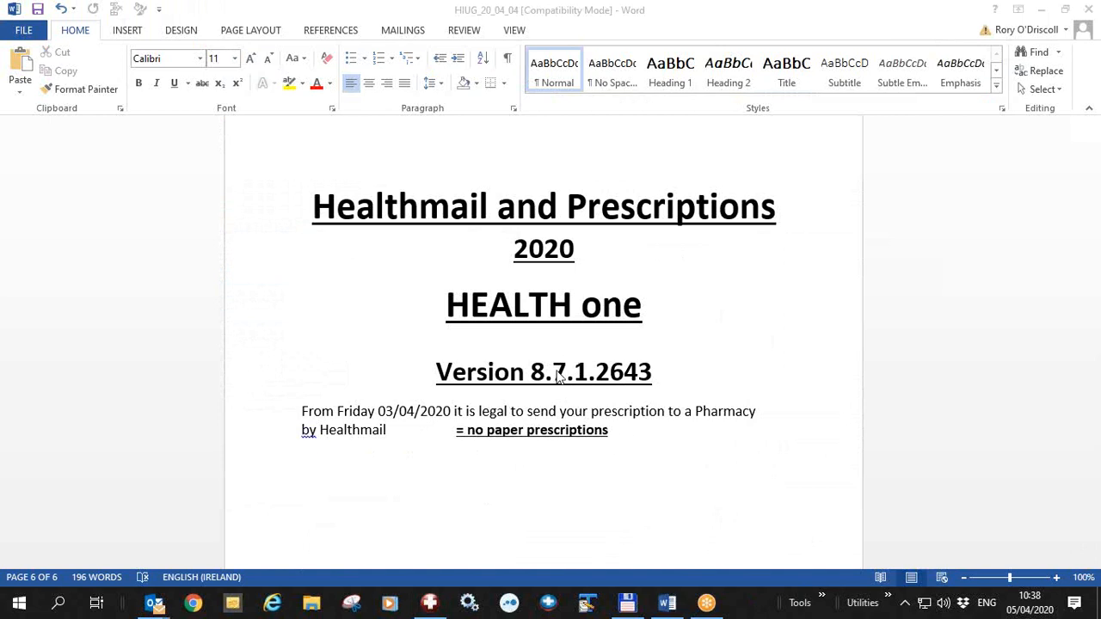
mouse_move(699, 500)
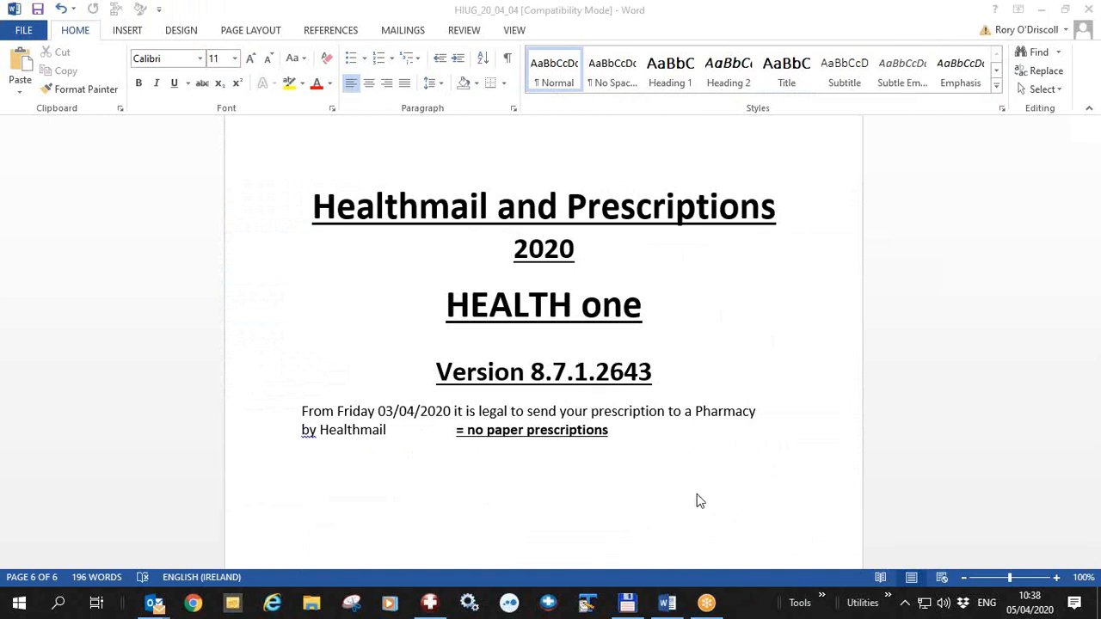
mouse_move(808, 543)
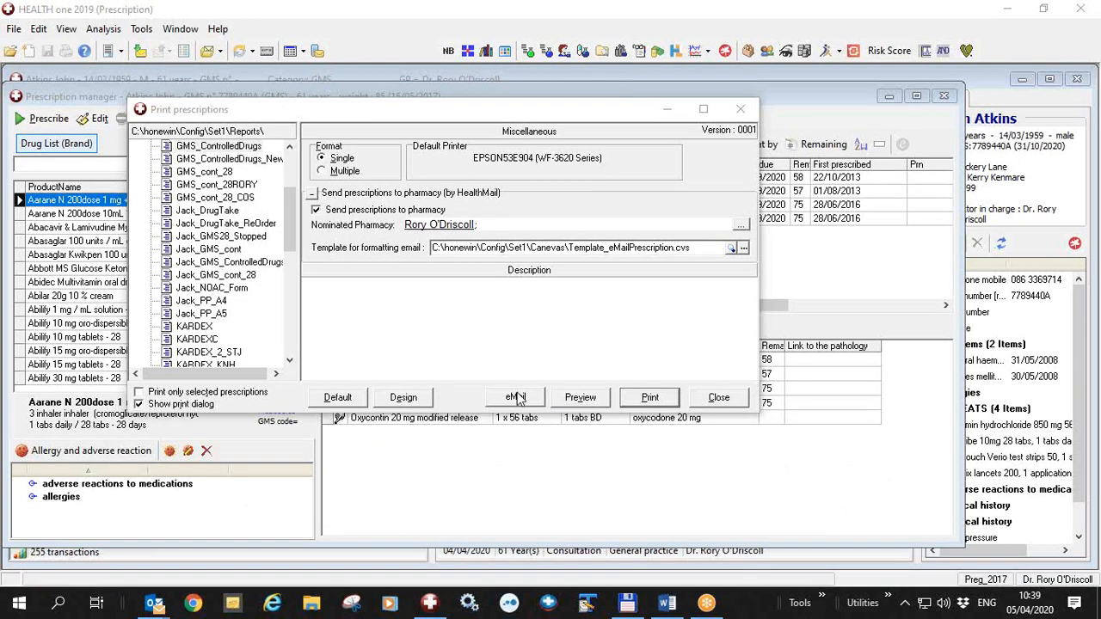
mouse_move(584, 434)
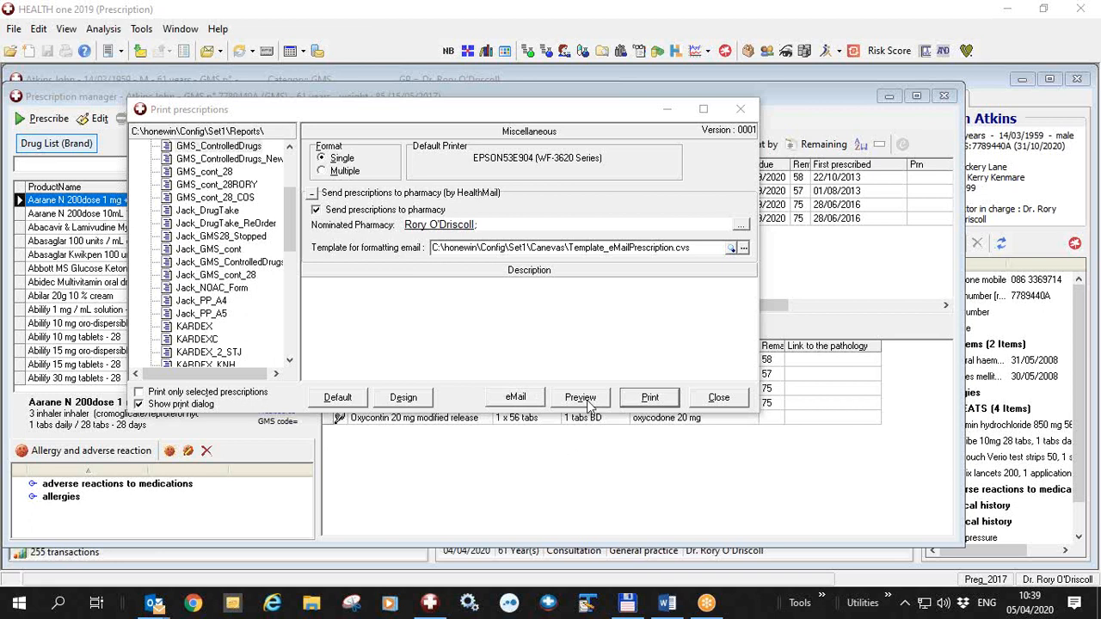
click(718, 397)
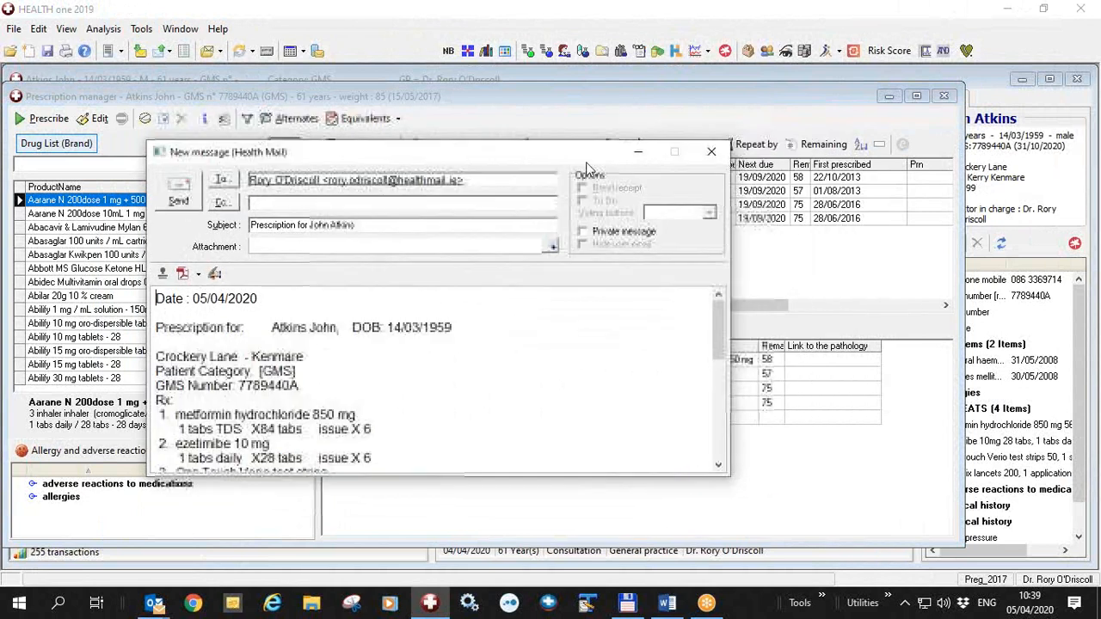
click(712, 152)
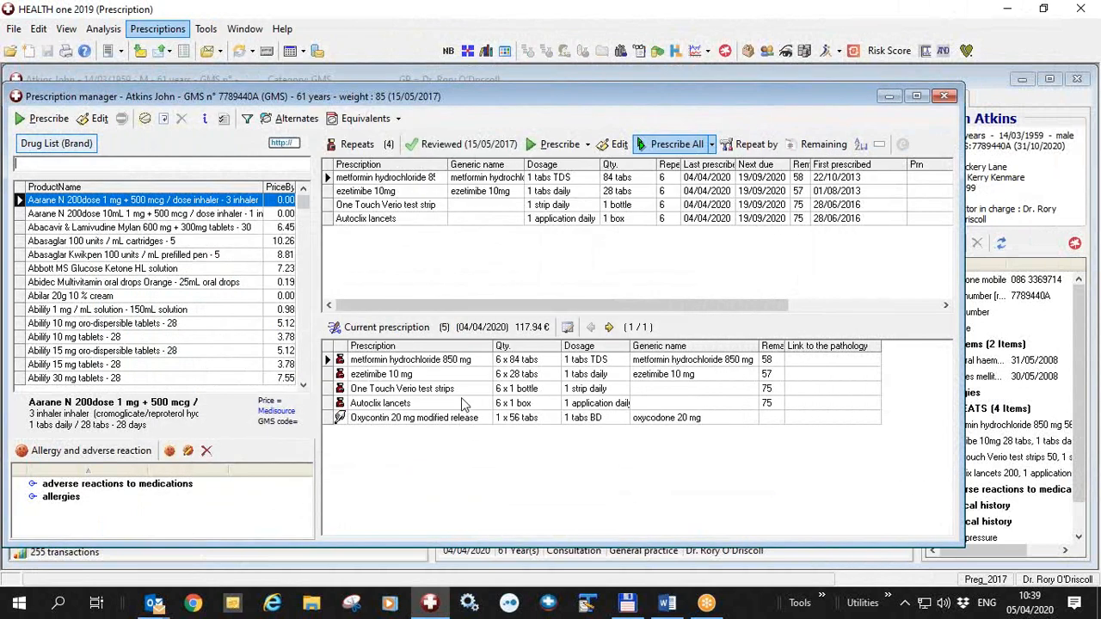
double_click(380, 402)
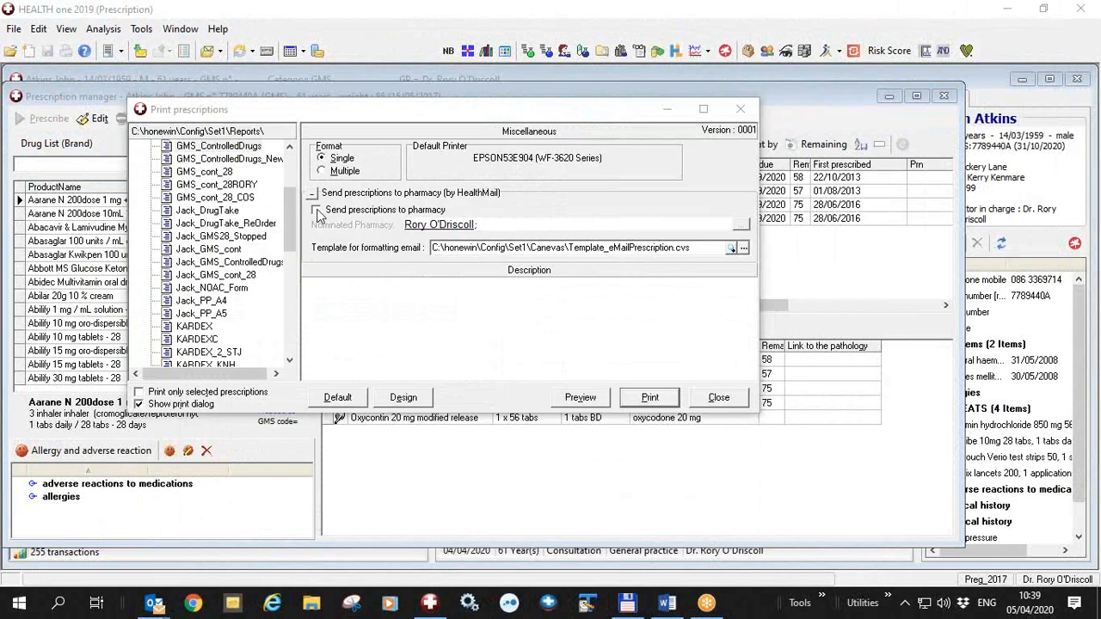
Tick Send prescriptions to pharmacy to turn HealthMail sending back on.
click(315, 210)
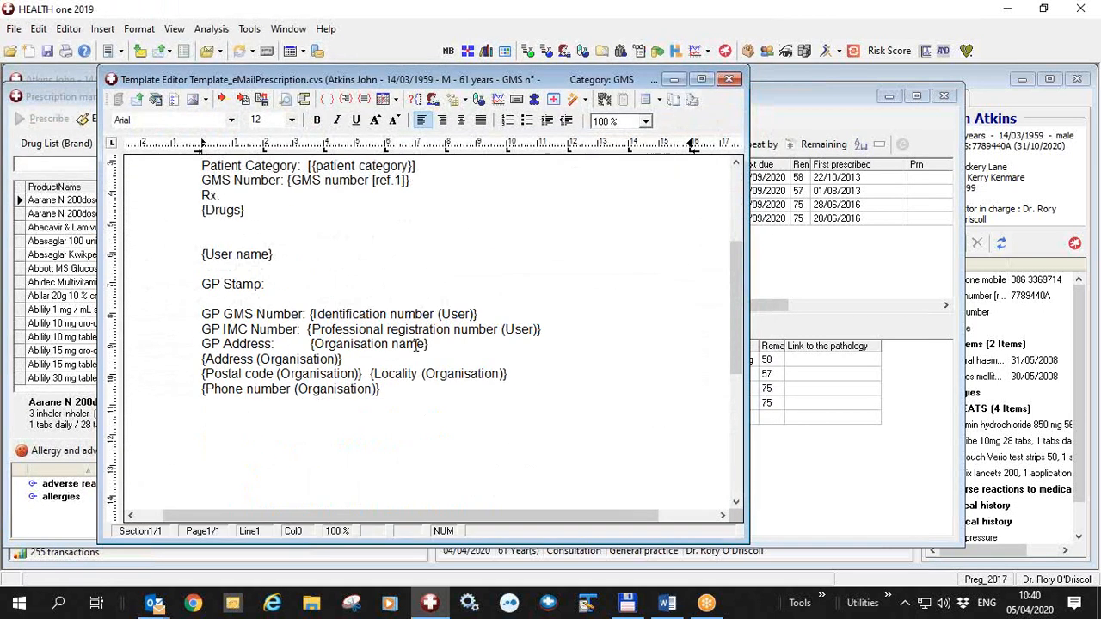
mouse_move(815, 537)
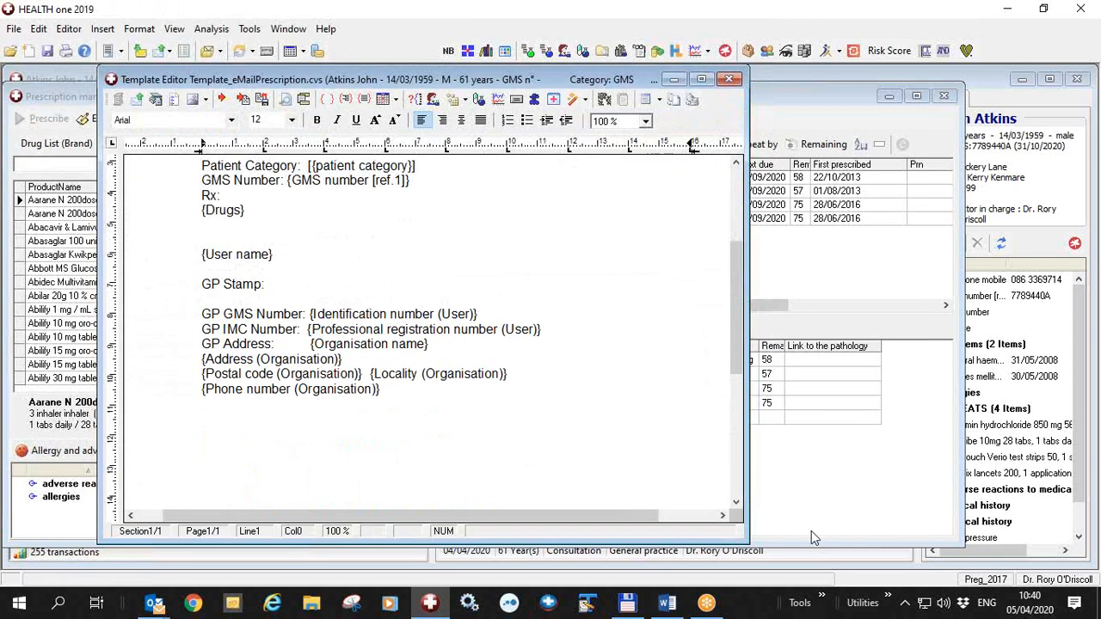